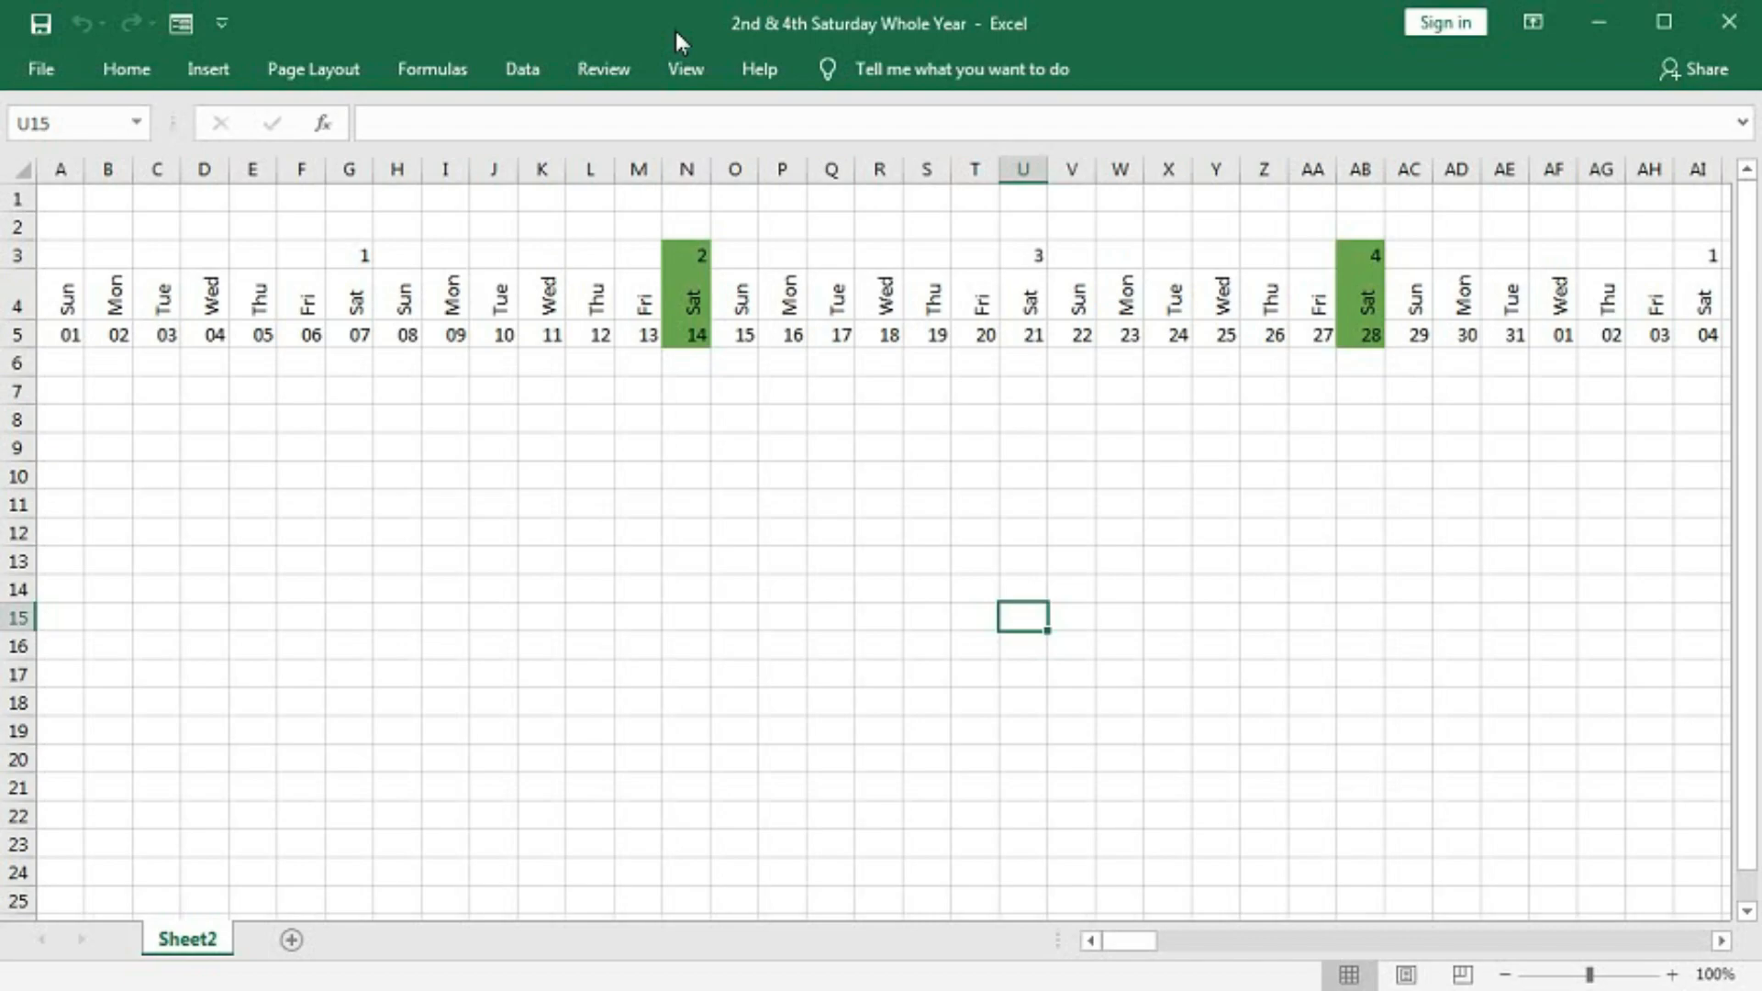
Insert a new blank worksheet, Sheet1, beside the Saturday calendar sheet
click(279, 940)
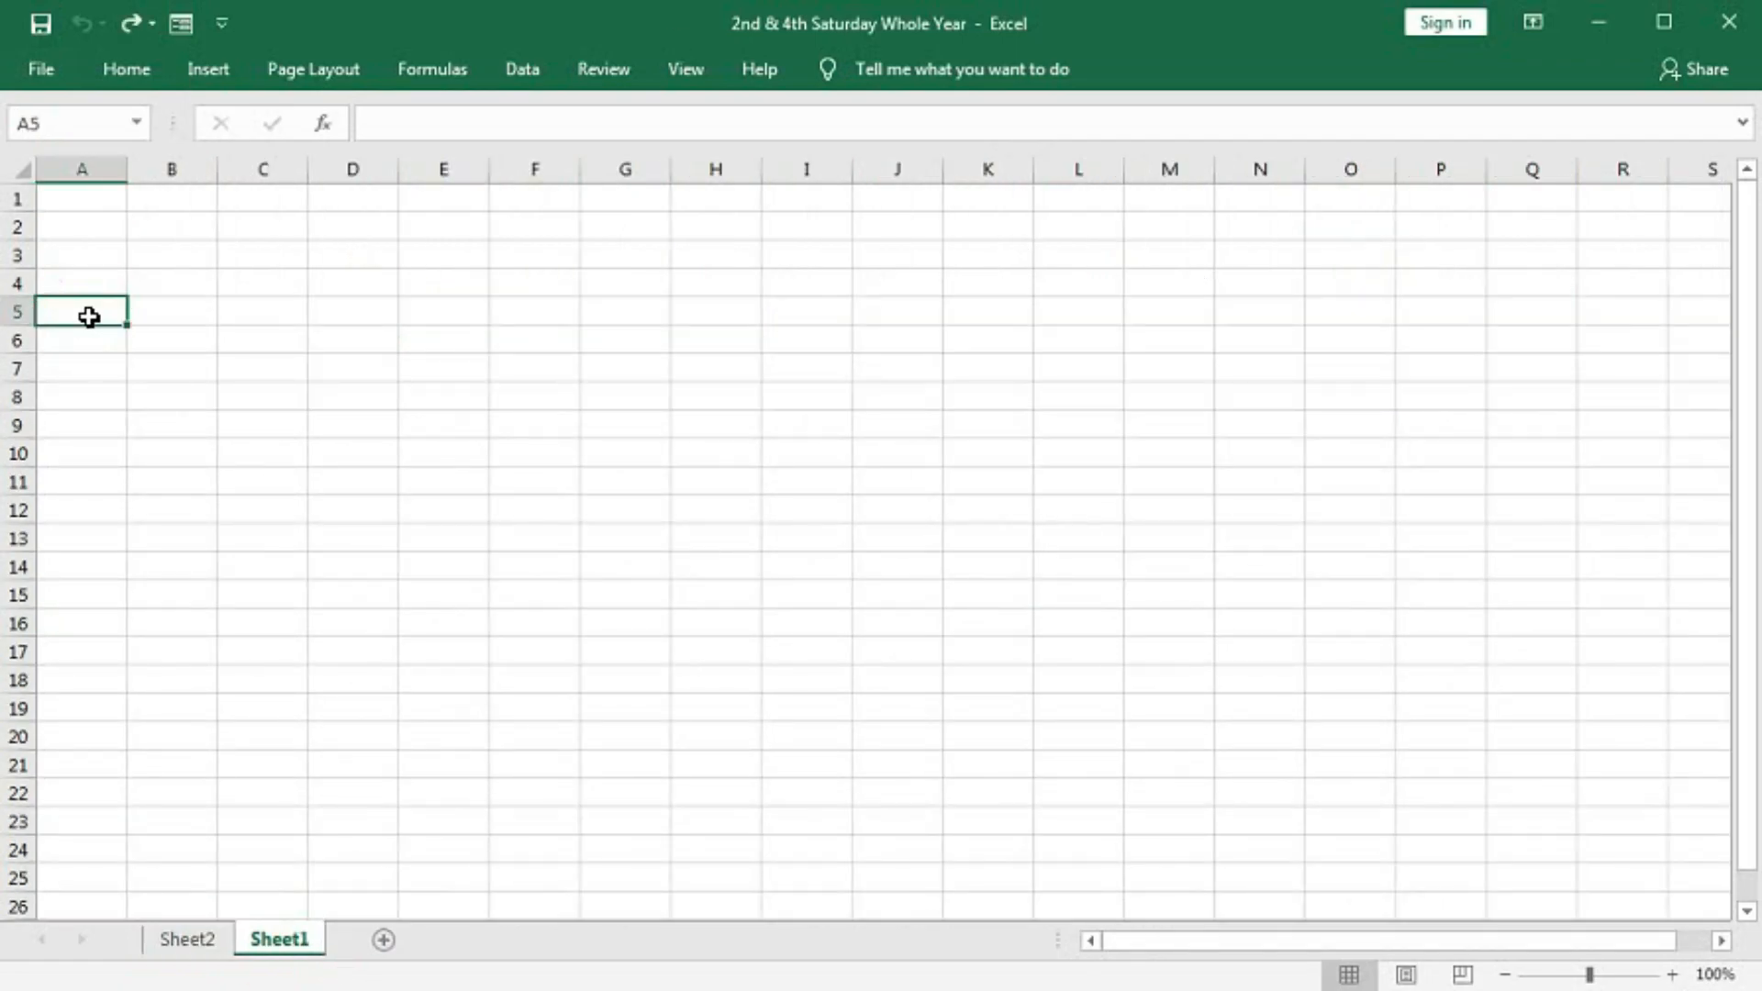
Enter 1-1-23 in A5 and fill a daily date series across row 5 to 31-12-2023
text(1-1-)
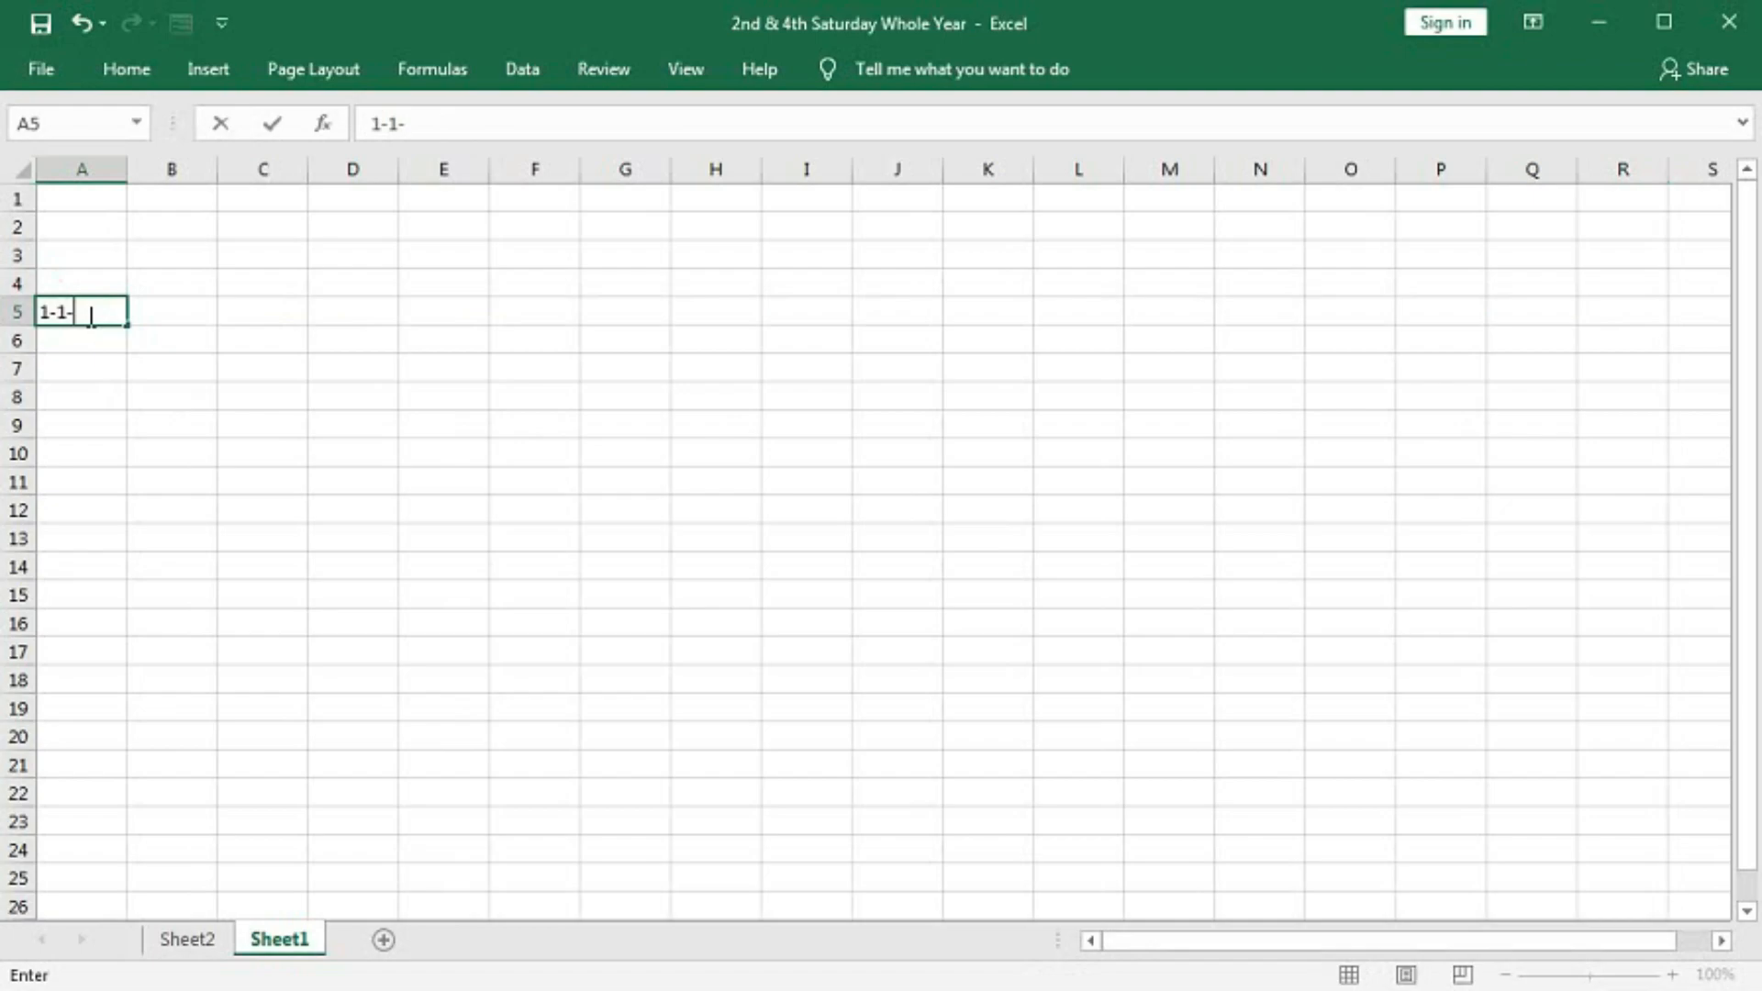
text(23)
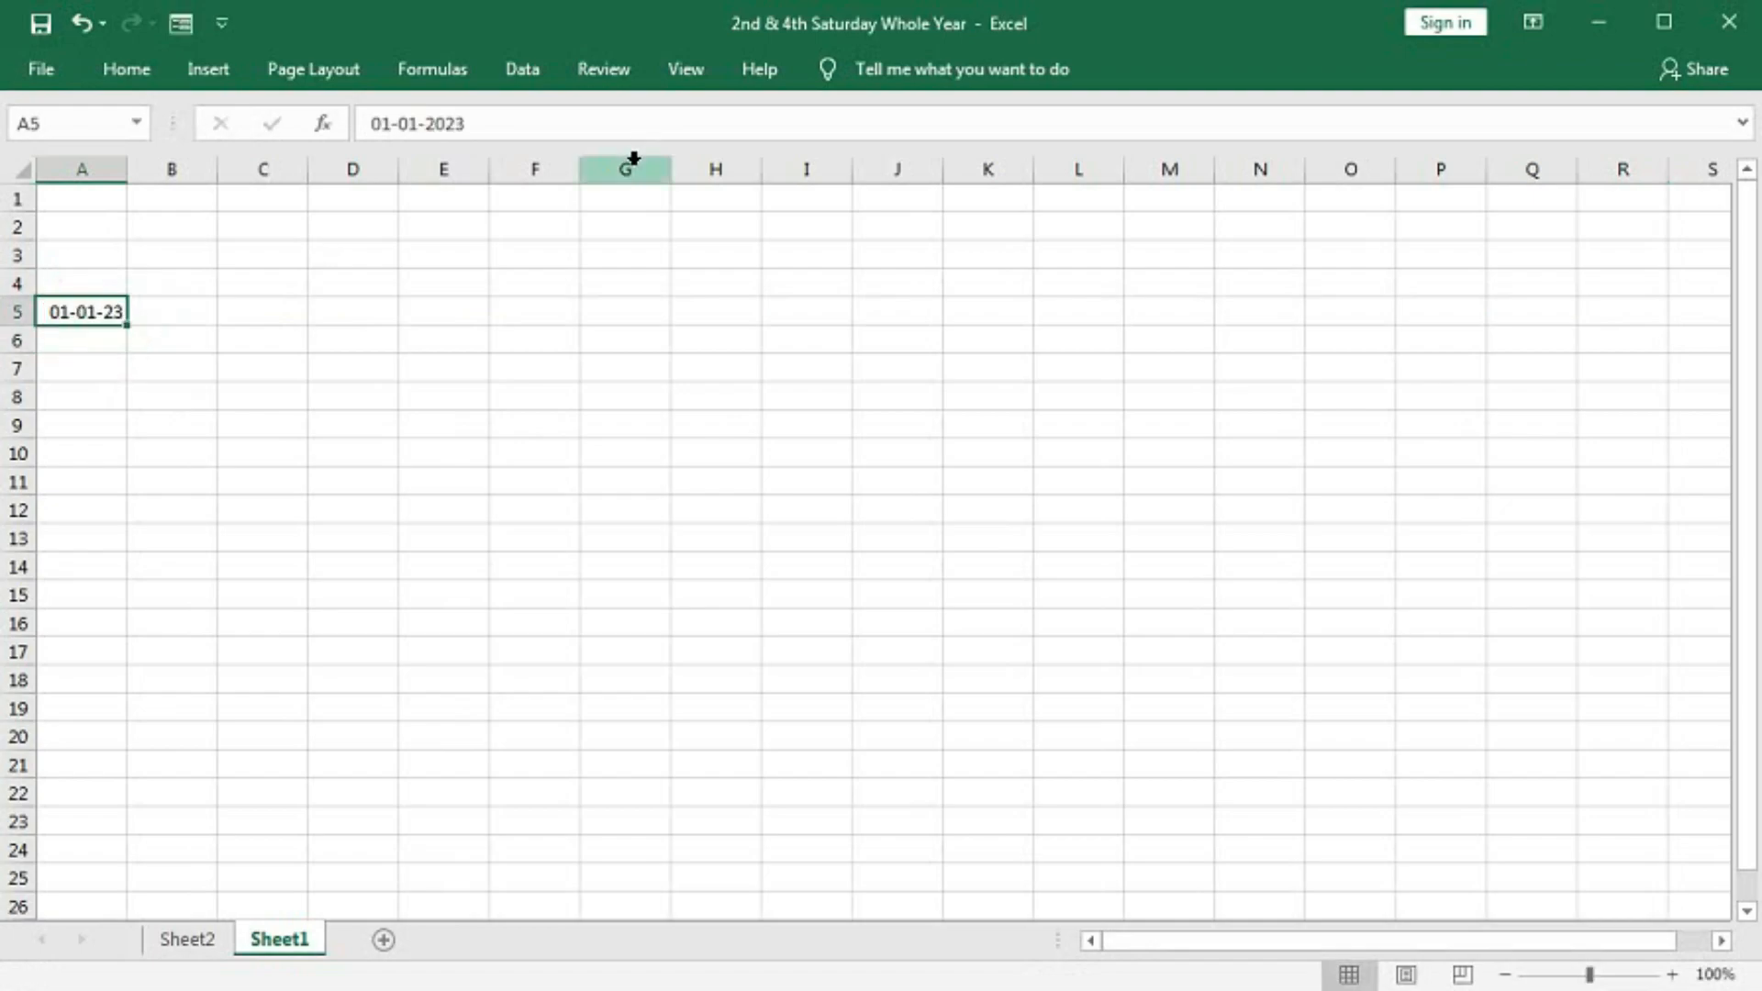
click(126, 69)
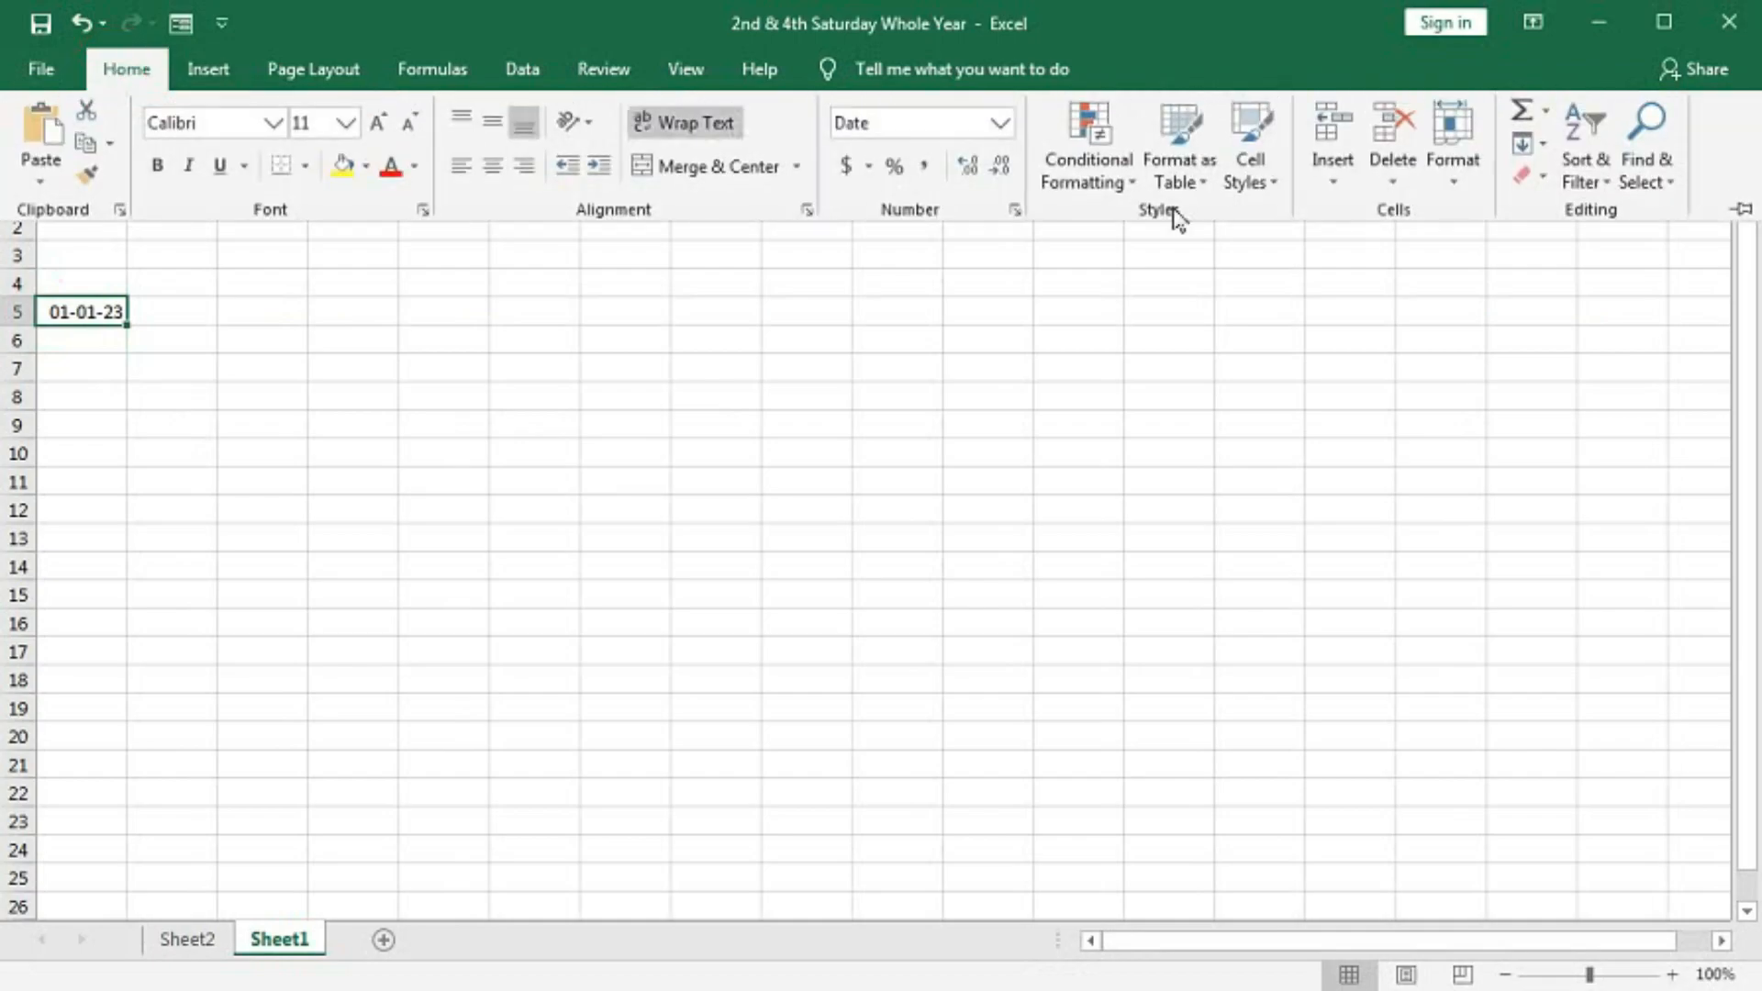
click(1526, 145)
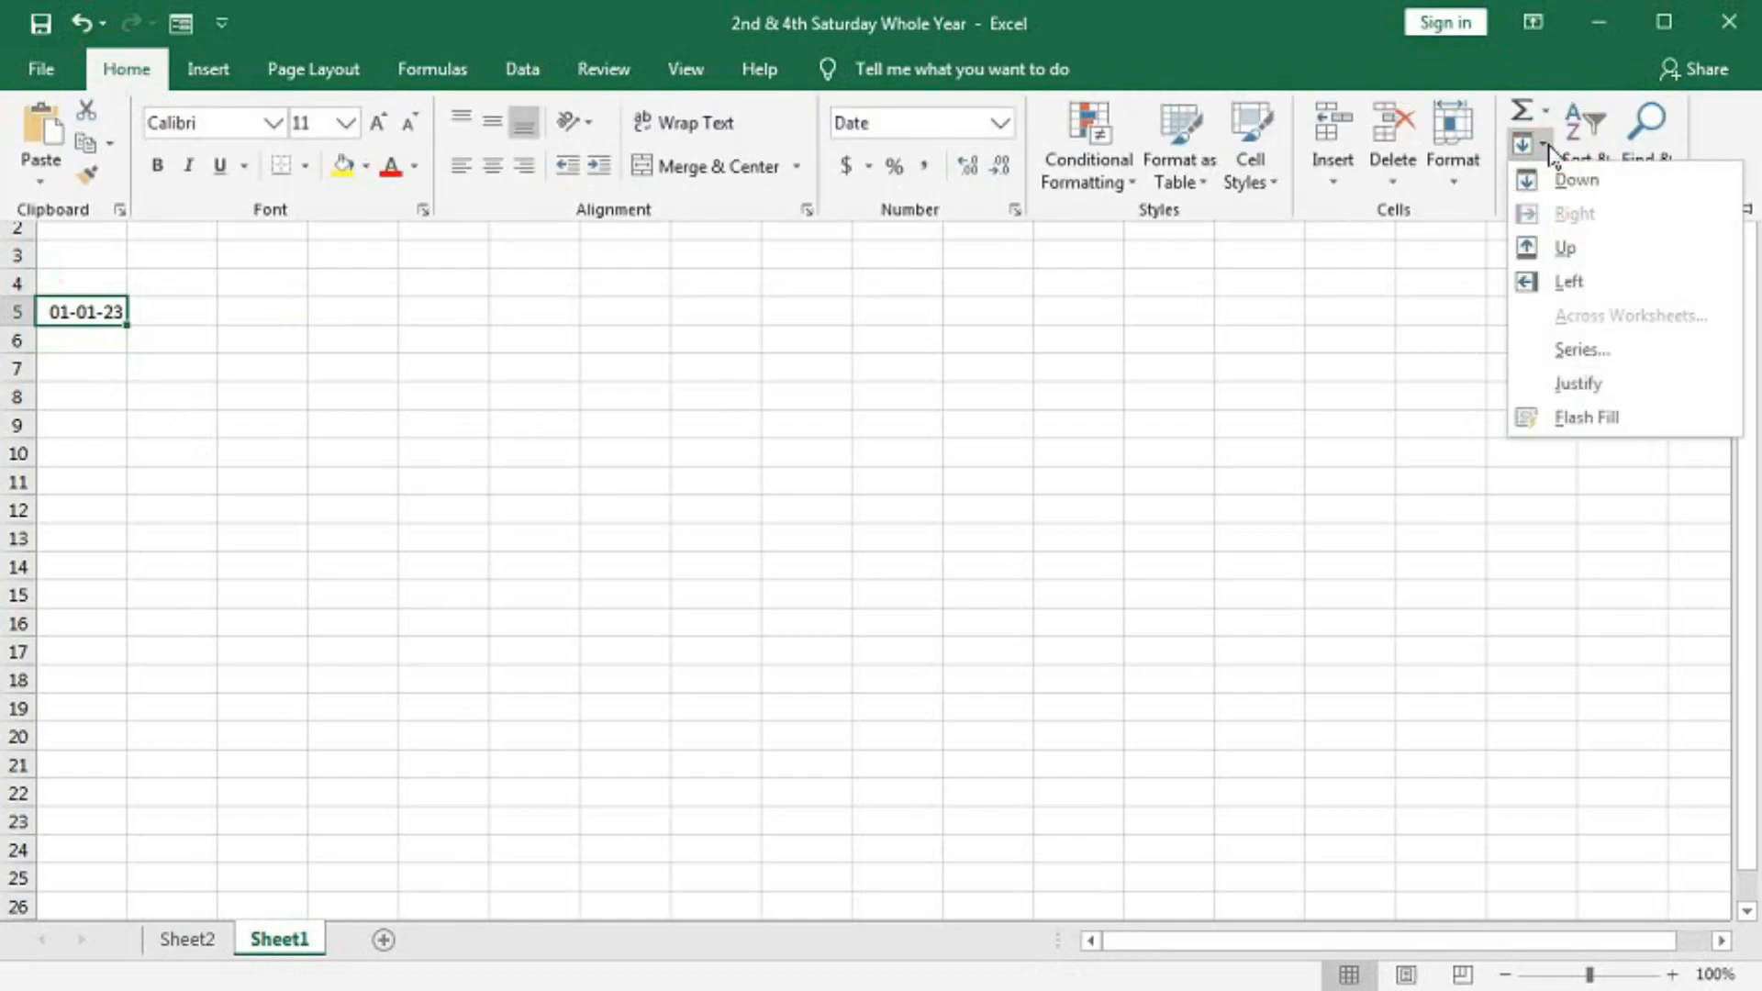
click(1583, 349)
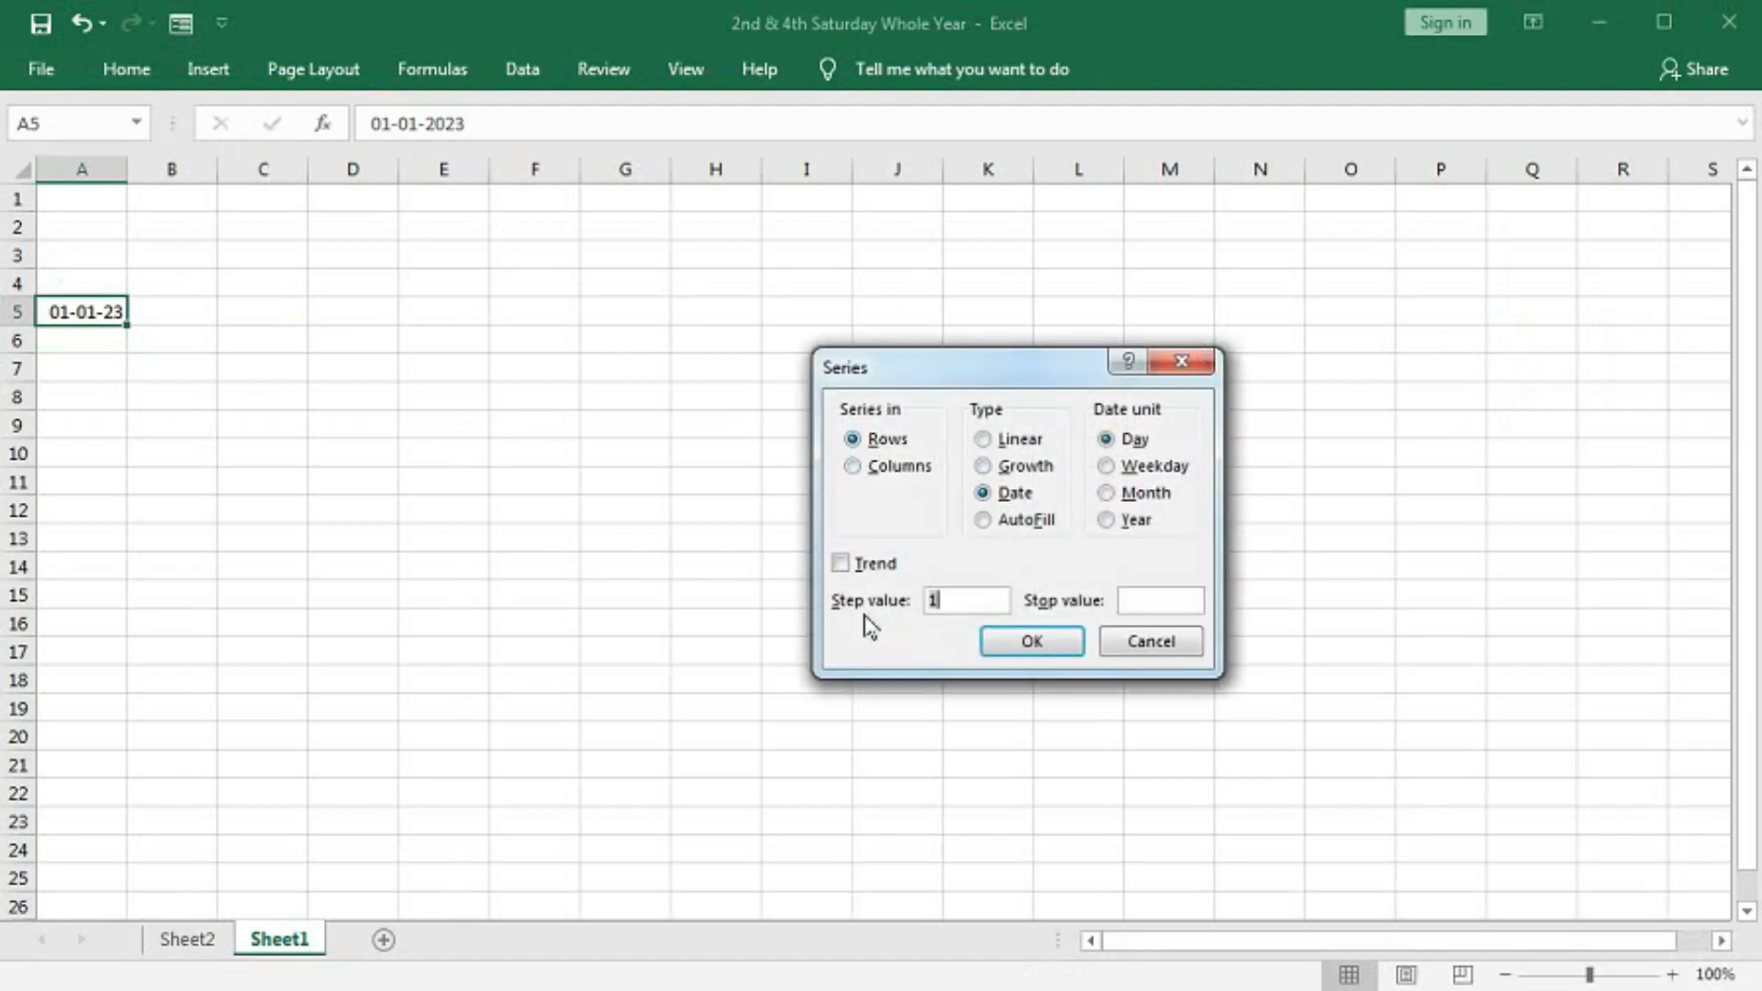
mouse_move(1551, 616)
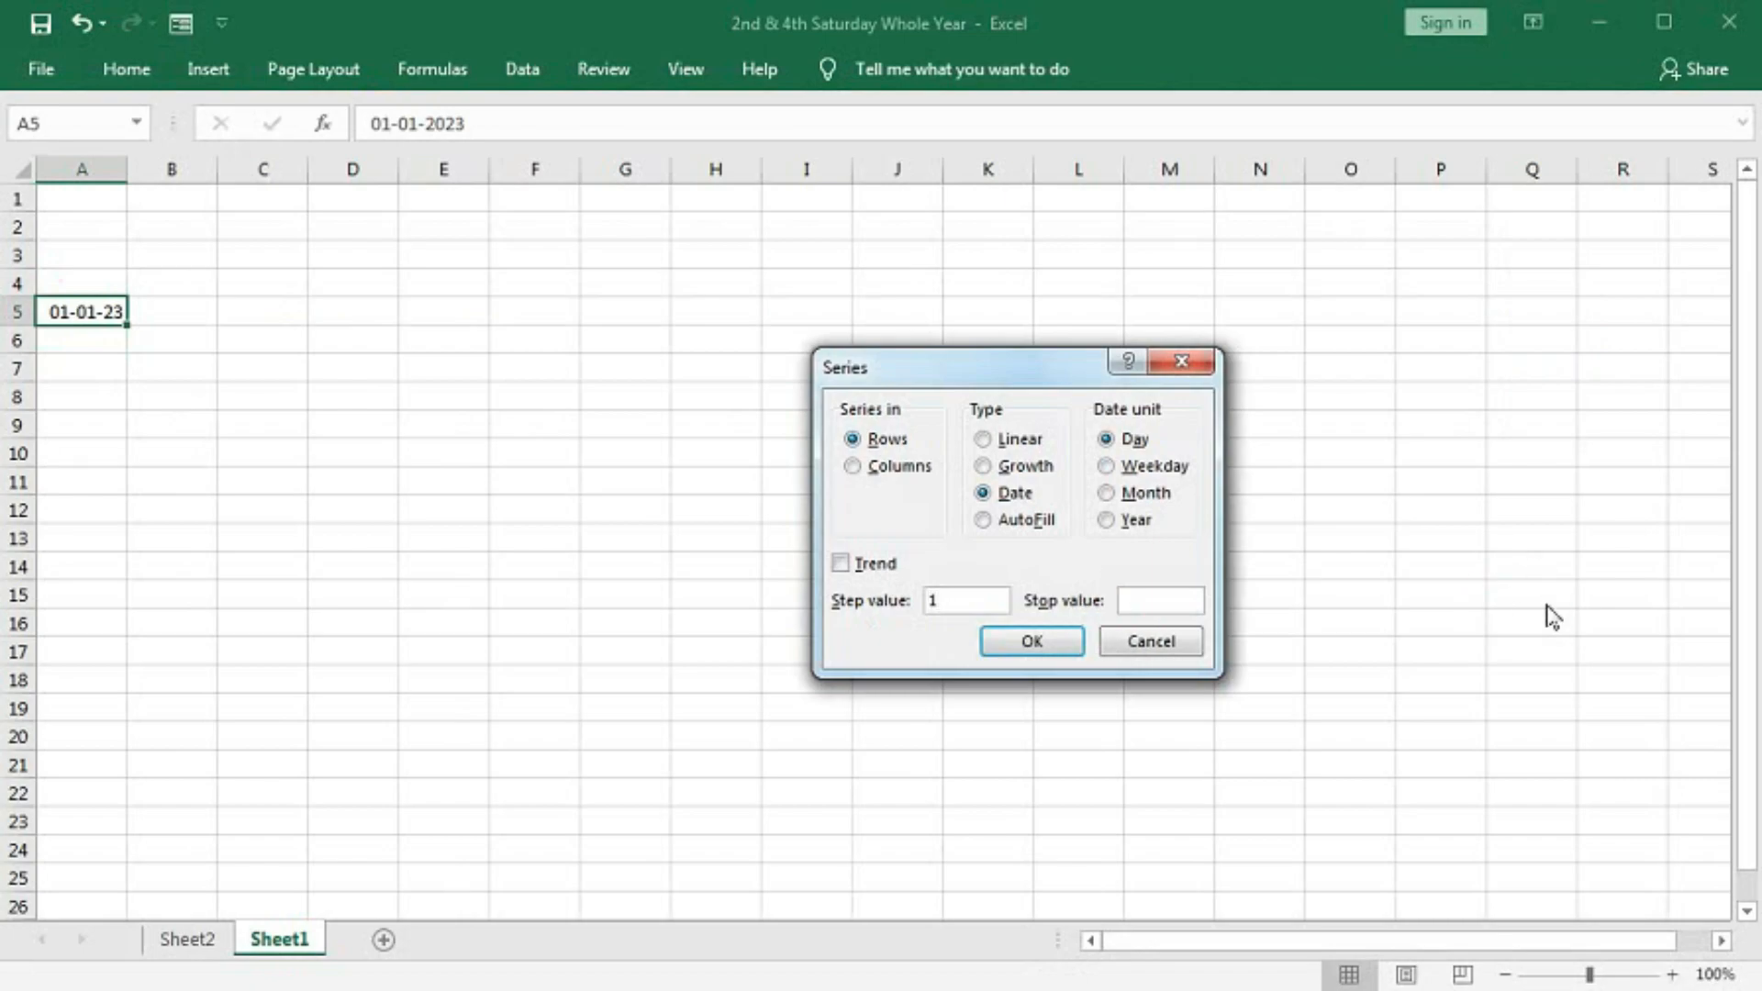
text(31-12-202)
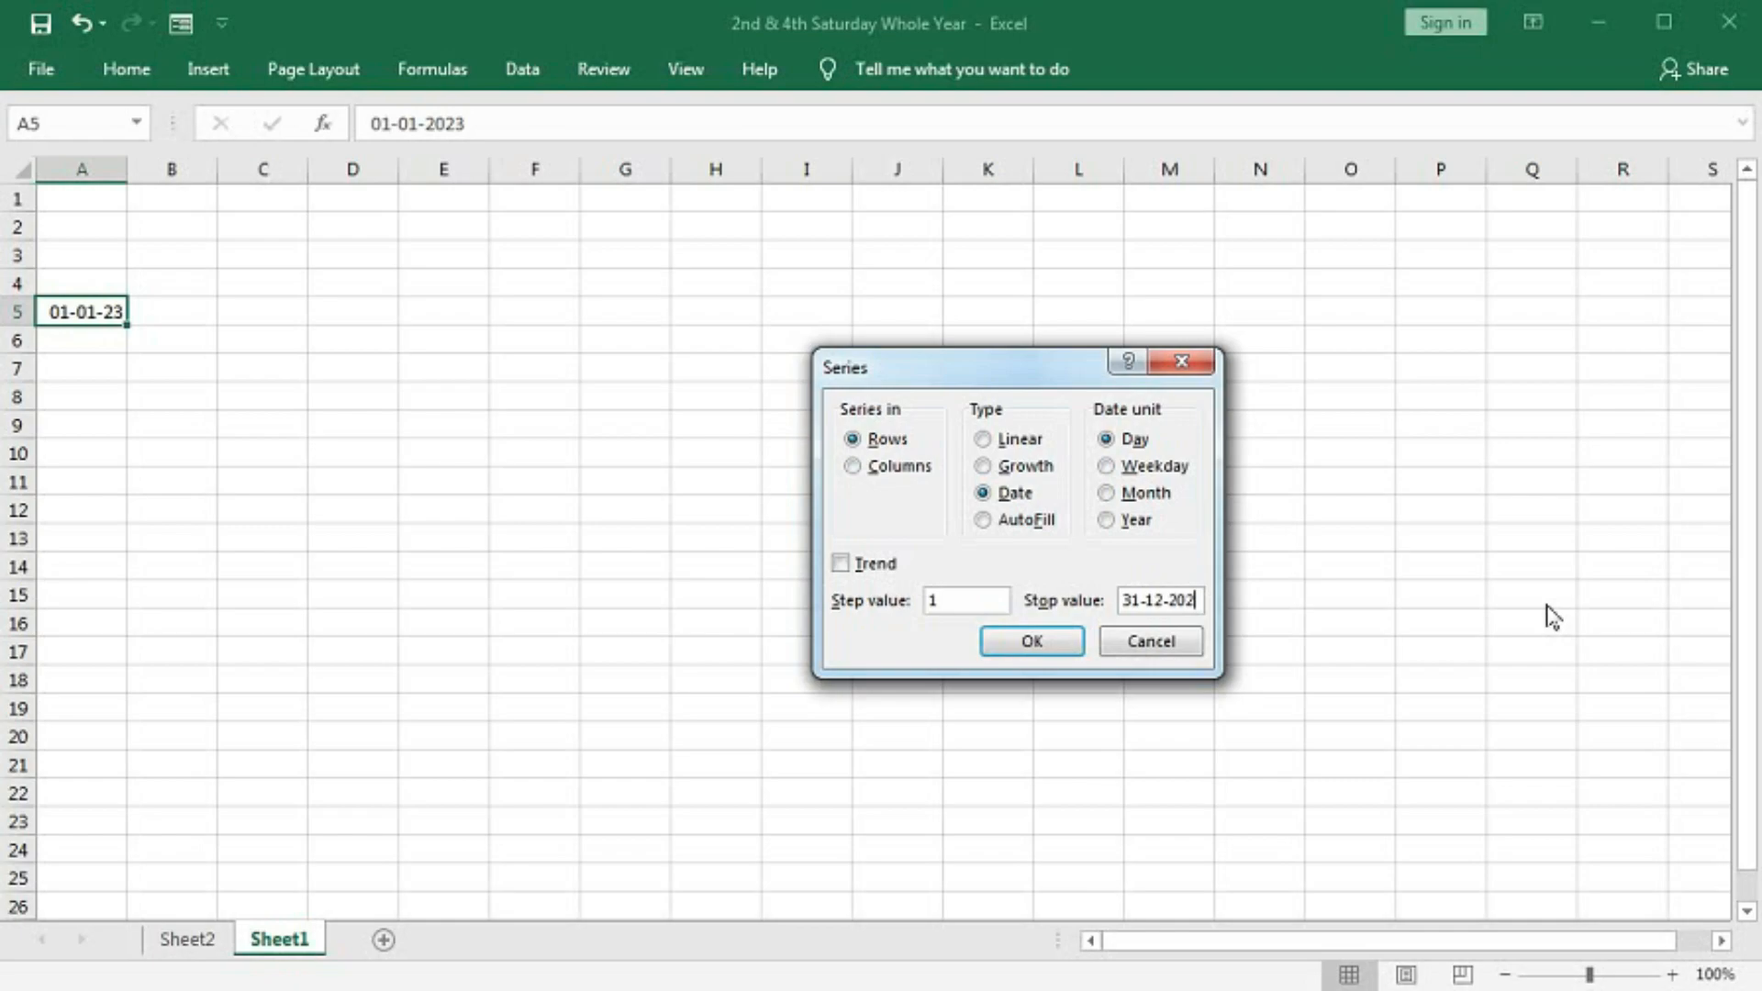
click(1030, 641)
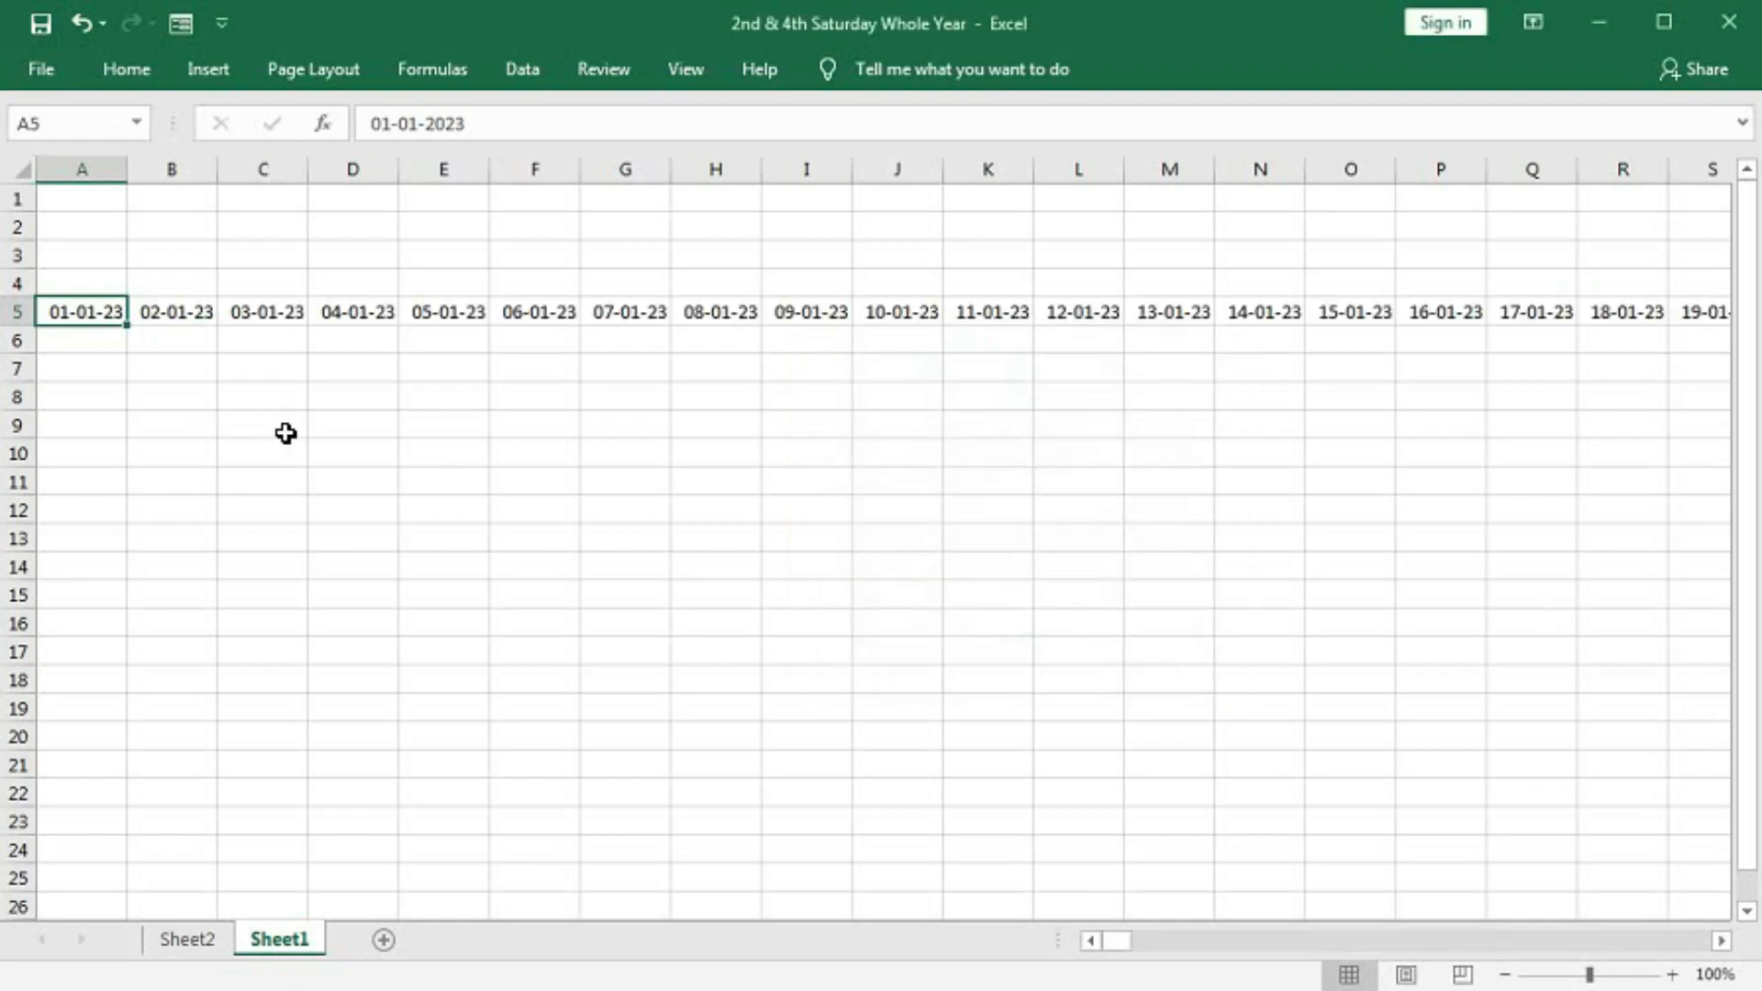
mouse_move(527, 364)
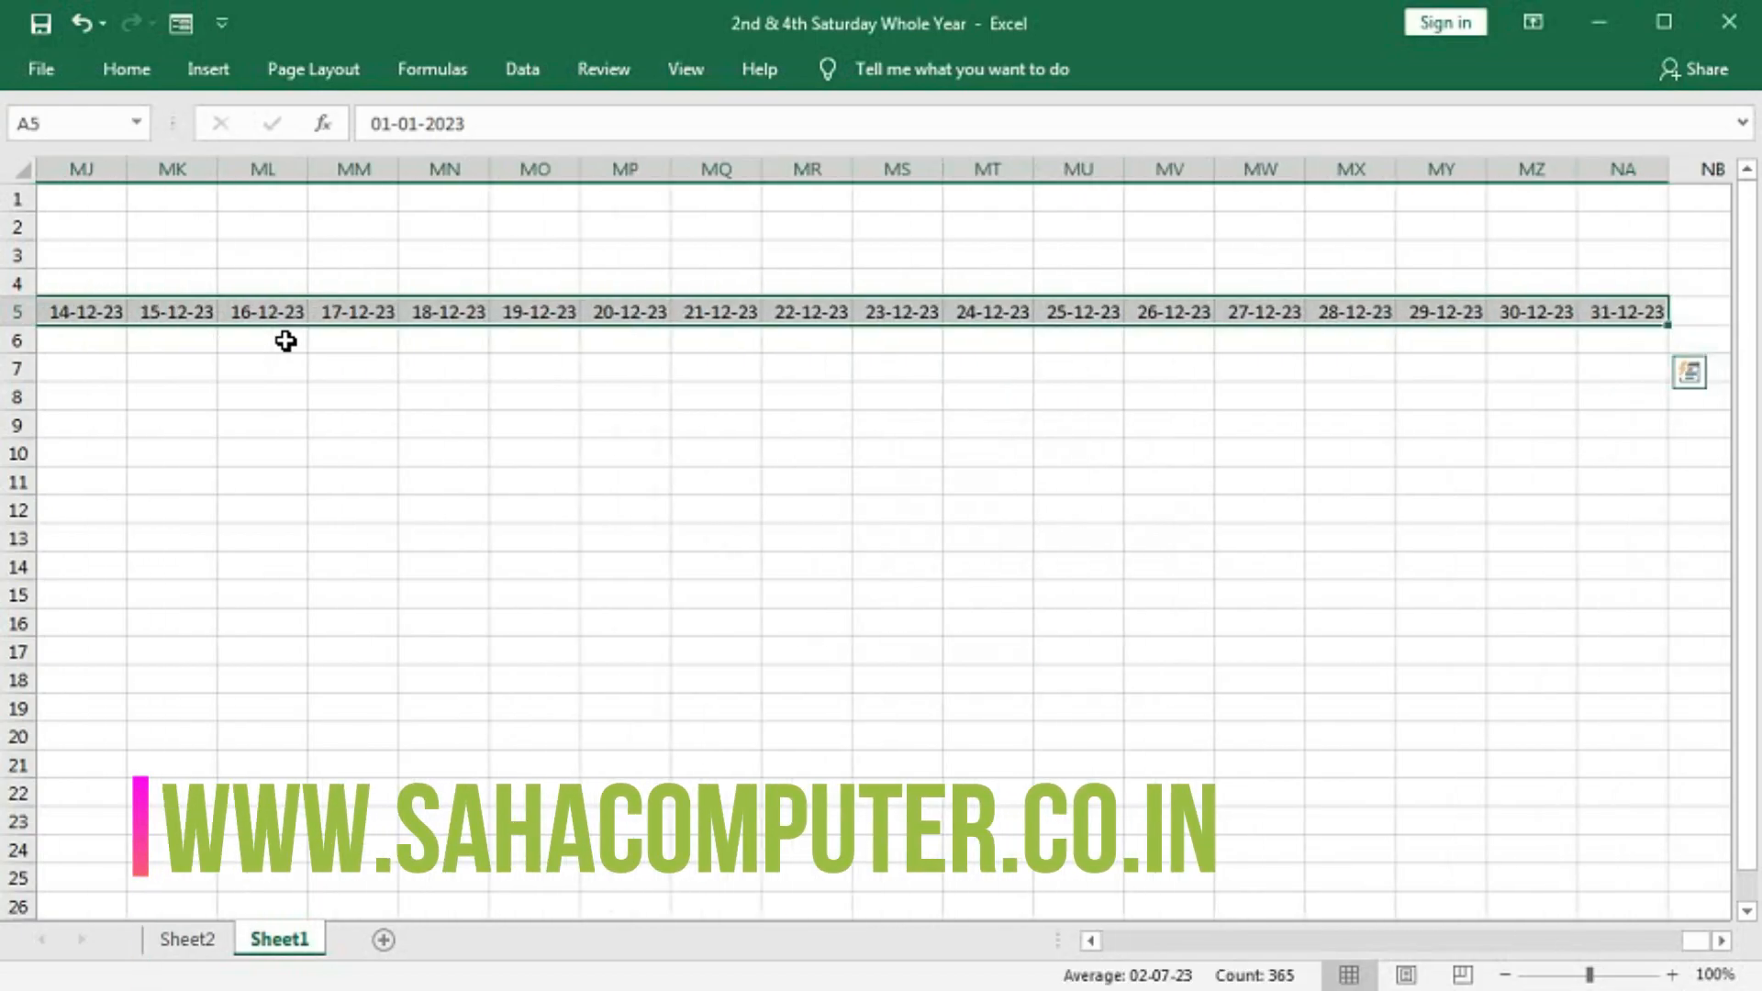
mouse_move(1495, 314)
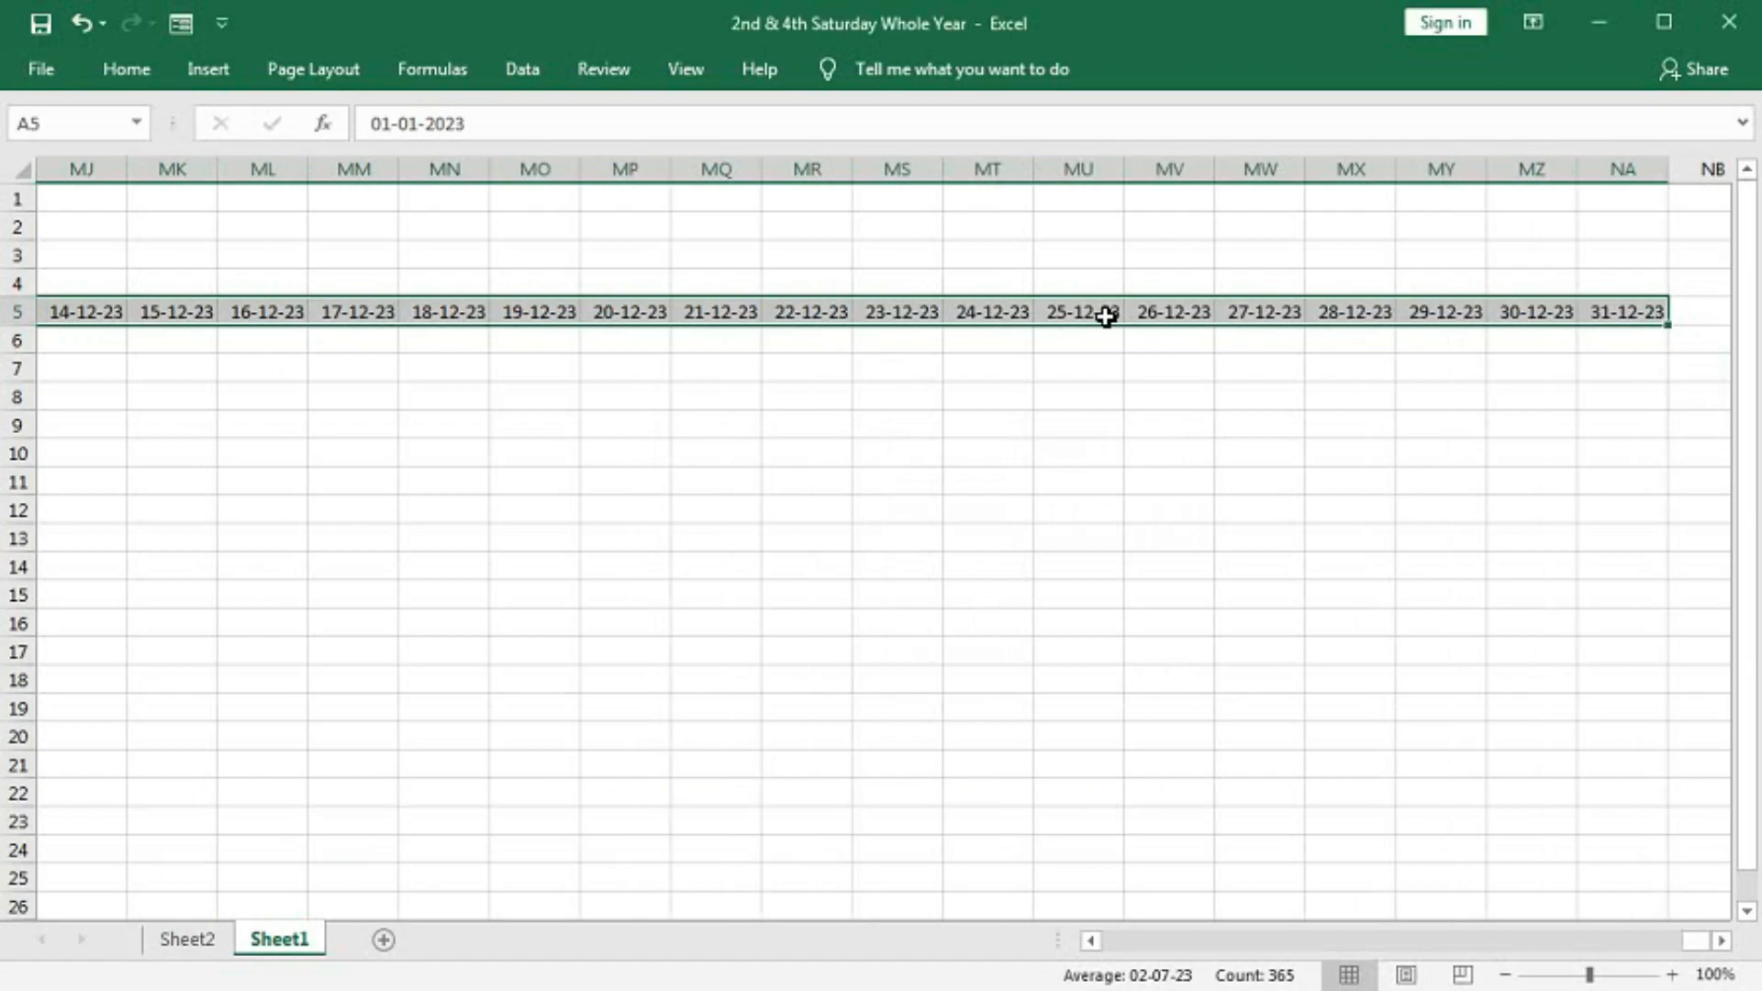
Apply the custom number format "dd" to the date row in row 5
right_click(1103, 315)
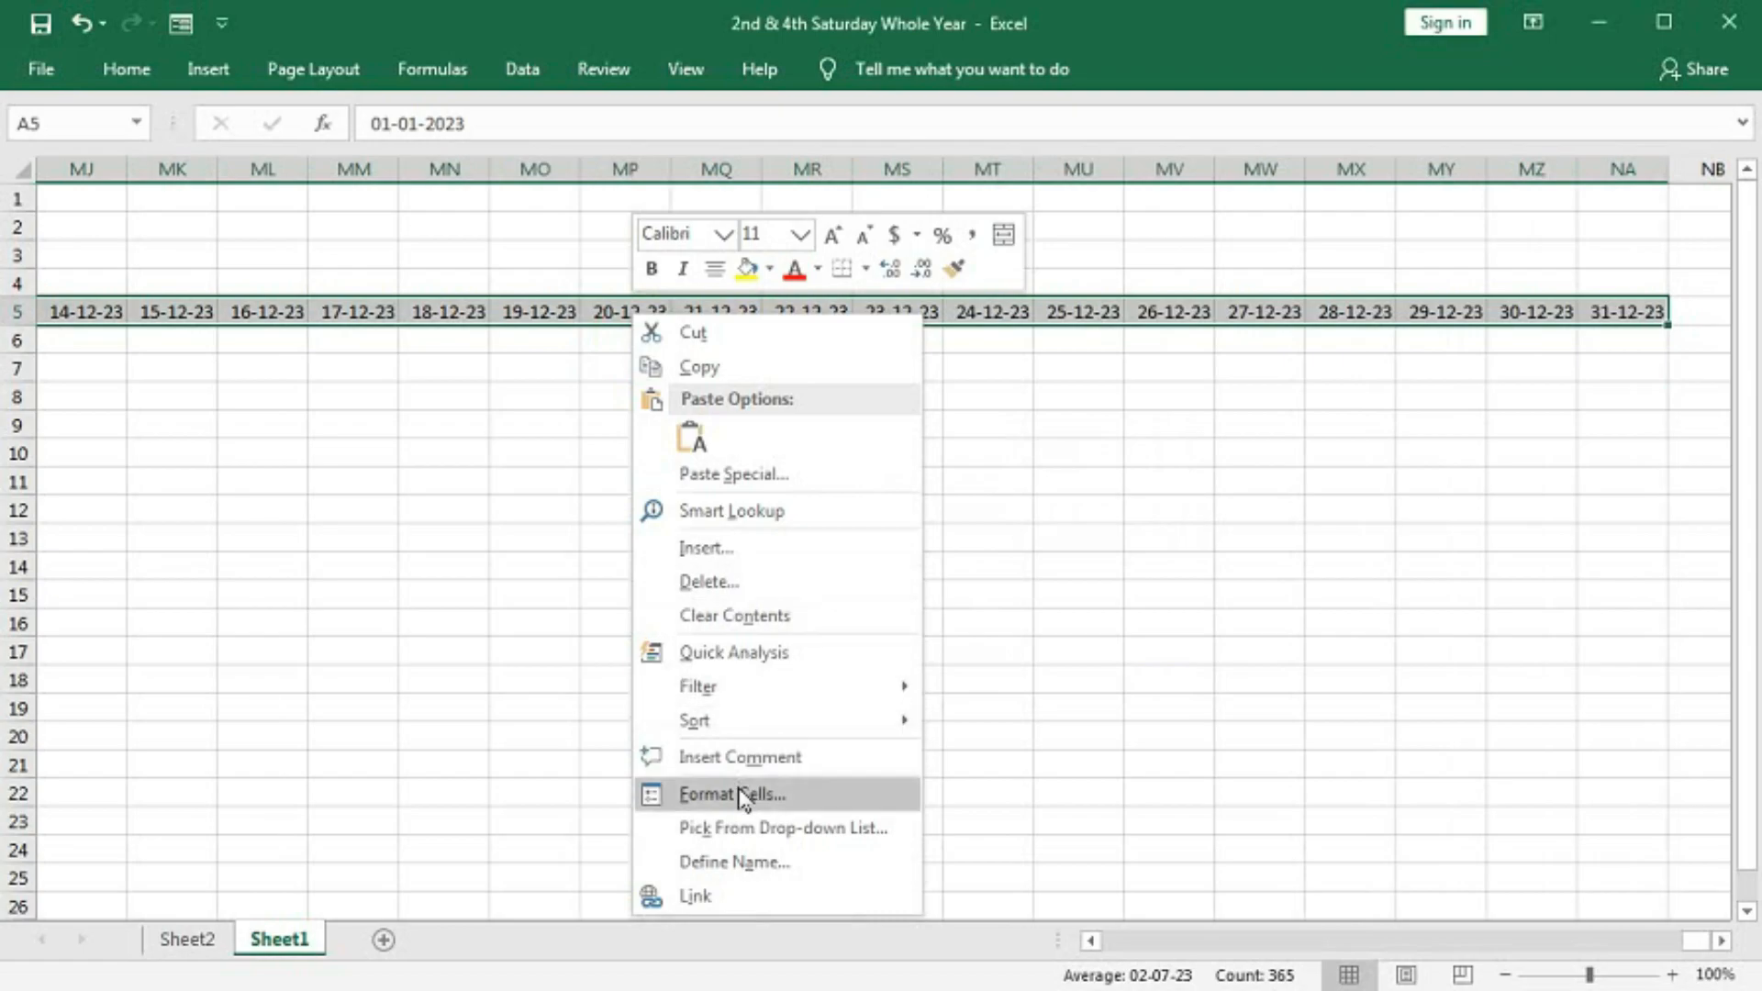
click(730, 793)
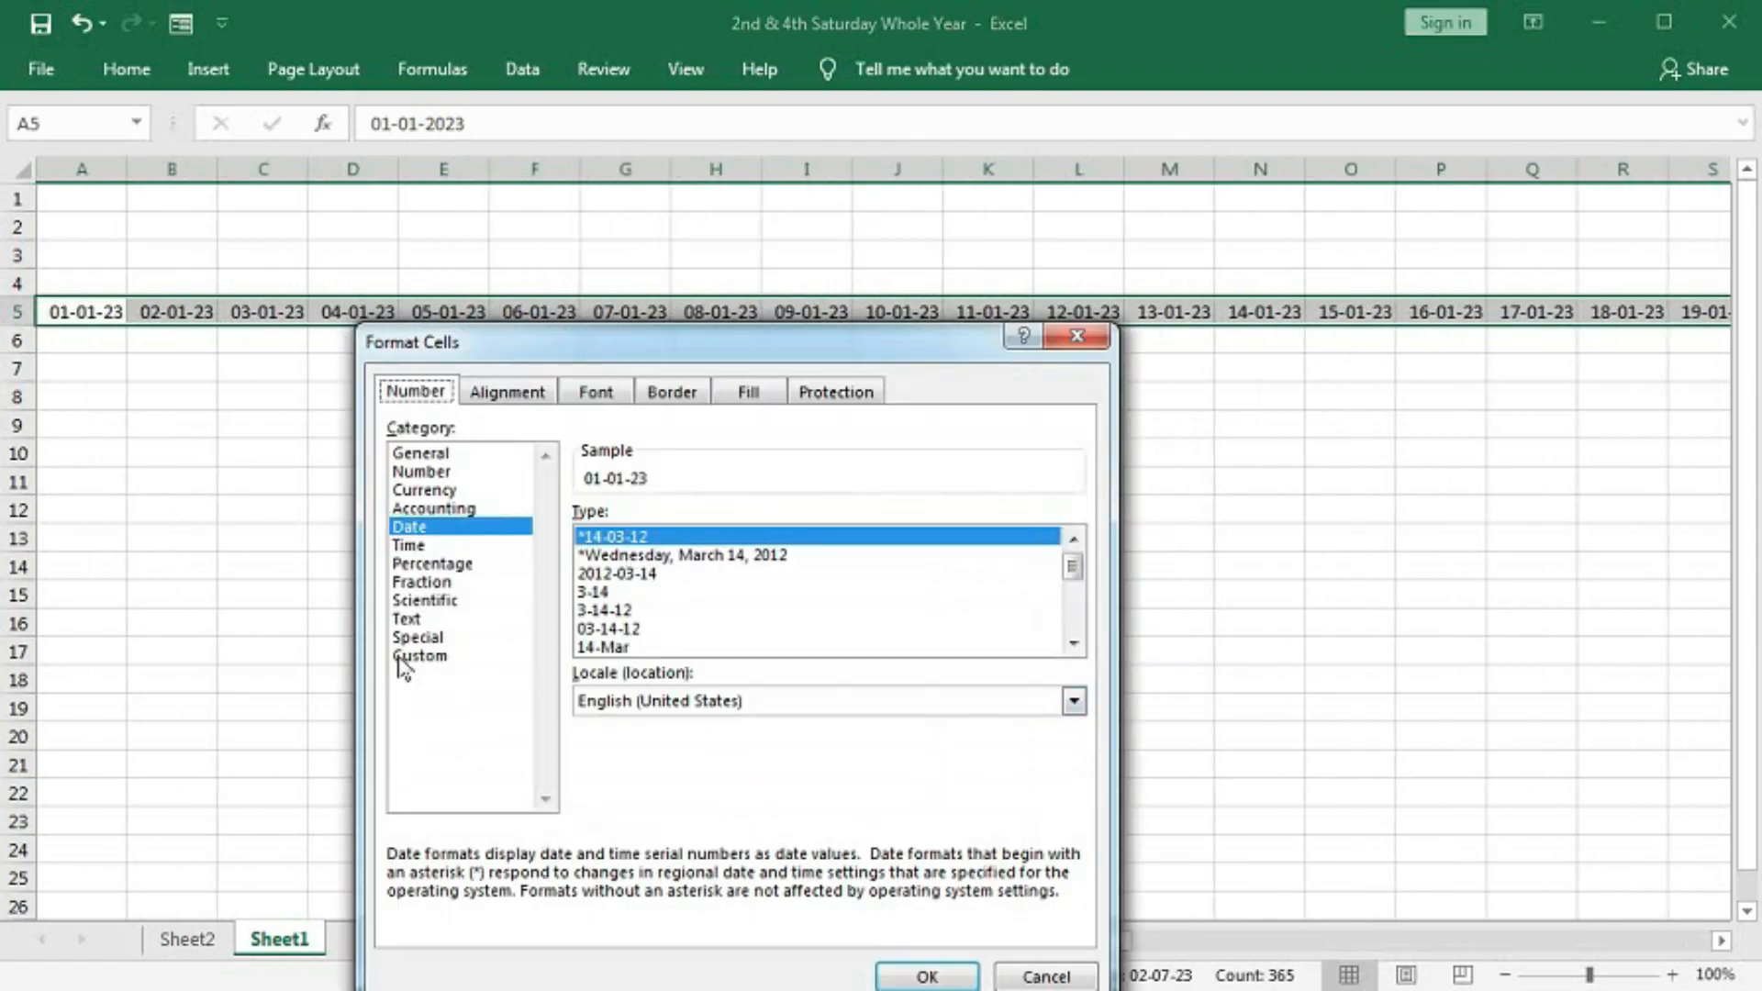
click(420, 655)
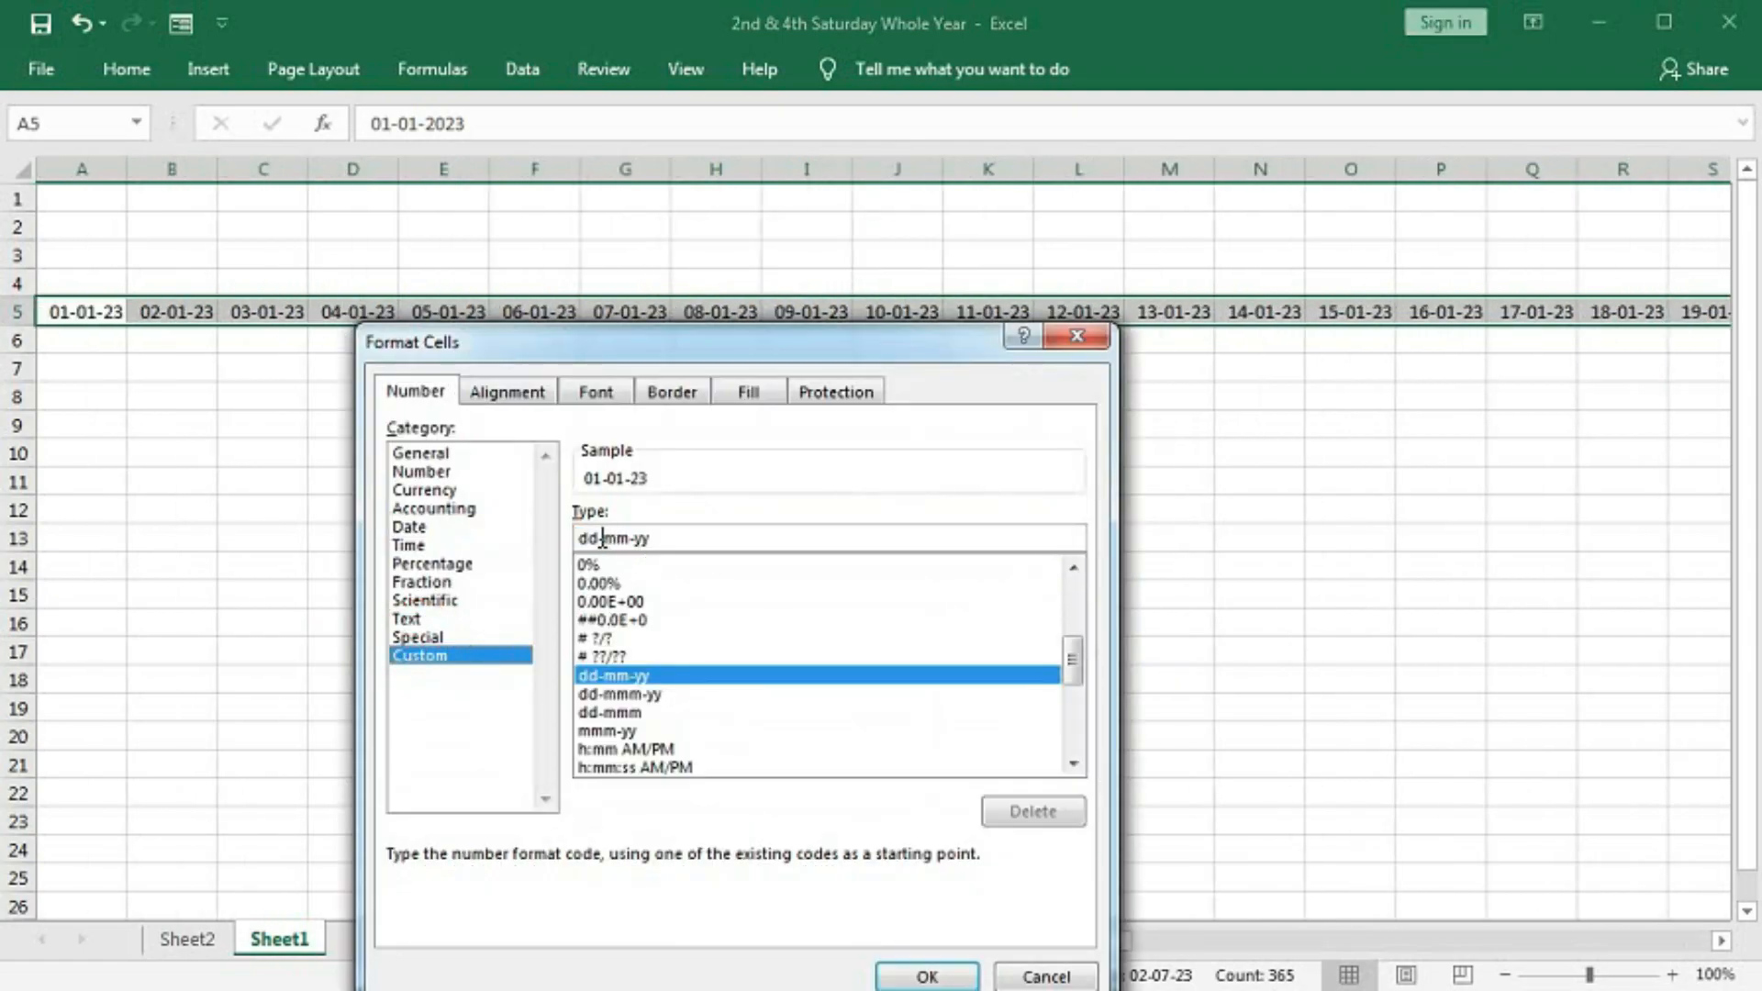
text(dd)
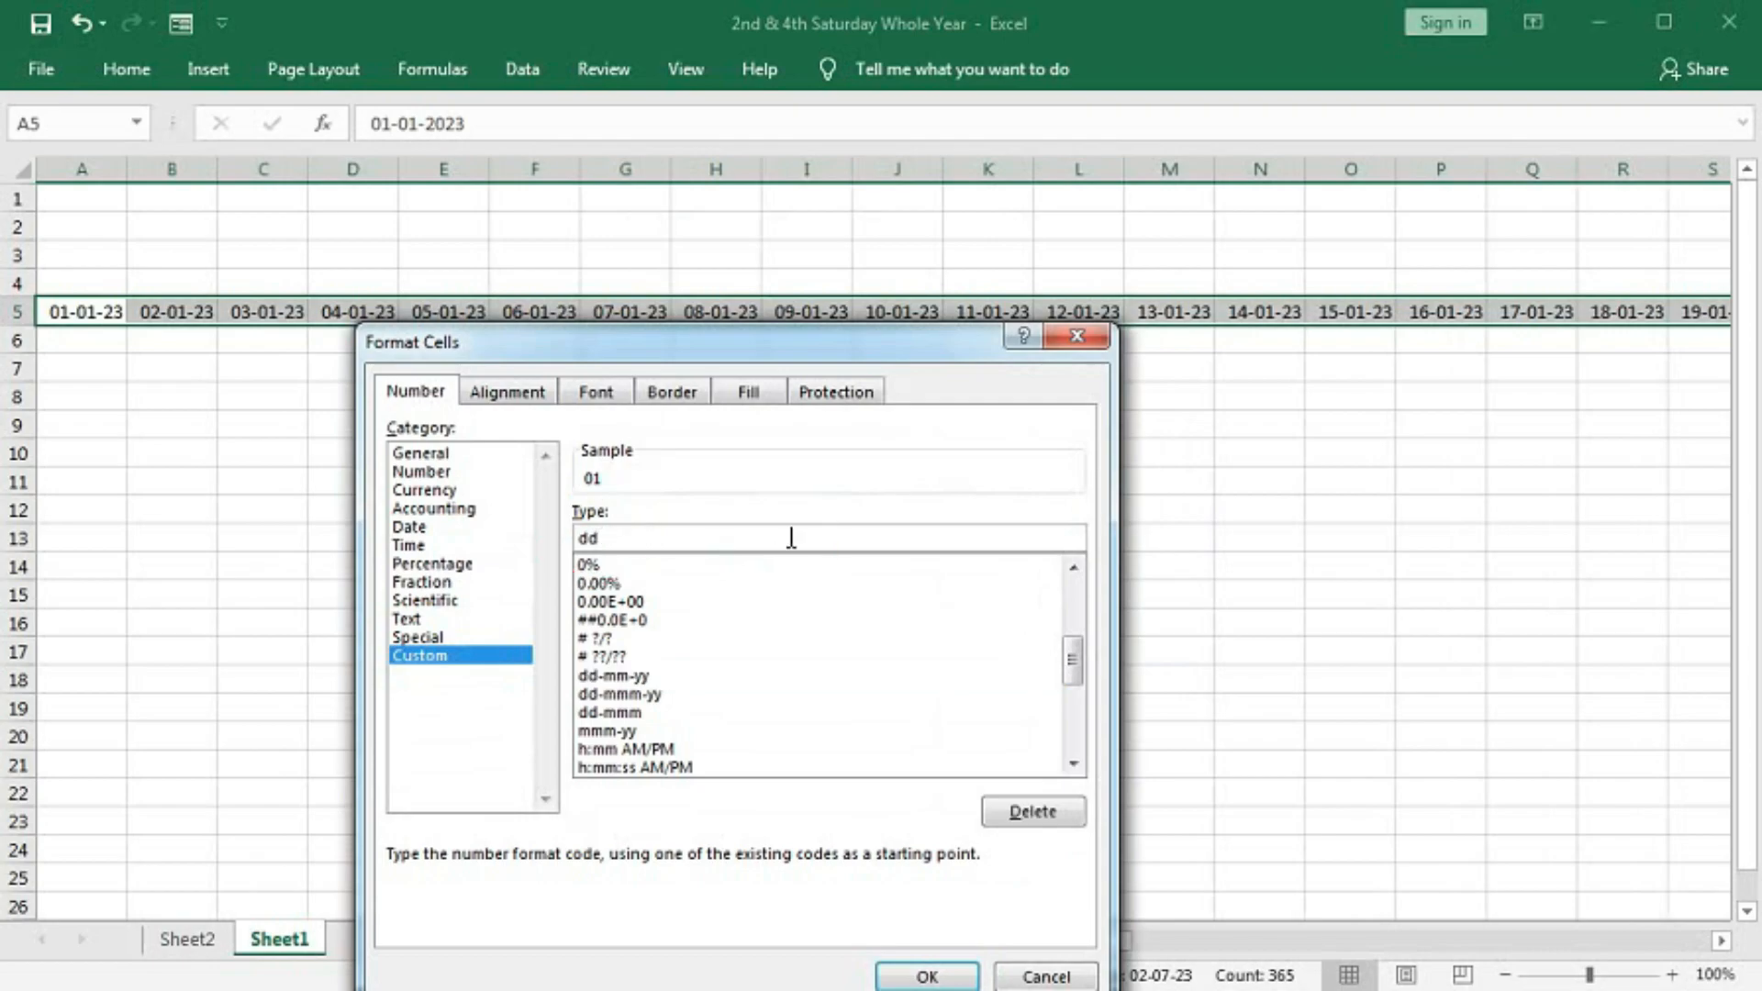
click(926, 975)
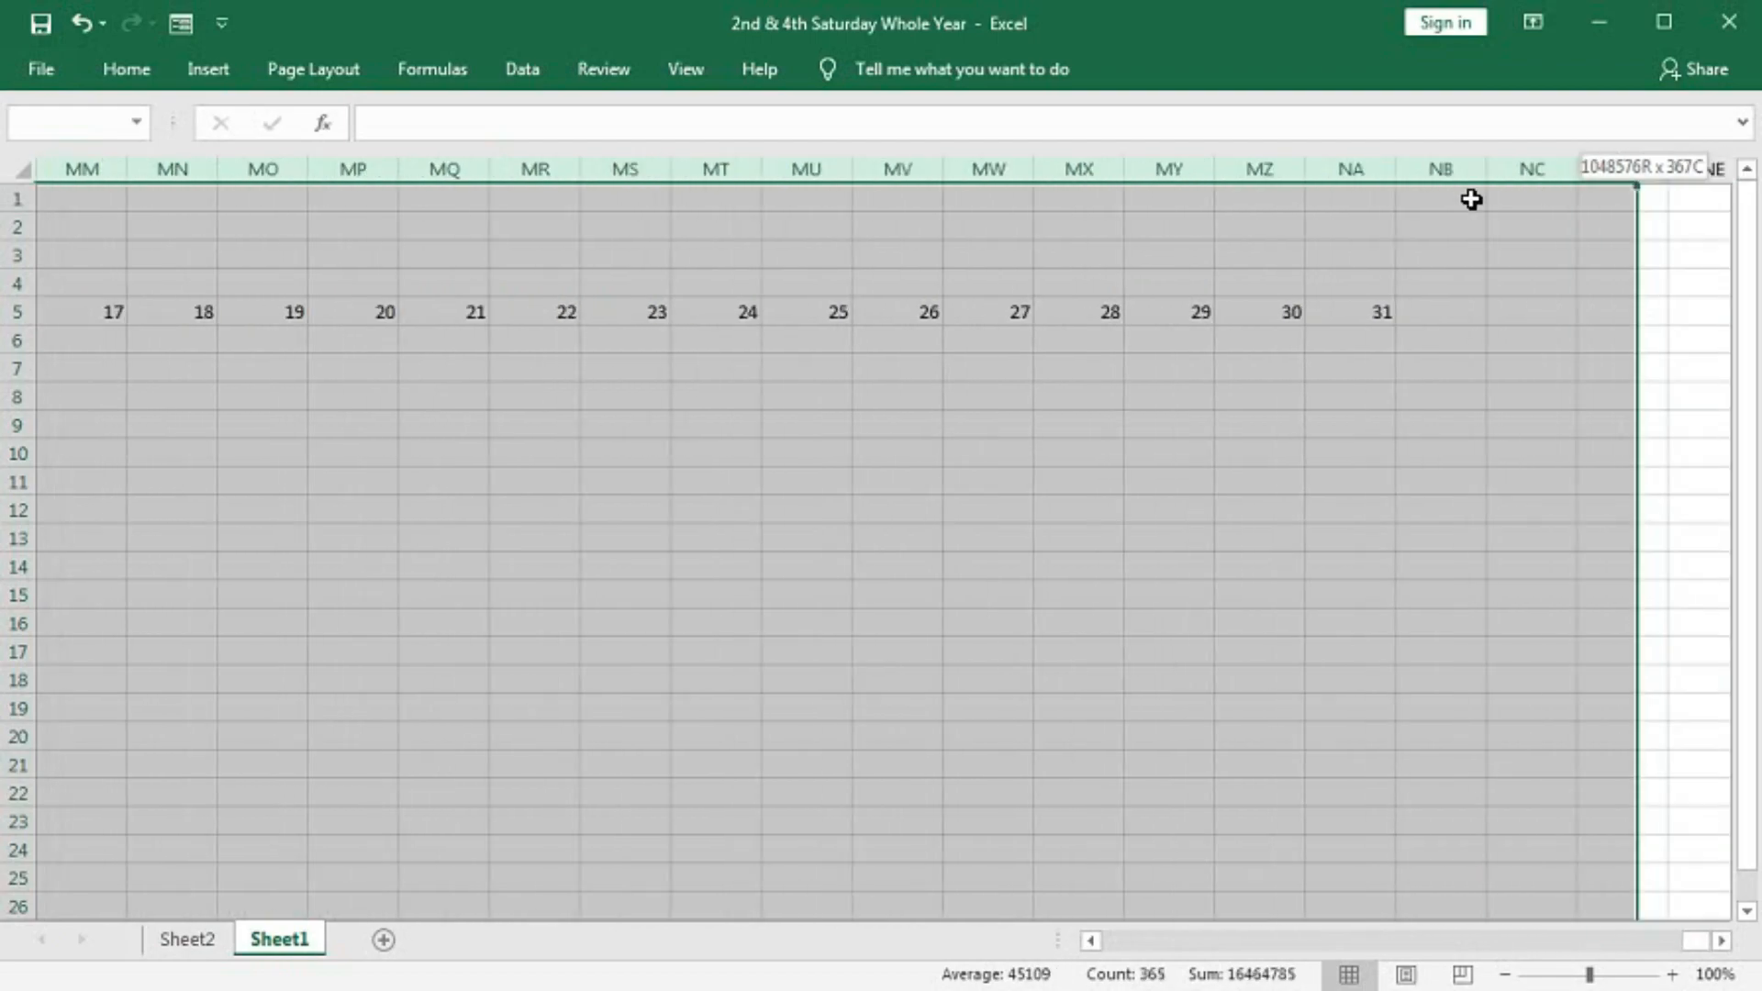
Set a smaller width for all selected columns so the day numbers fit
right_click(1440, 199)
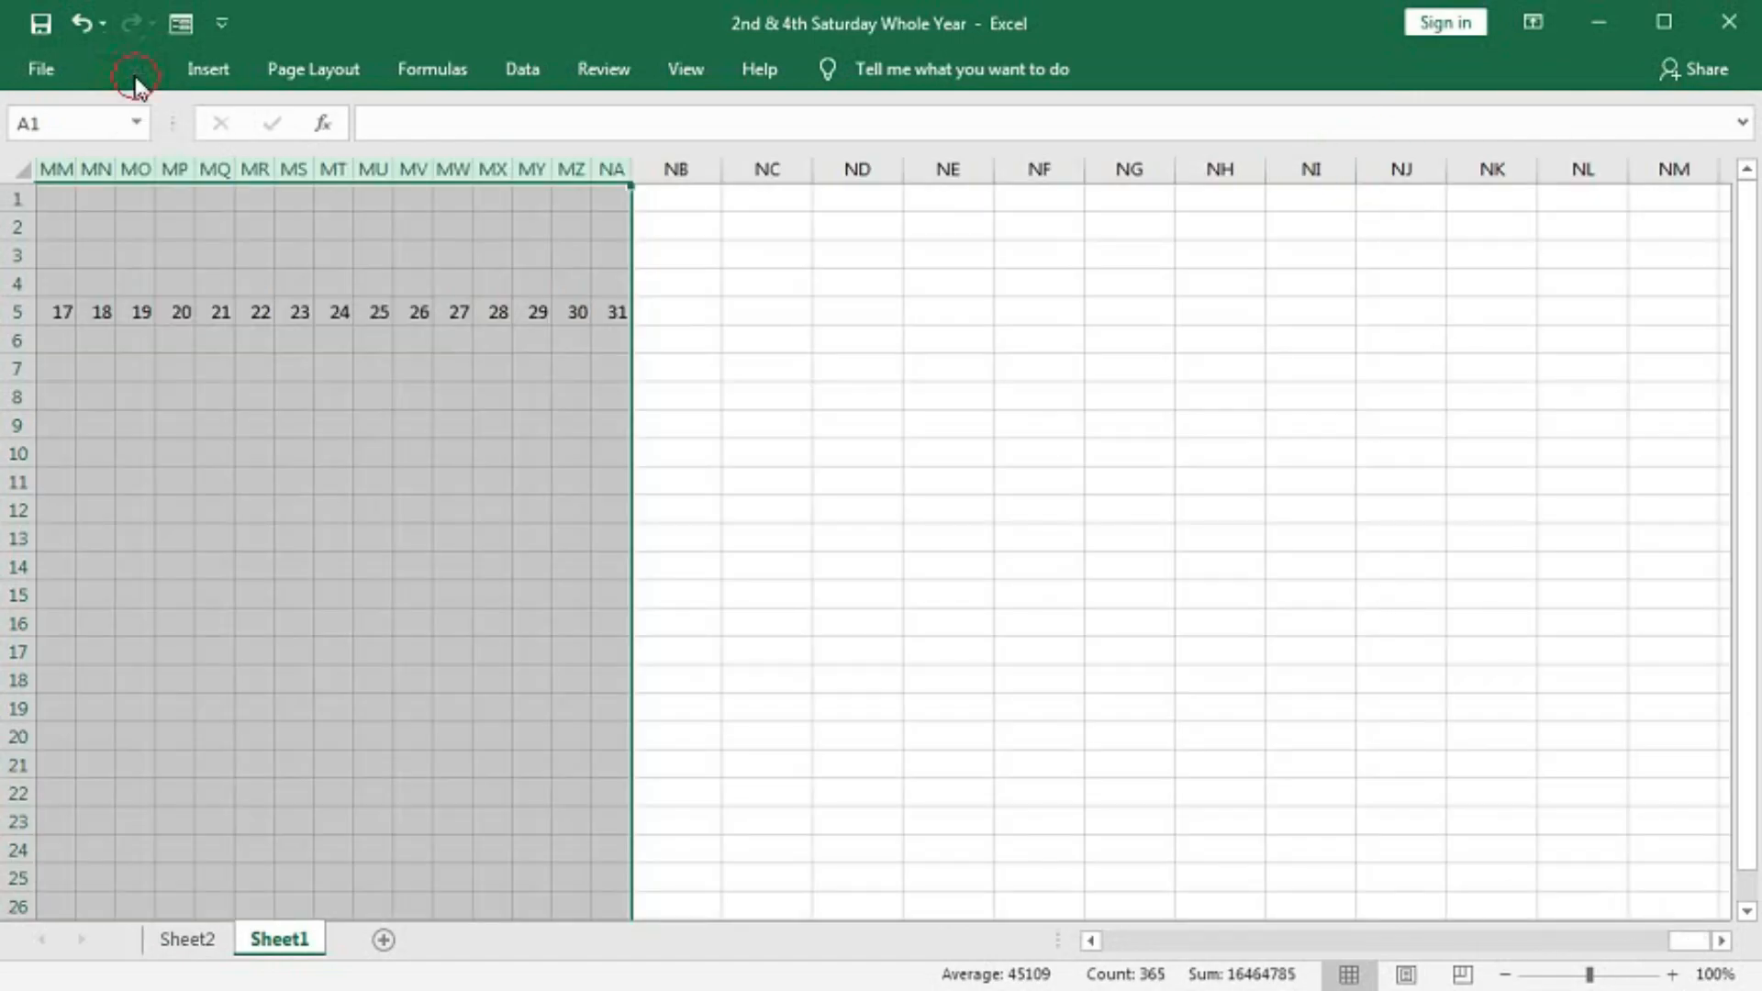
click(126, 69)
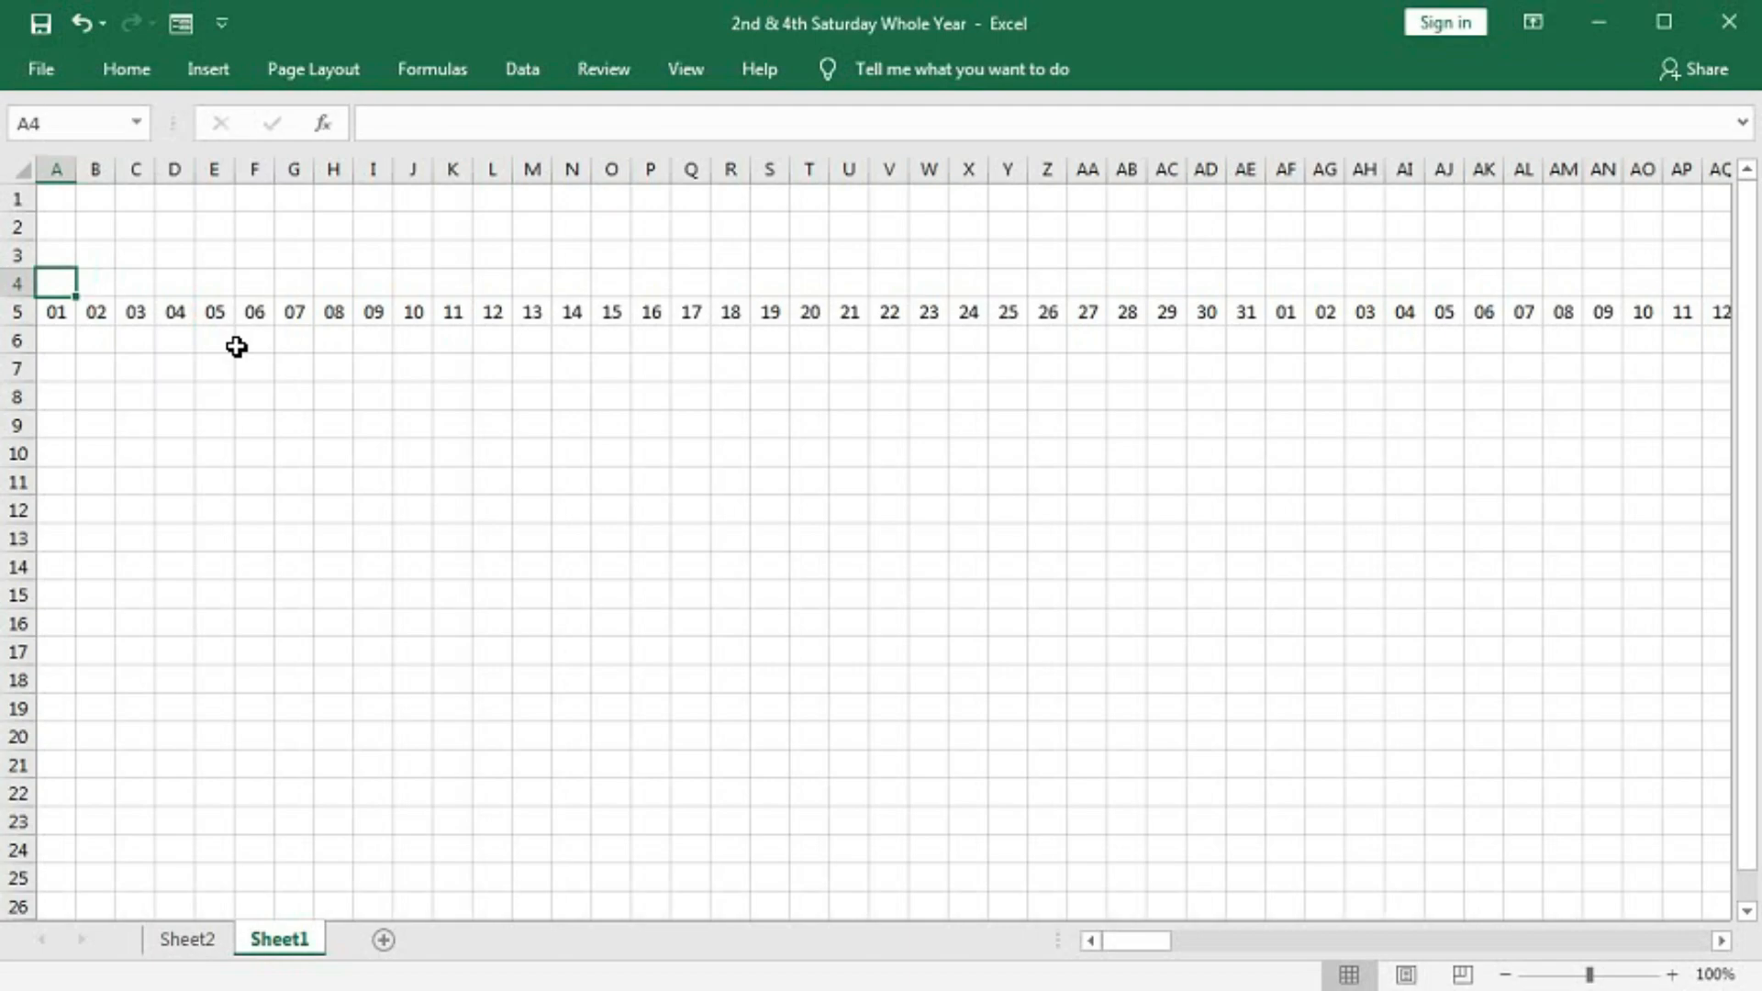
Enter =TEXT(A5,"ddd") in A4 and rotate the weekday text upward
text(=text()
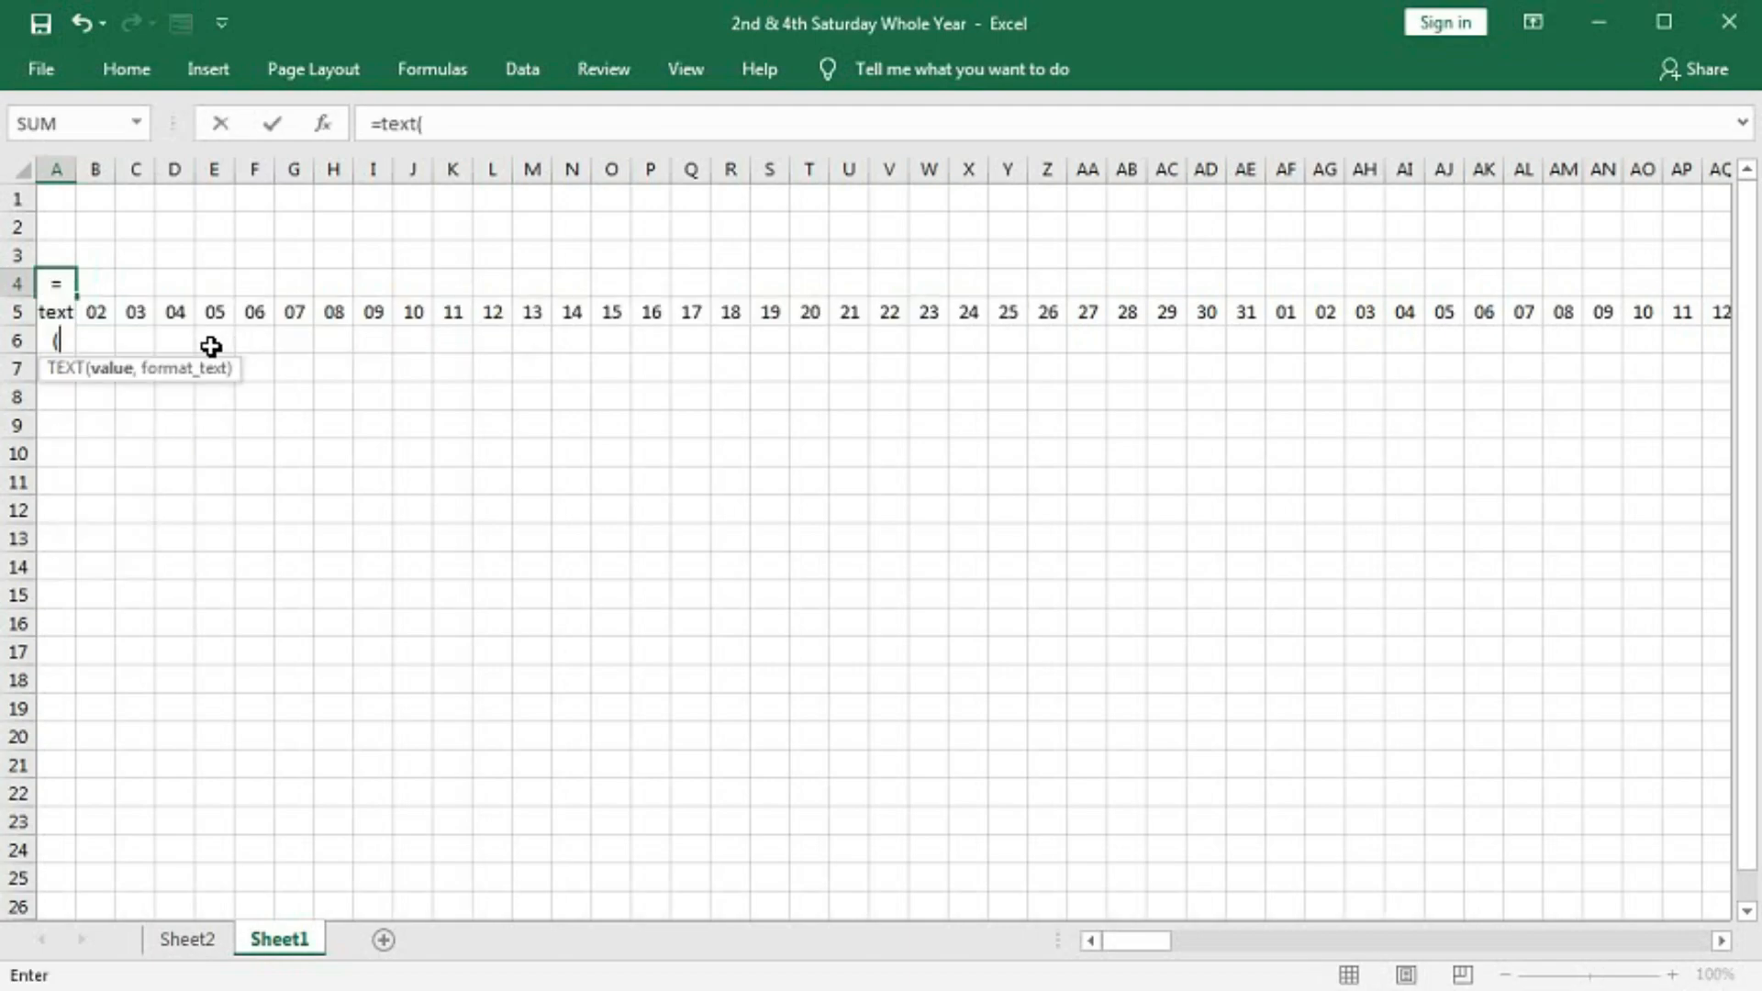
click(56, 312)
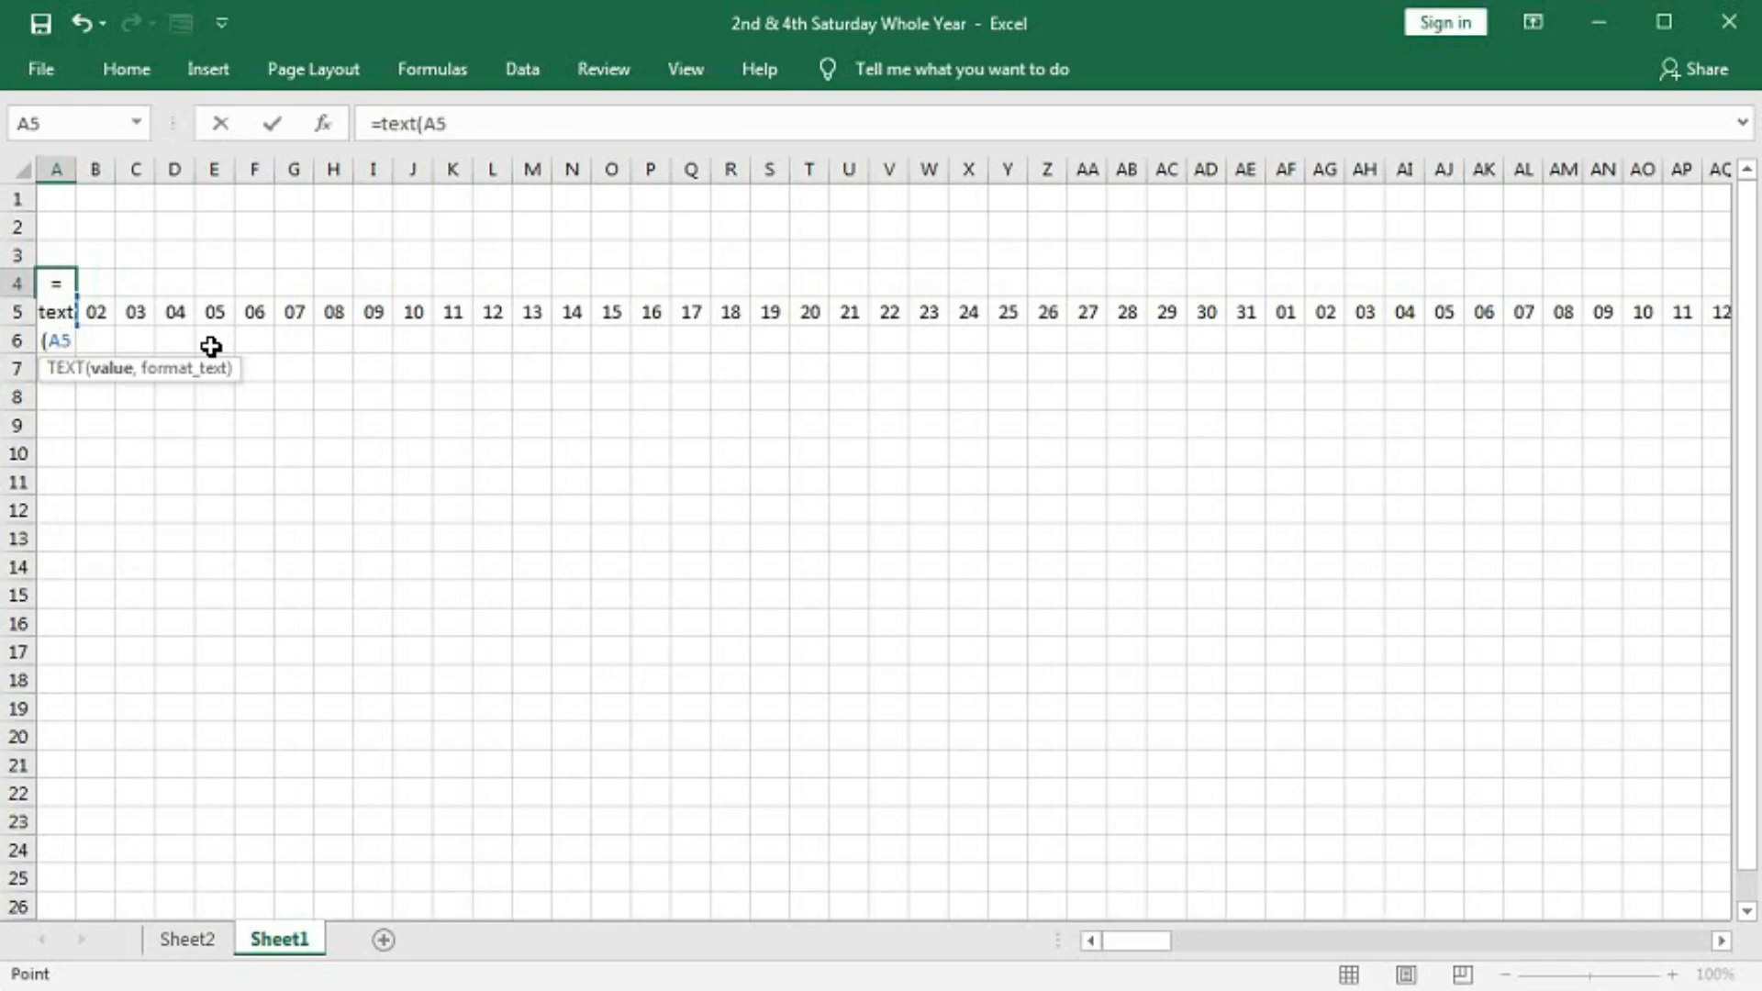
text(,")
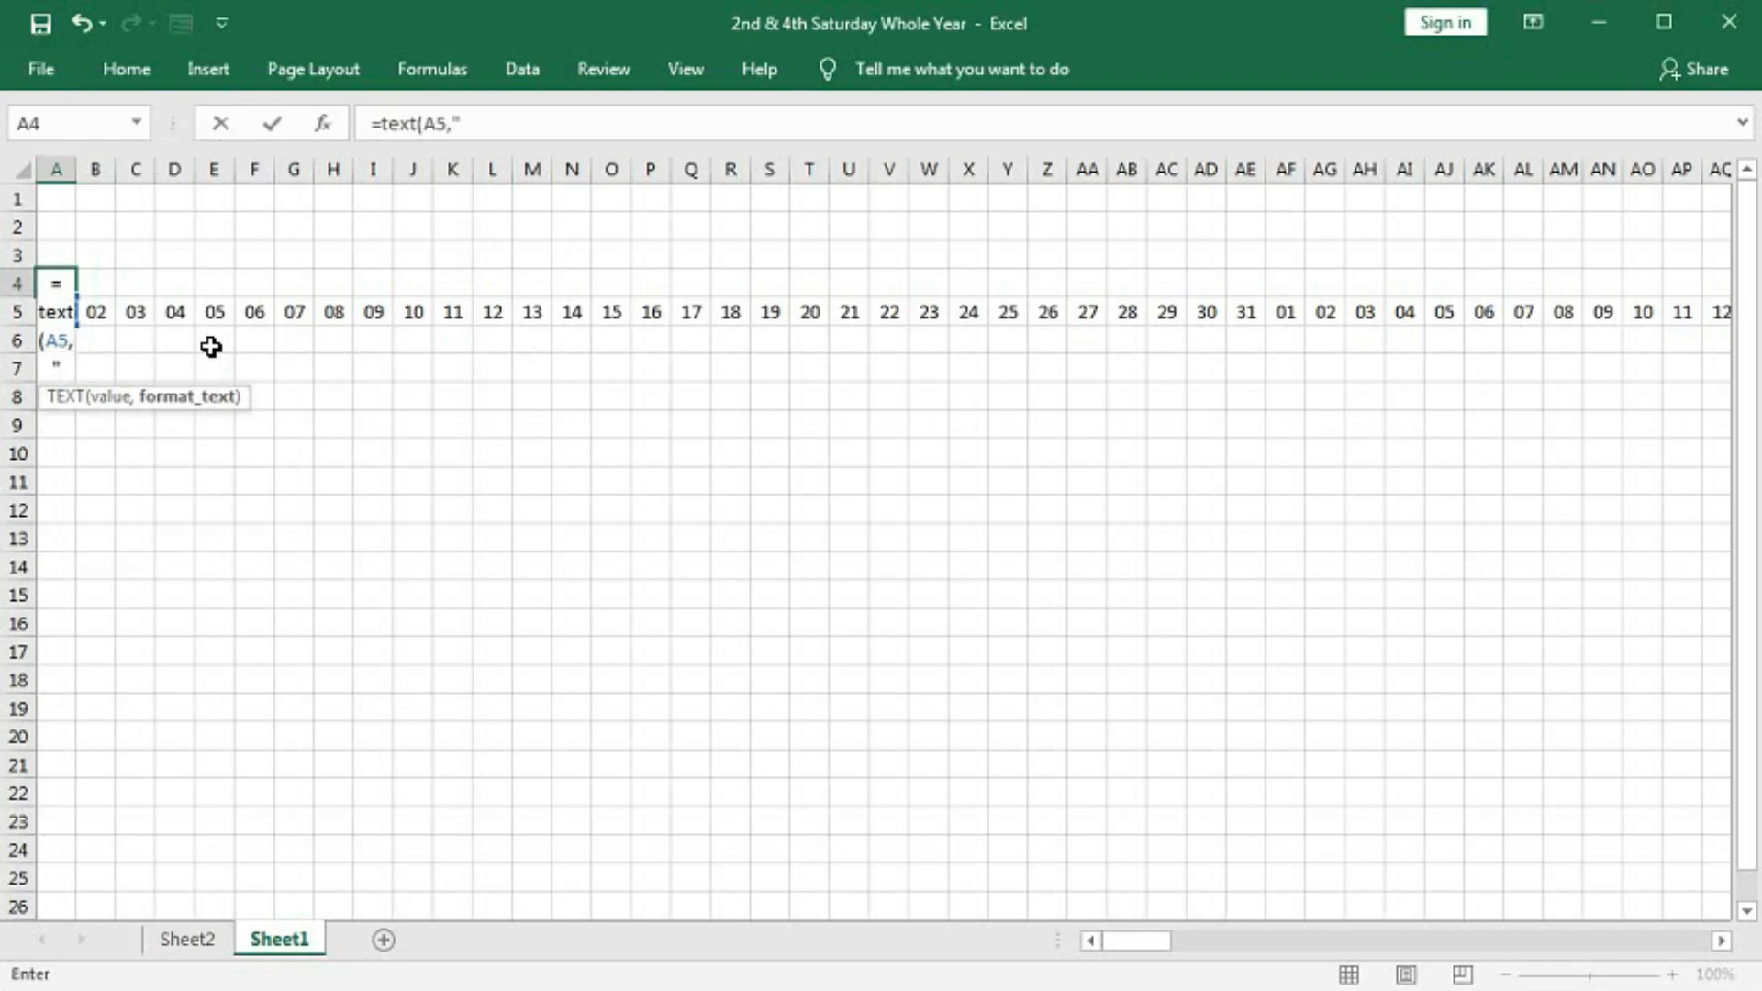
text(ddd)
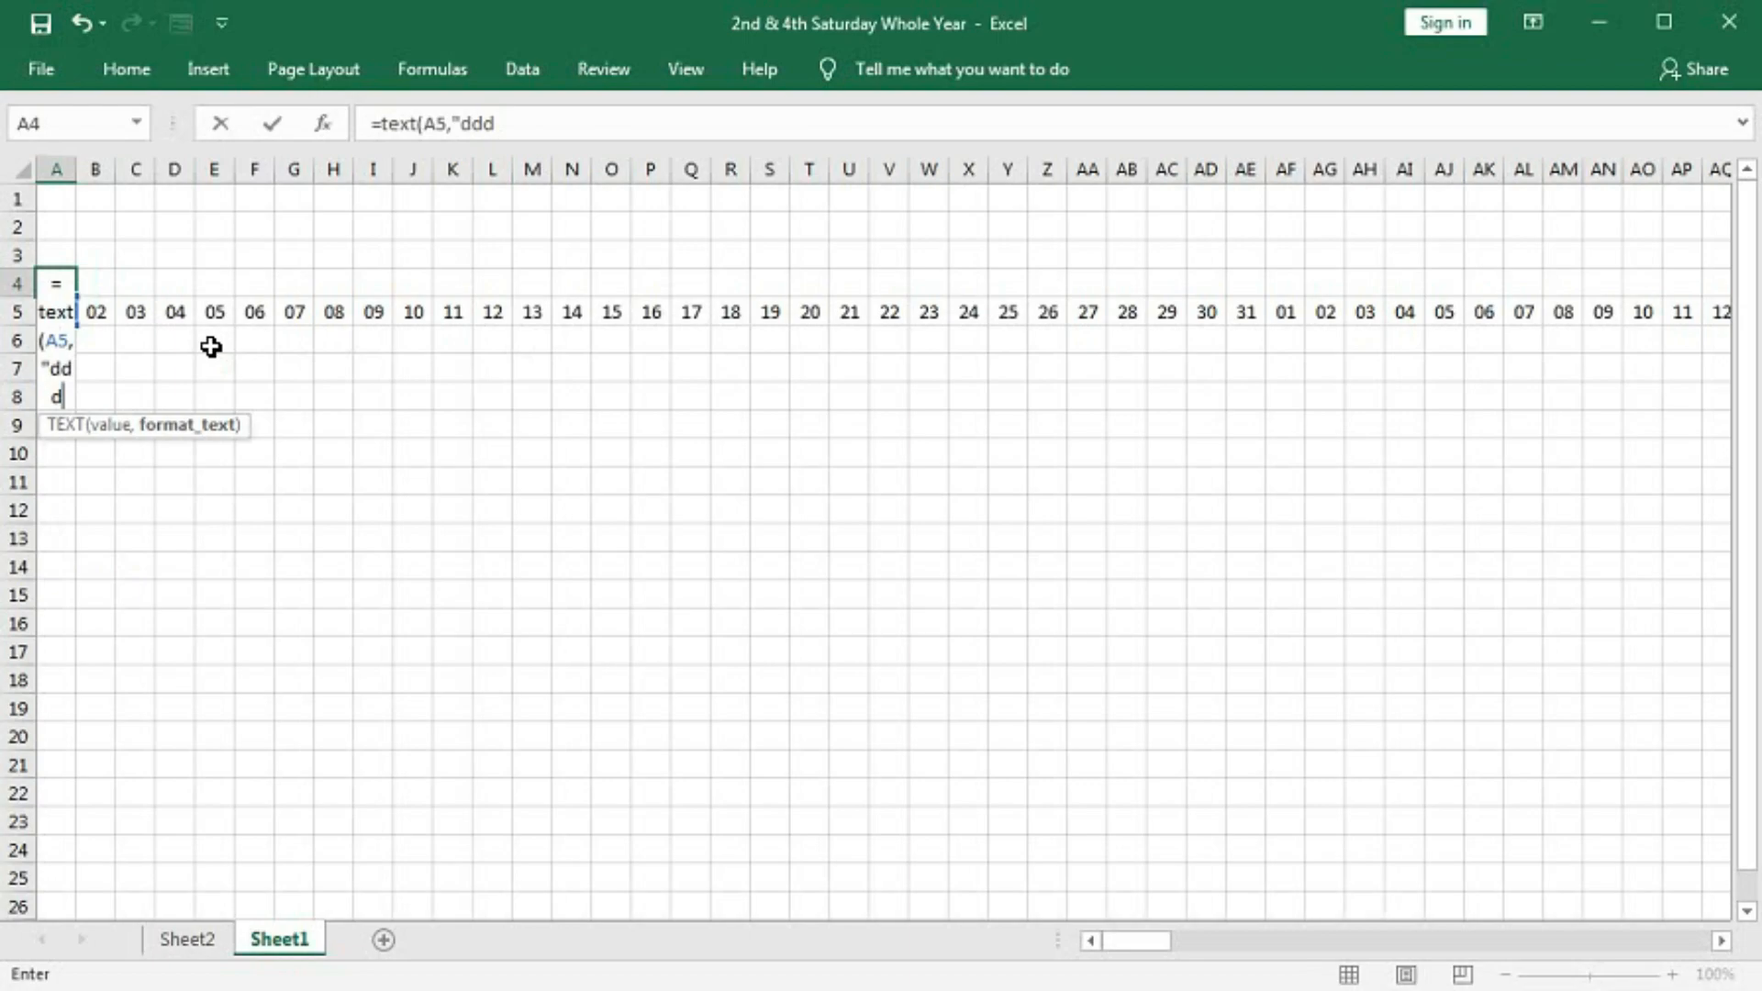
text("))
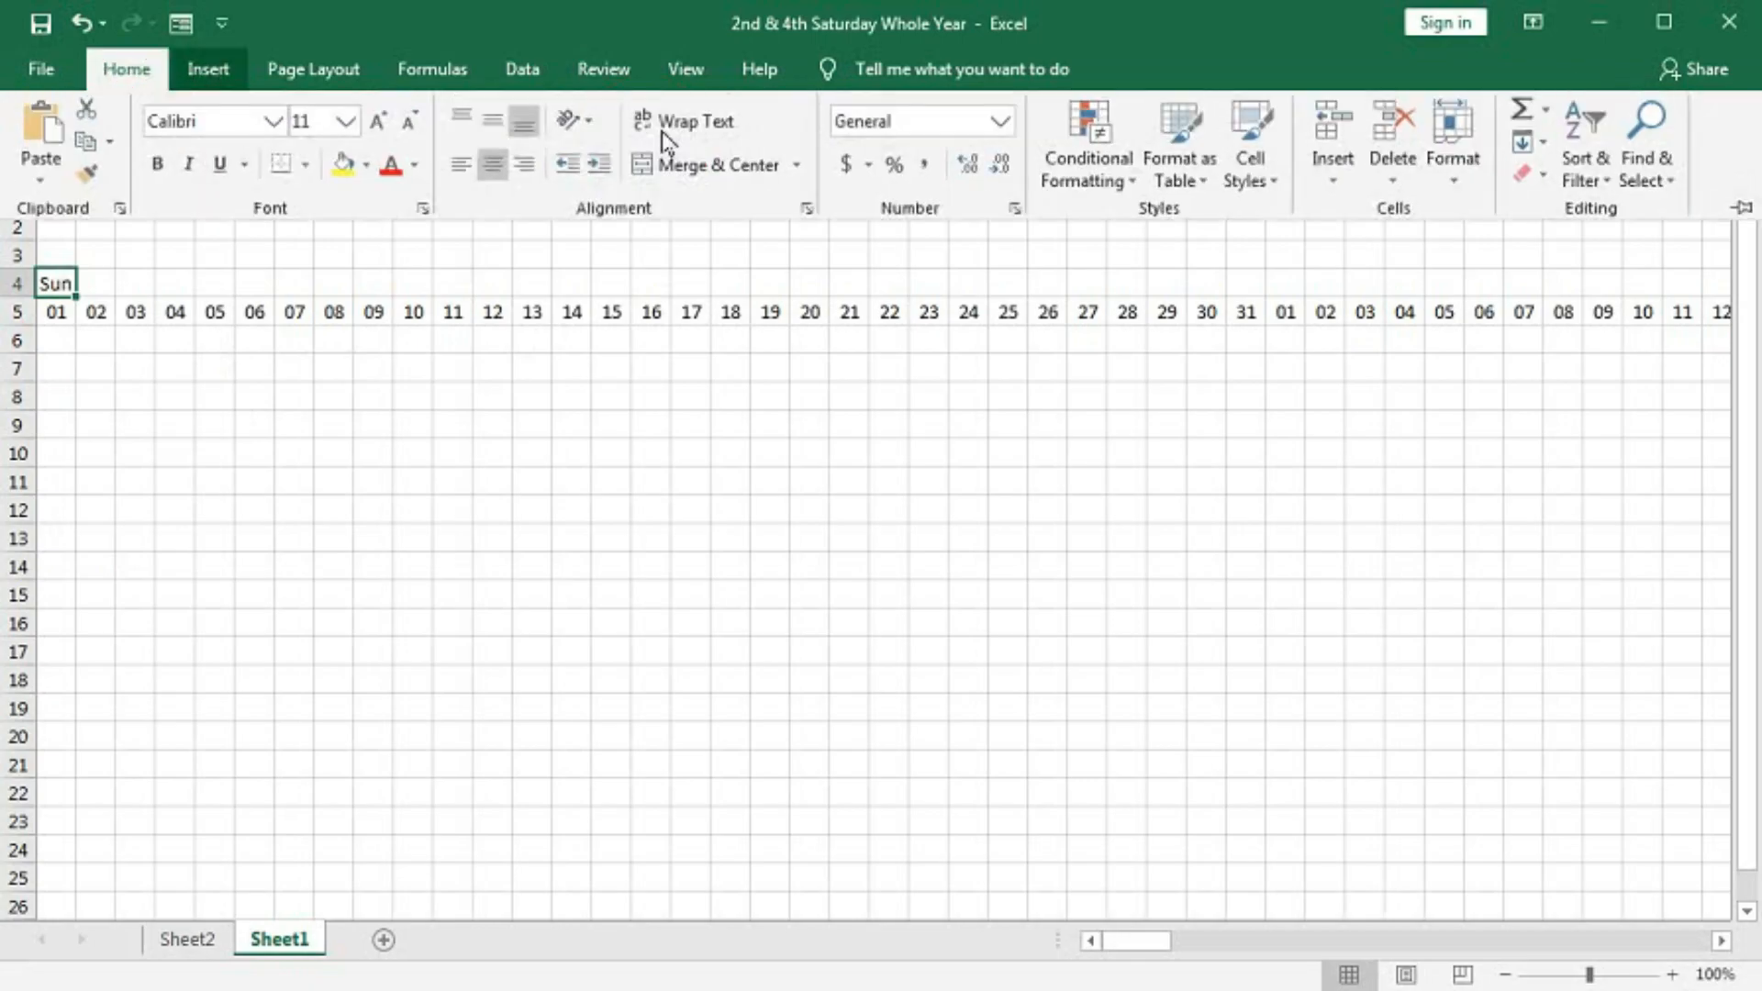
click(572, 121)
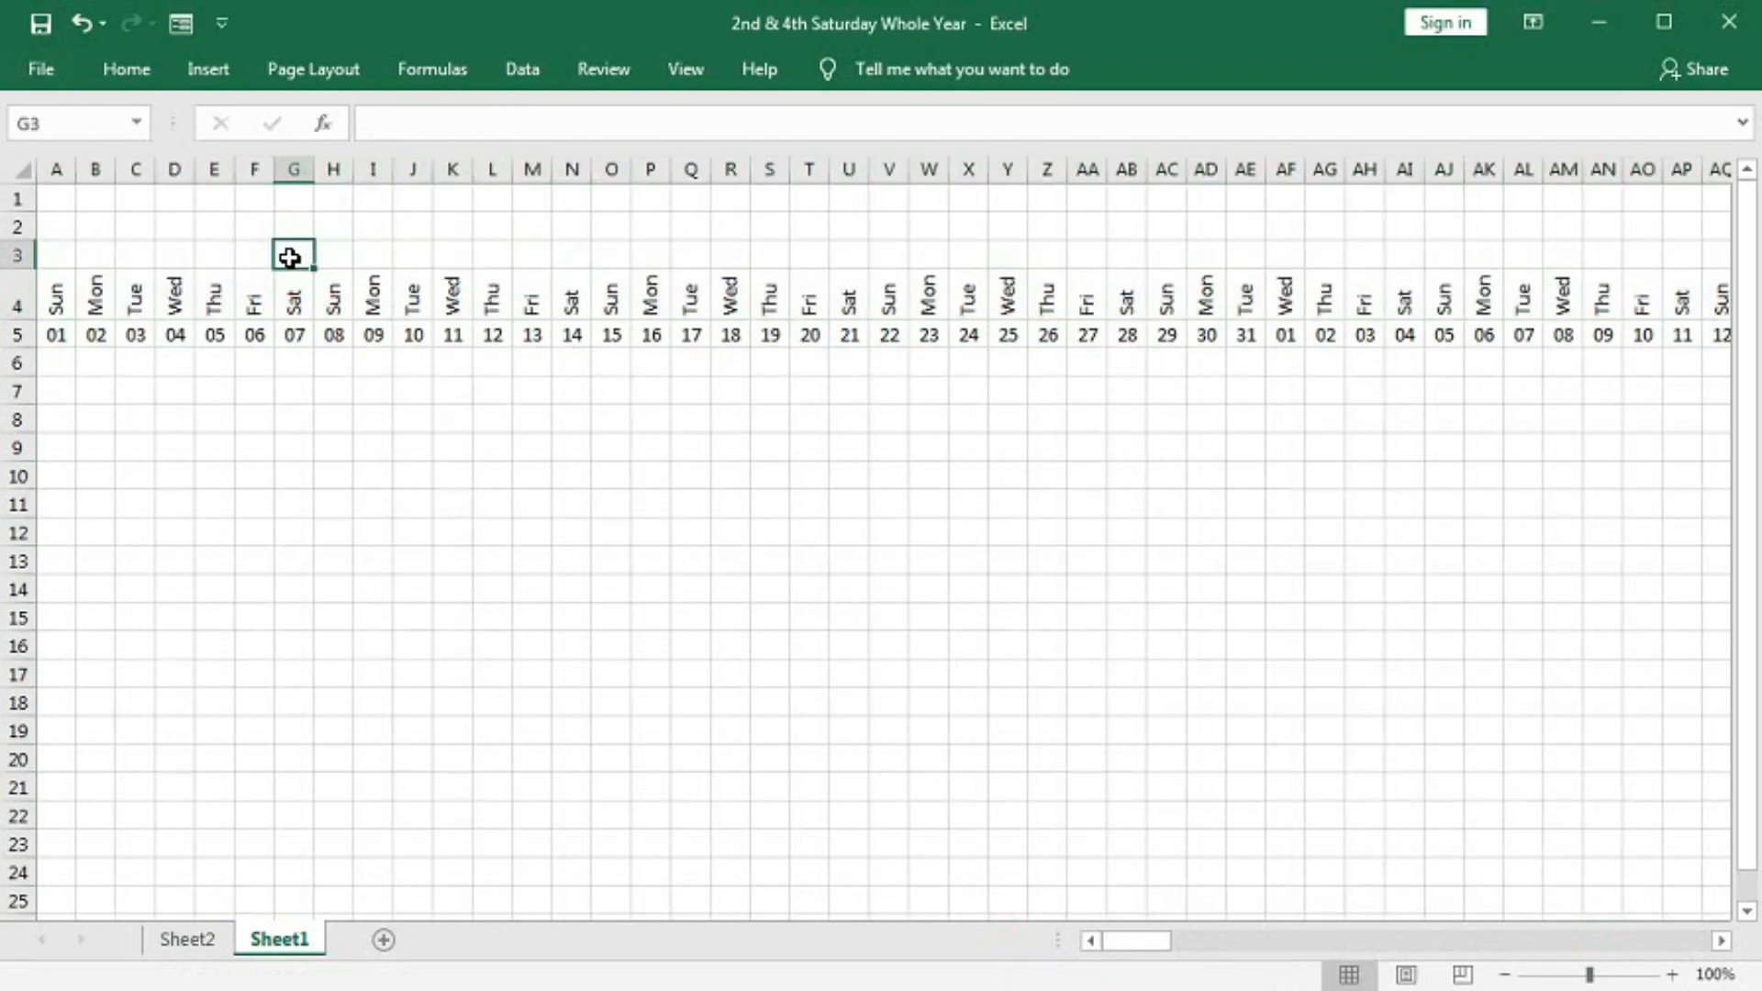
mouse_move(871, 257)
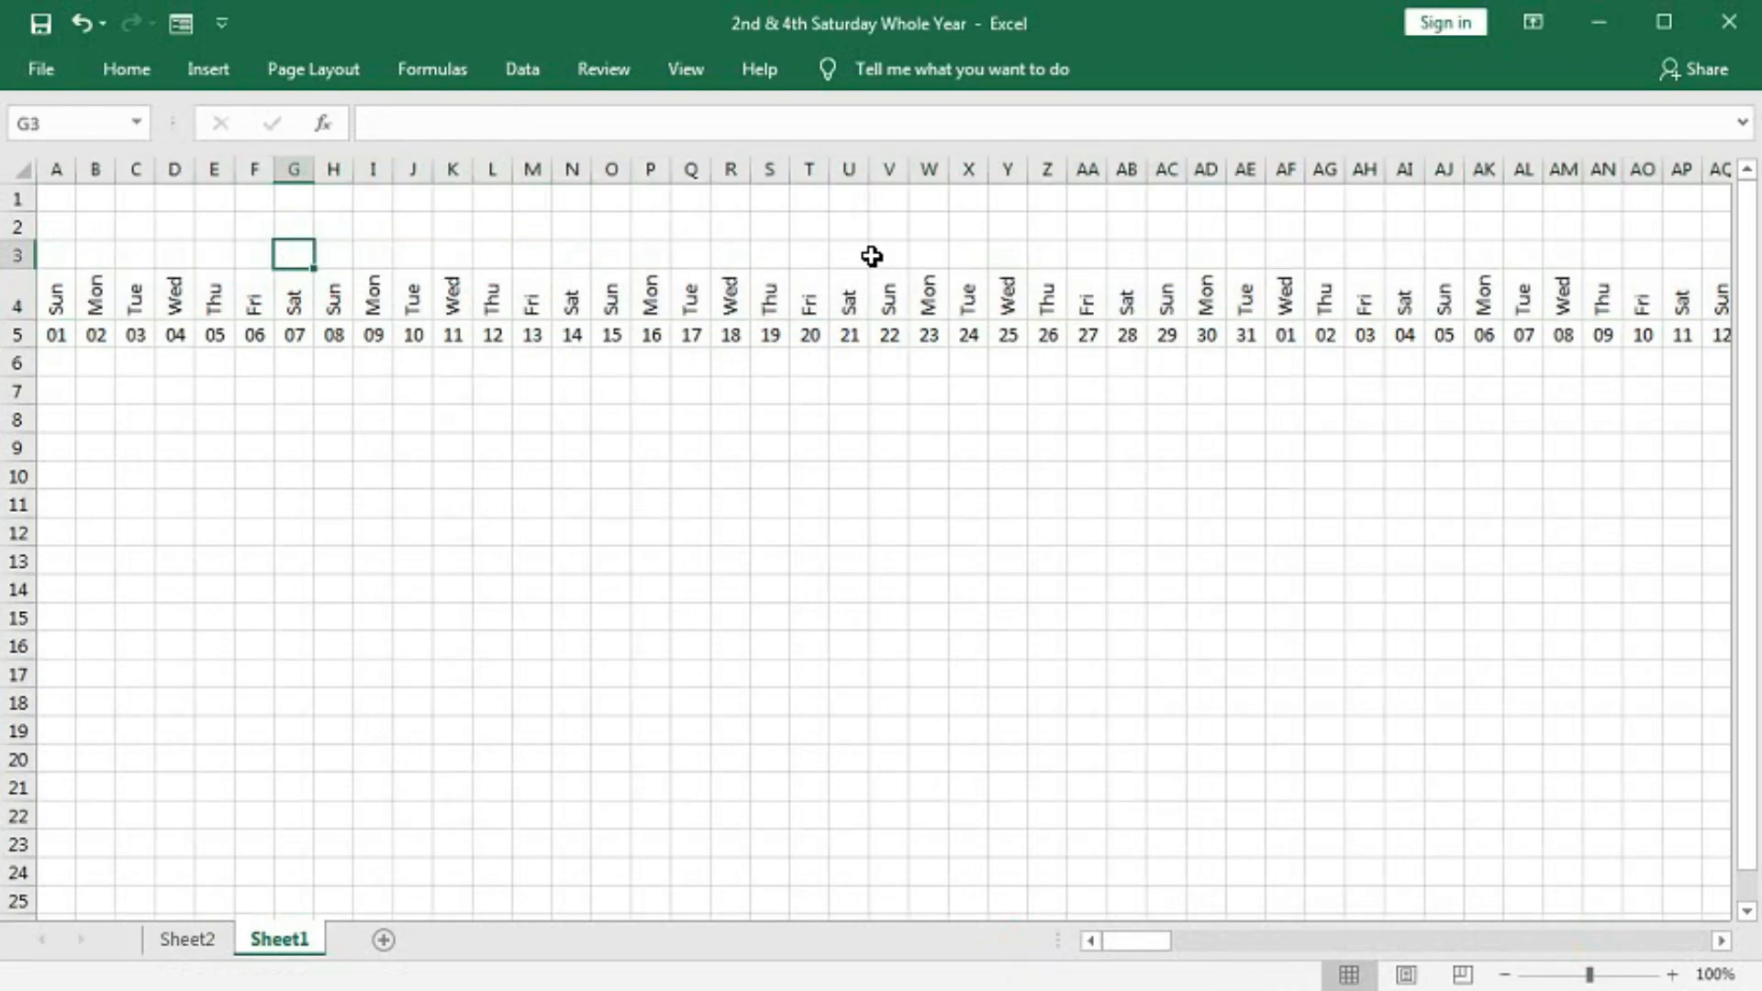
mouse_move(1040, 248)
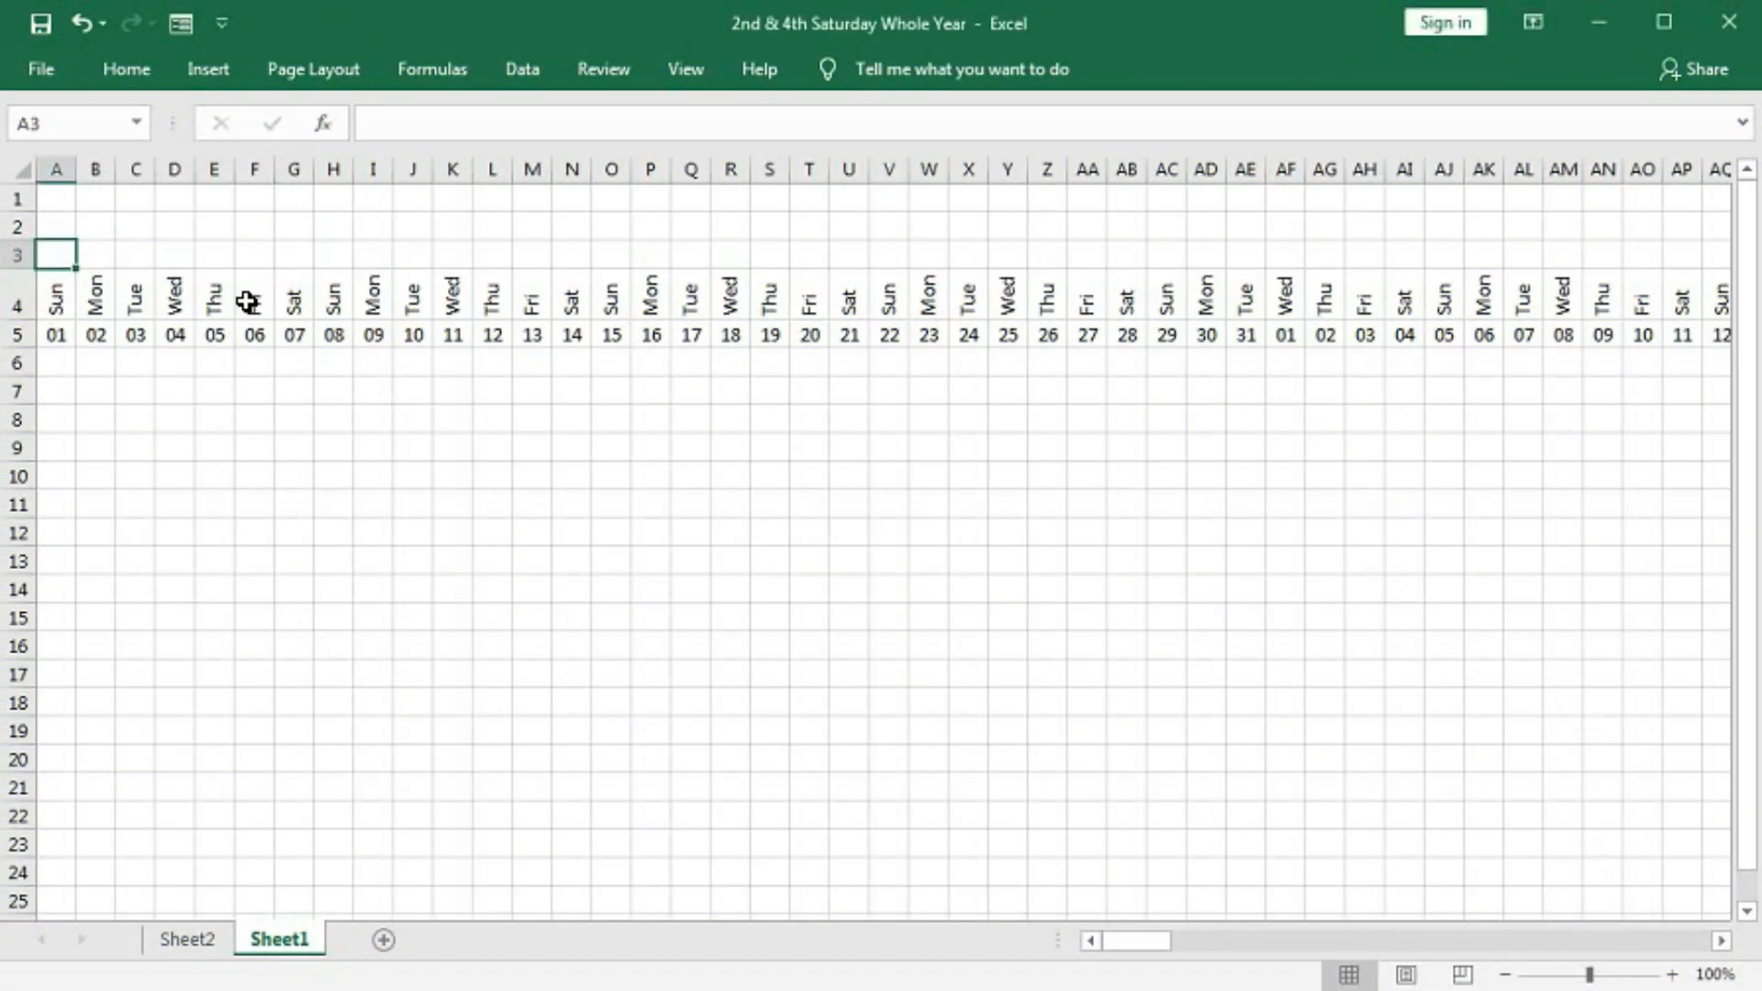
Enter =IF(A4<>"Sat","",1) in A3 so Saturdays show 1
text(=I)
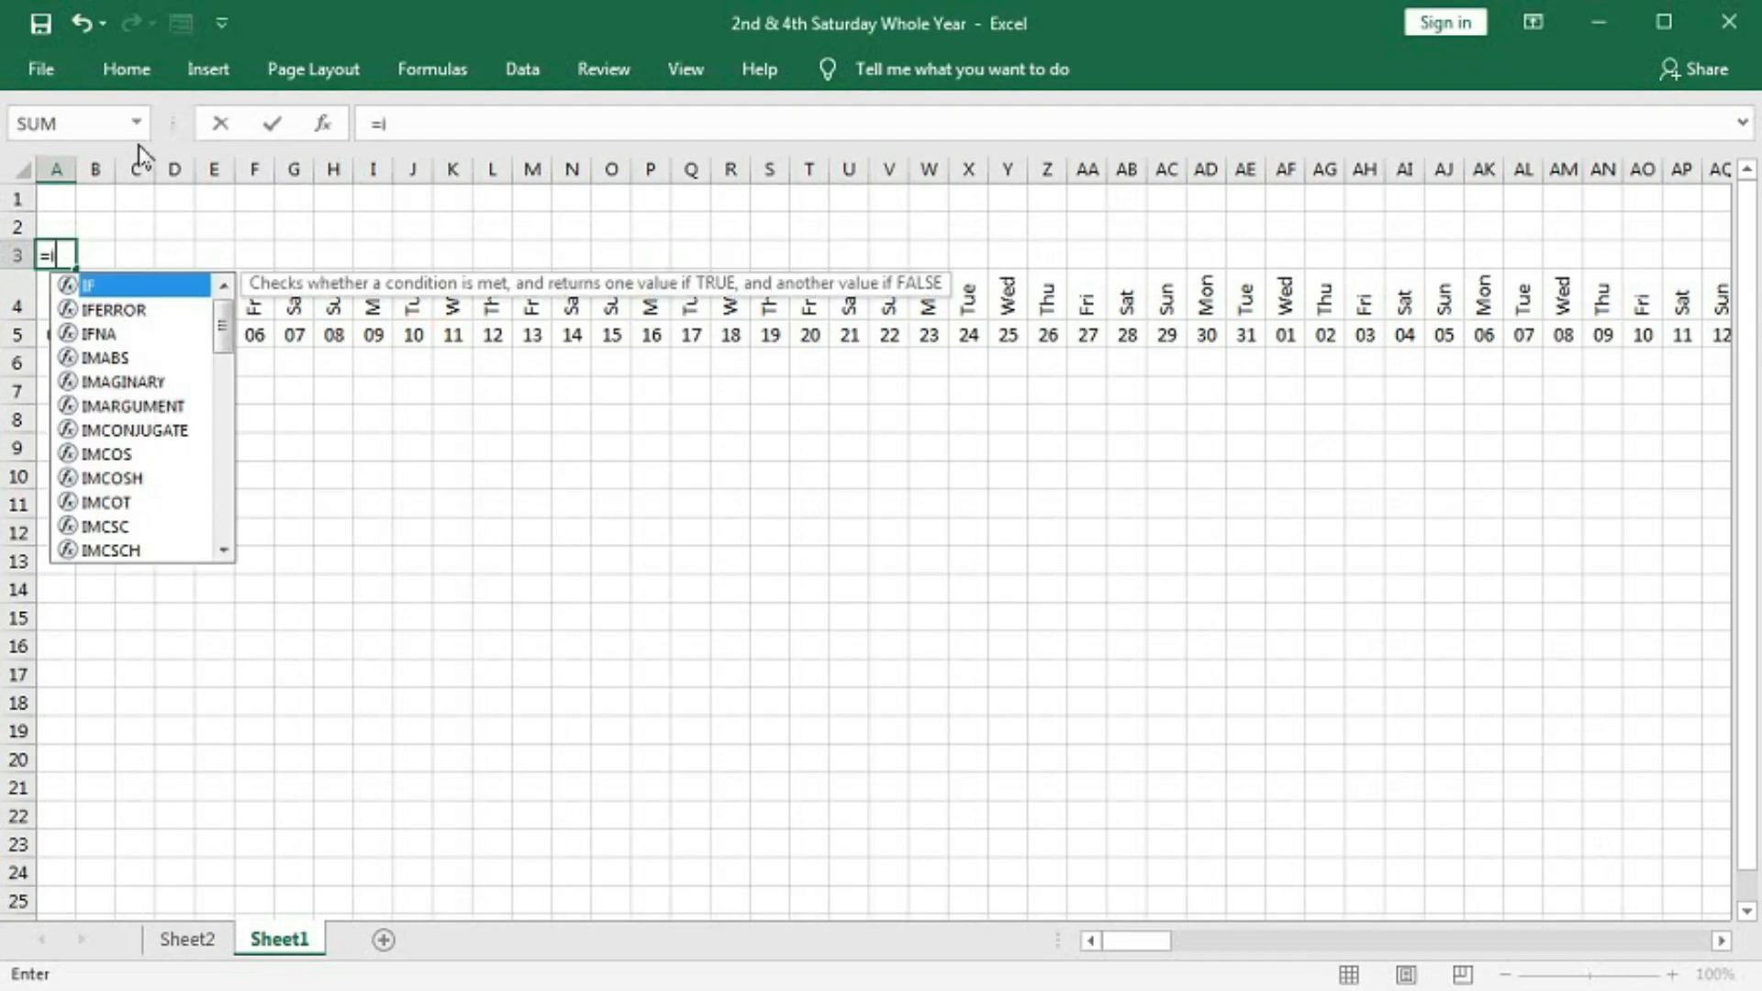
text(f()
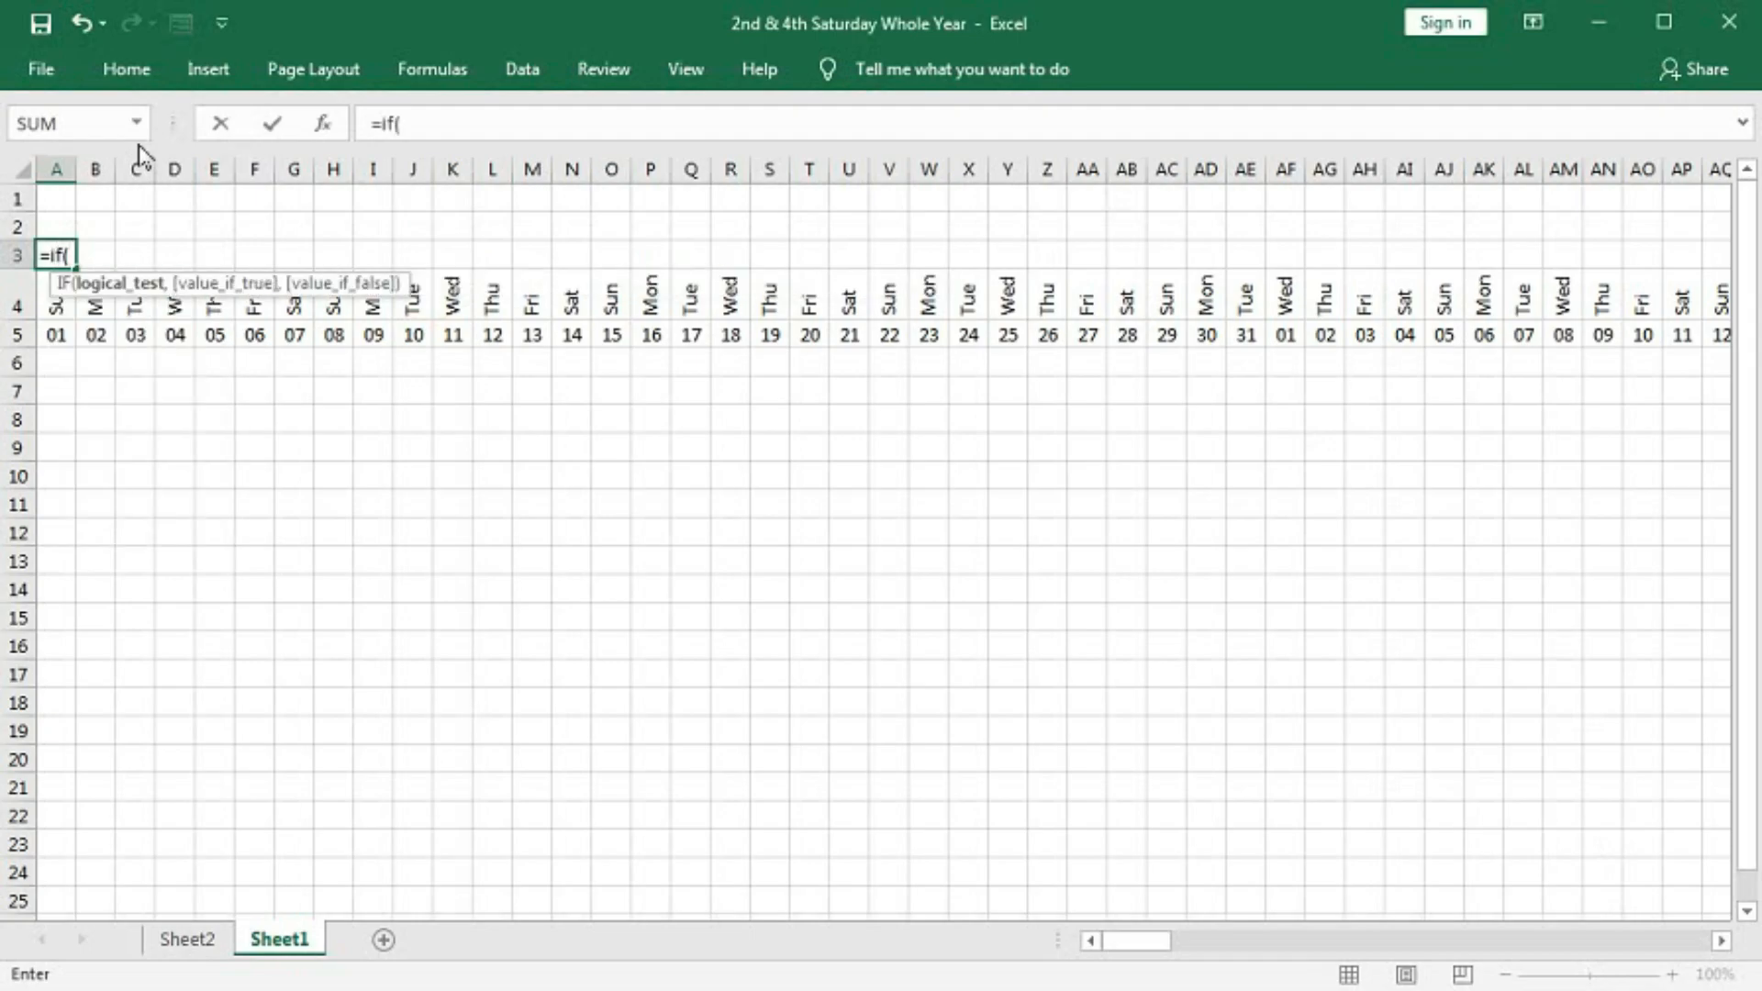
click(55, 306)
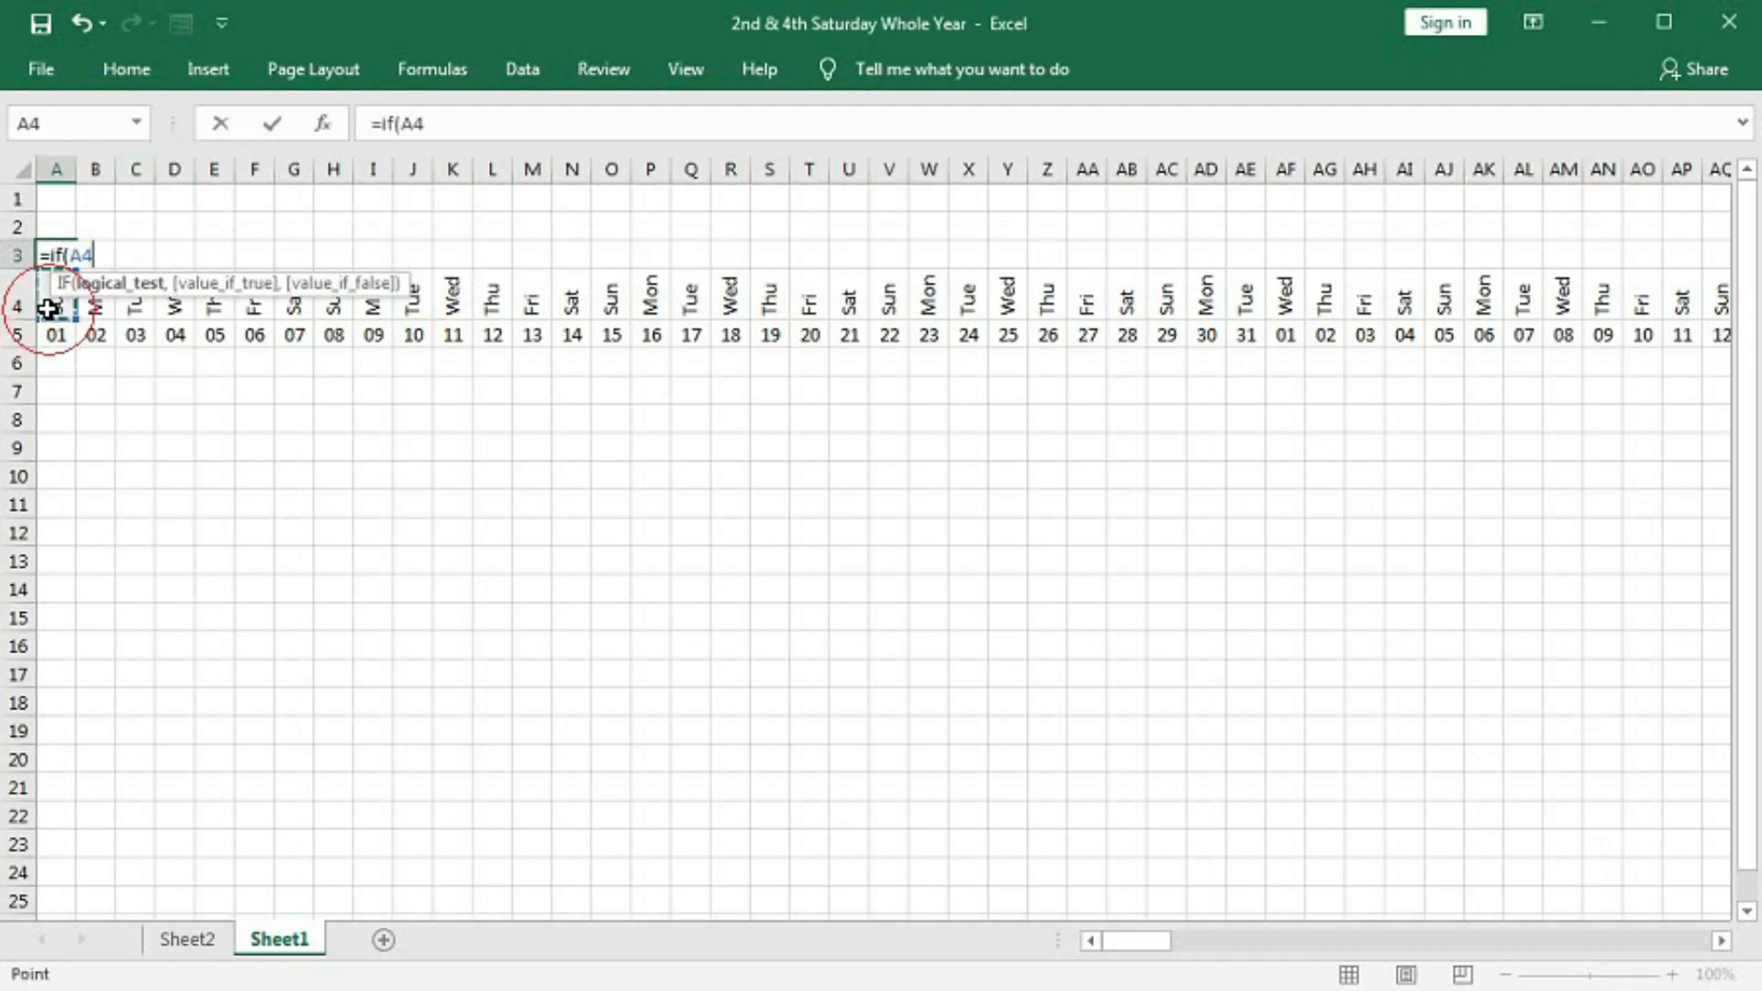
text(<>)
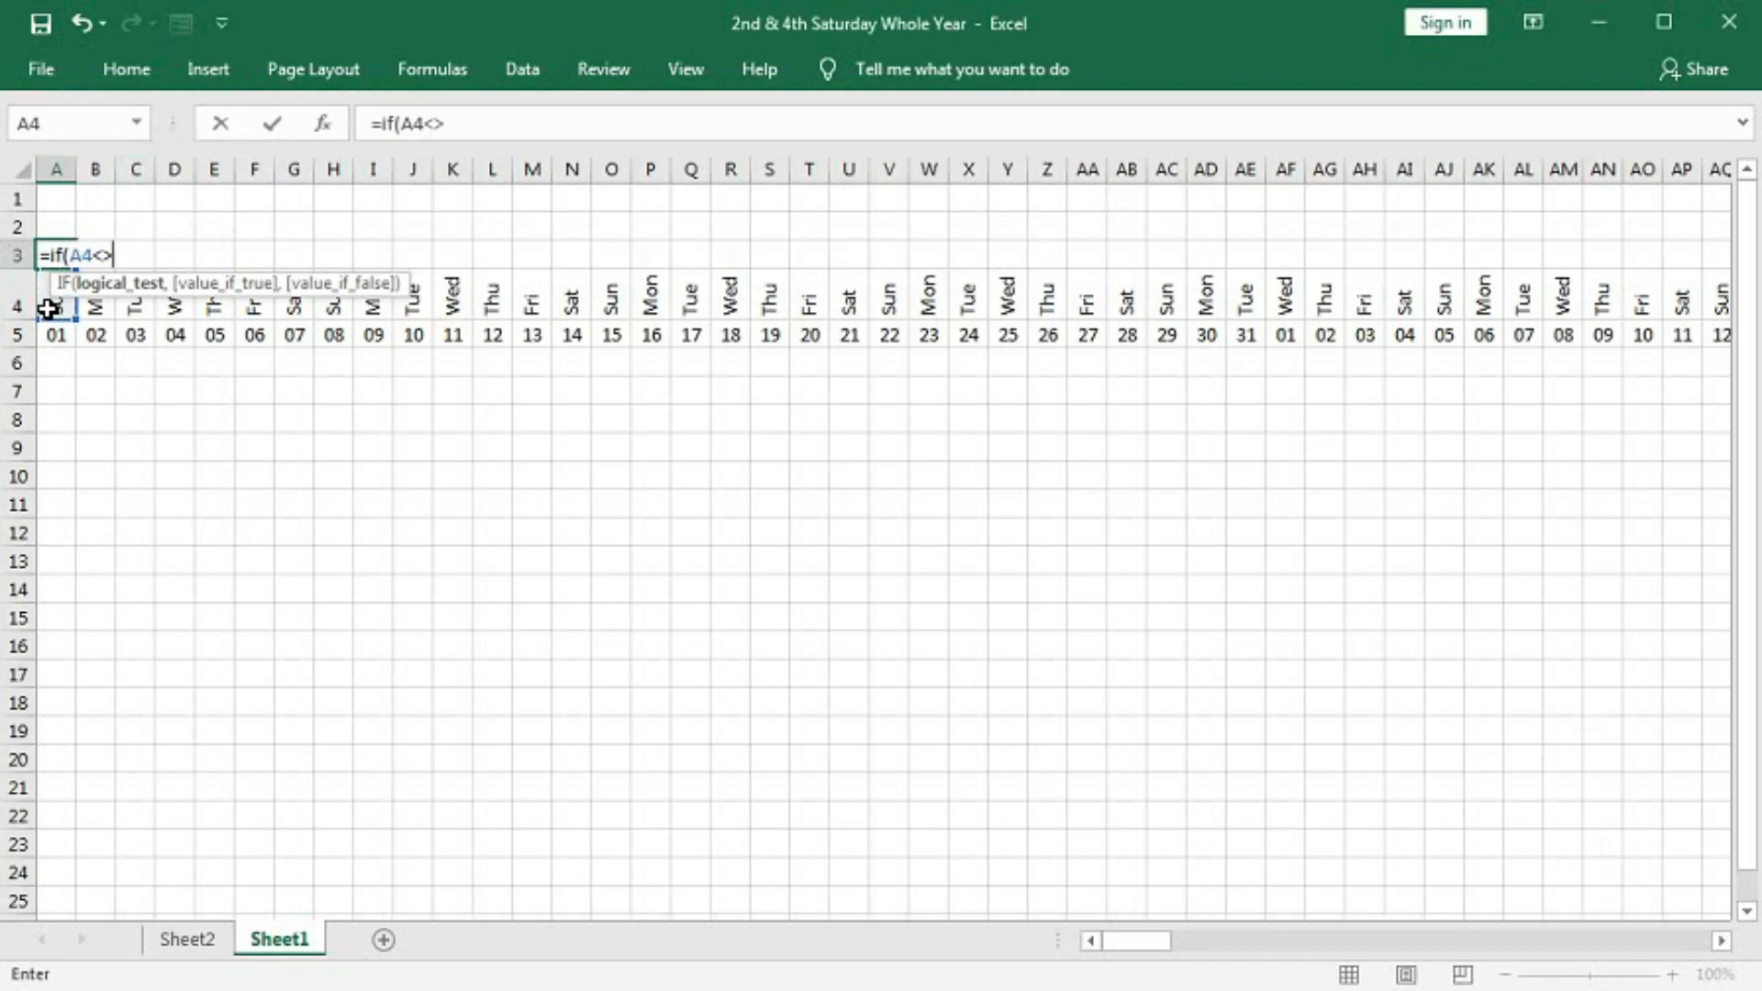
text("Sat)
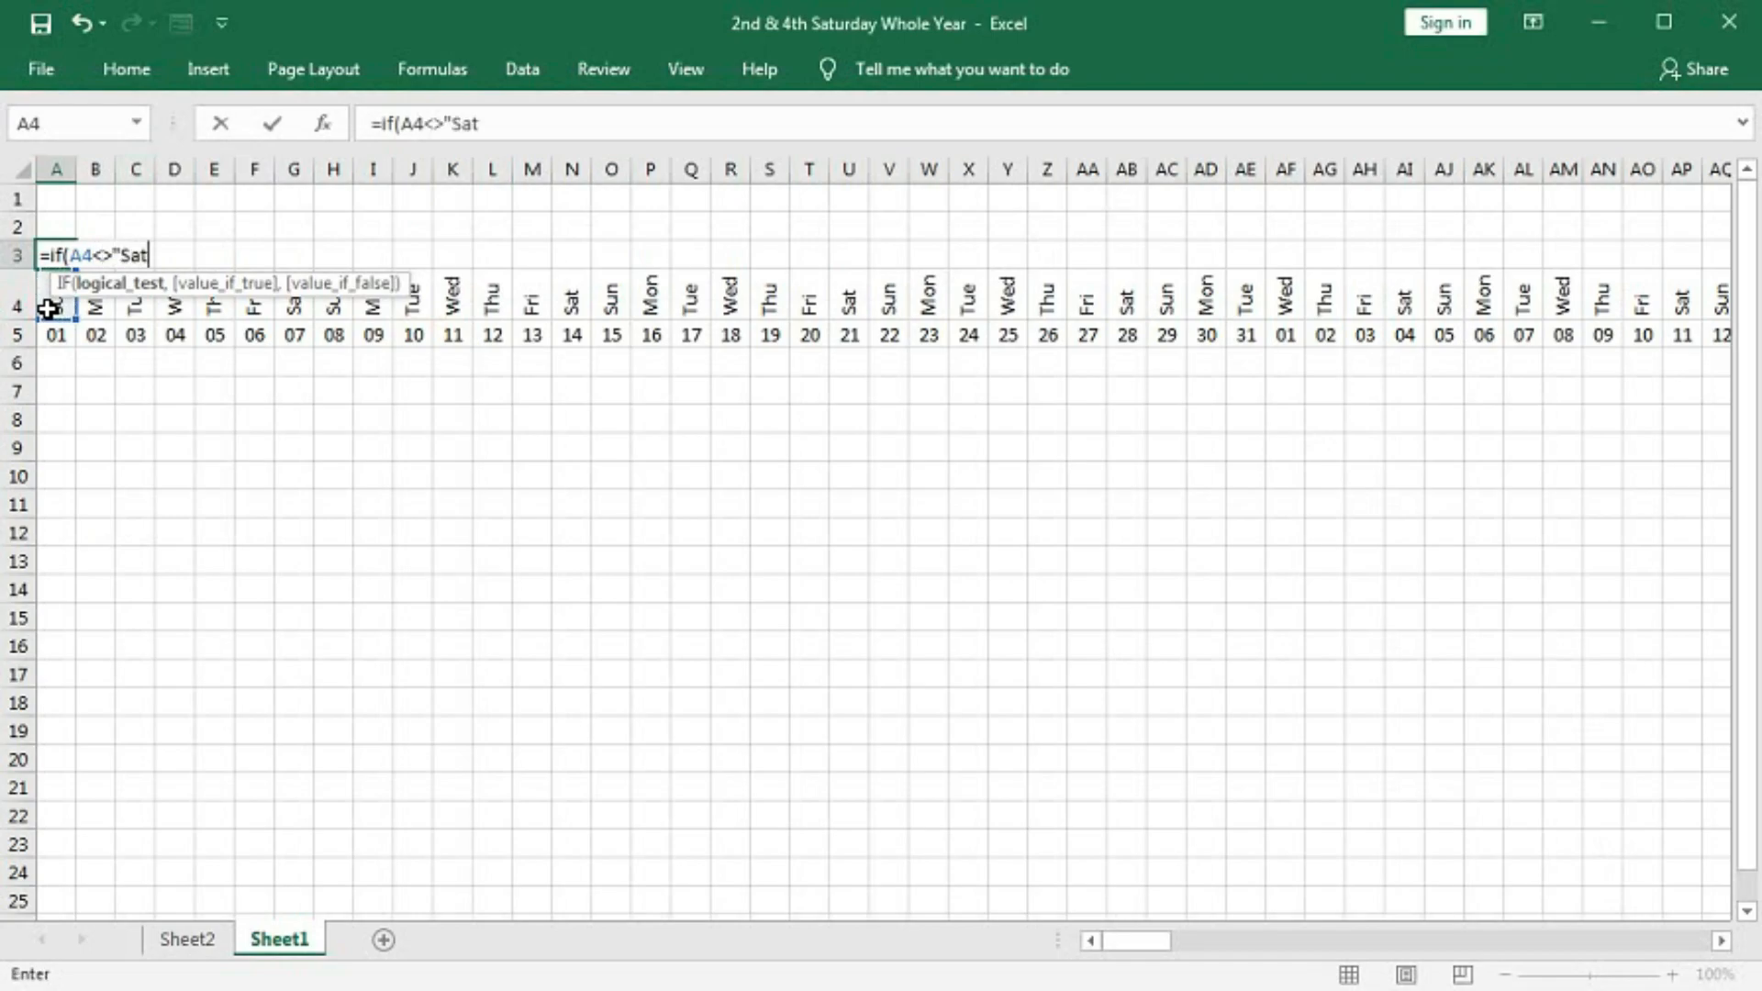
text(")
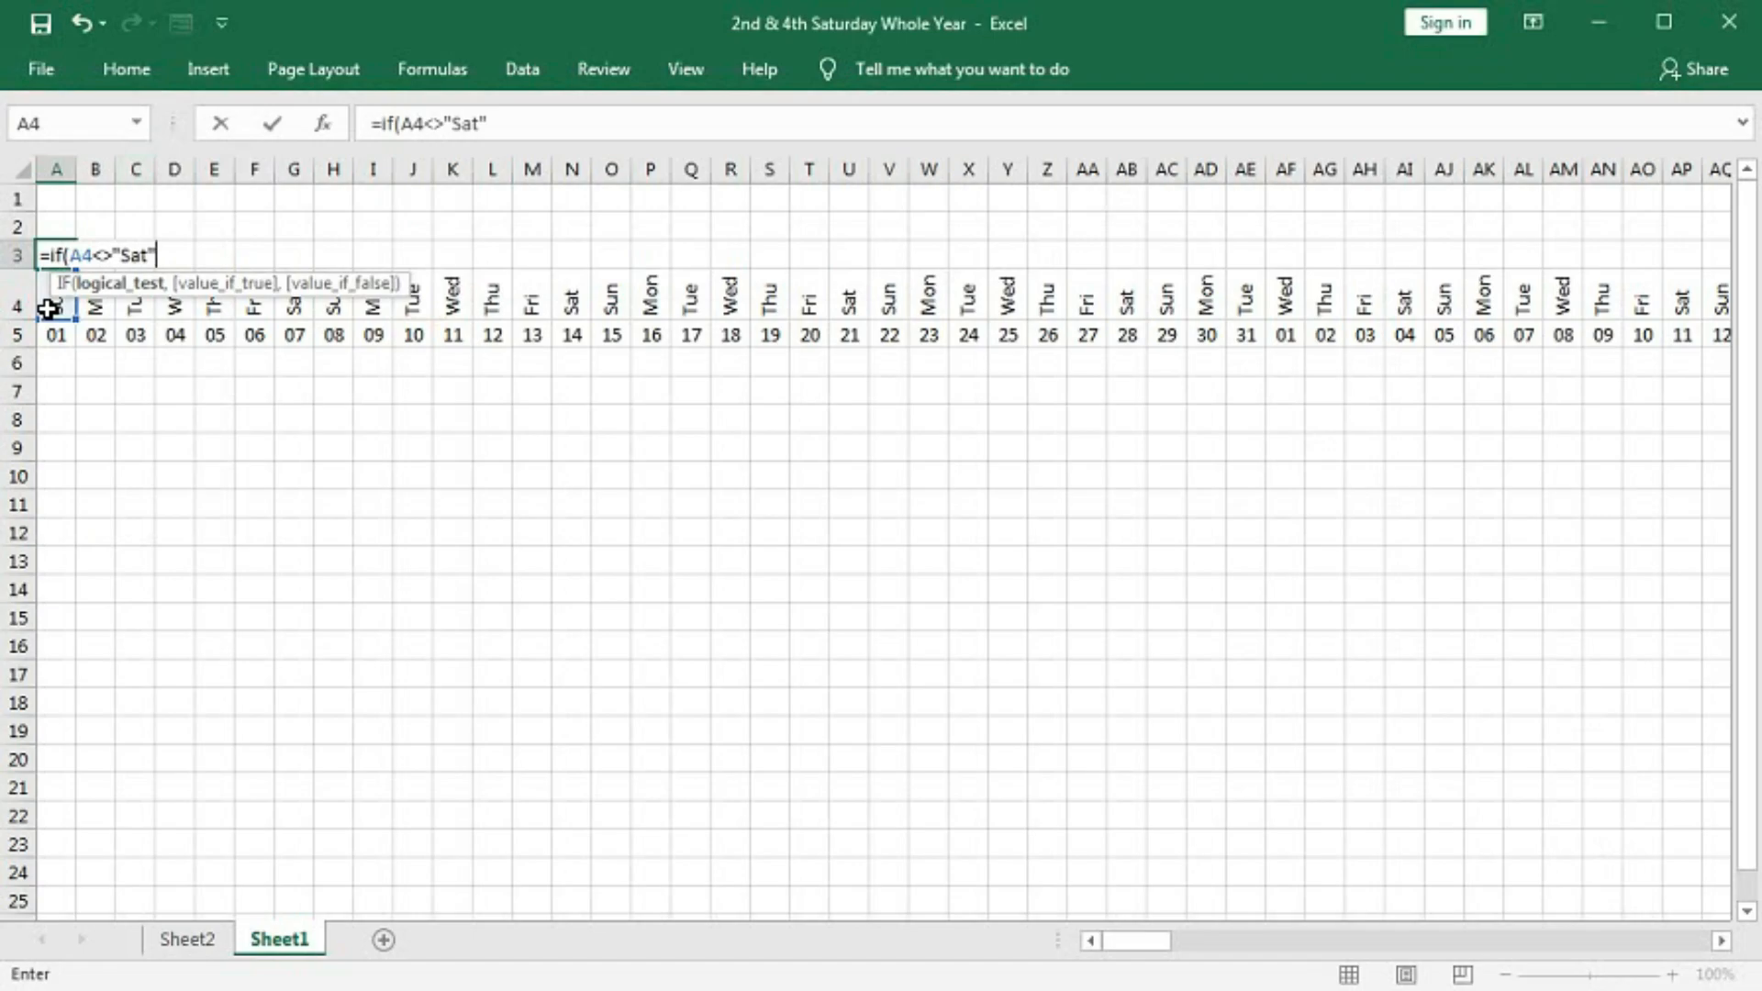
text(,)
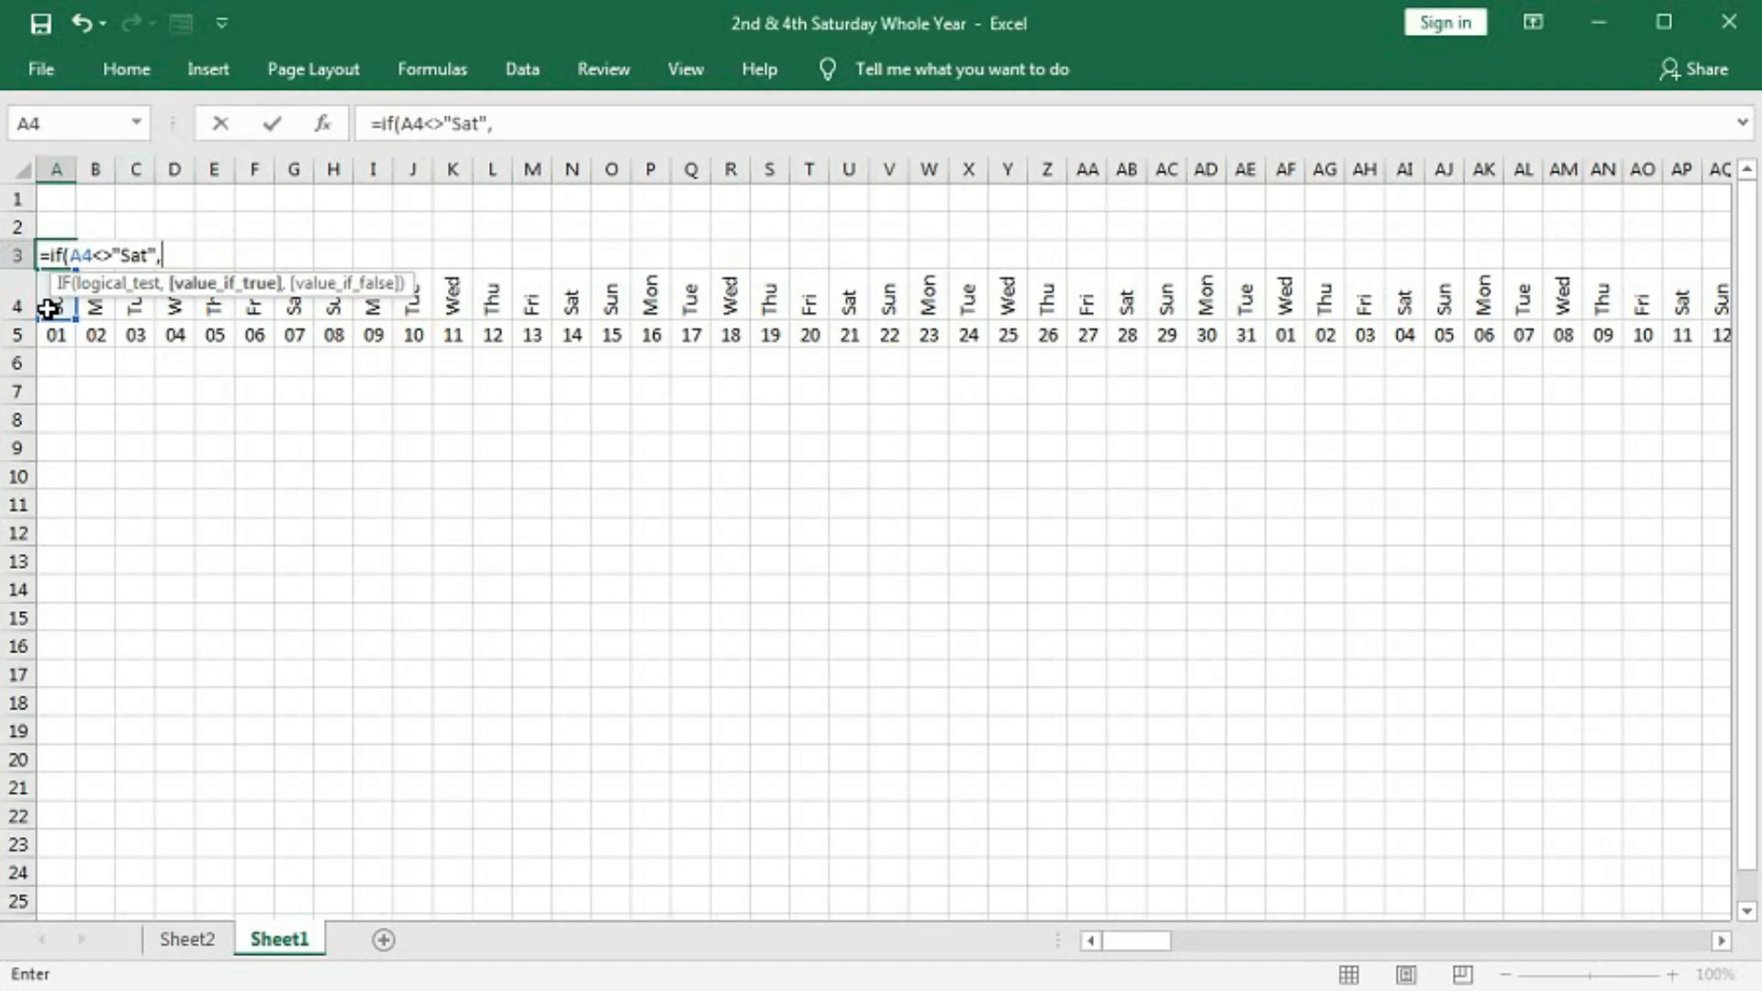
text("",)
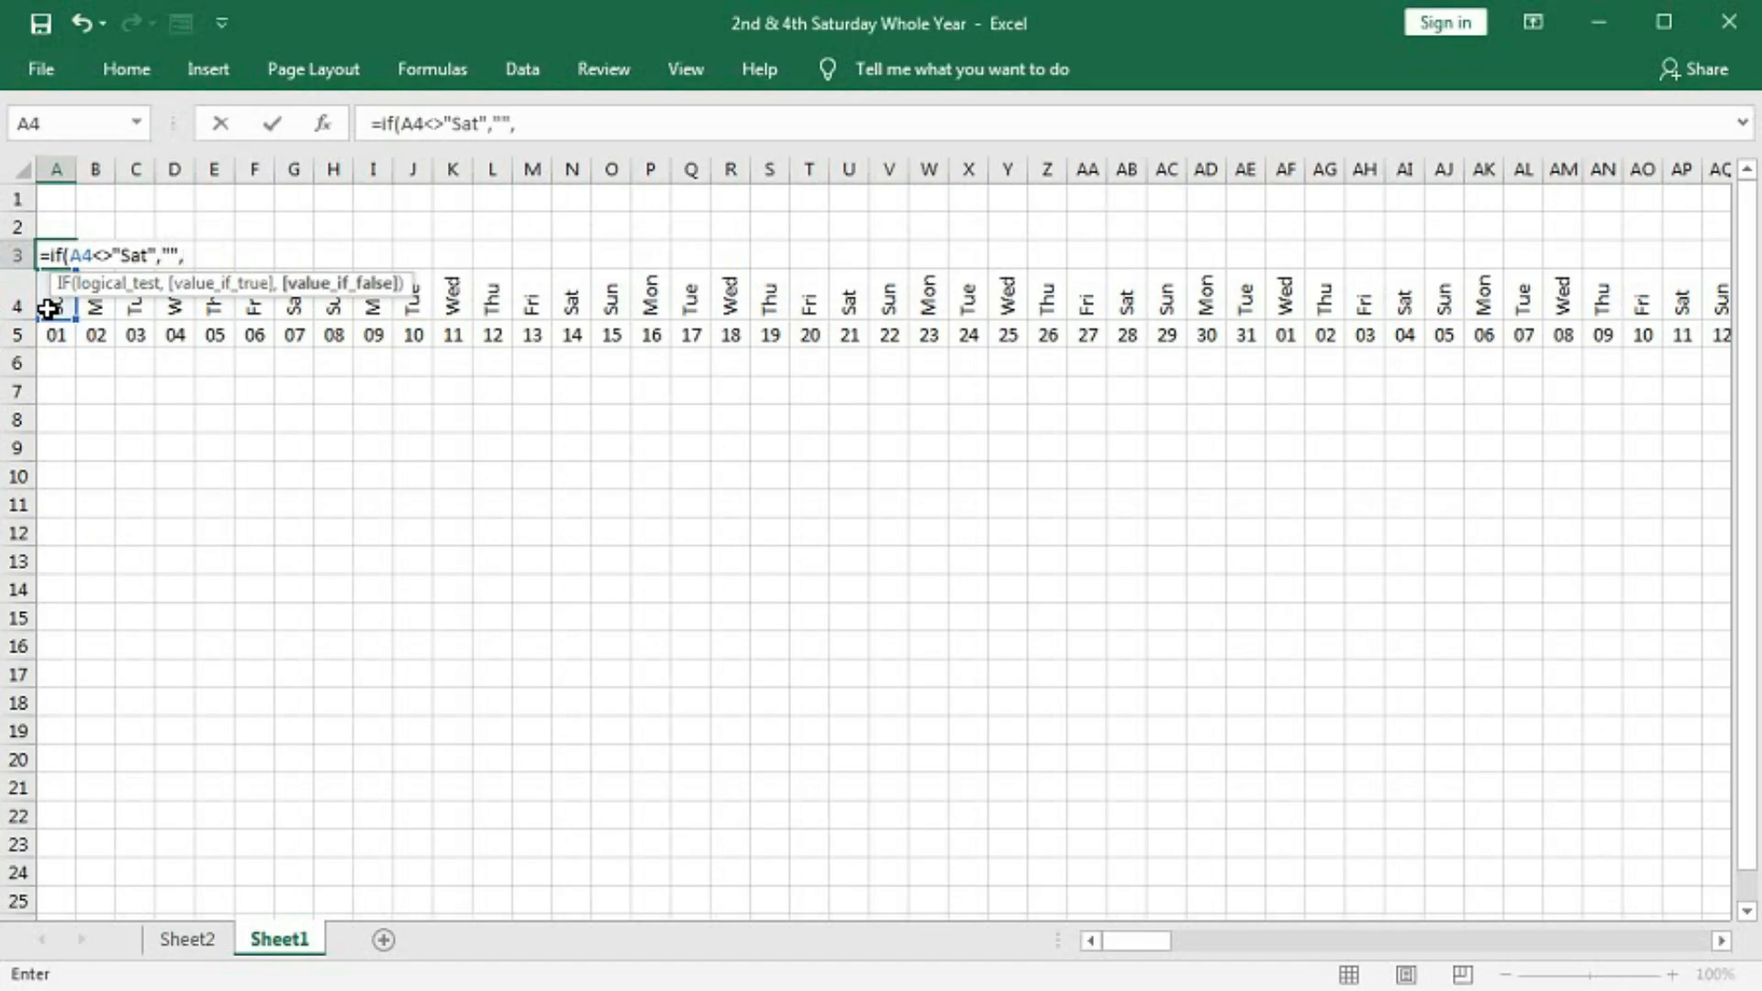
text(1))
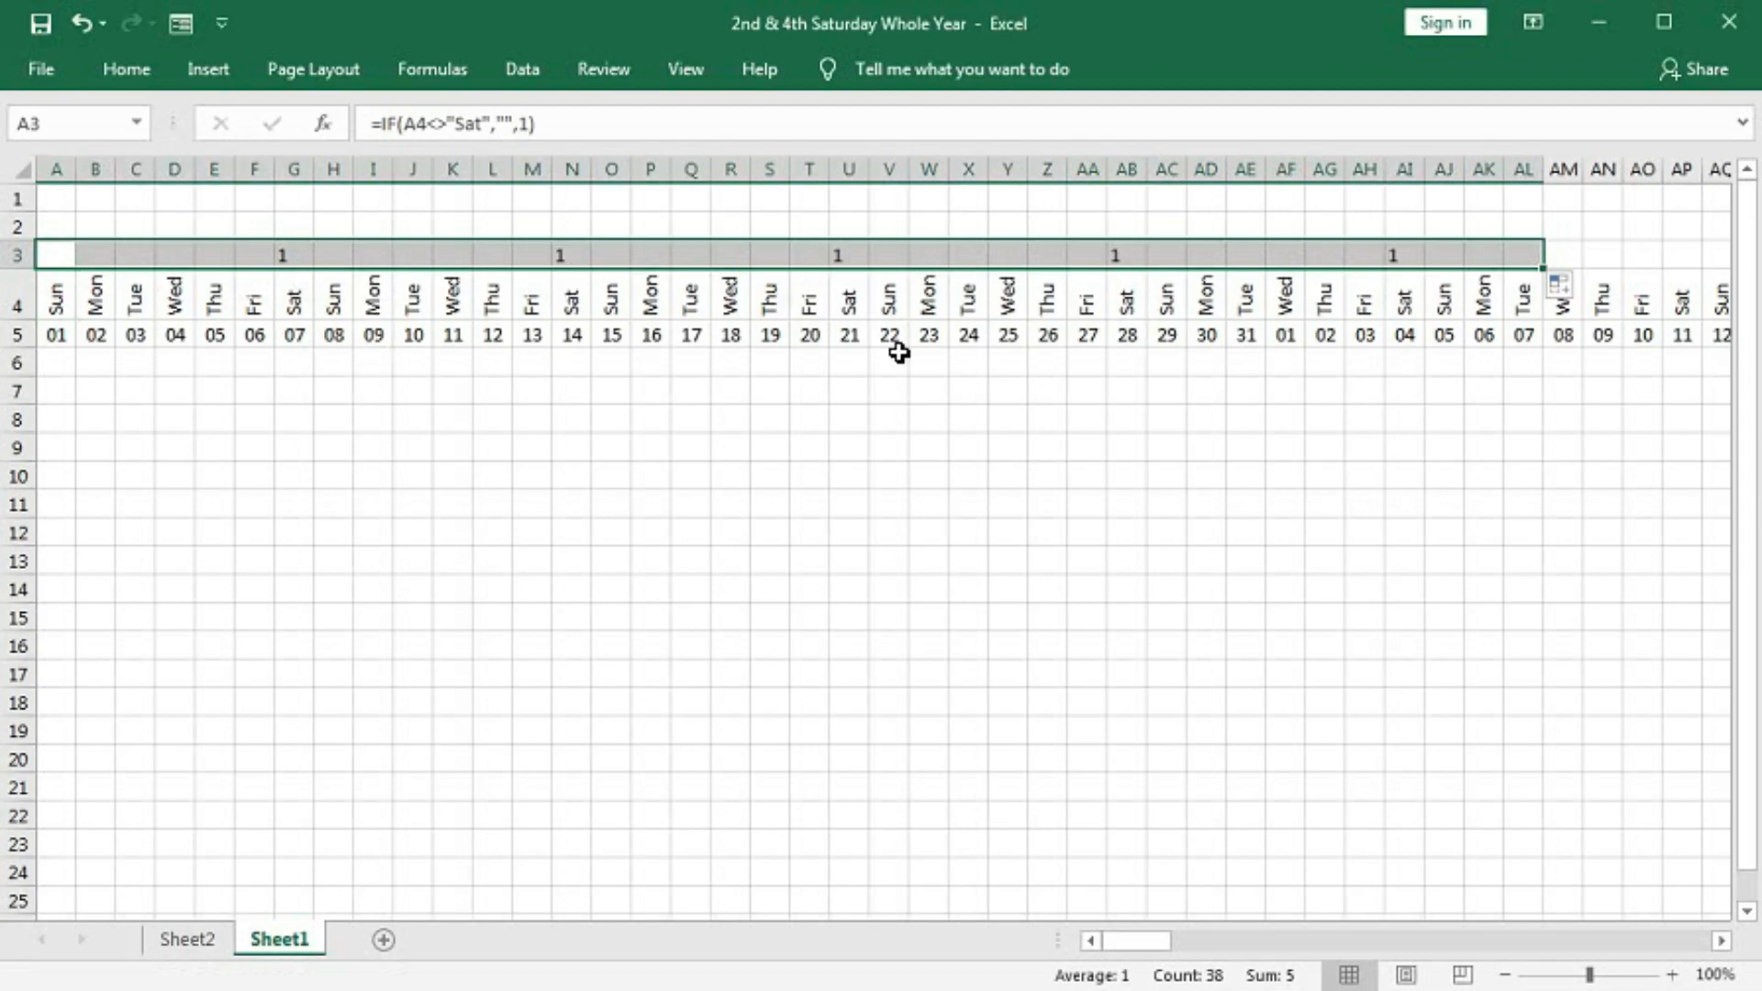
click(56, 254)
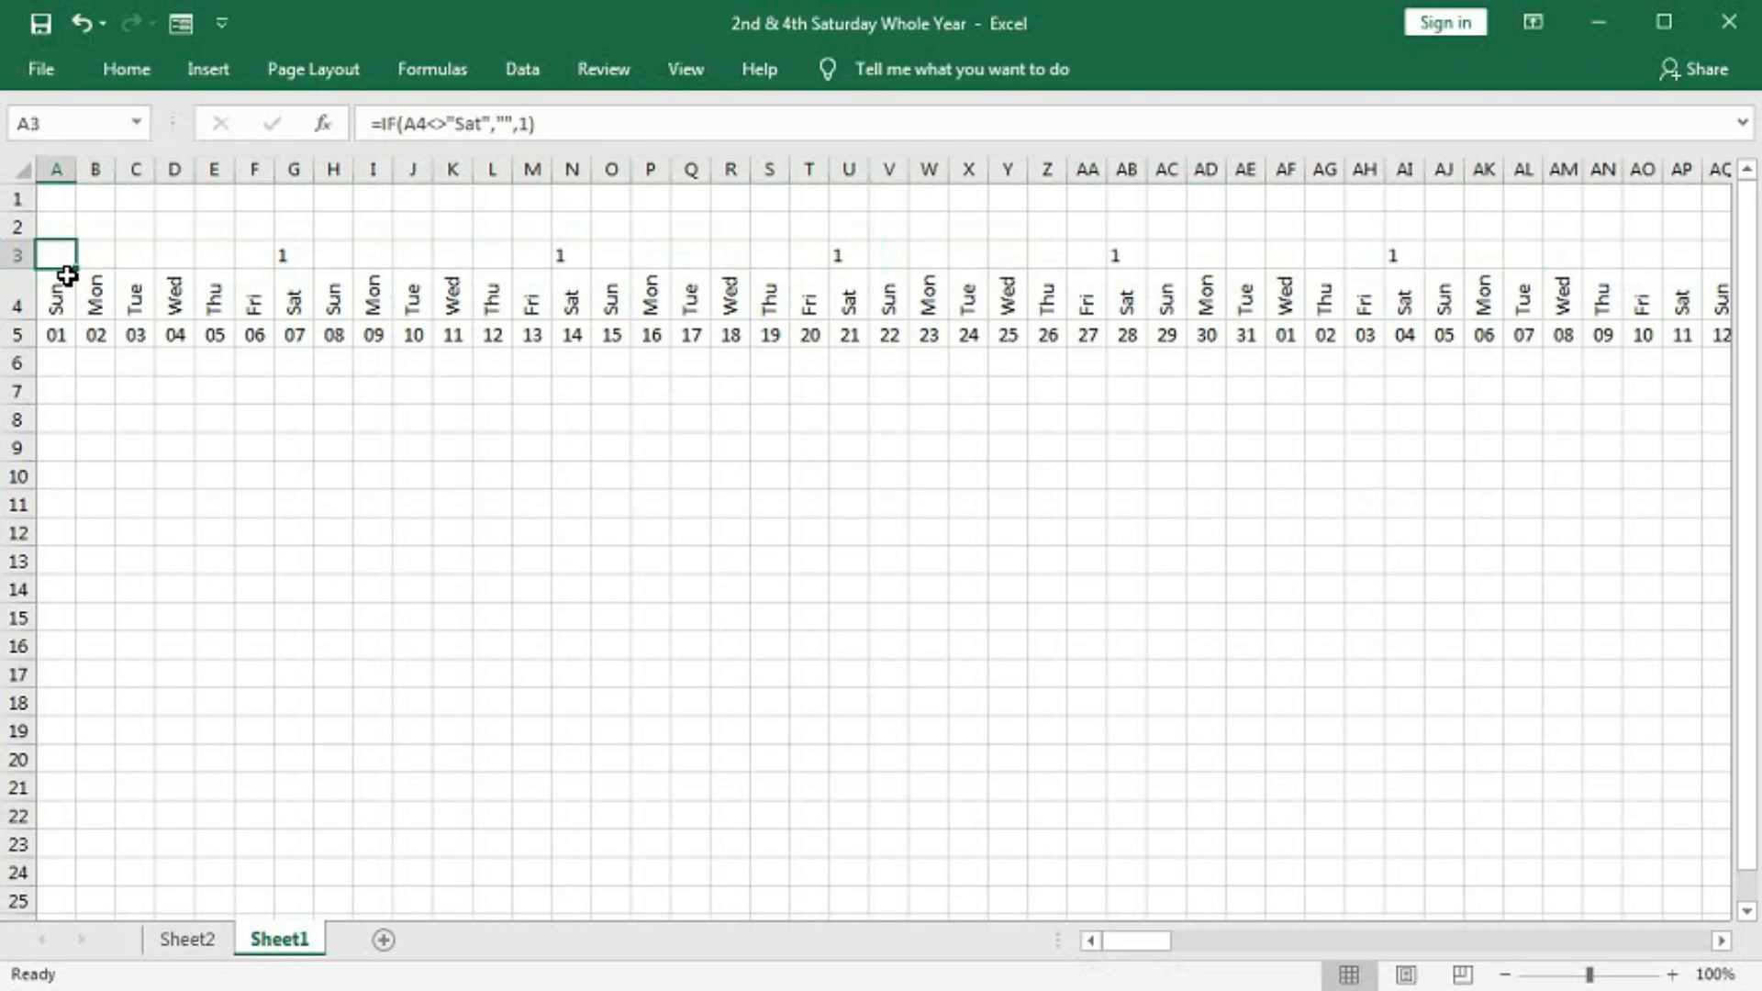
mouse_move(59, 341)
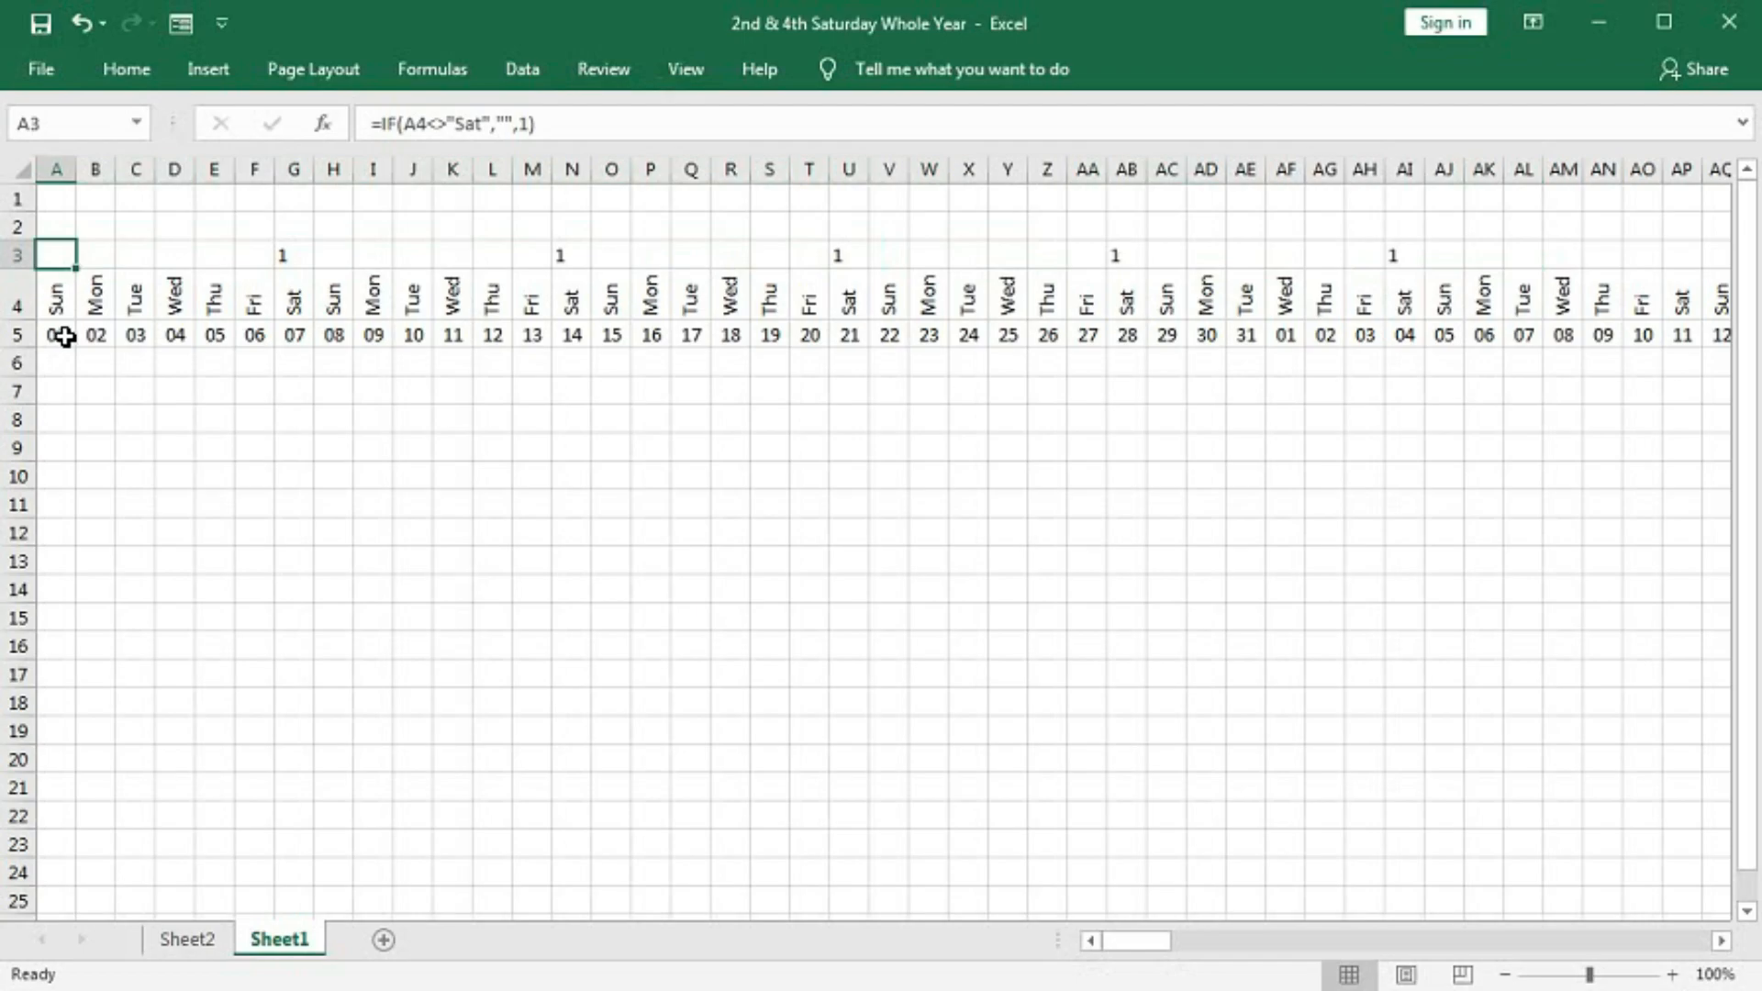
Begin nesting IF(AND(A4="Sat",DAY(A5)=1),1,…) into the A3 formula
double_click(55, 254)
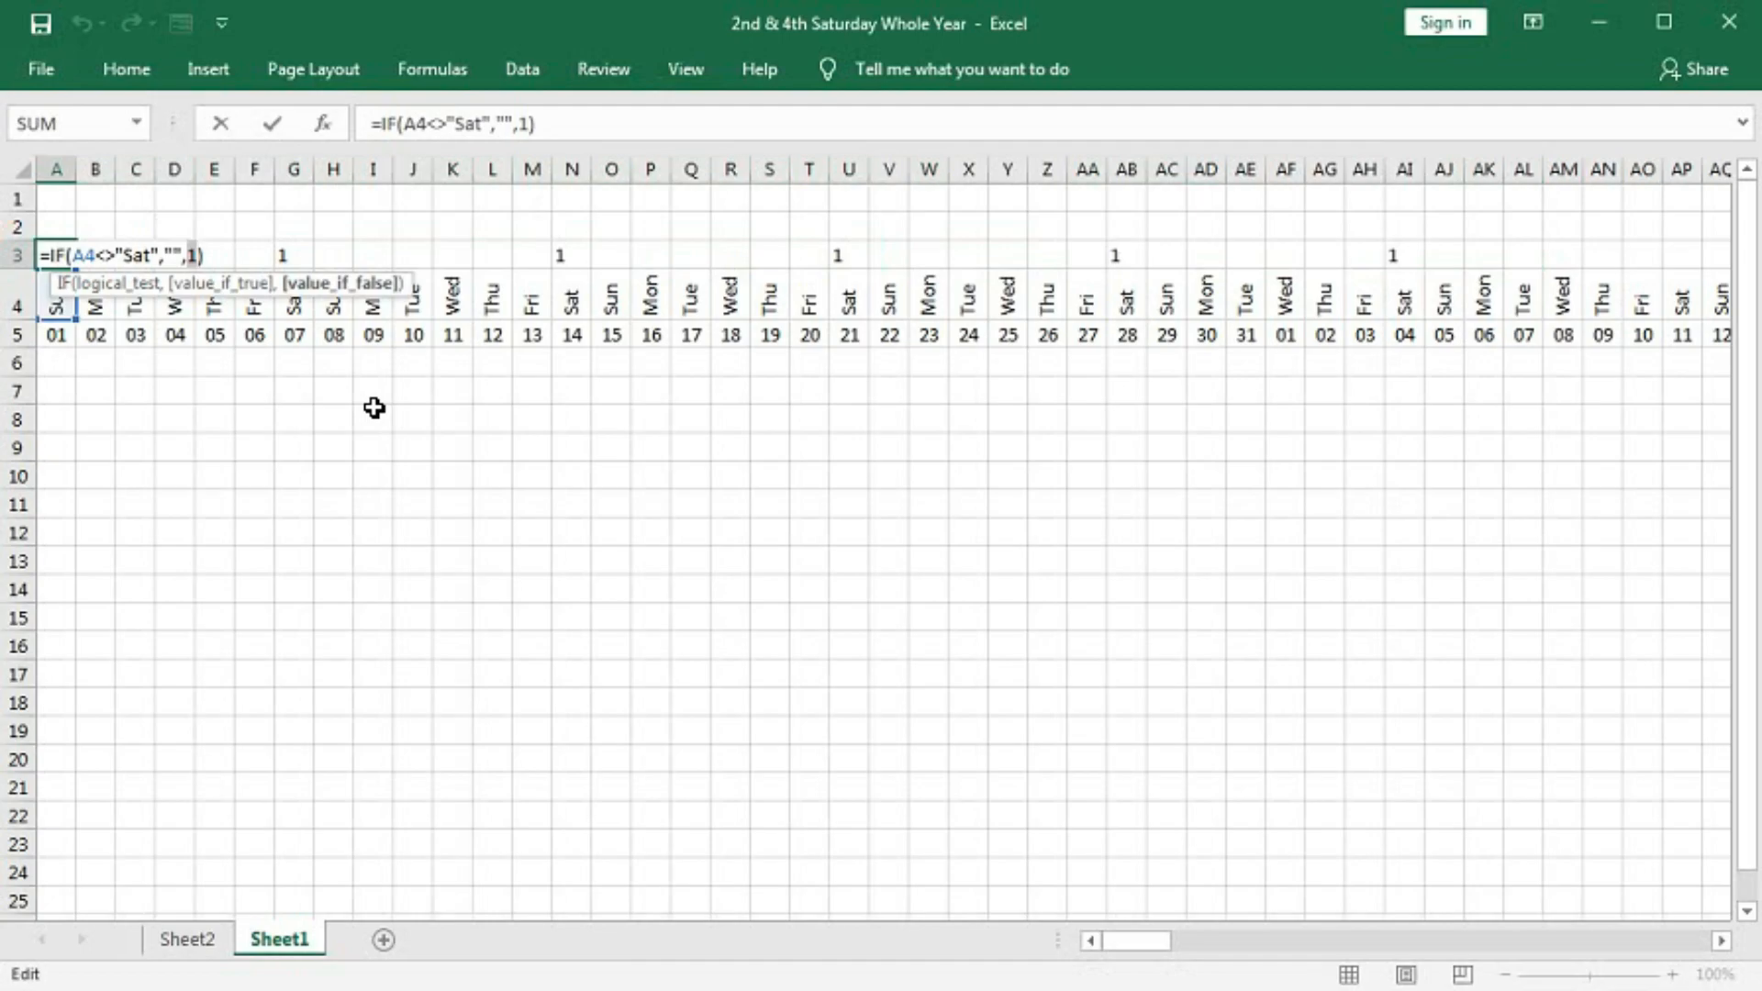
text(if(A4)
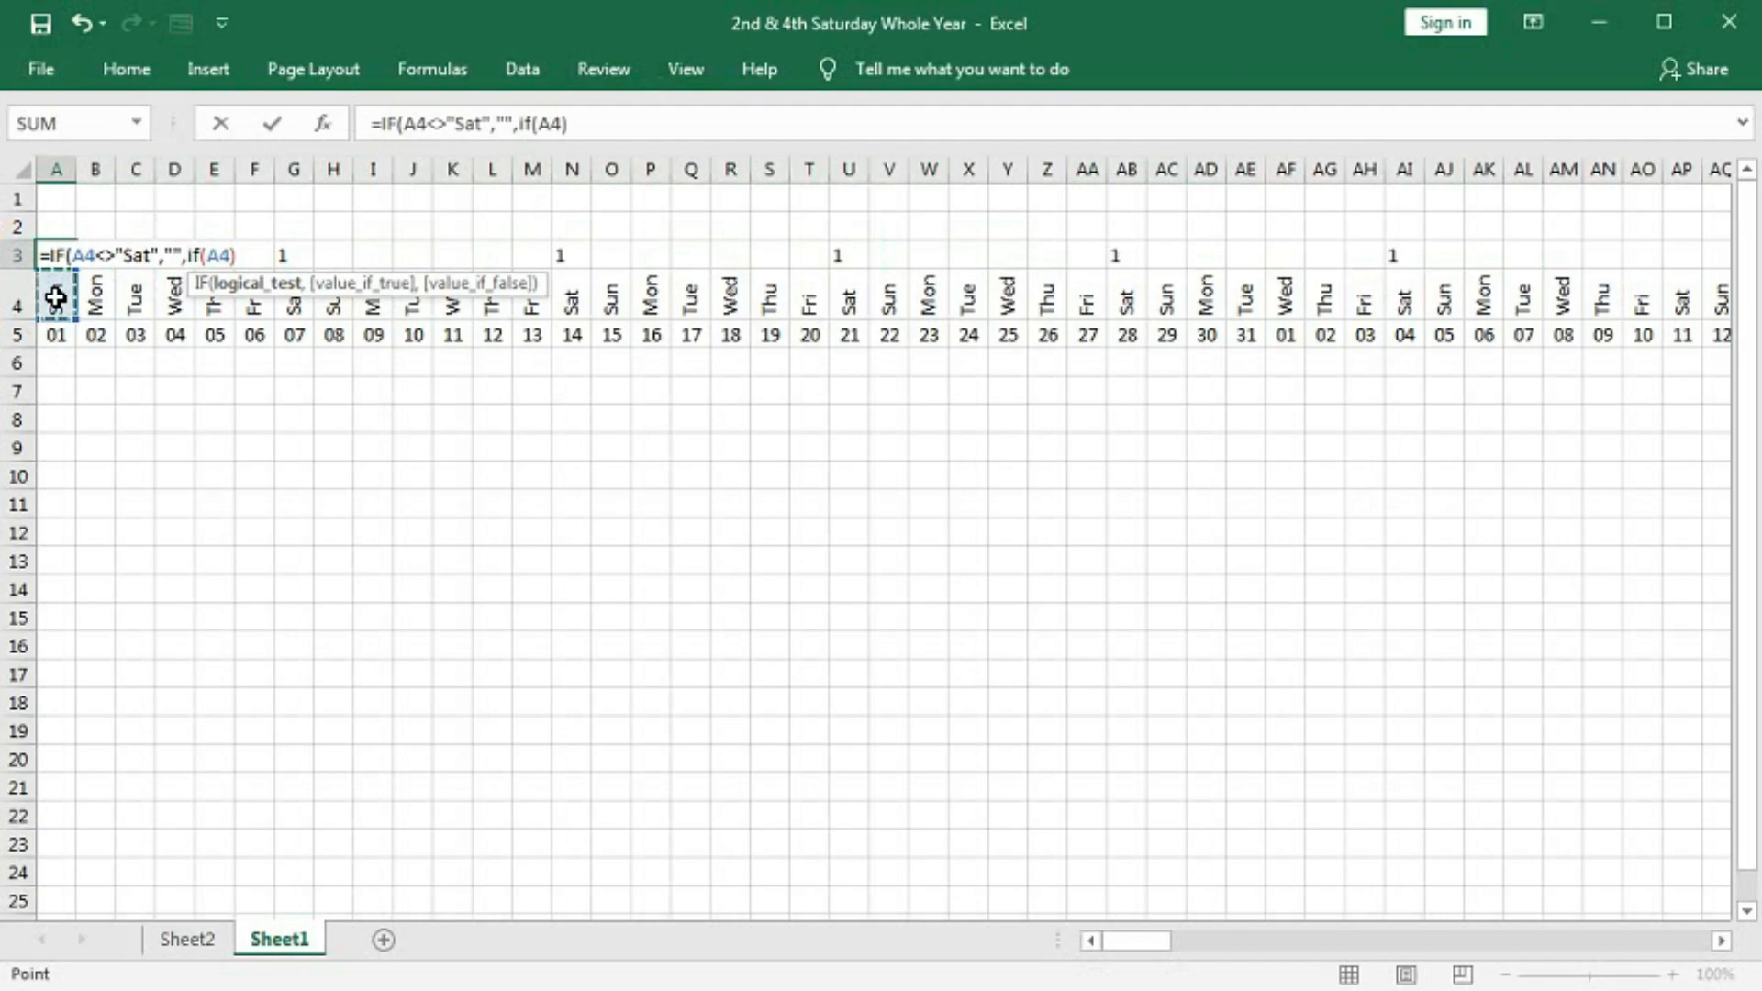
text(=)
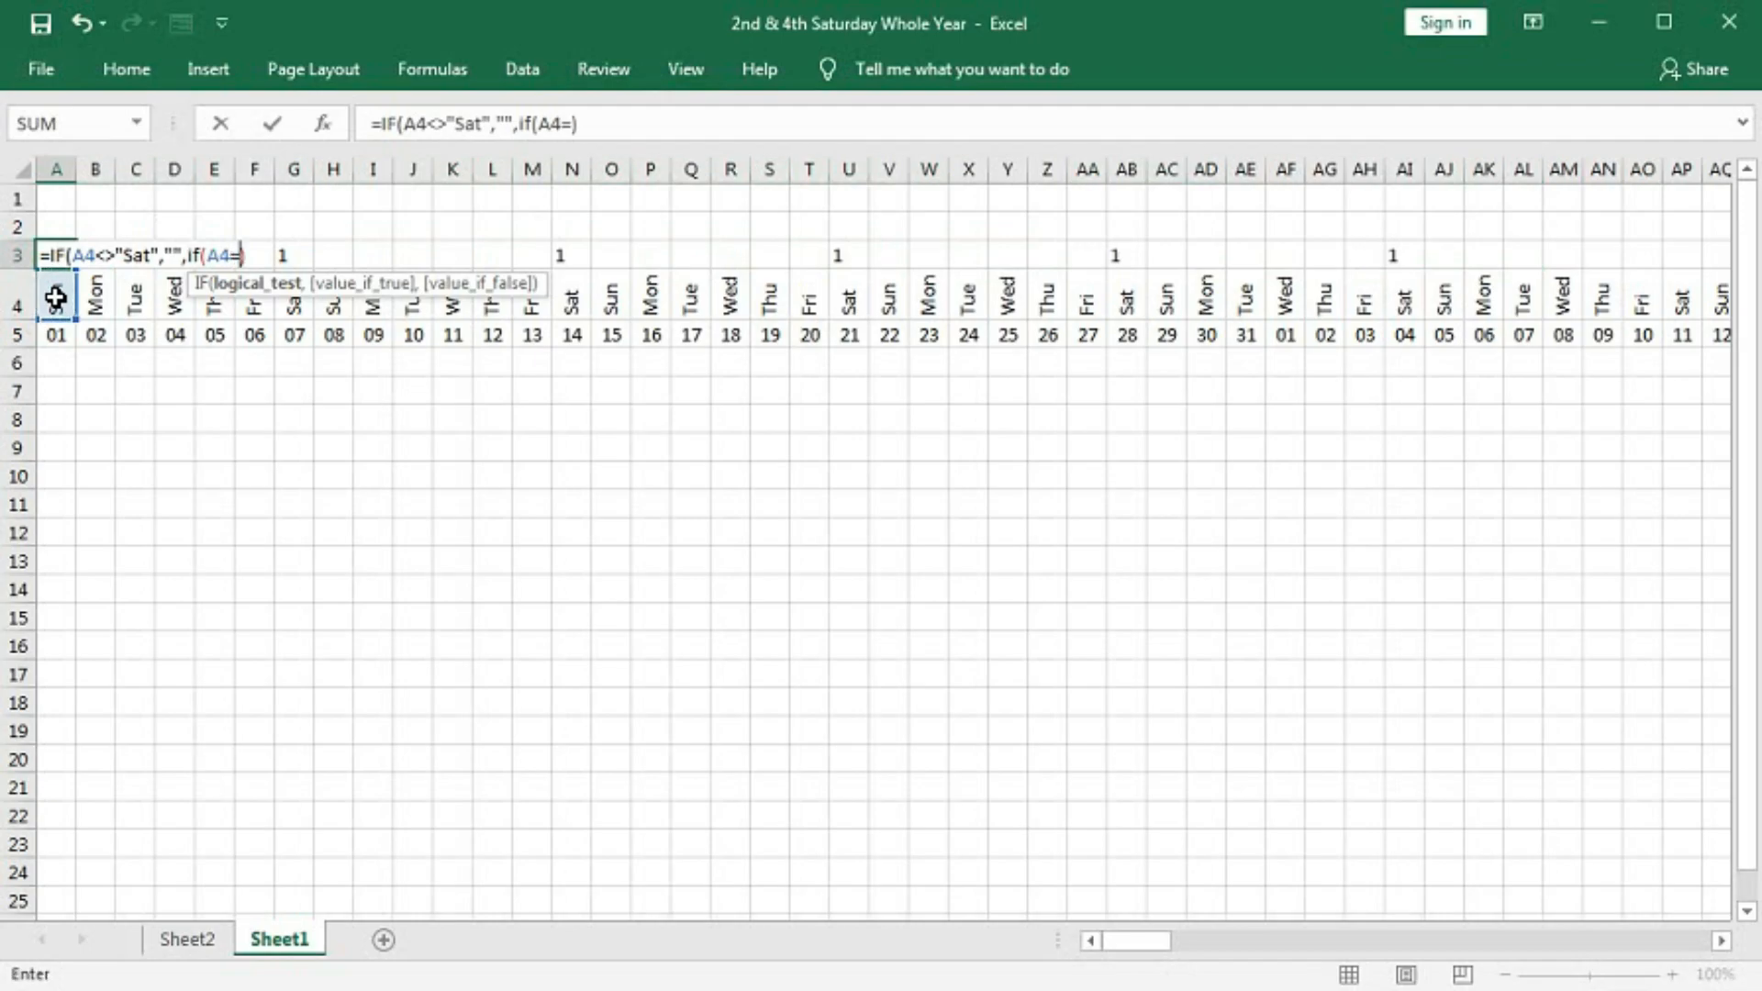
text("Sat"))
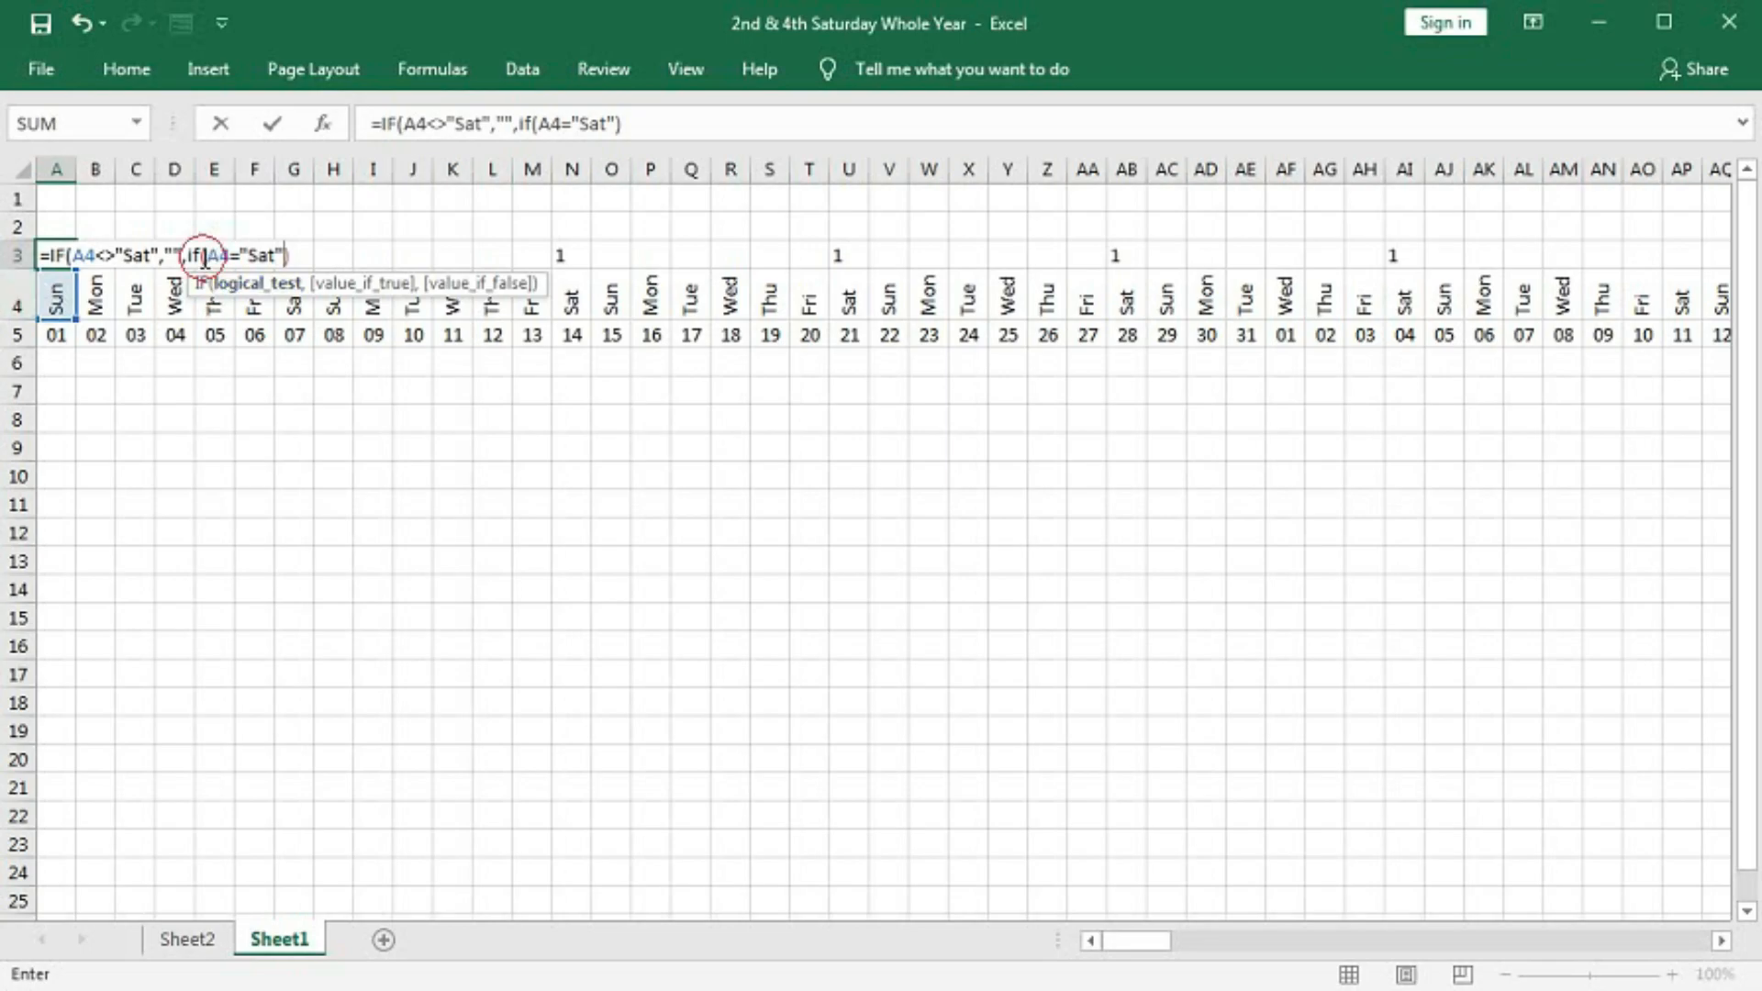
text(and)
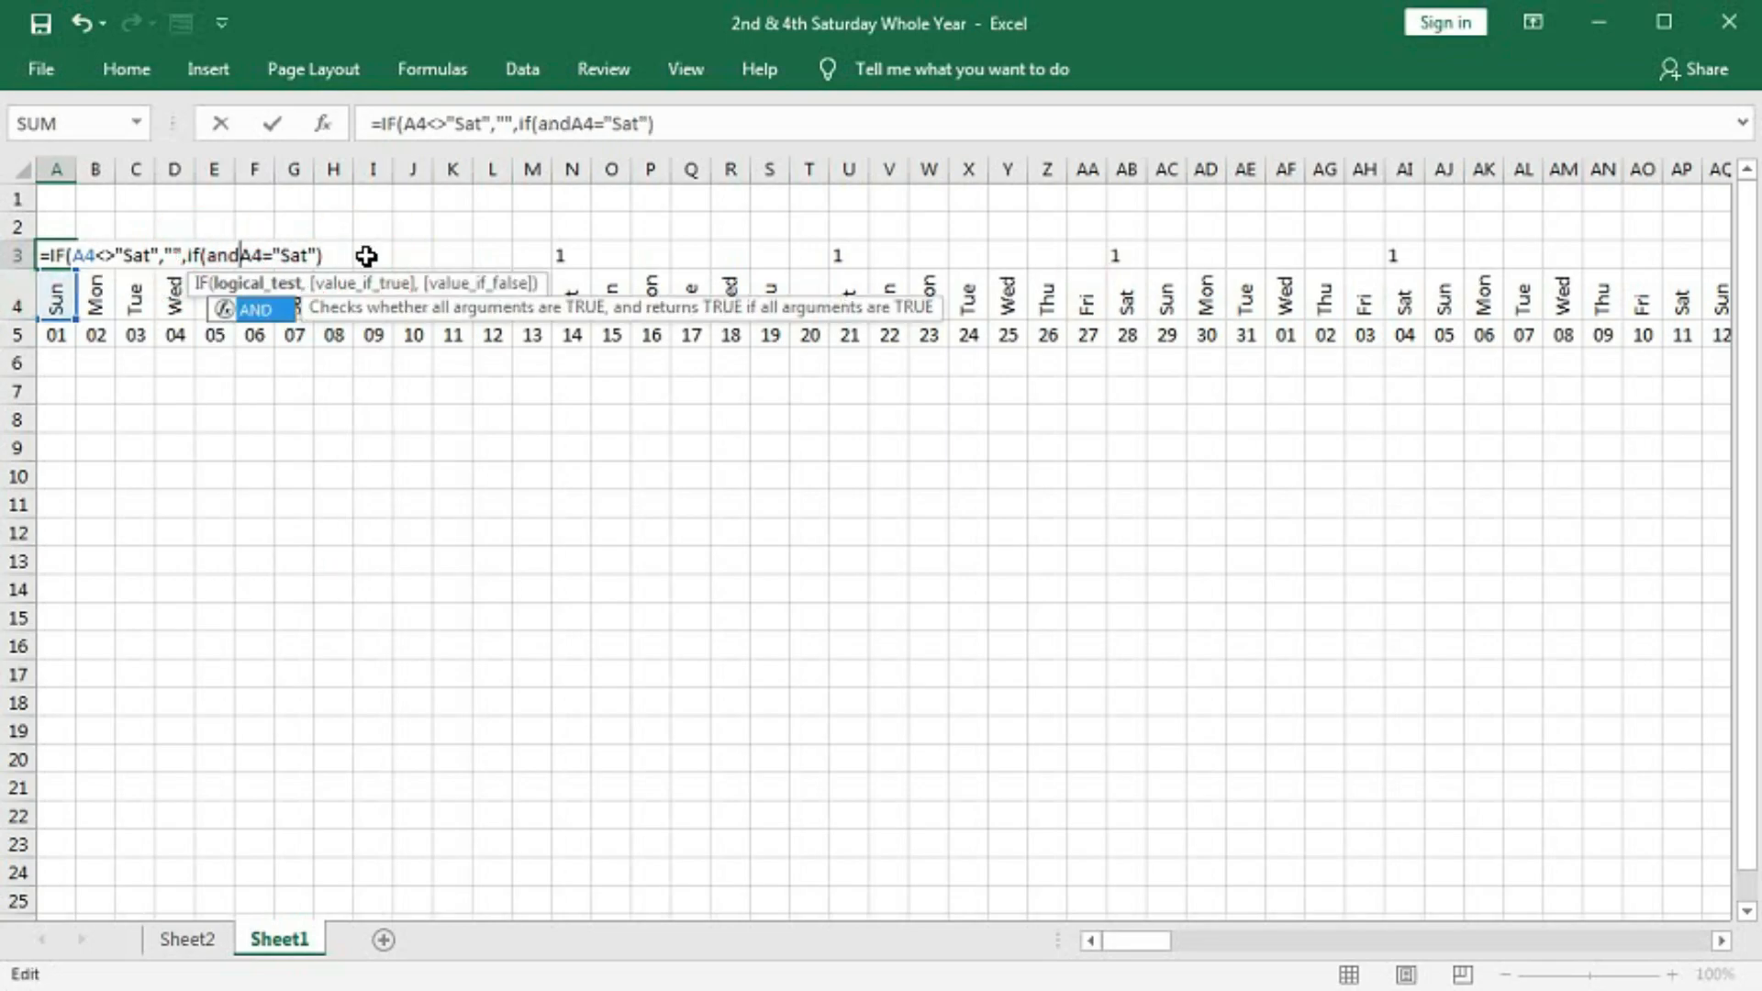
text(()
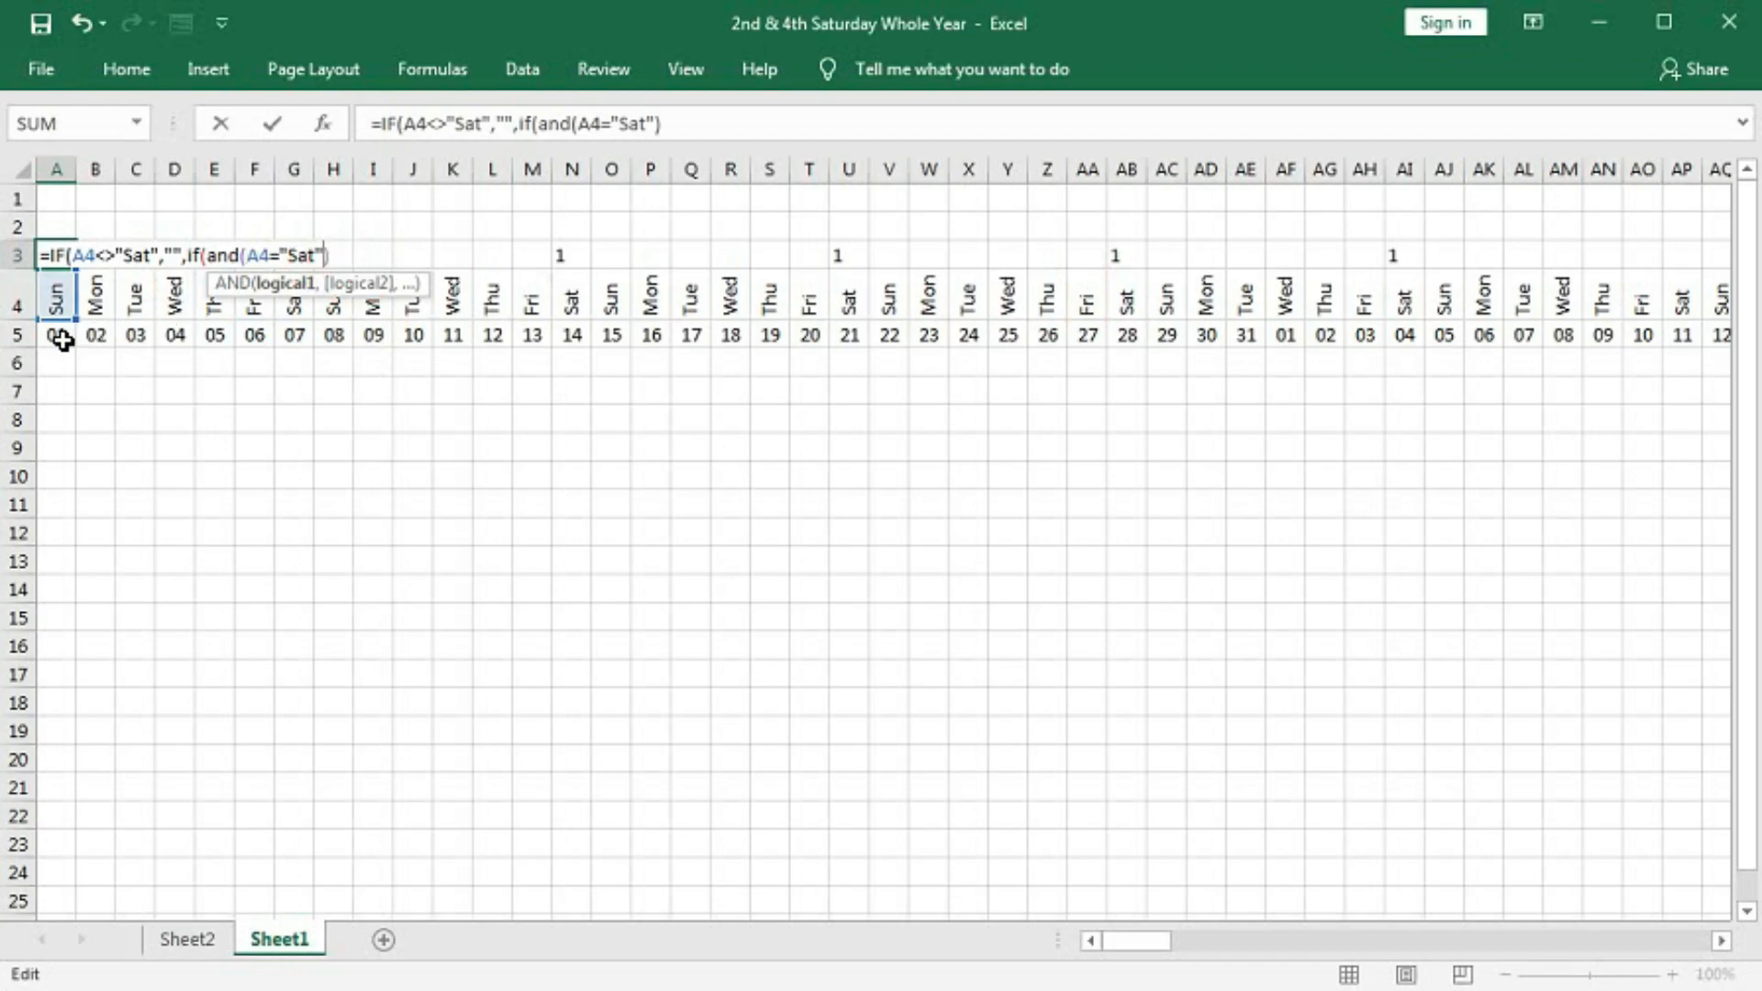
text(day()
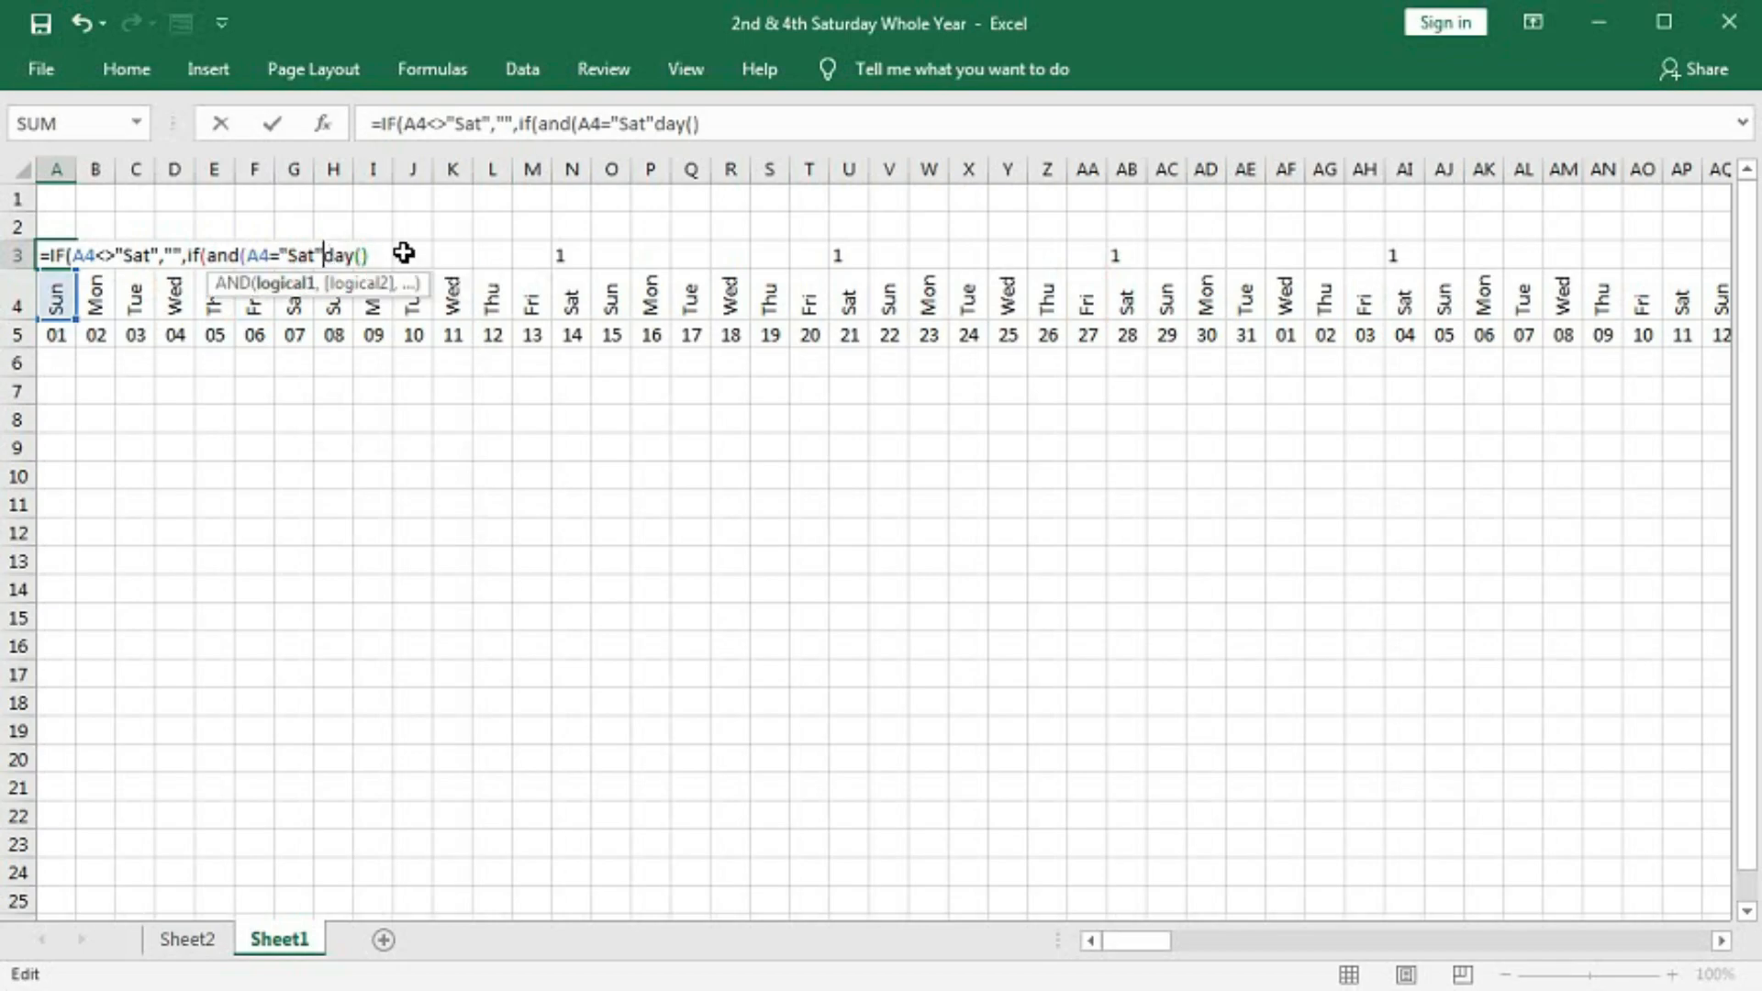
text(,)
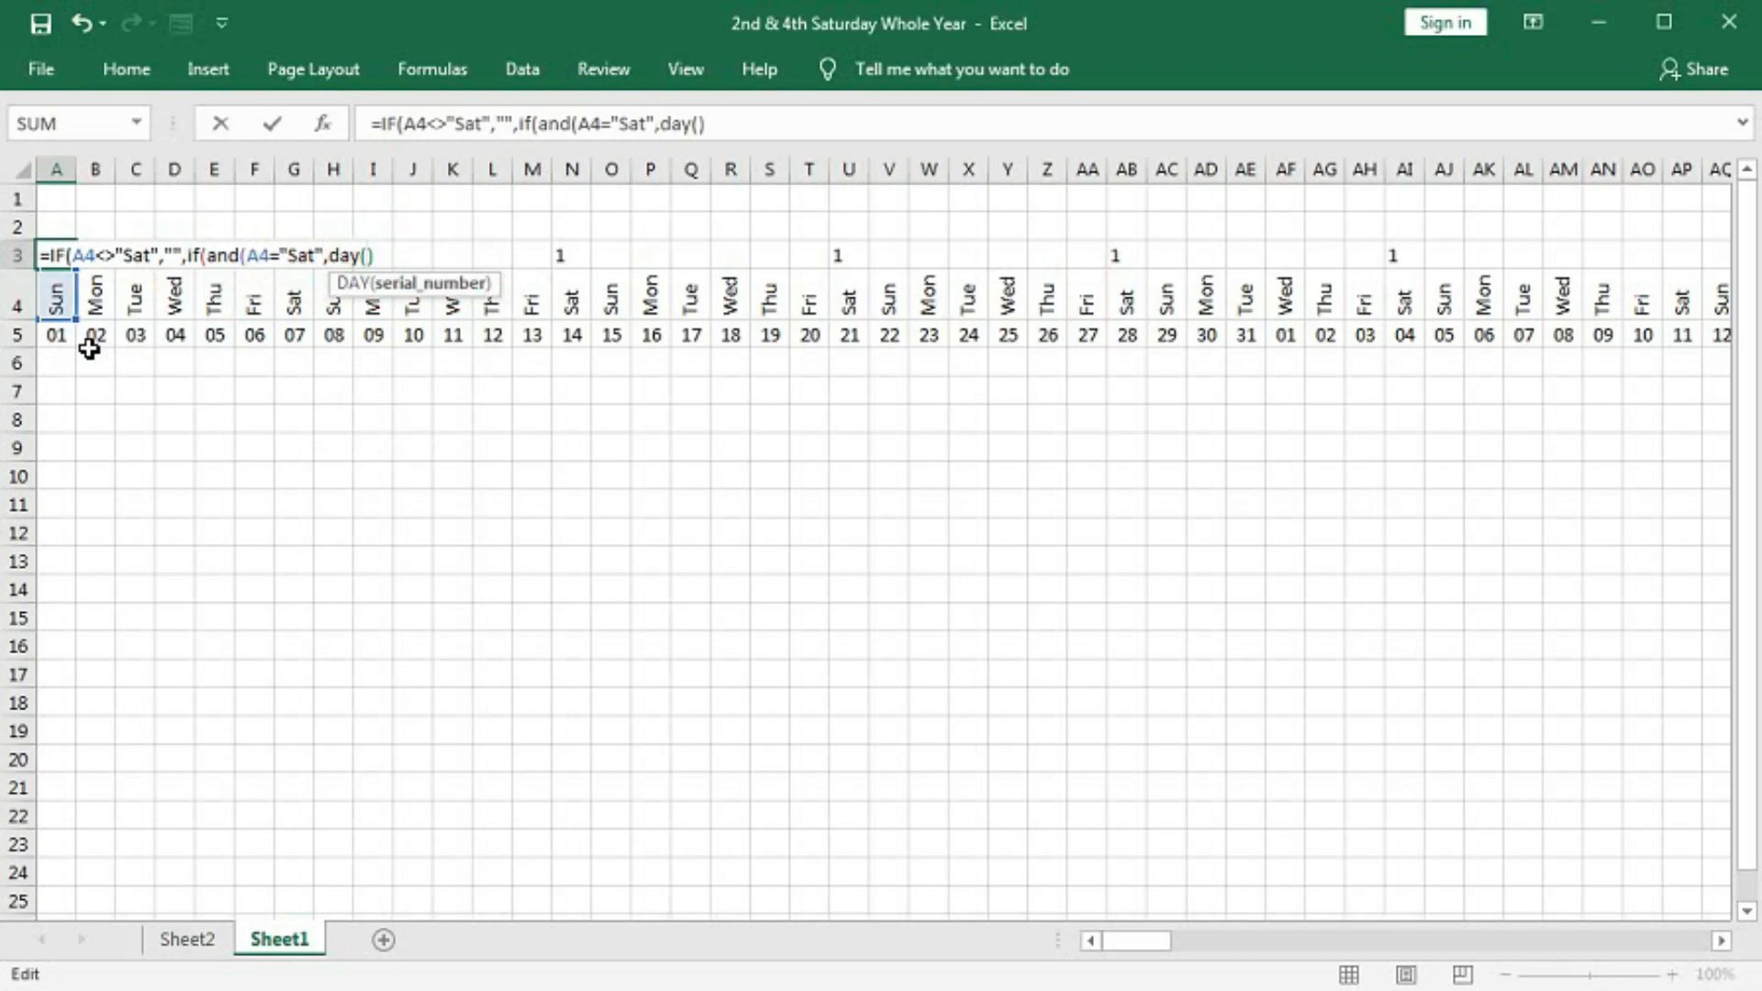
click(55, 335)
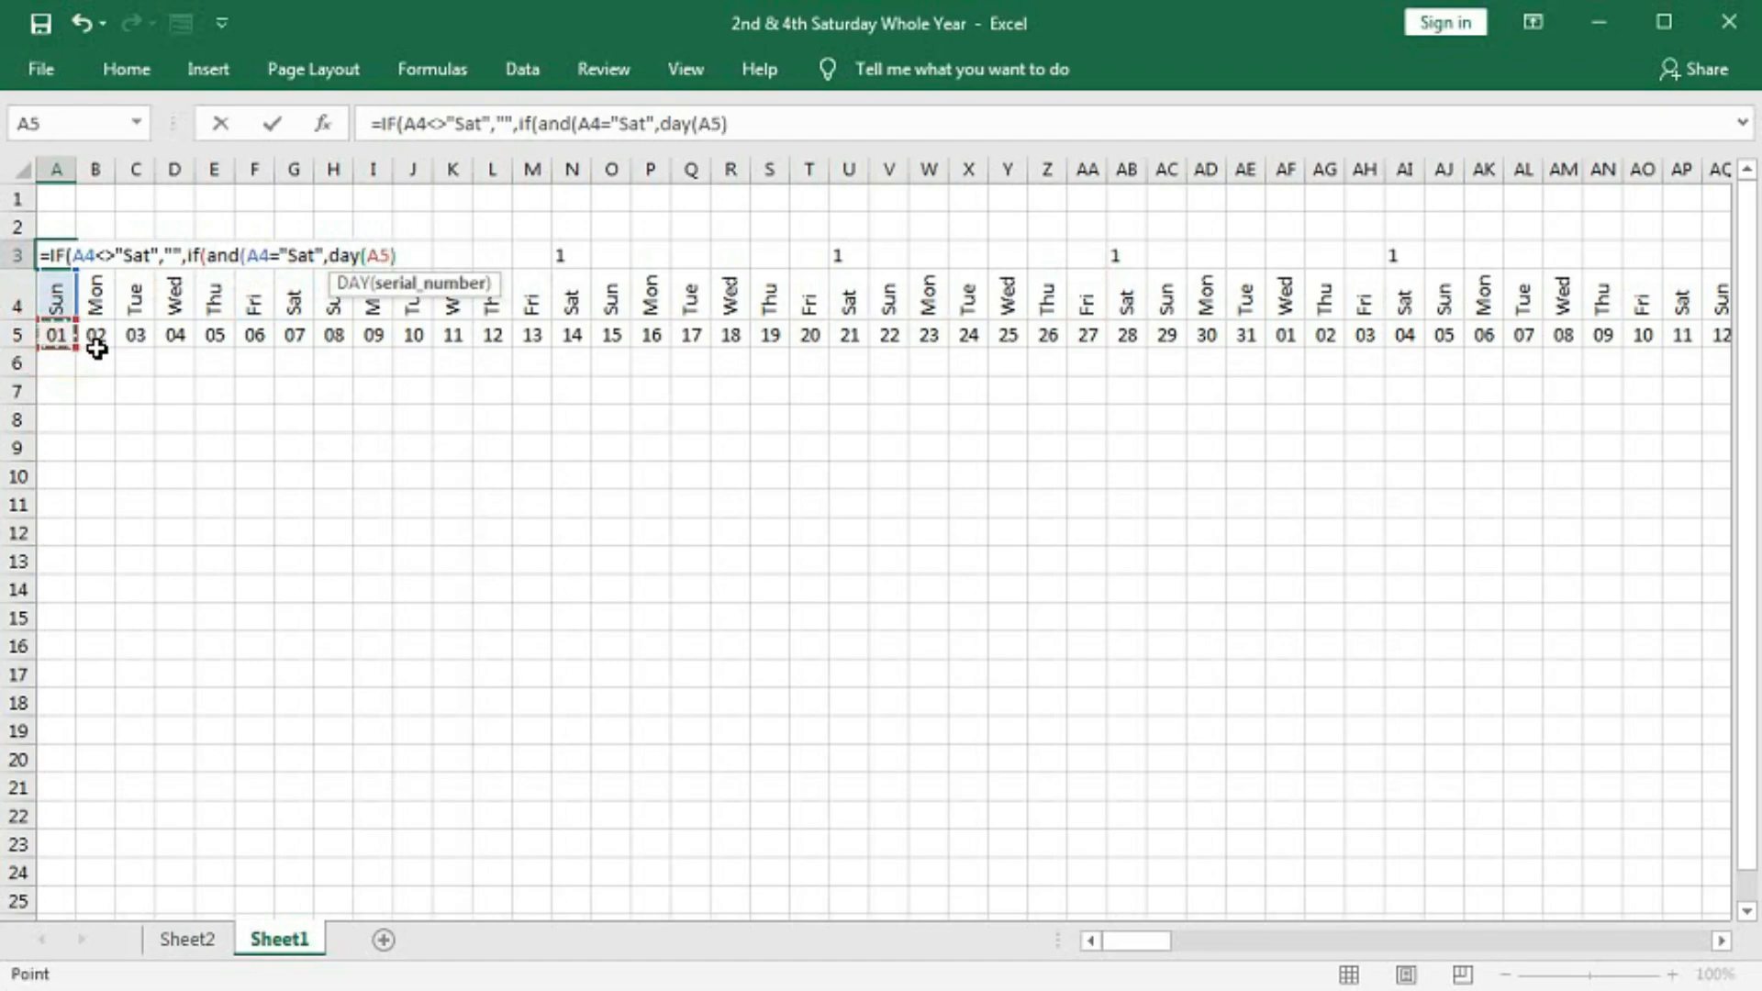
click(395, 256)
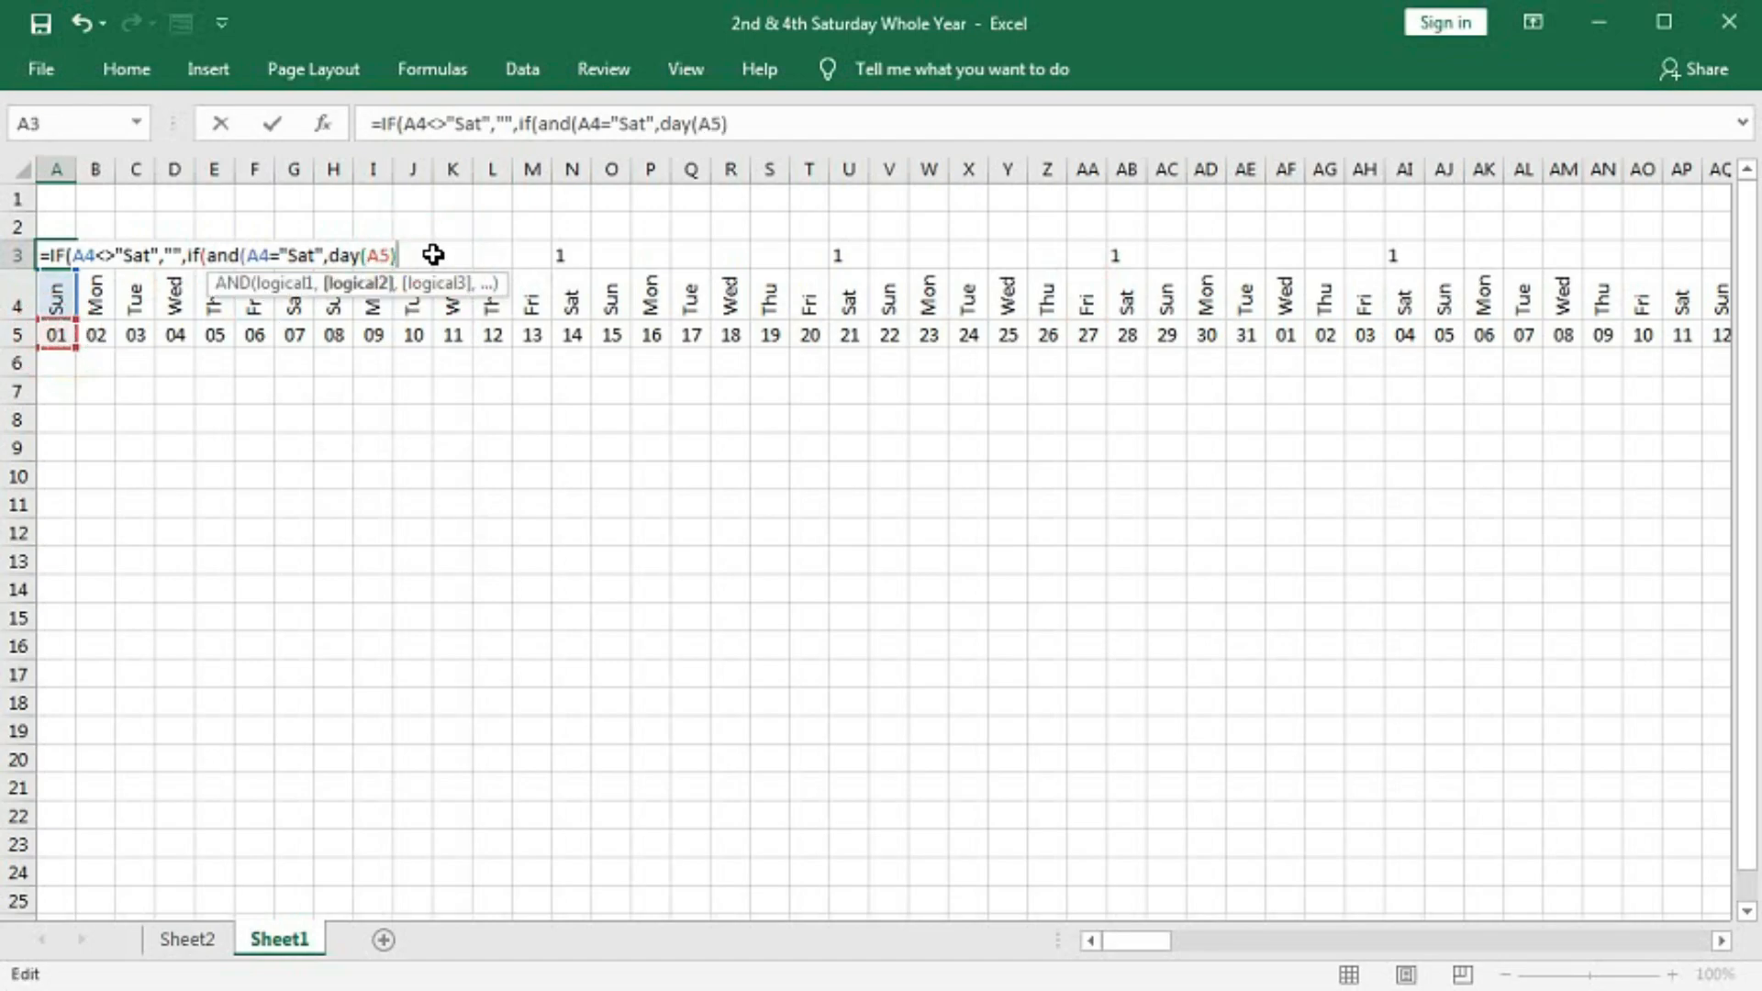
text(=)
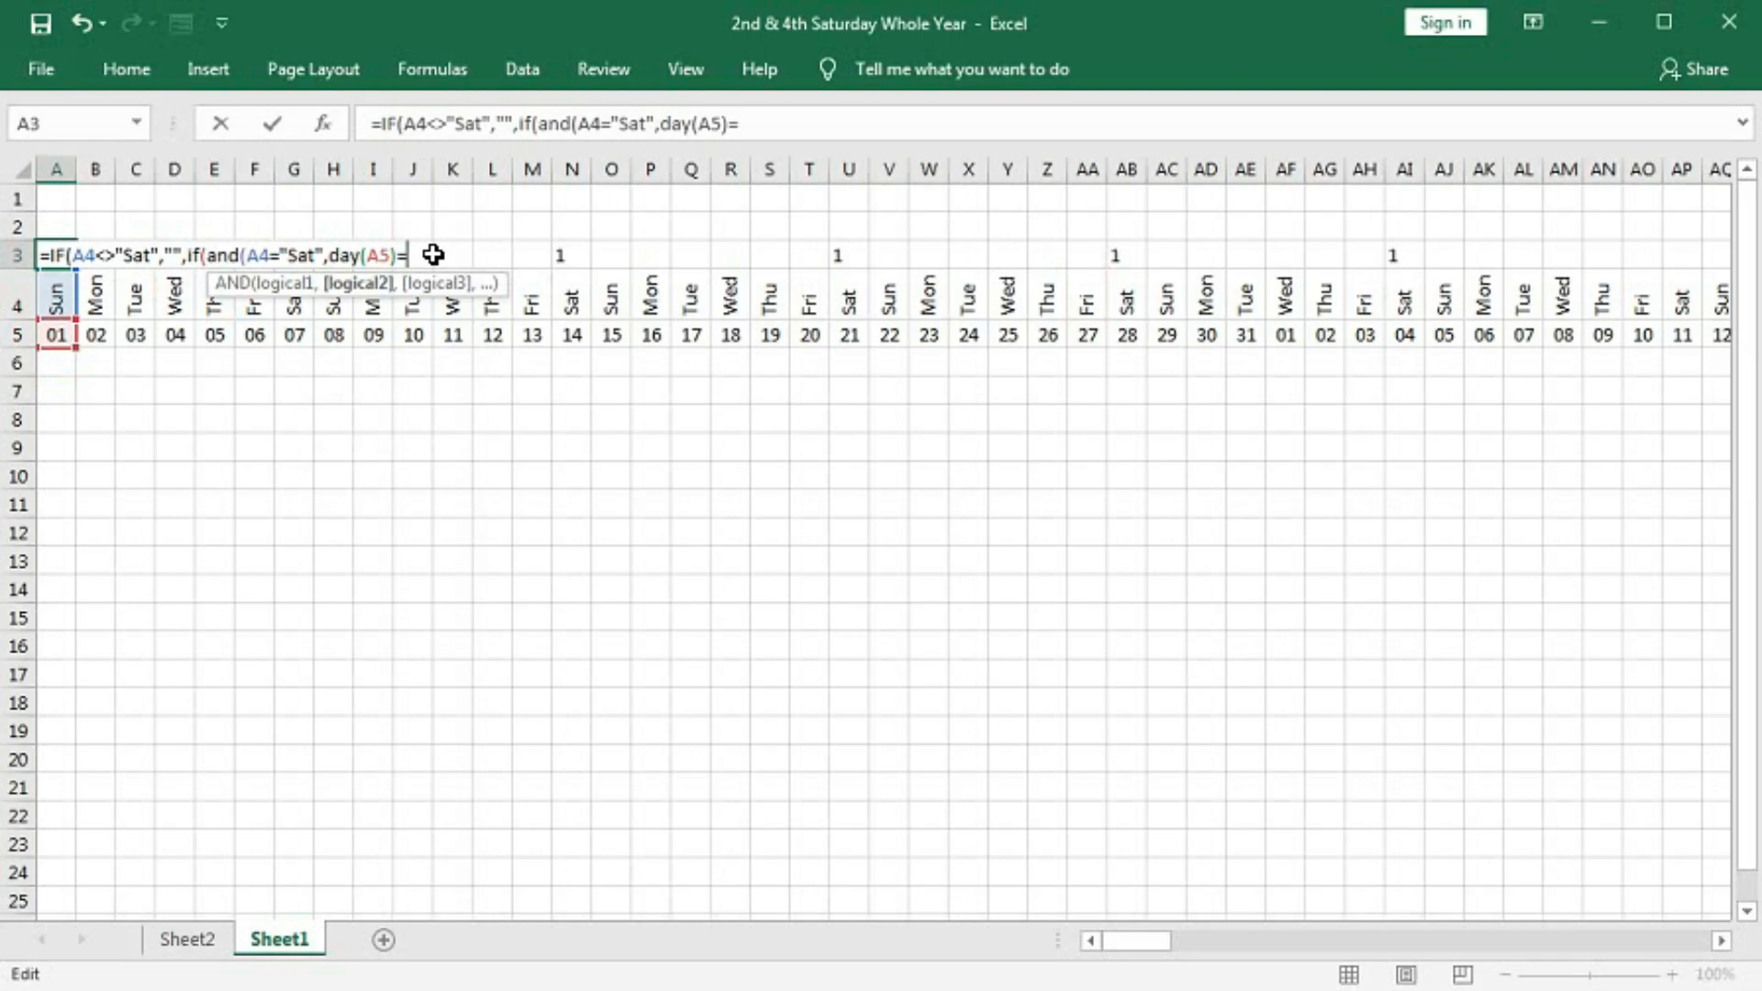
text(1))
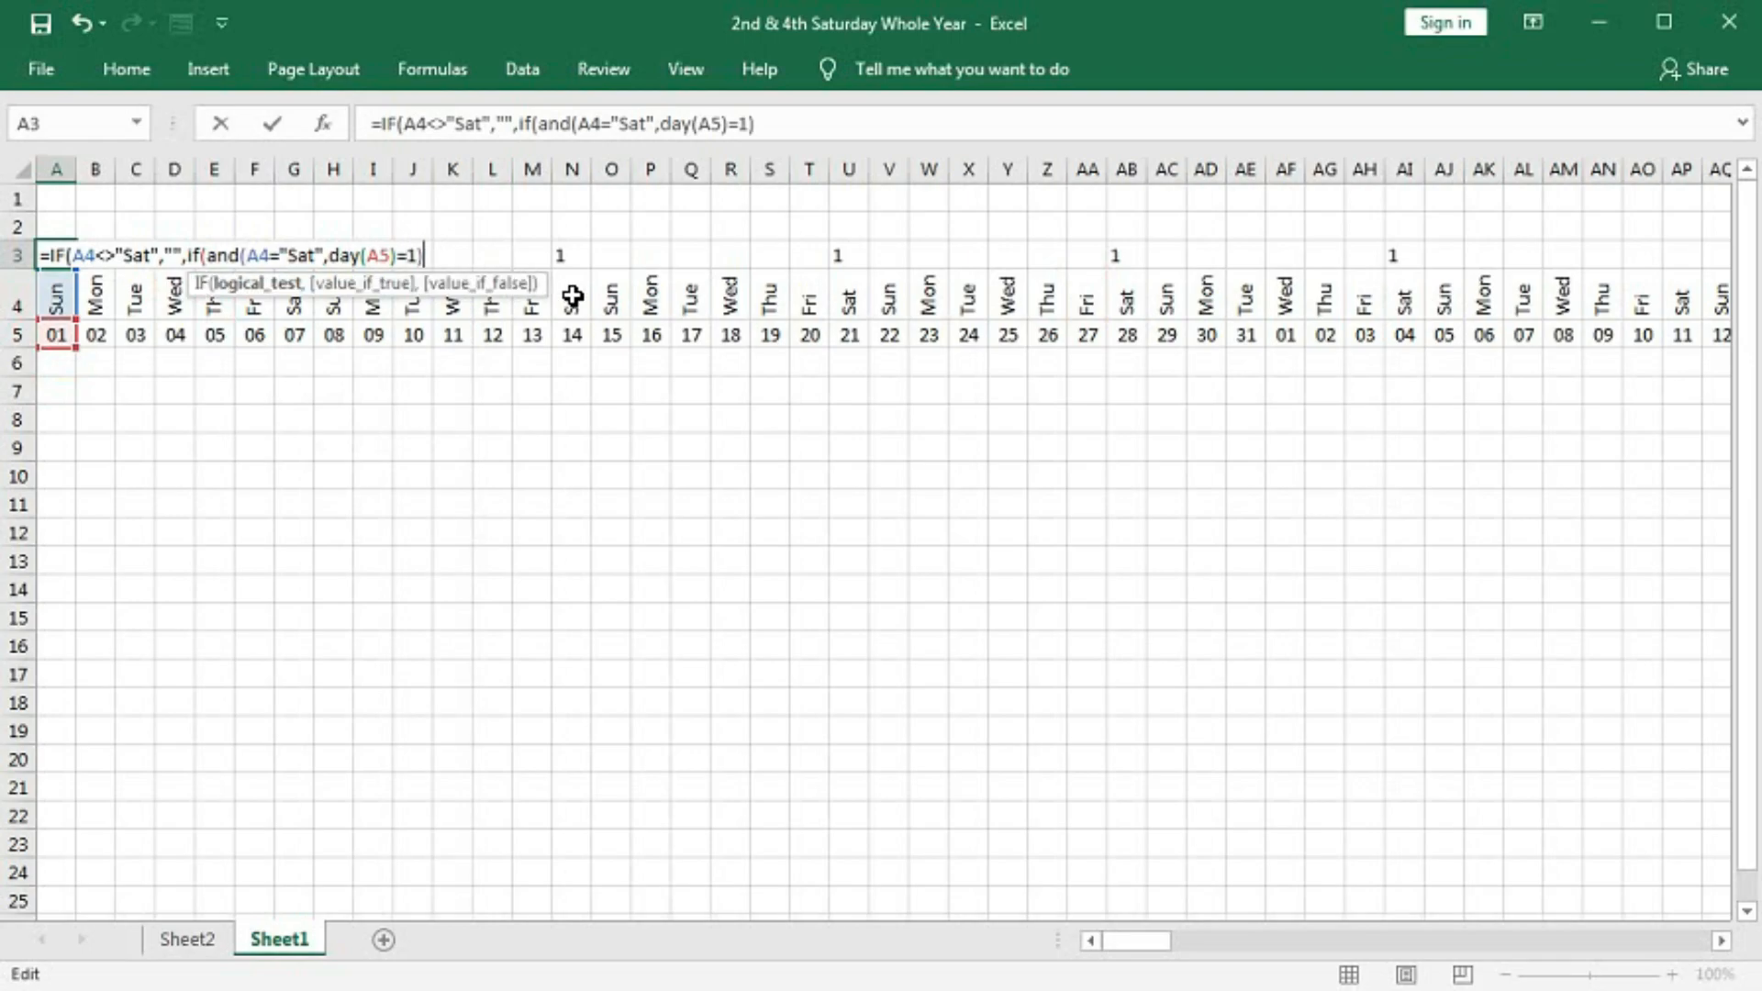
text(,)
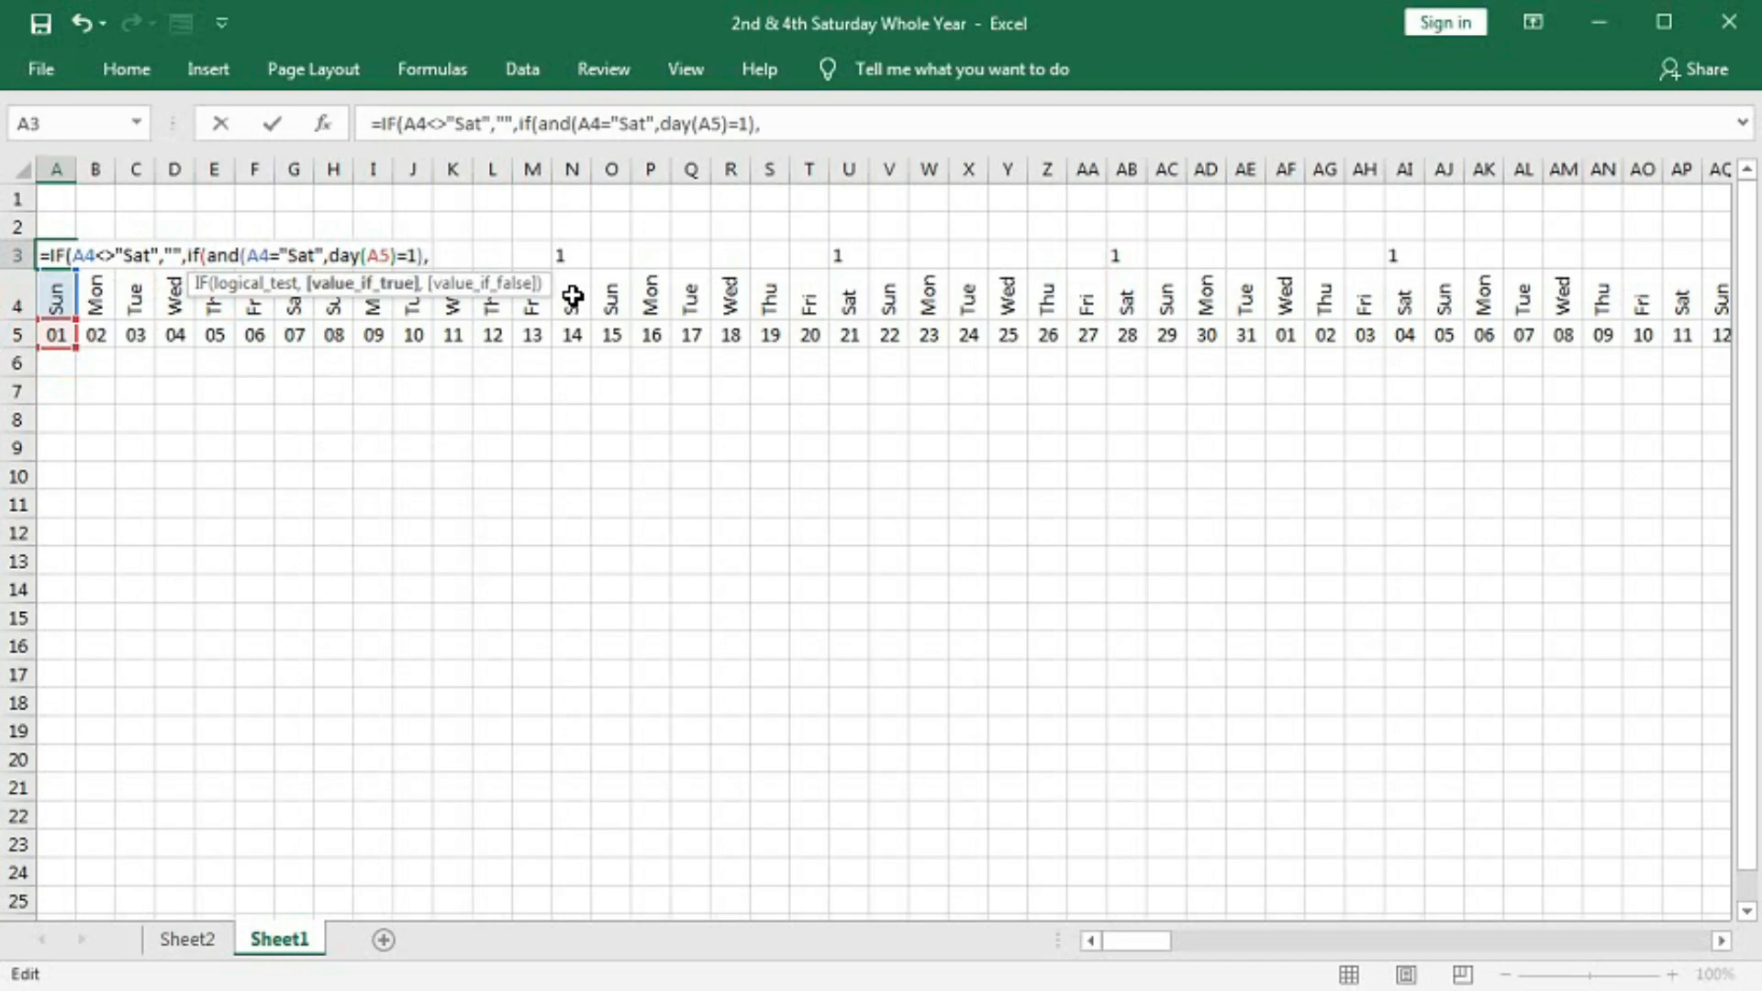
text(1)
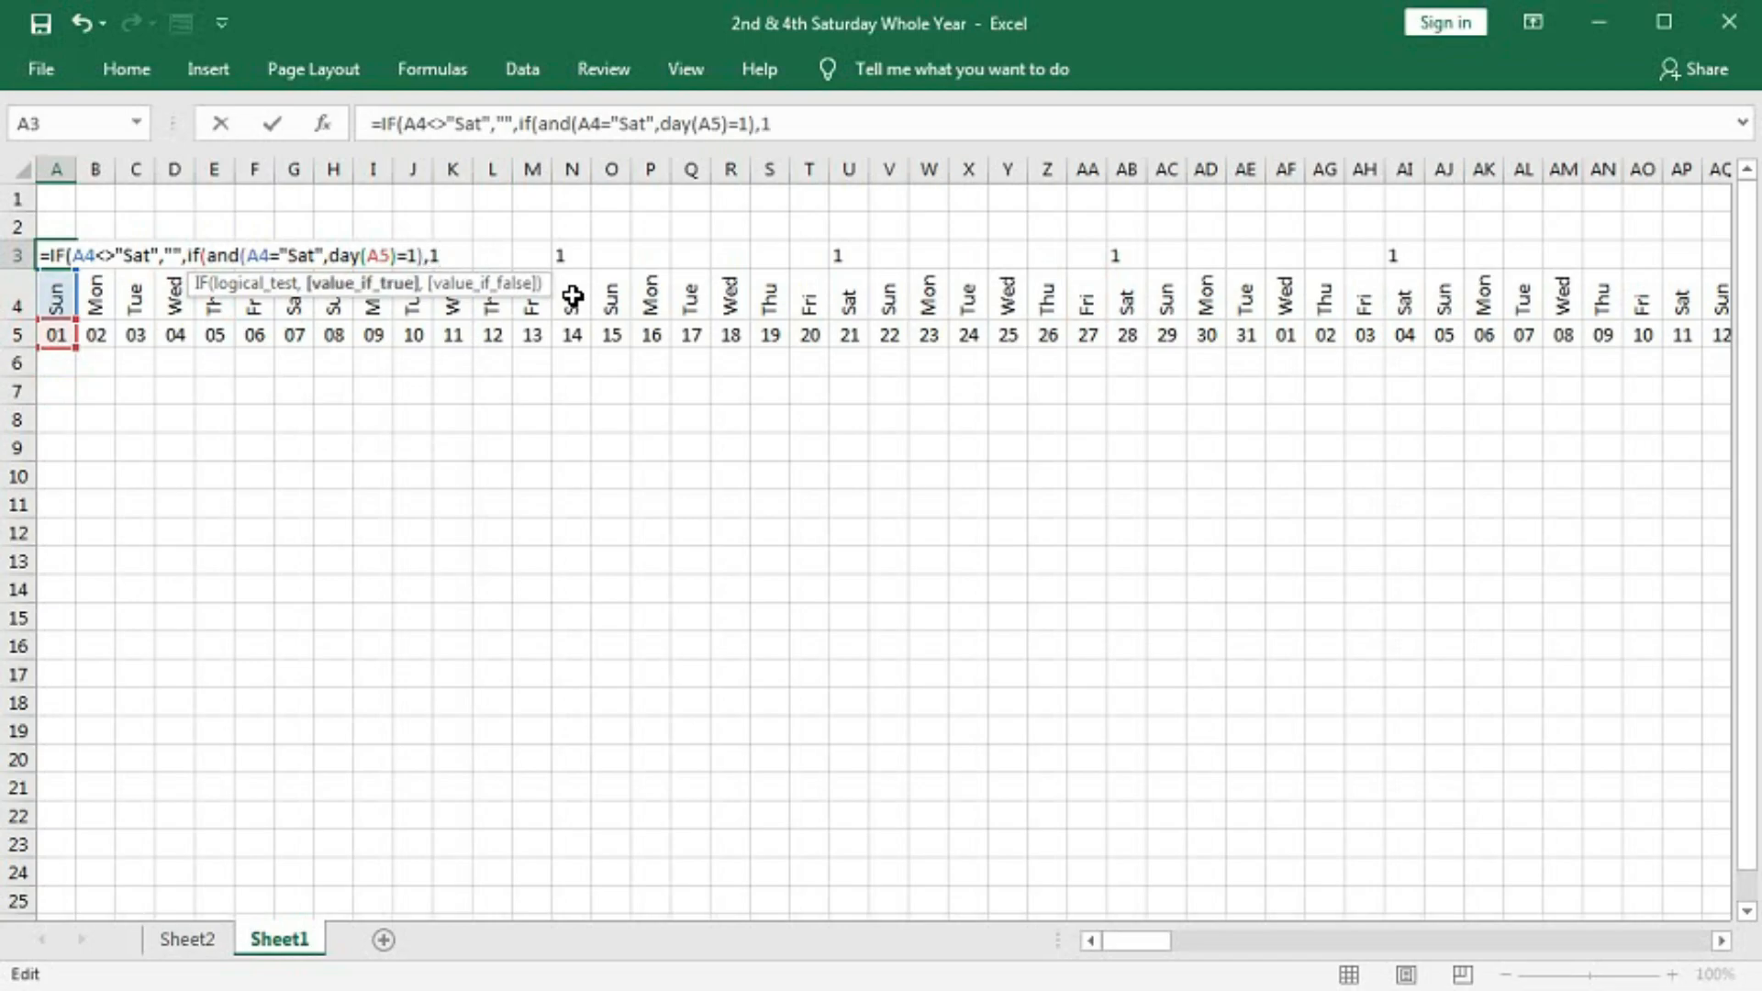
text(,)
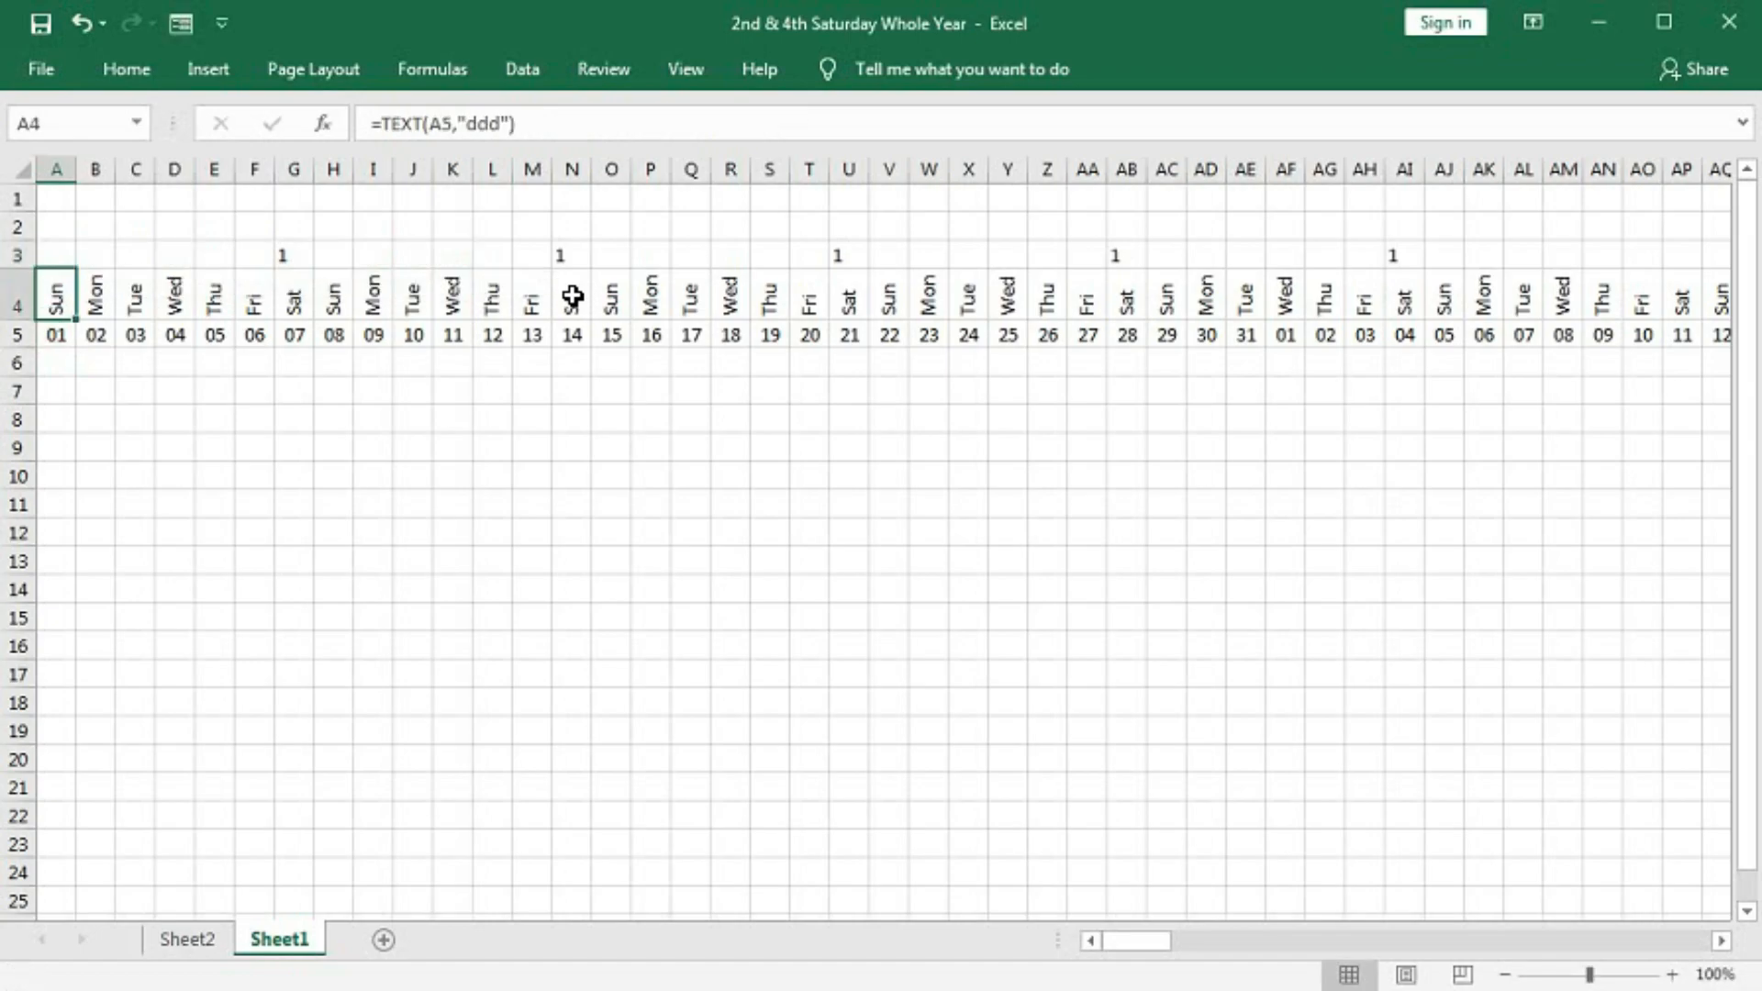
Fill the nested A3 formula across row 3 and verify the 1 above Saturday 01
click(55, 255)
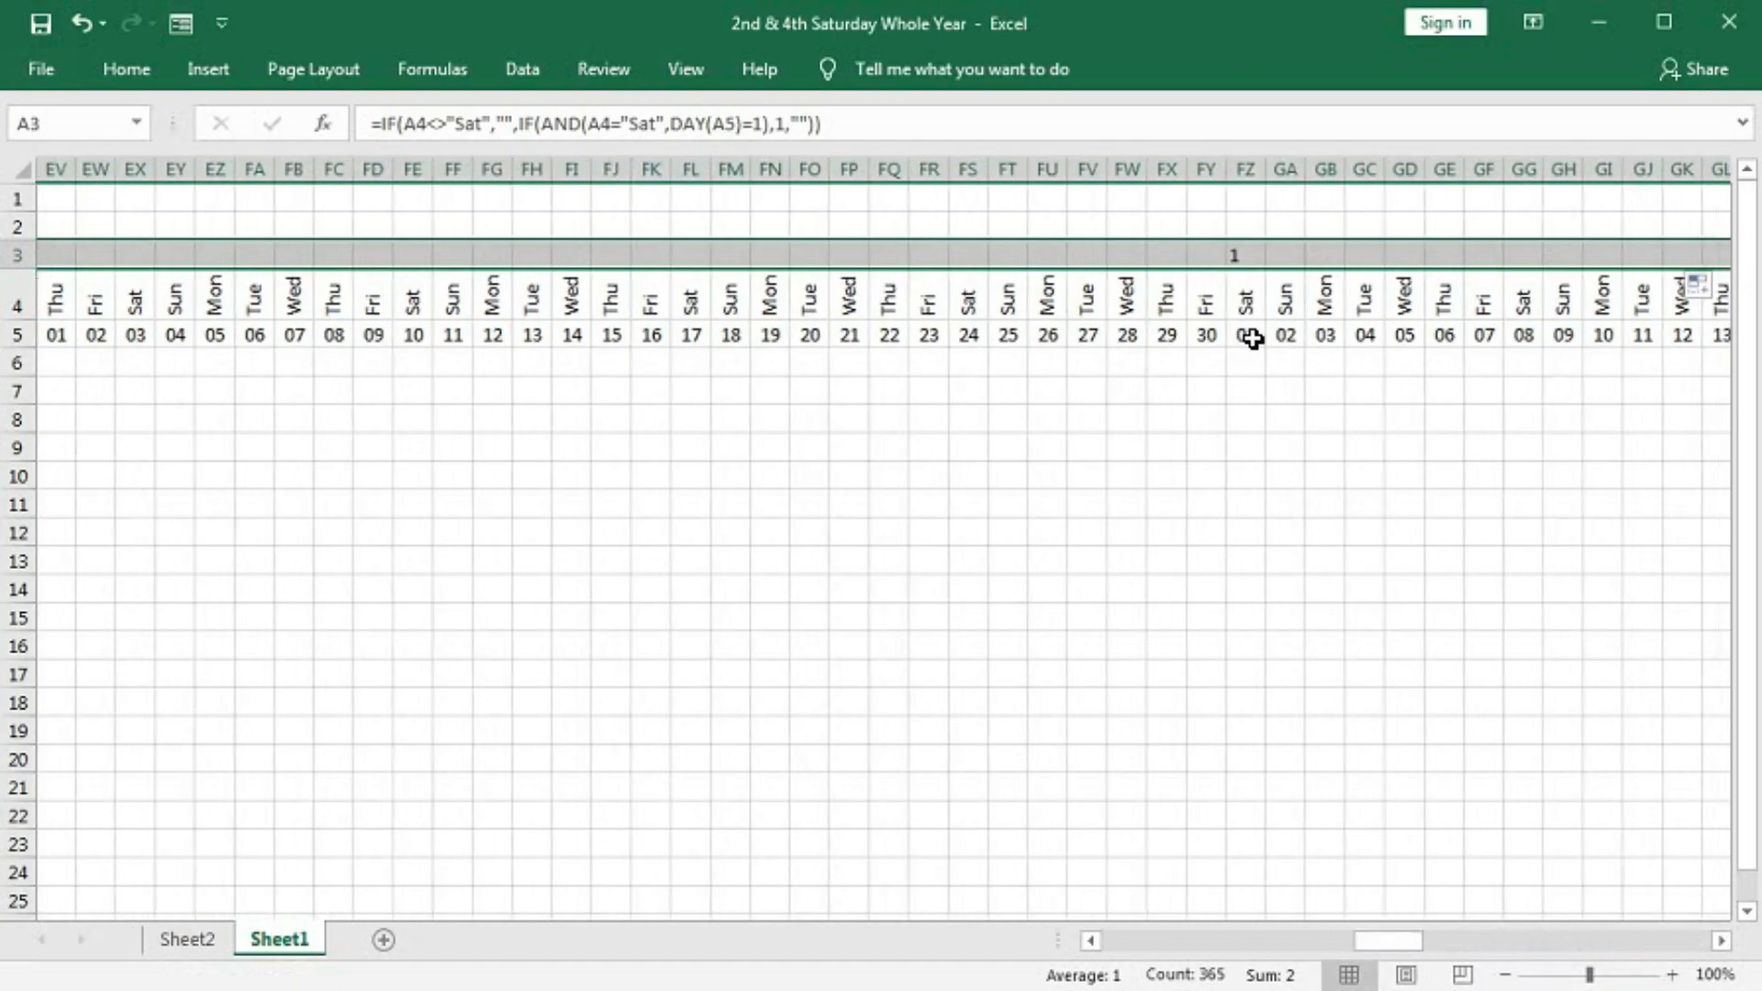
click(1244, 335)
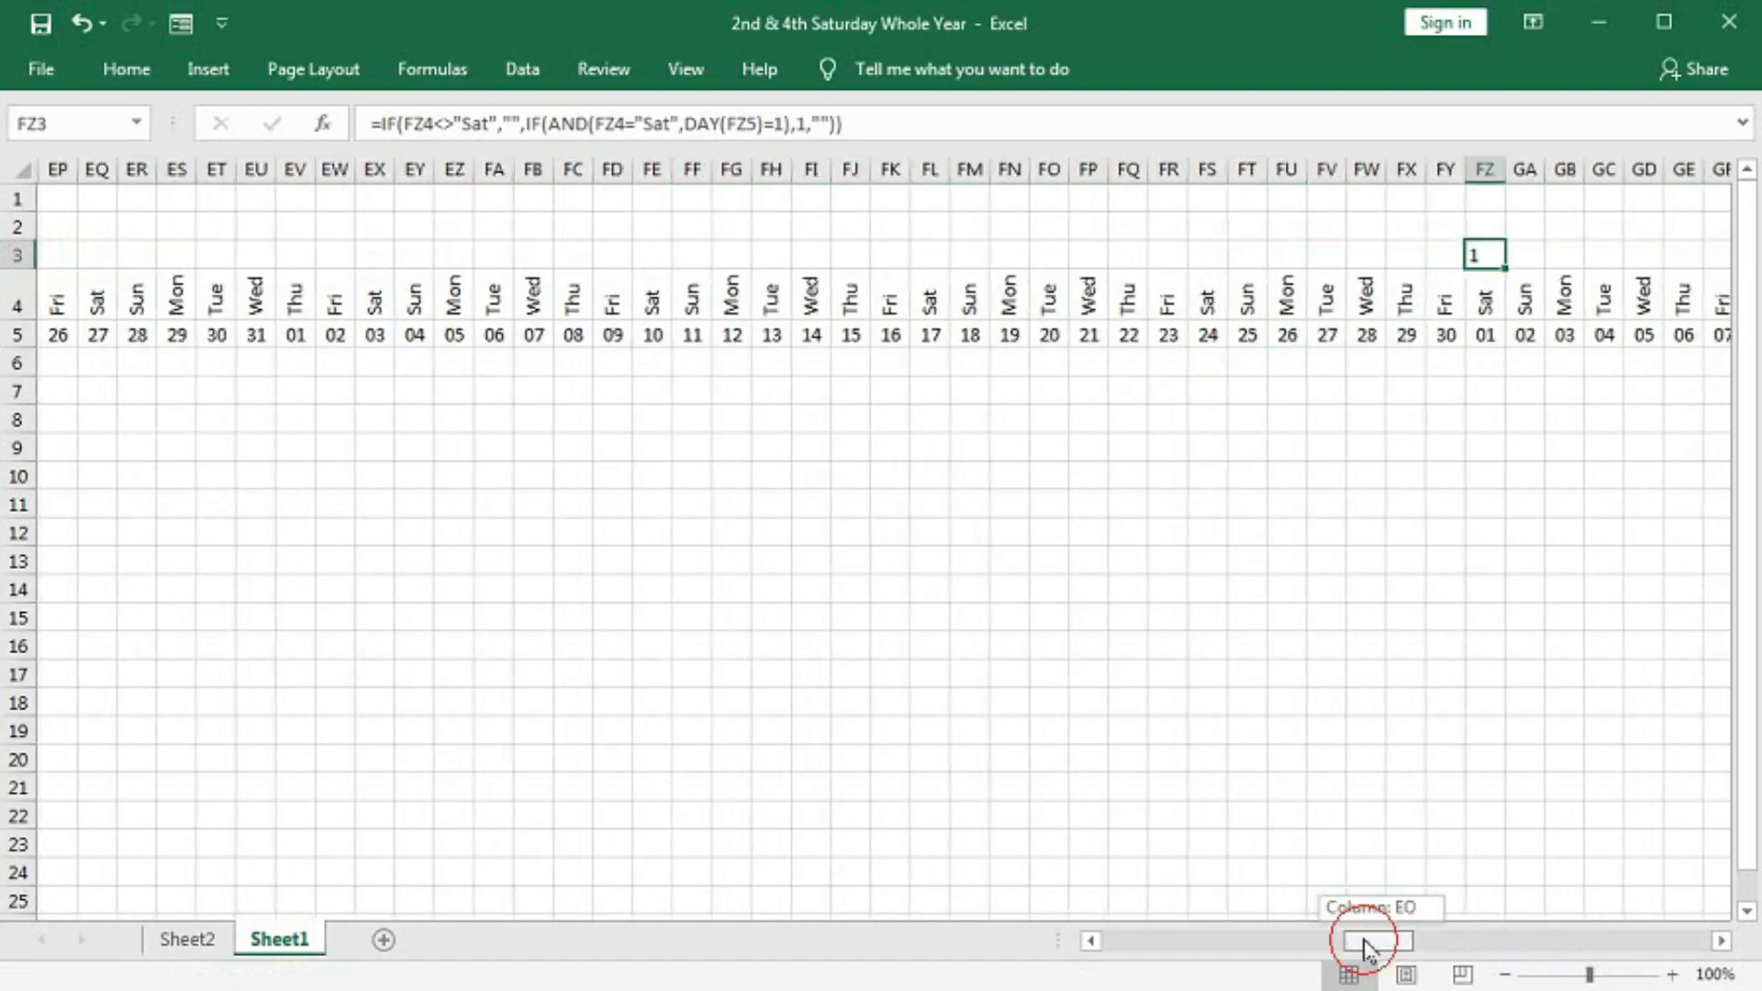
drag(1366, 941, 1247, 940)
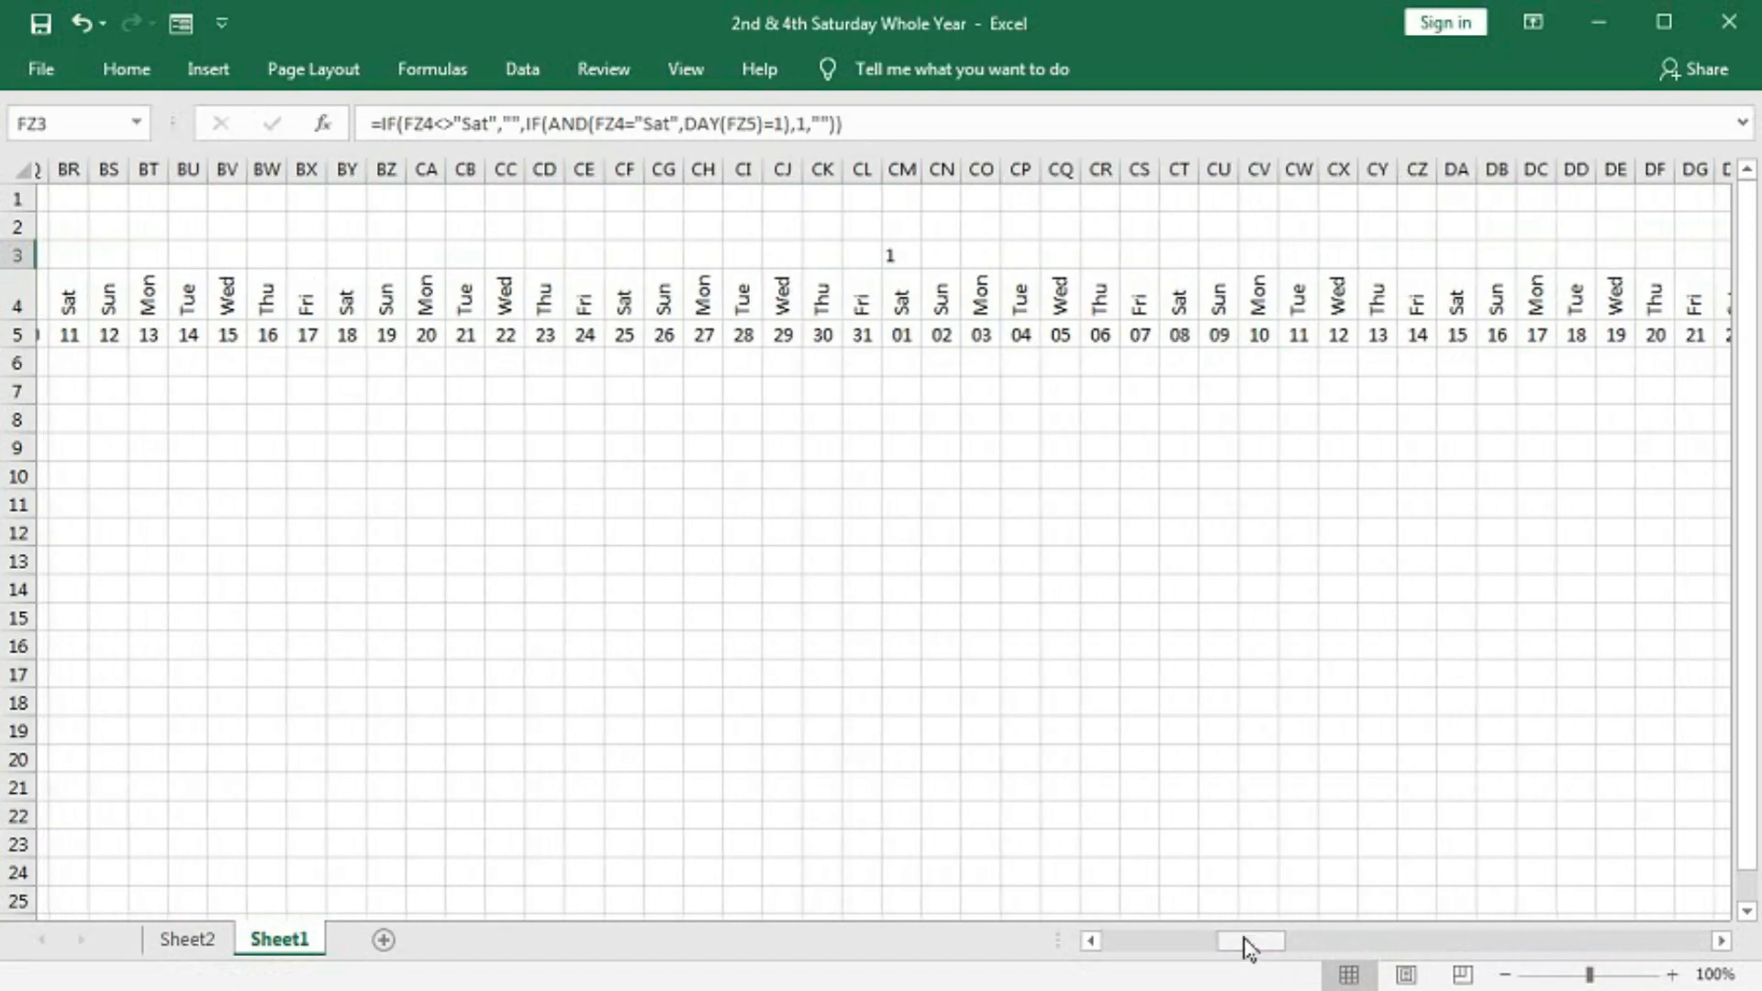
click(887, 335)
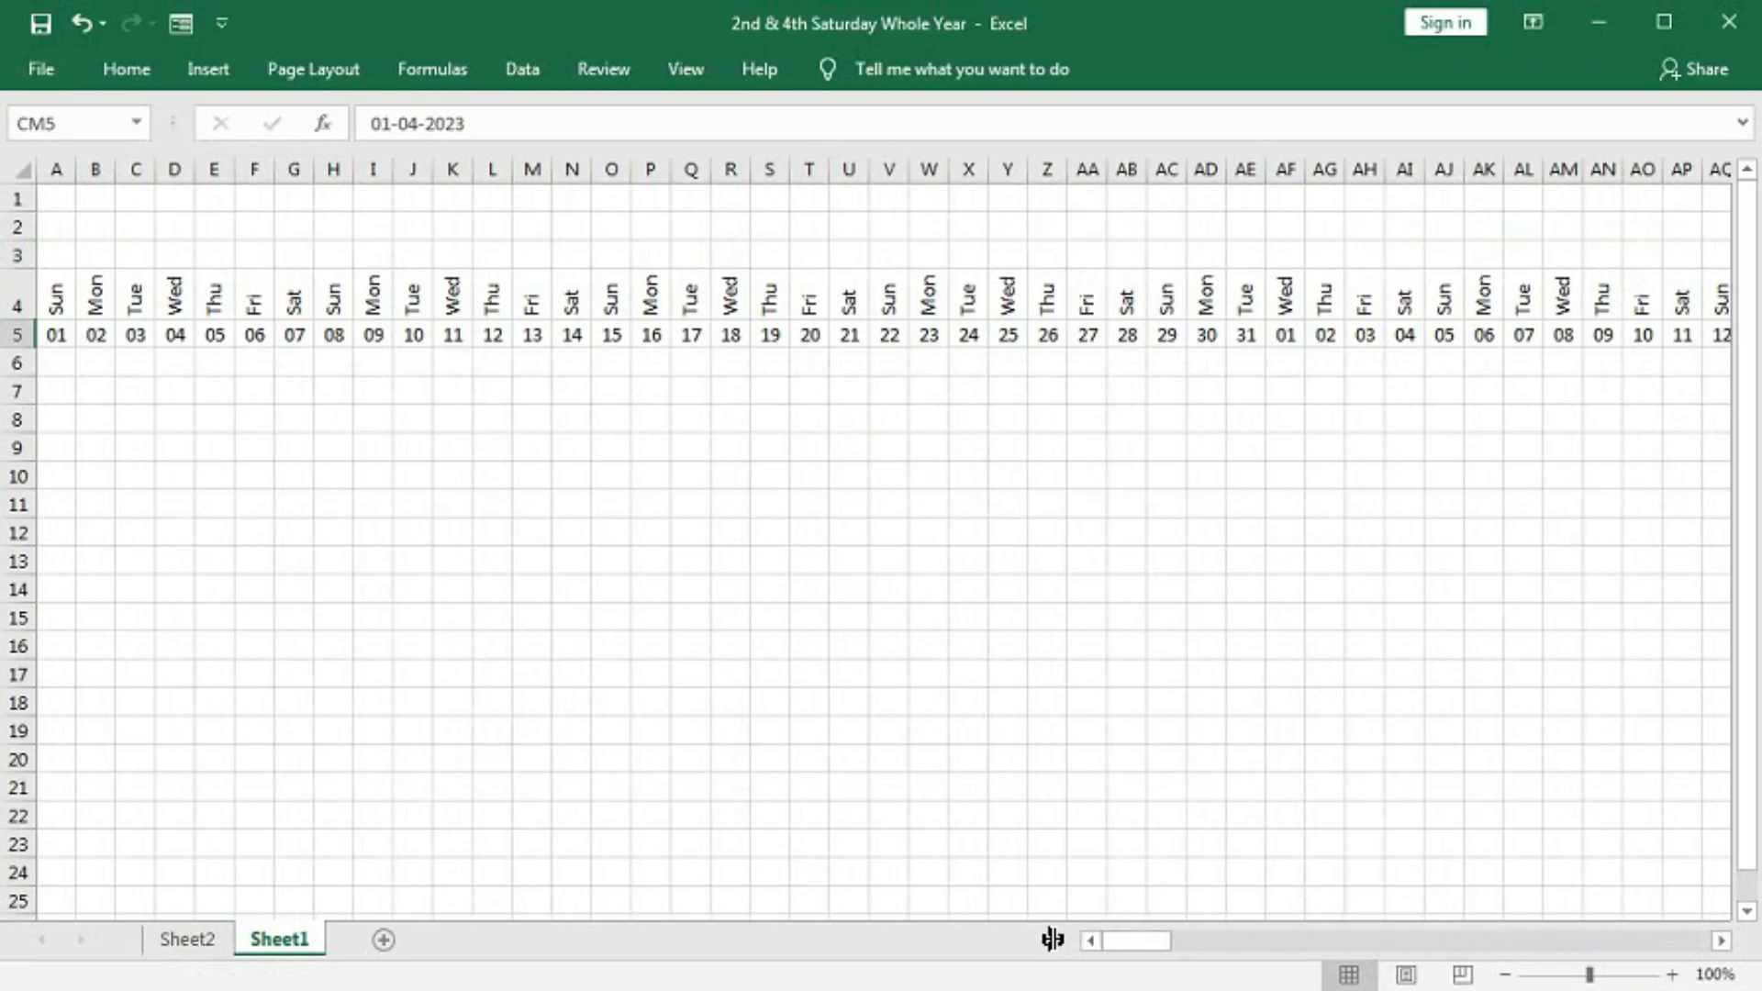
click(55, 254)
text(=IF(A4<>"Sat","",IF(AND(A4="Sat",DAY(A5)=1),1,)
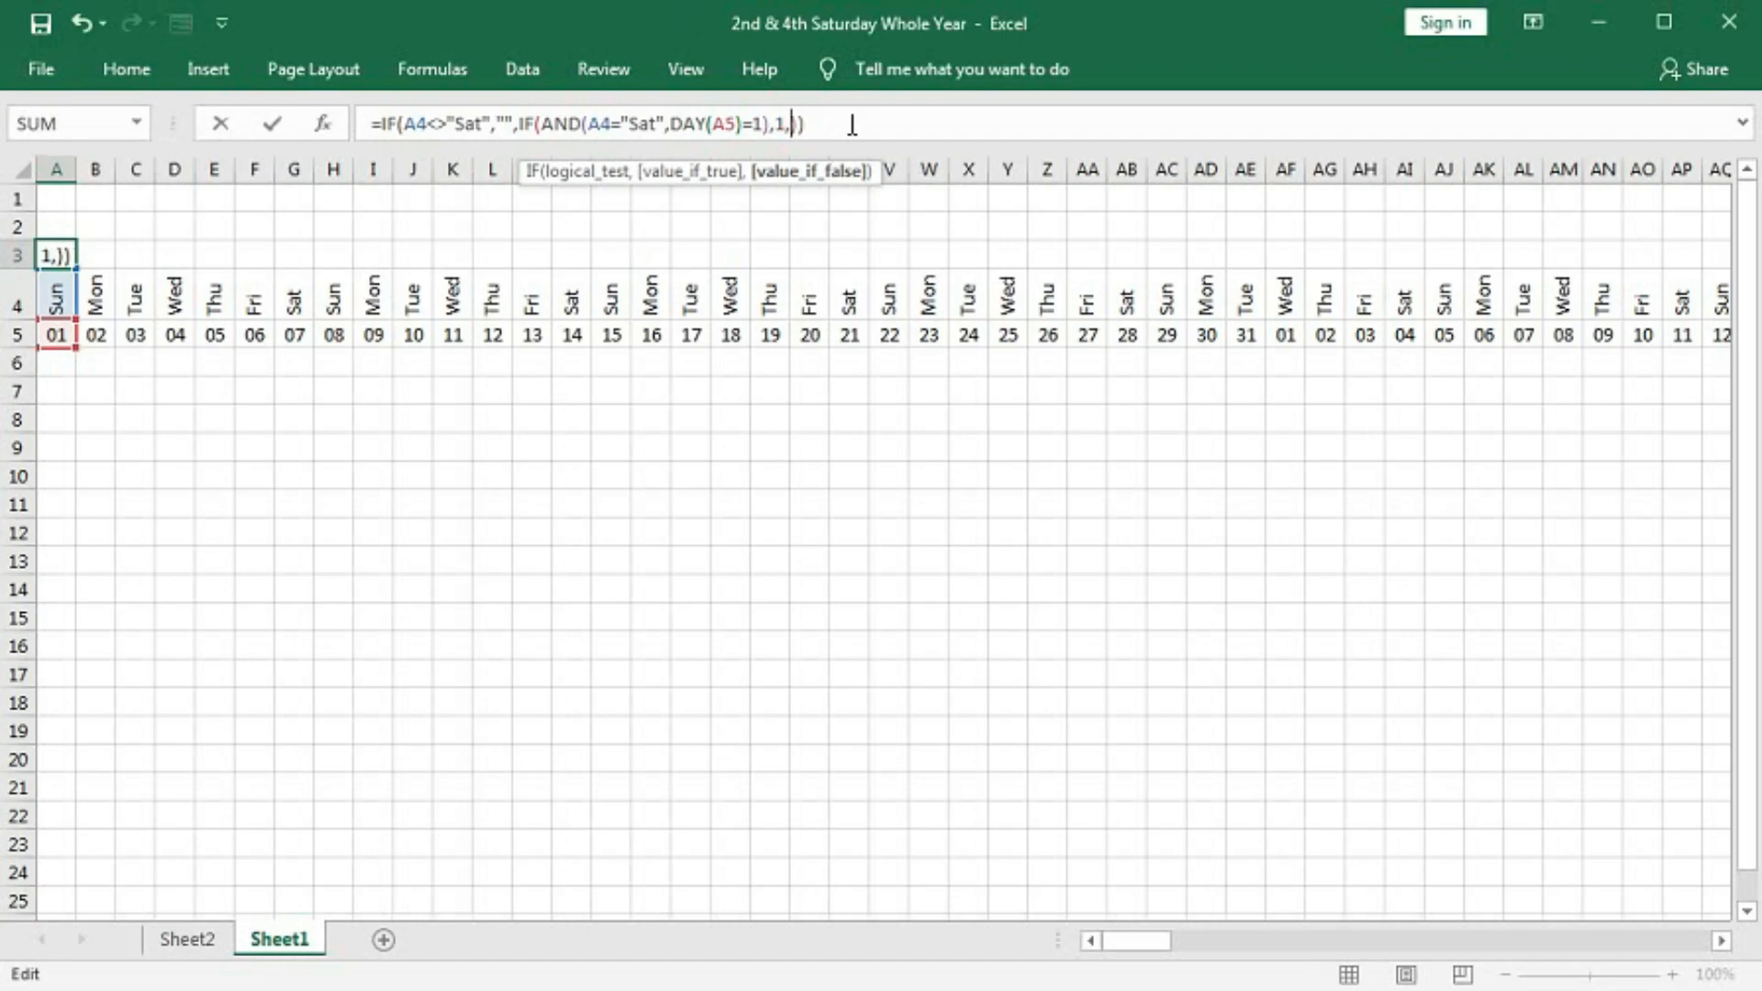
Add a COUNTIF(OFFSET(A4,0,-DAY(…)) branch to the A3 formula
text(c)
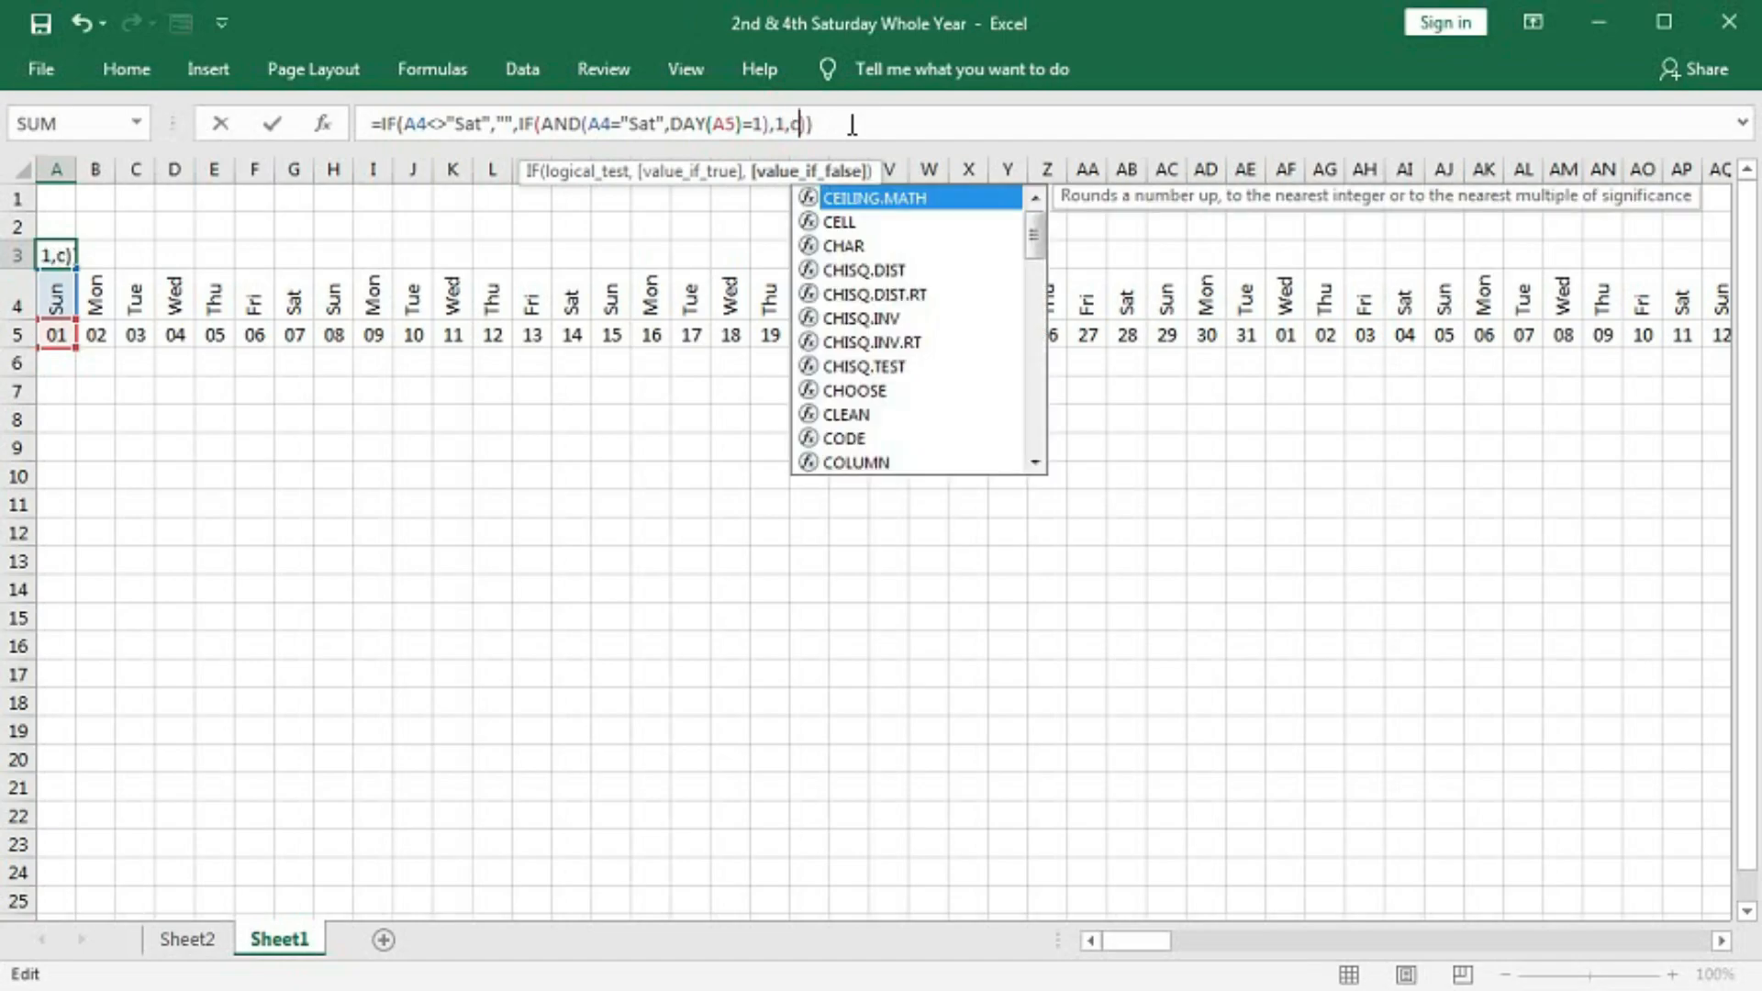
text(ountif)
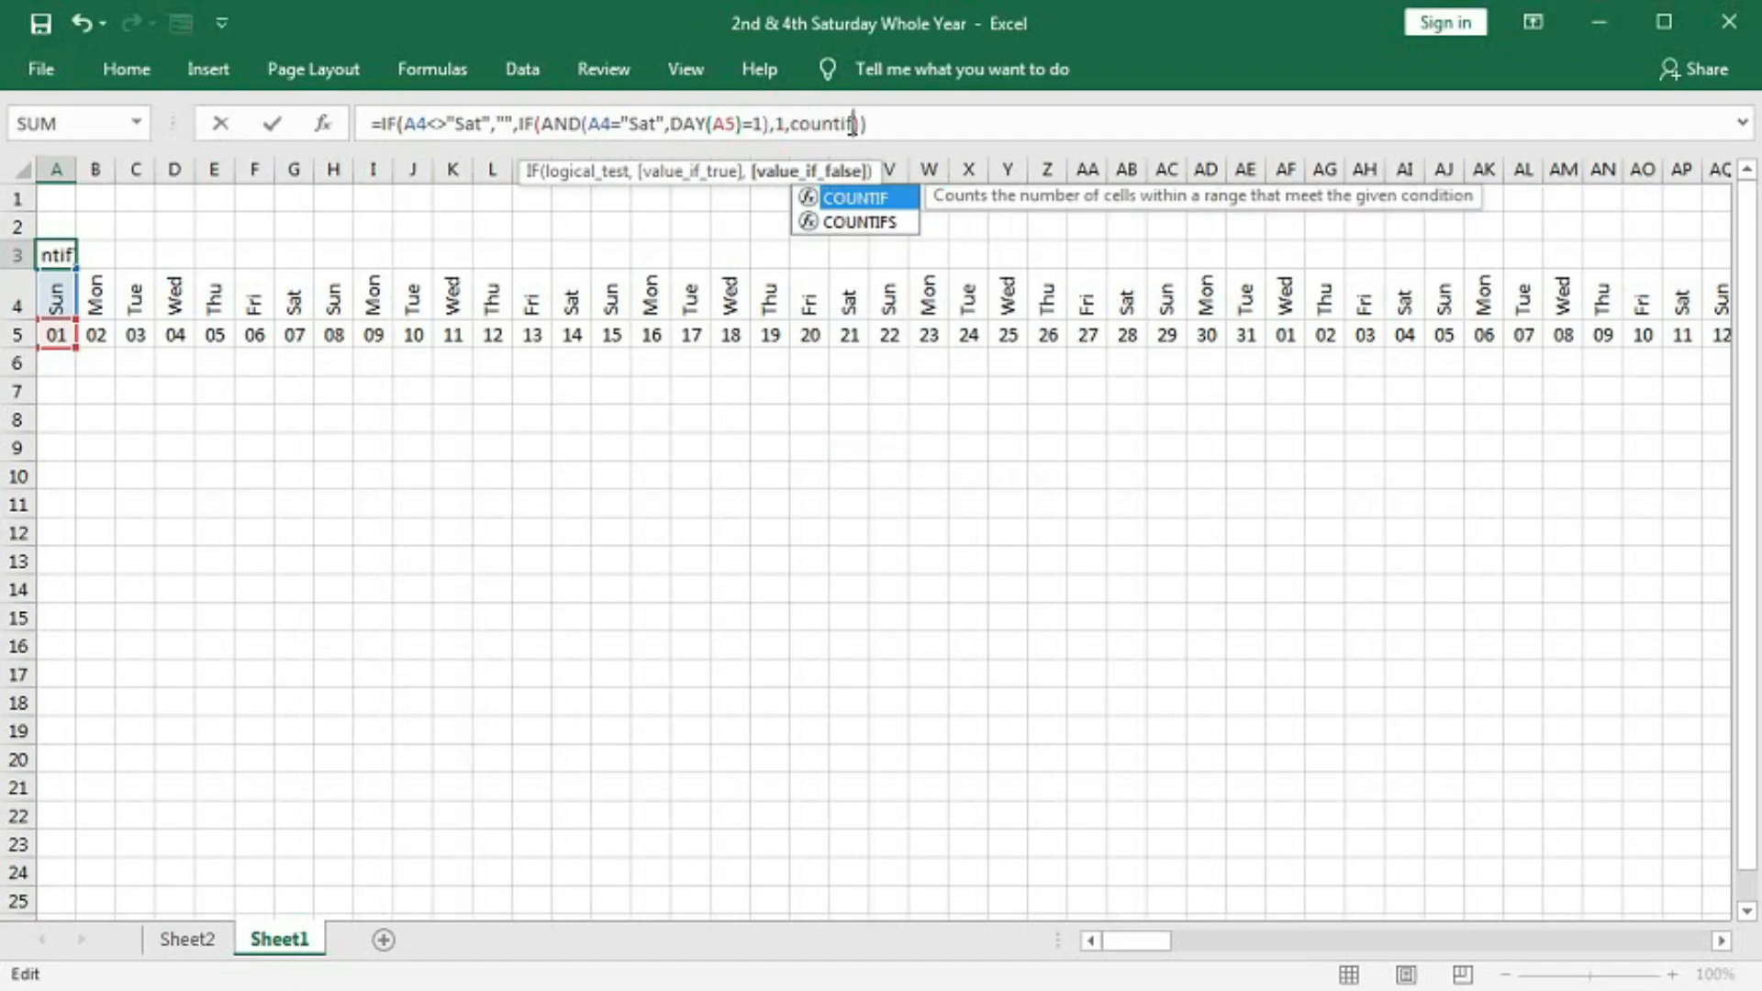
click(855, 197)
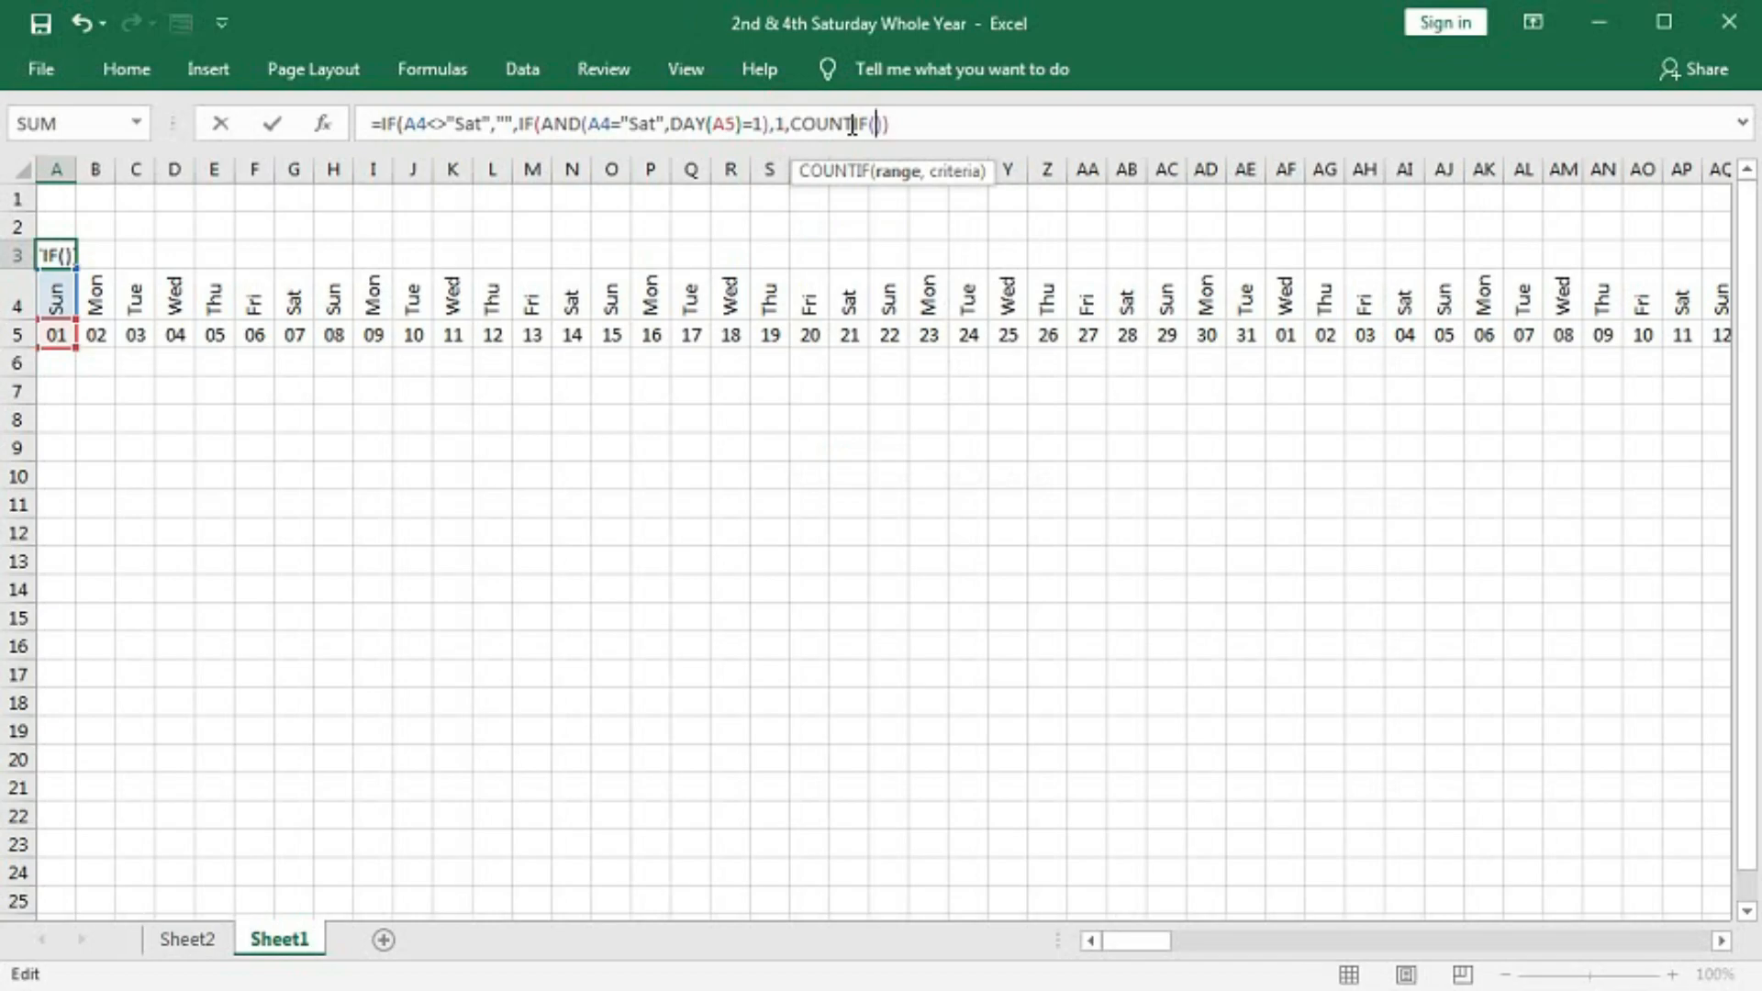
text(off)
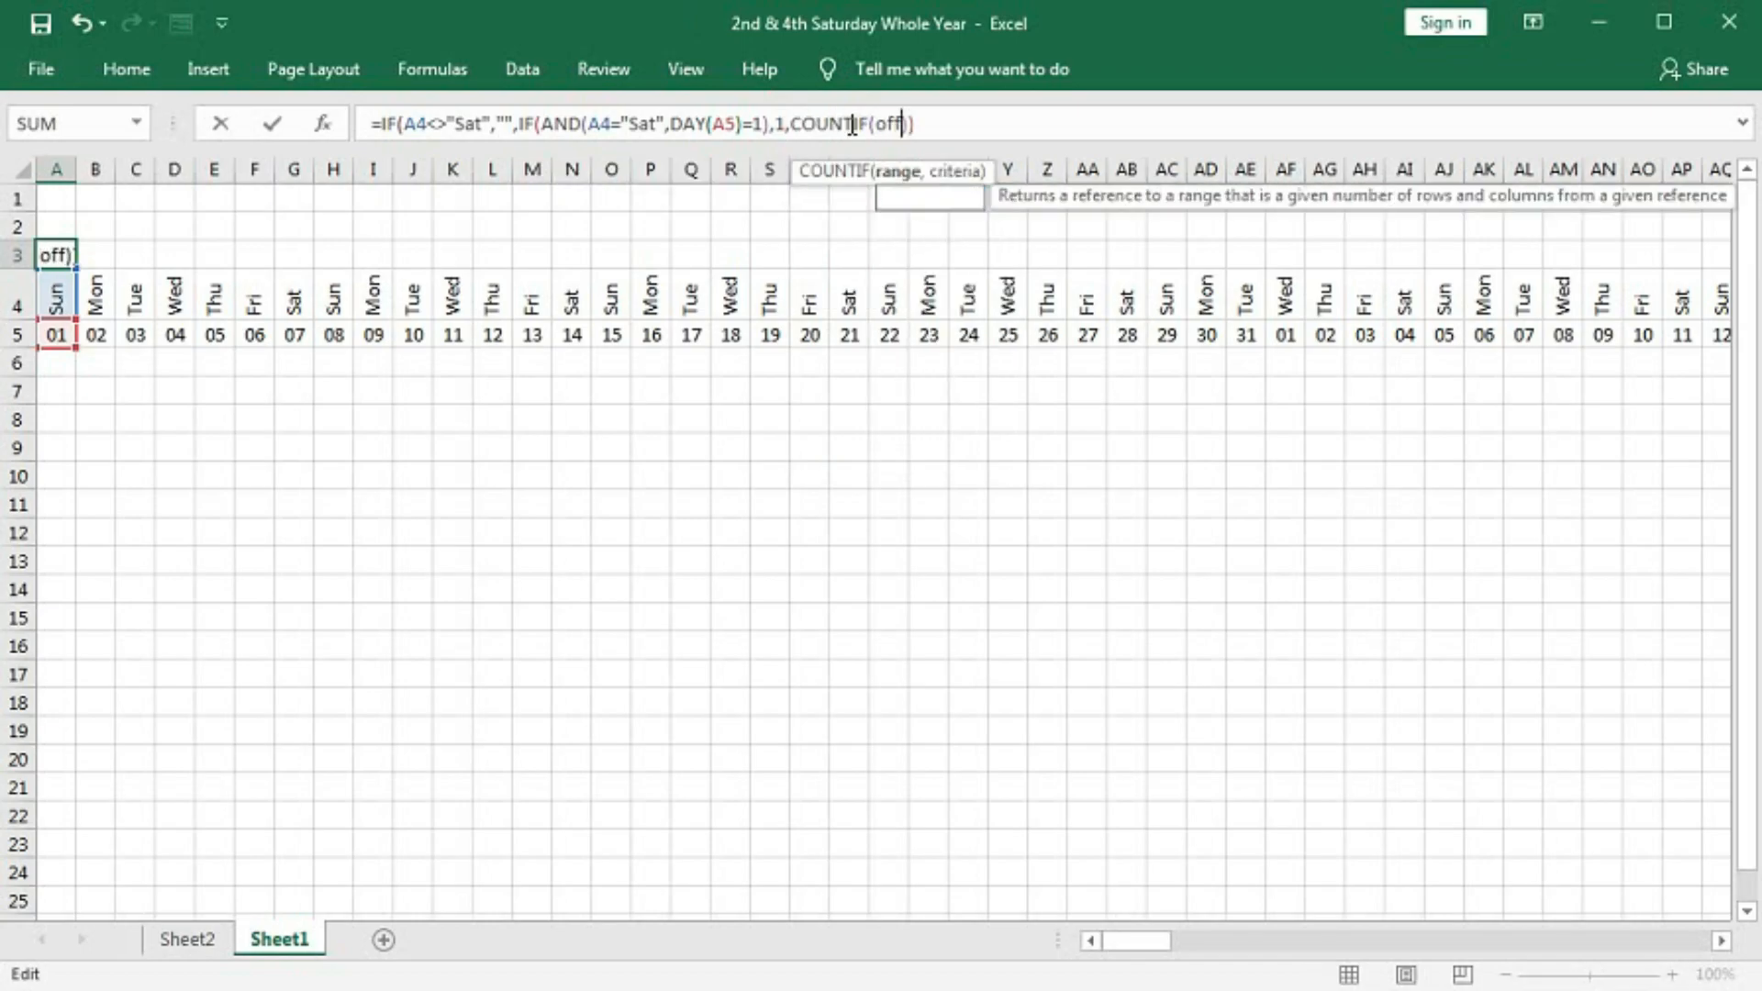
text(set)
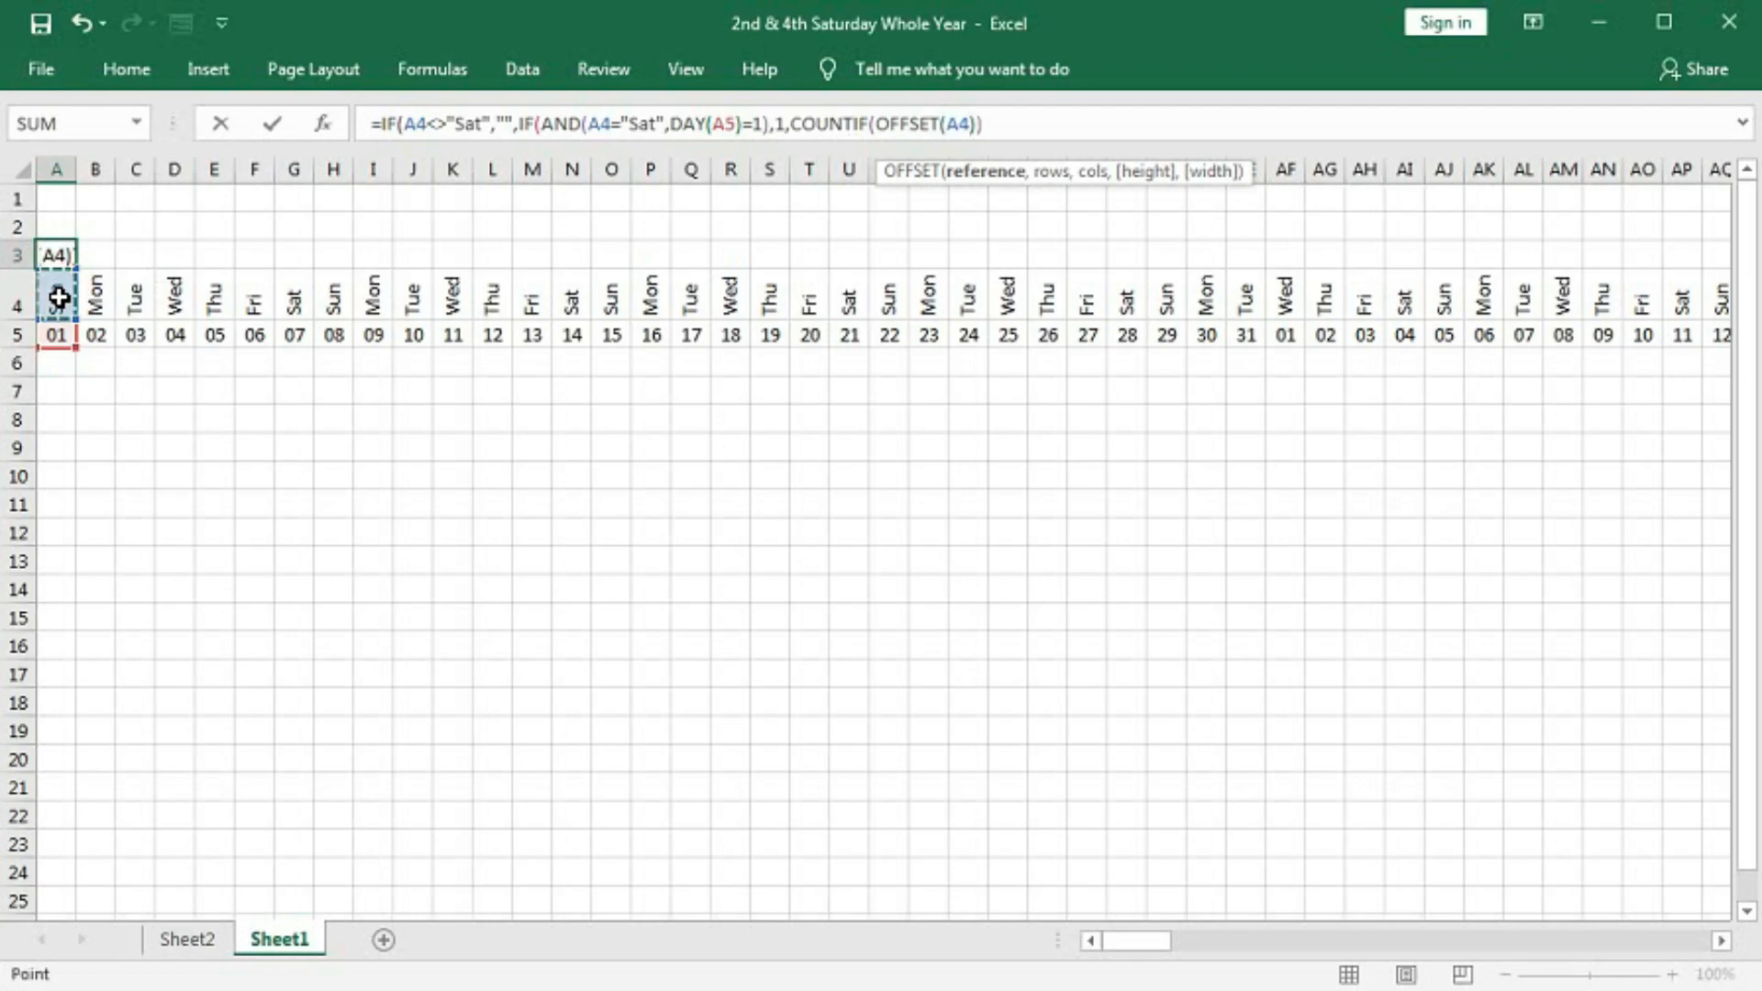
text(,0)
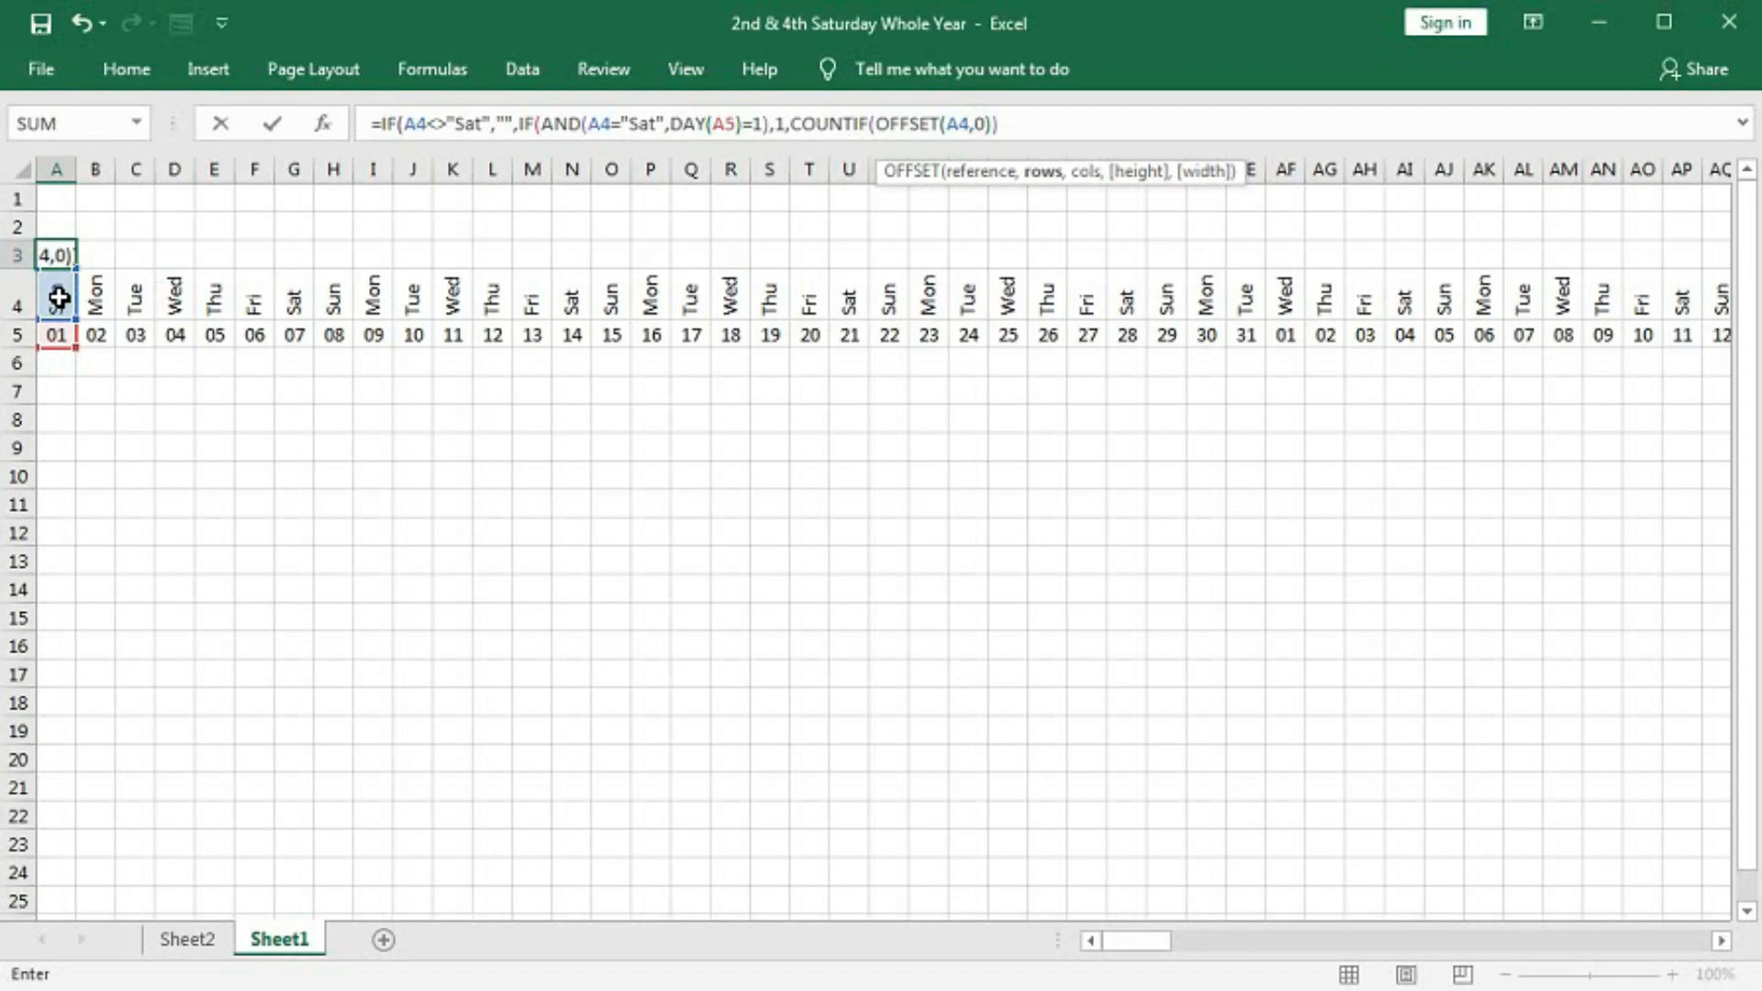
text(,)
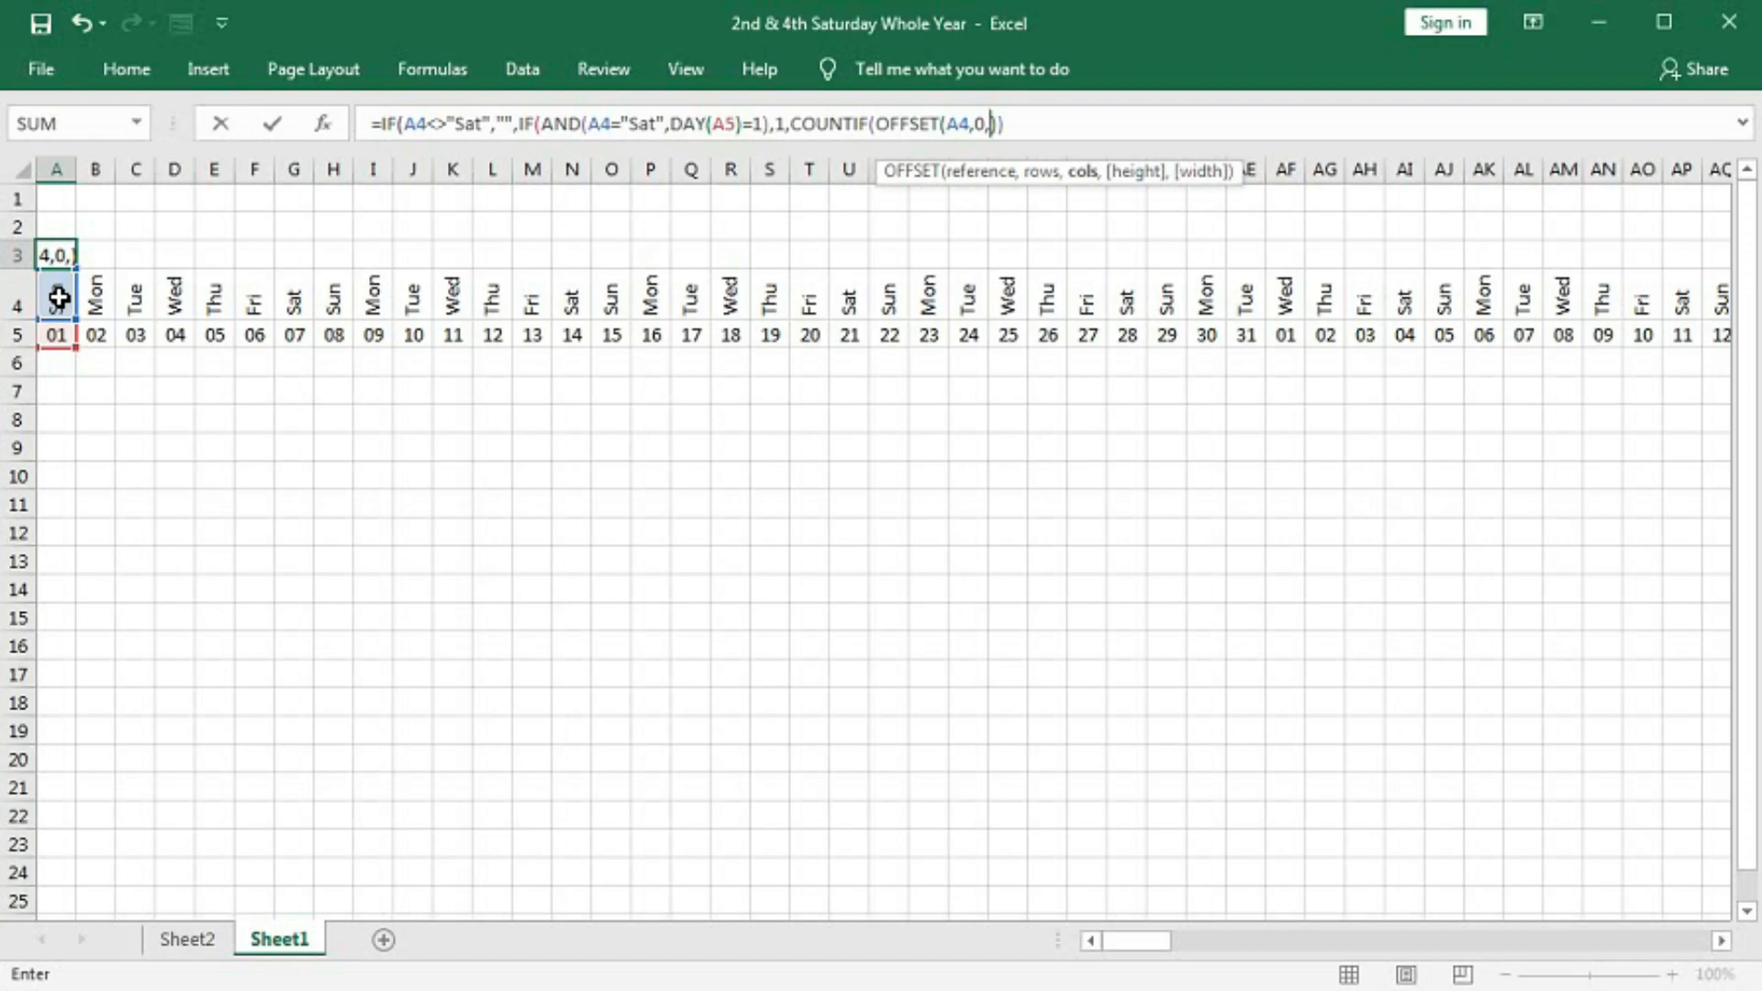
text(-)
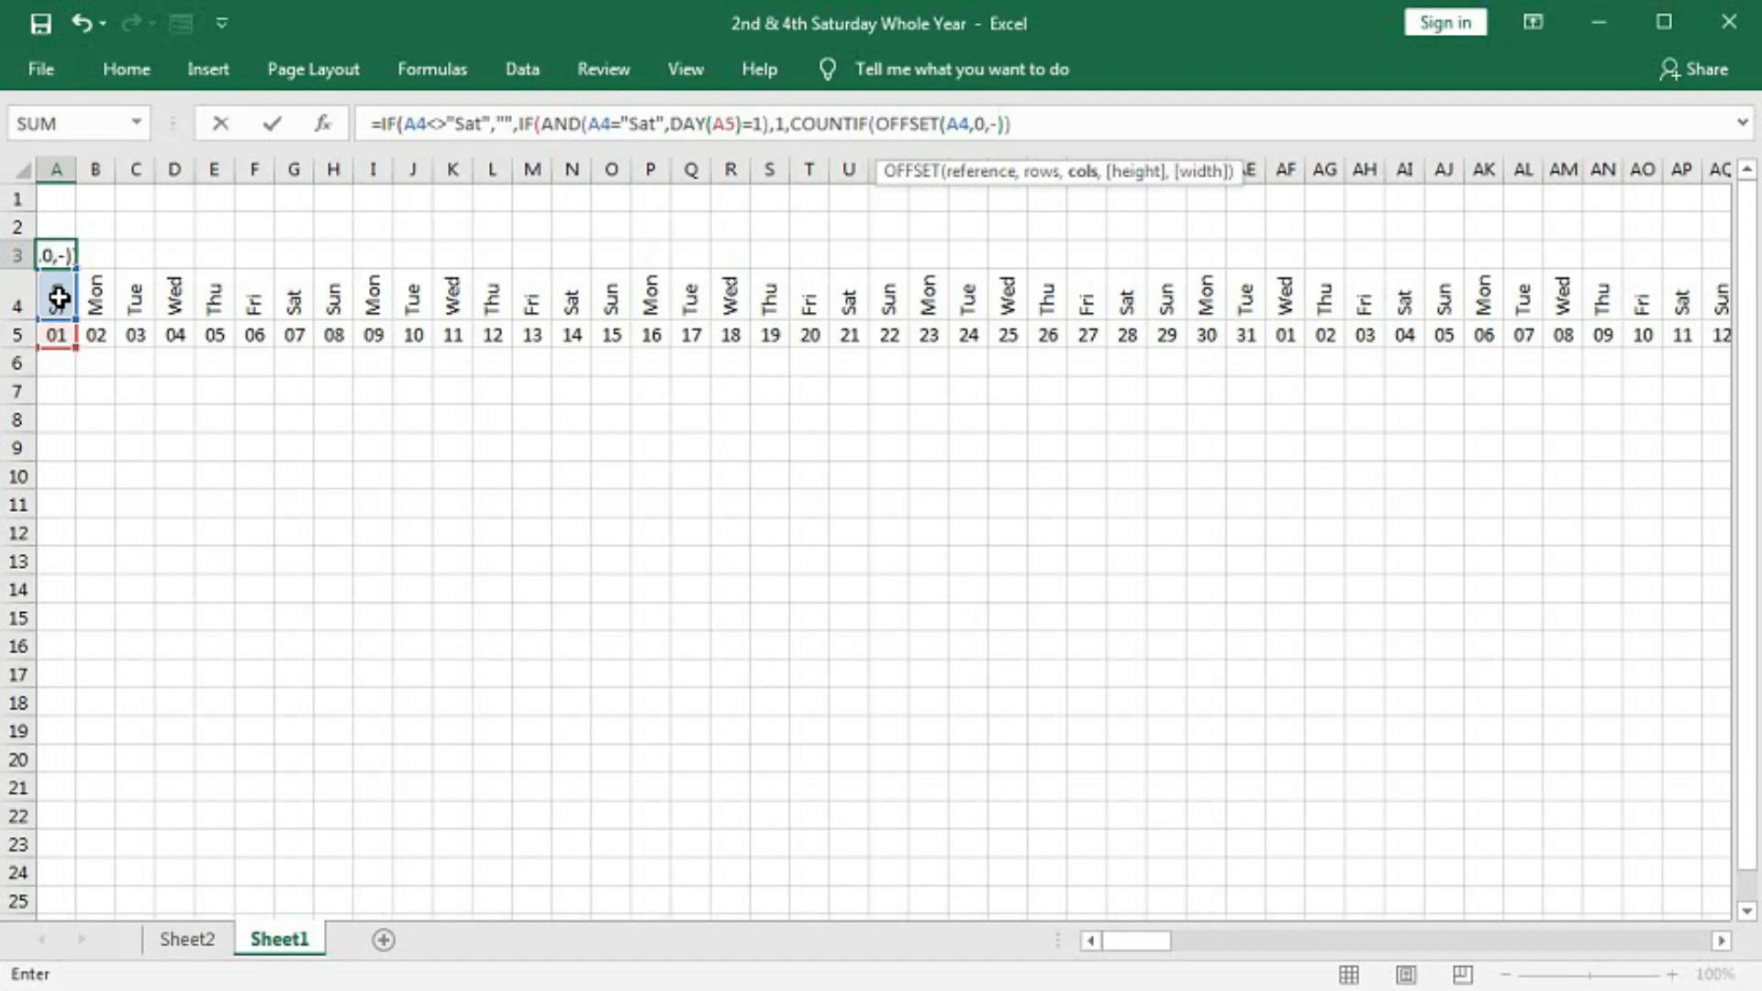
text(day(A4)
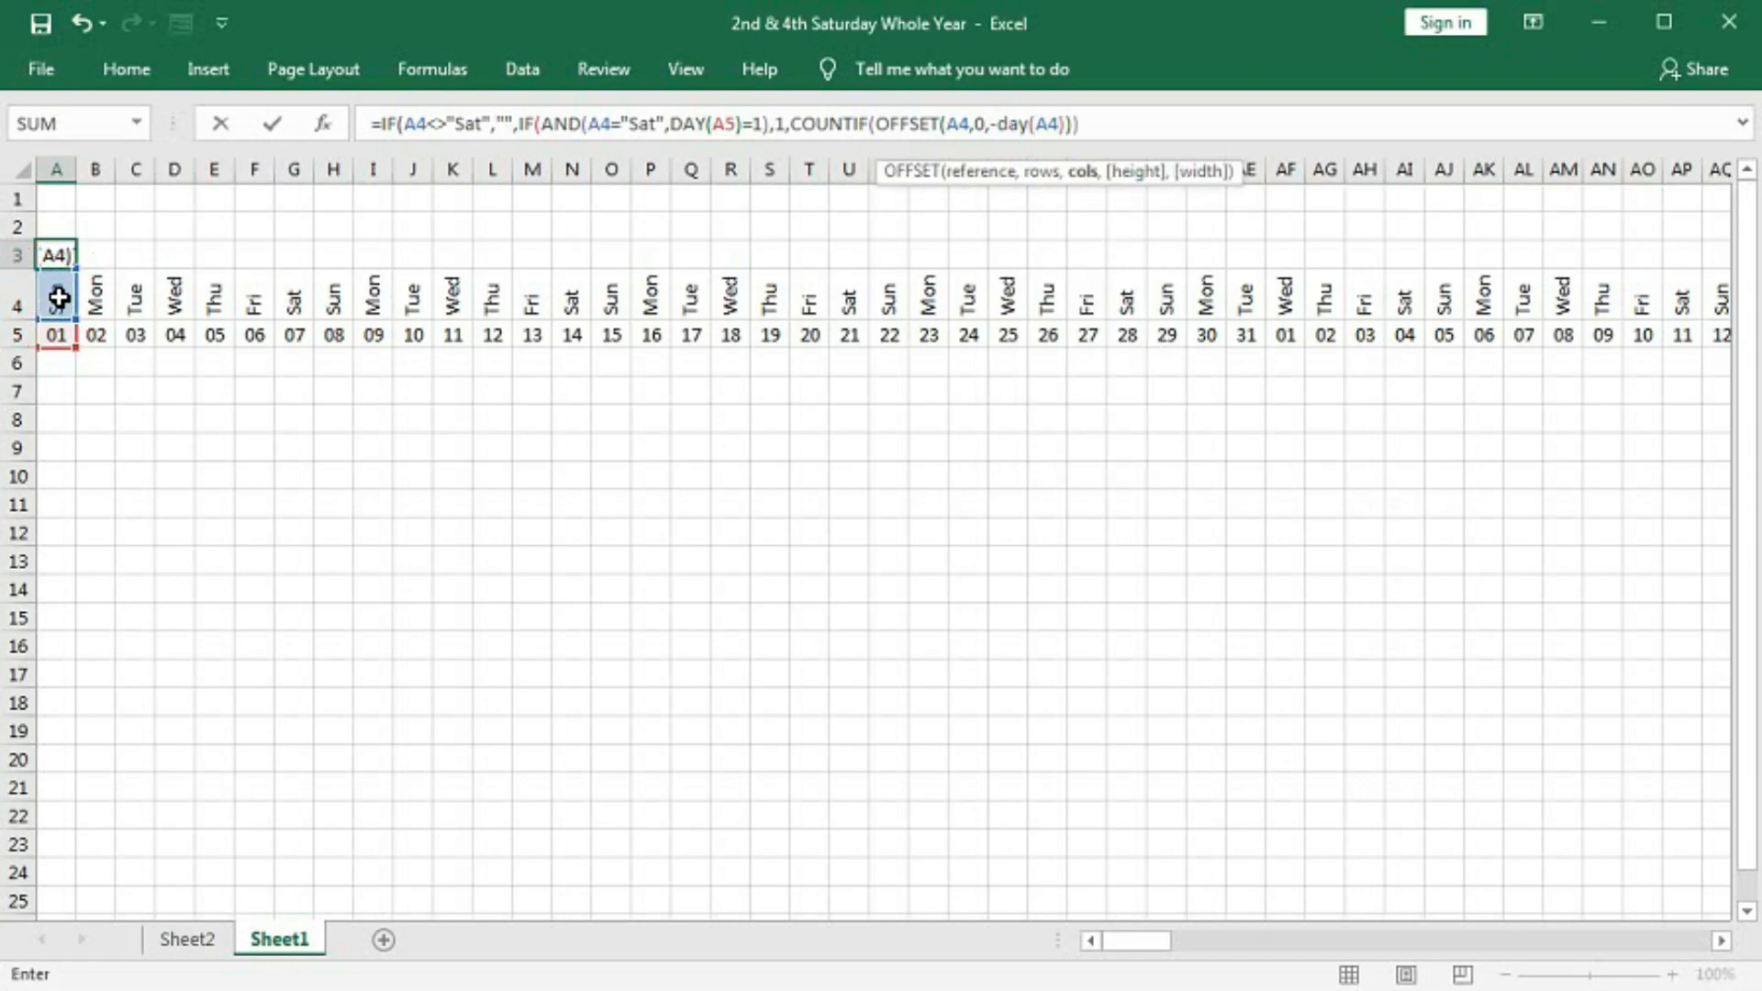
Complete COUNTIF(OFFSET(A4,0,-DAY(A5)+1,1,DAY(A5)),"Sat") in A3 and enter it
text(+1)
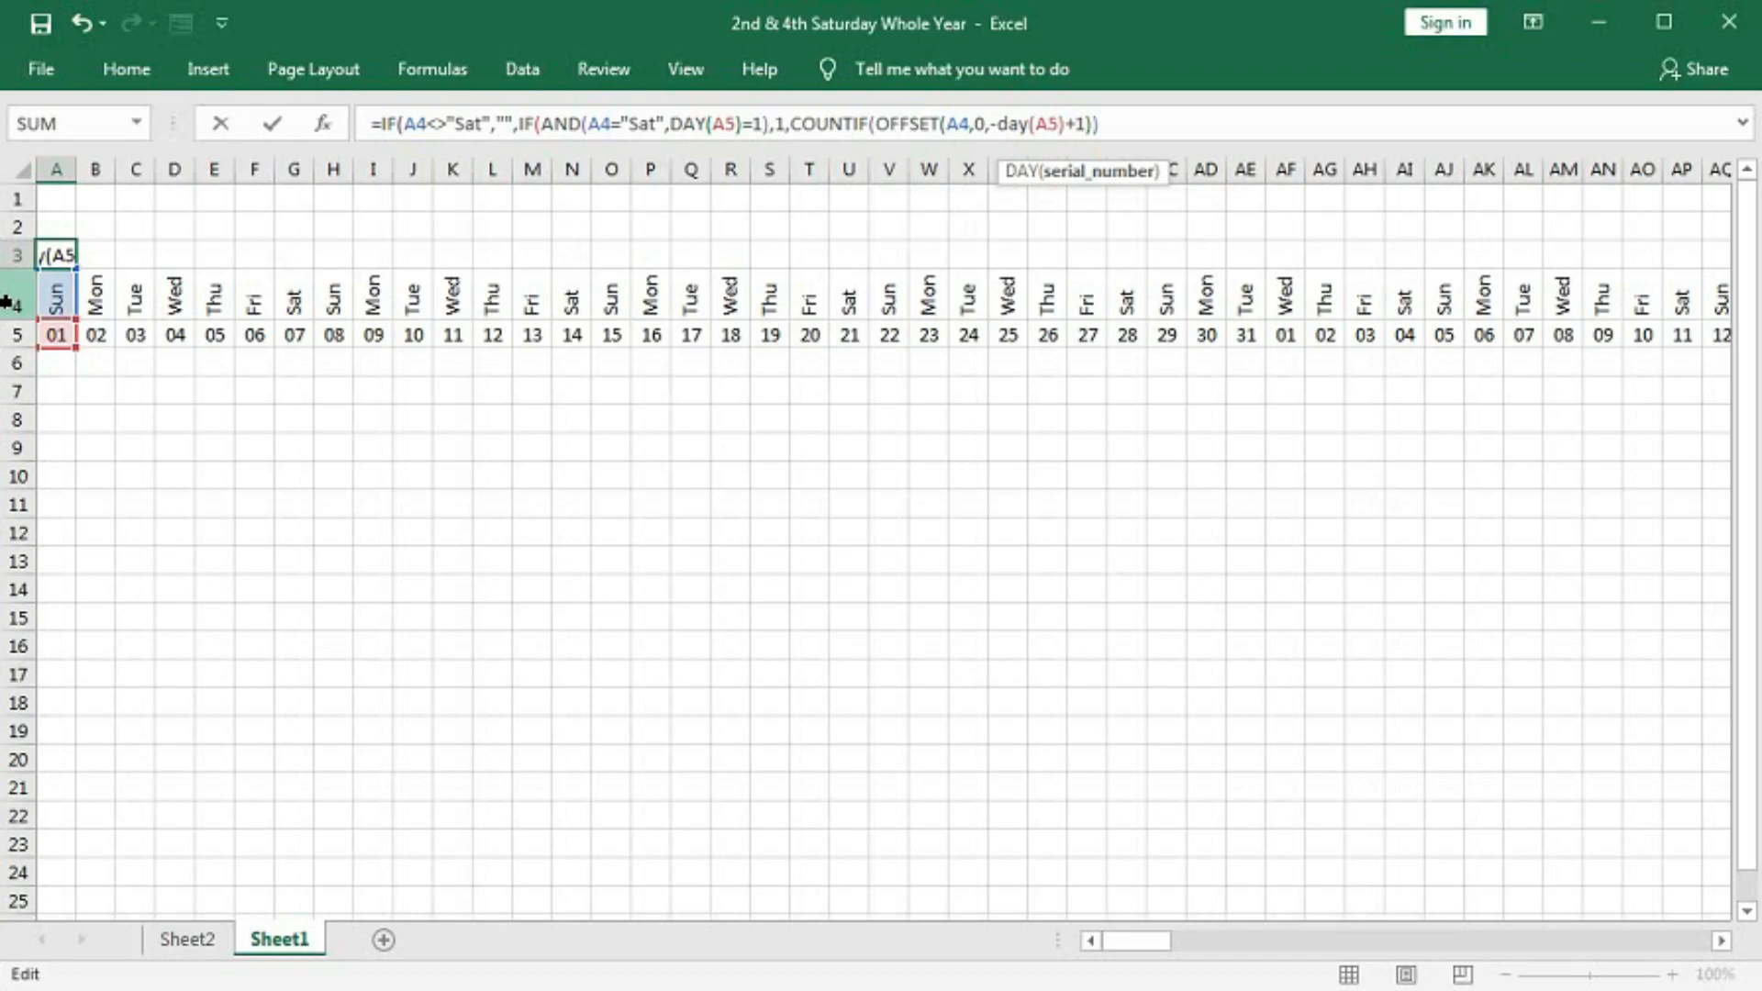
mouse_move(71, 301)
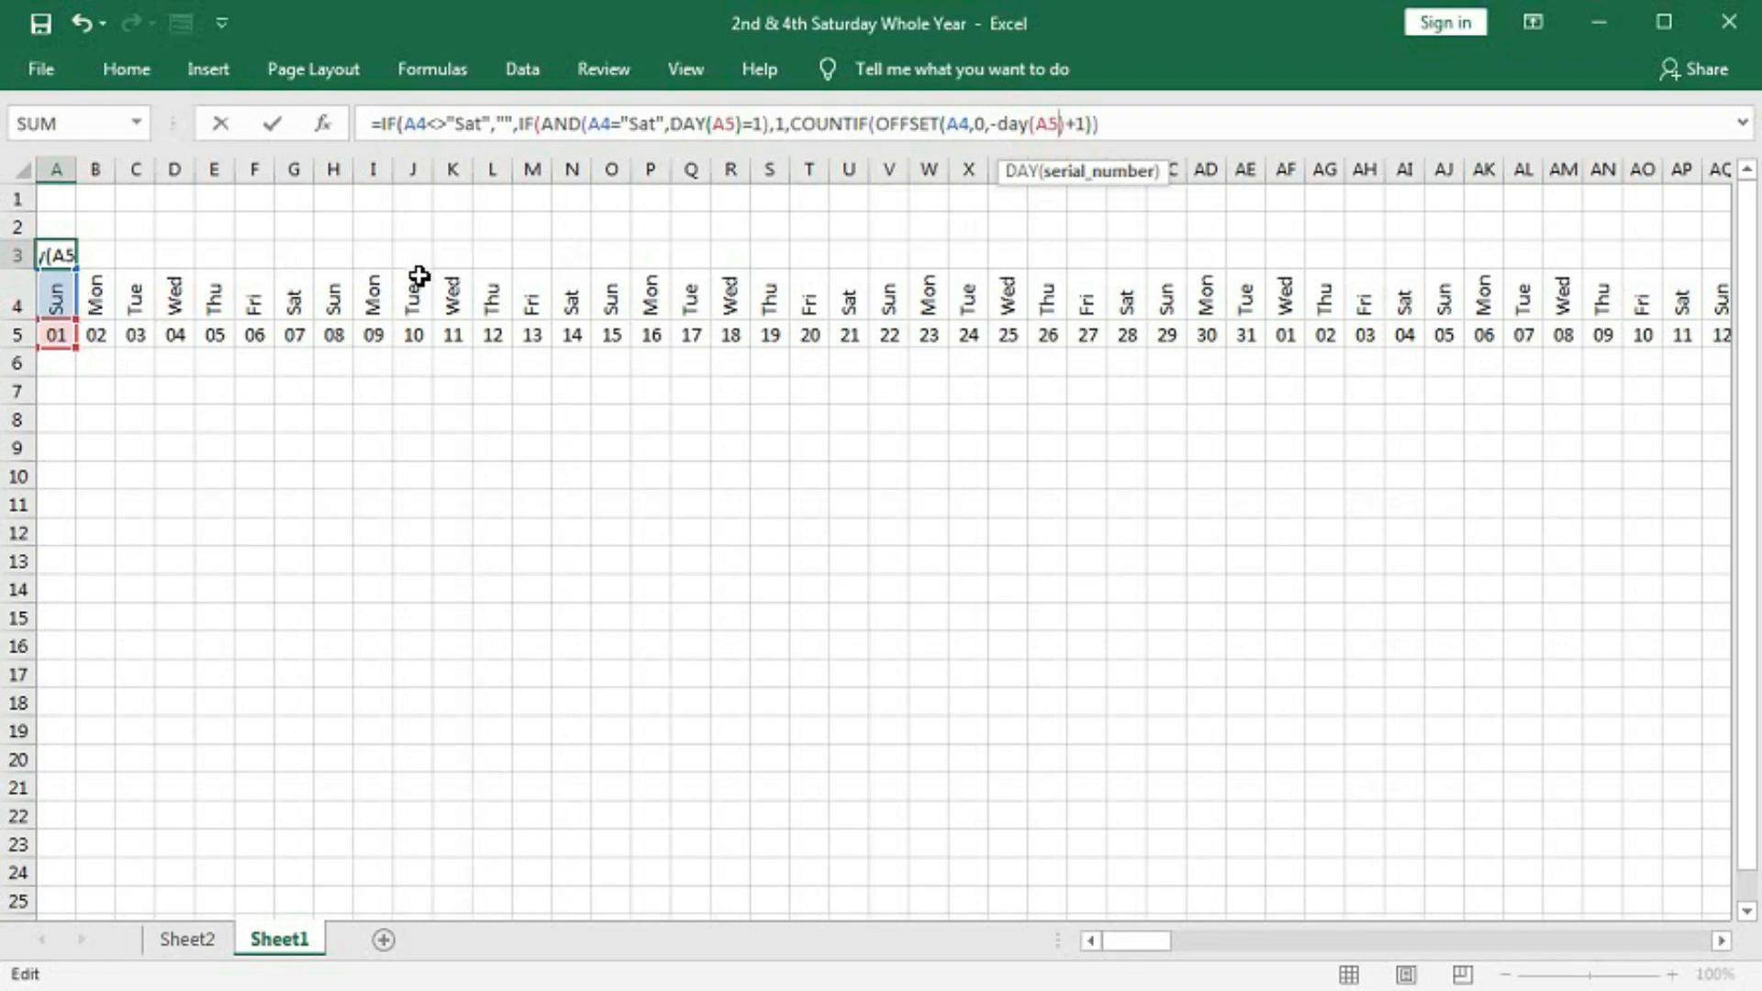
mouse_move(407, 335)
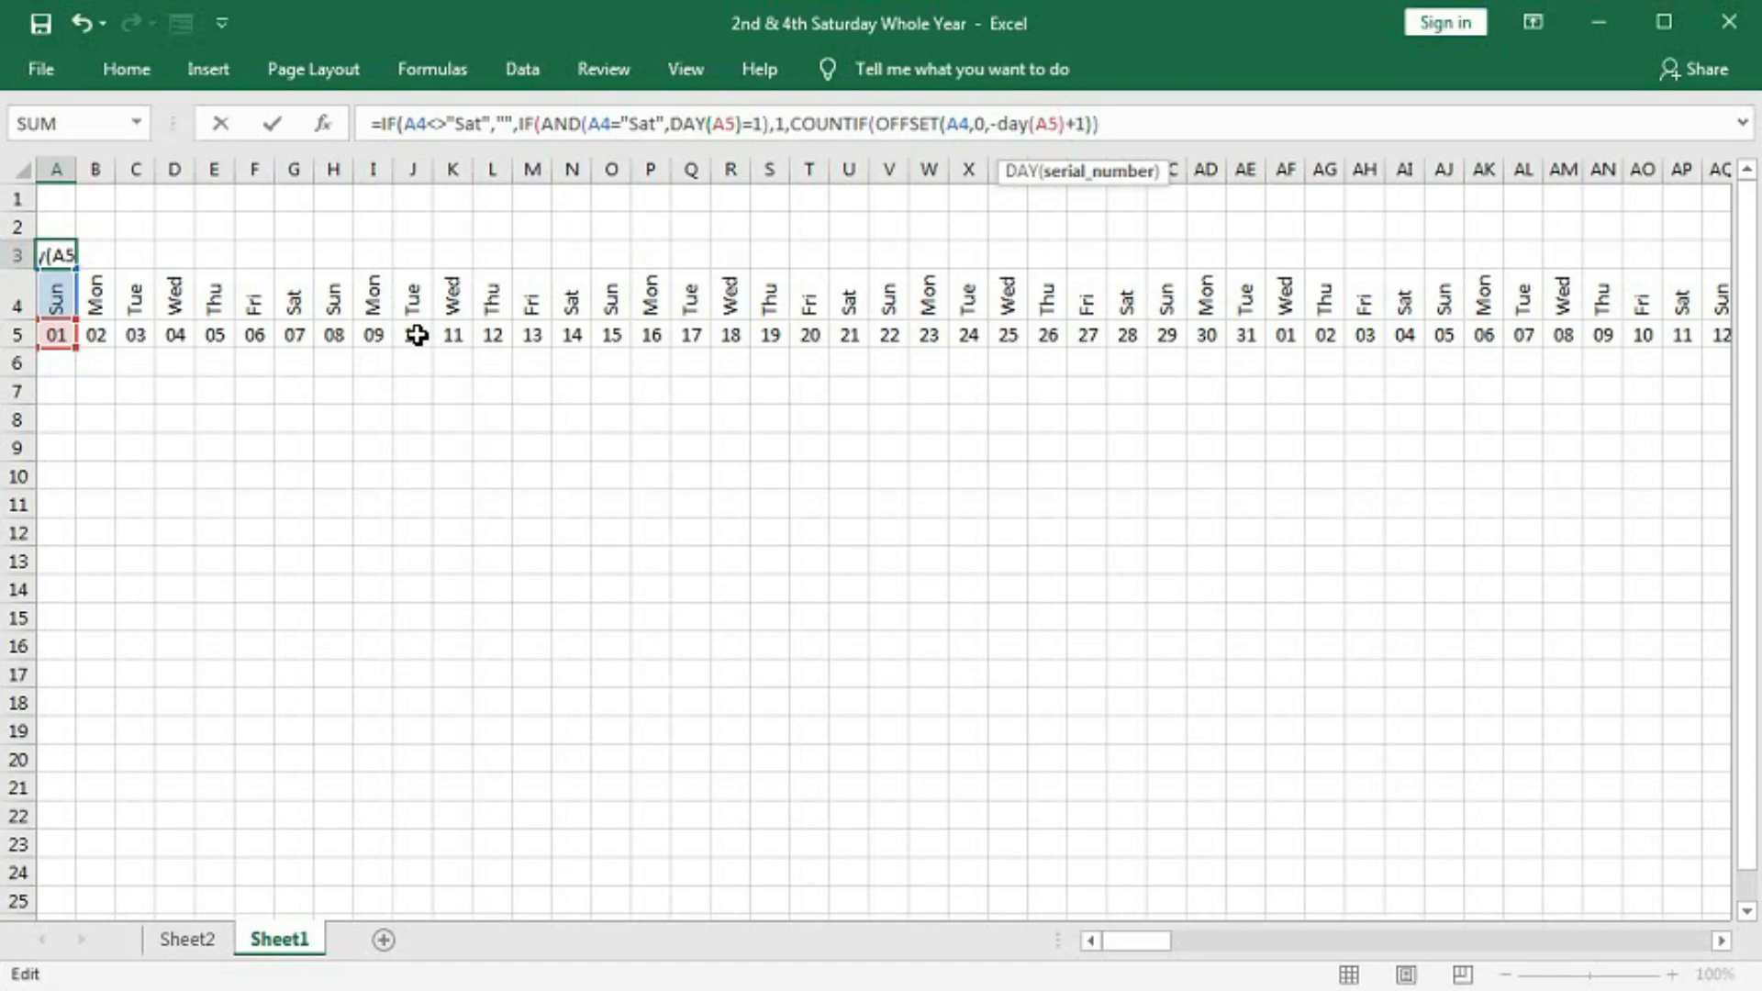
mouse_move(300, 336)
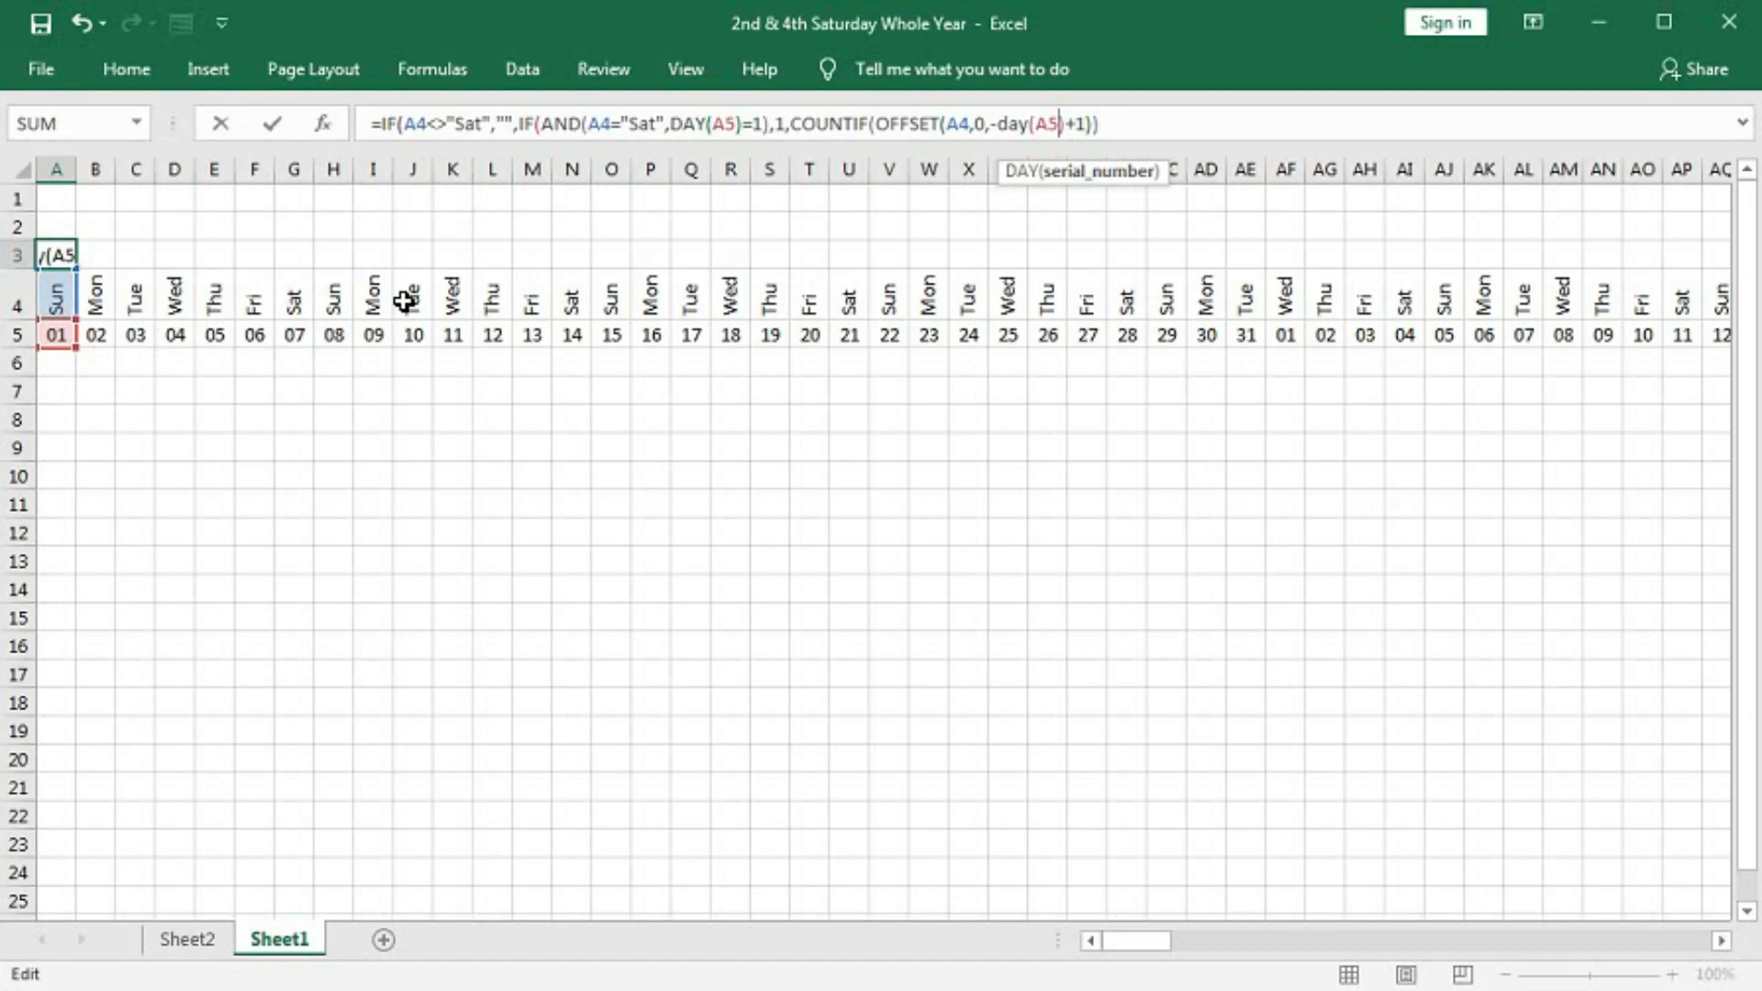
click(1129, 124)
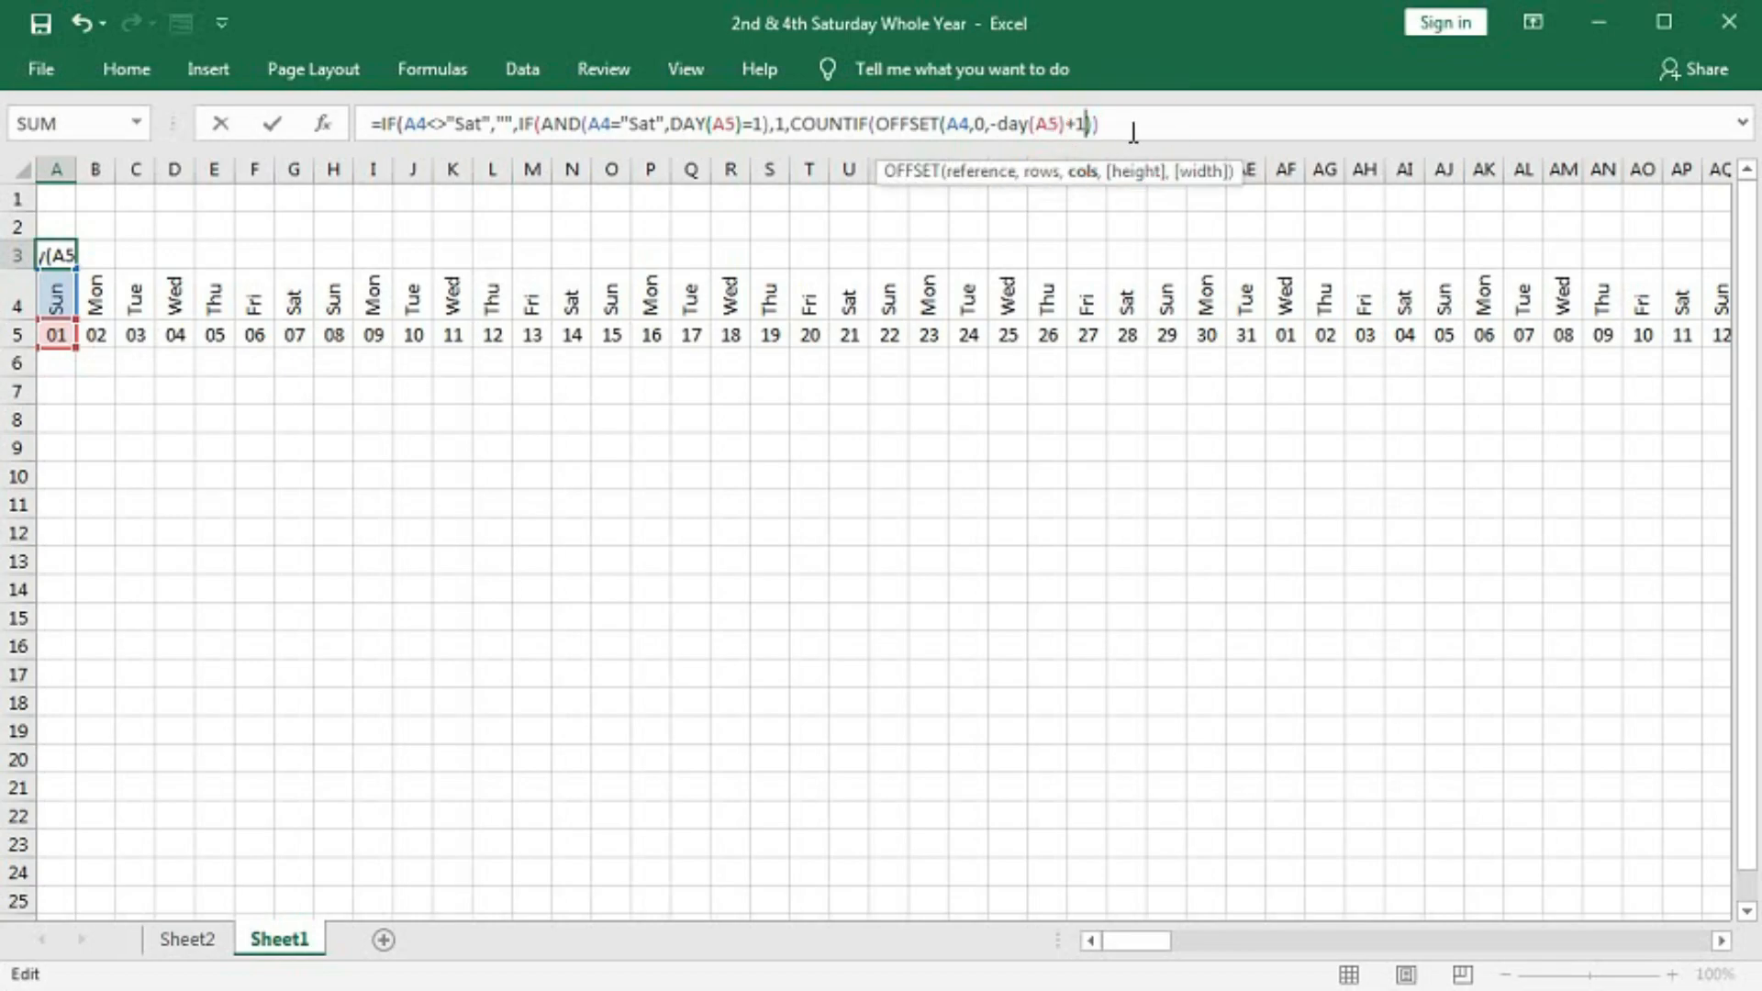
text(,1,)
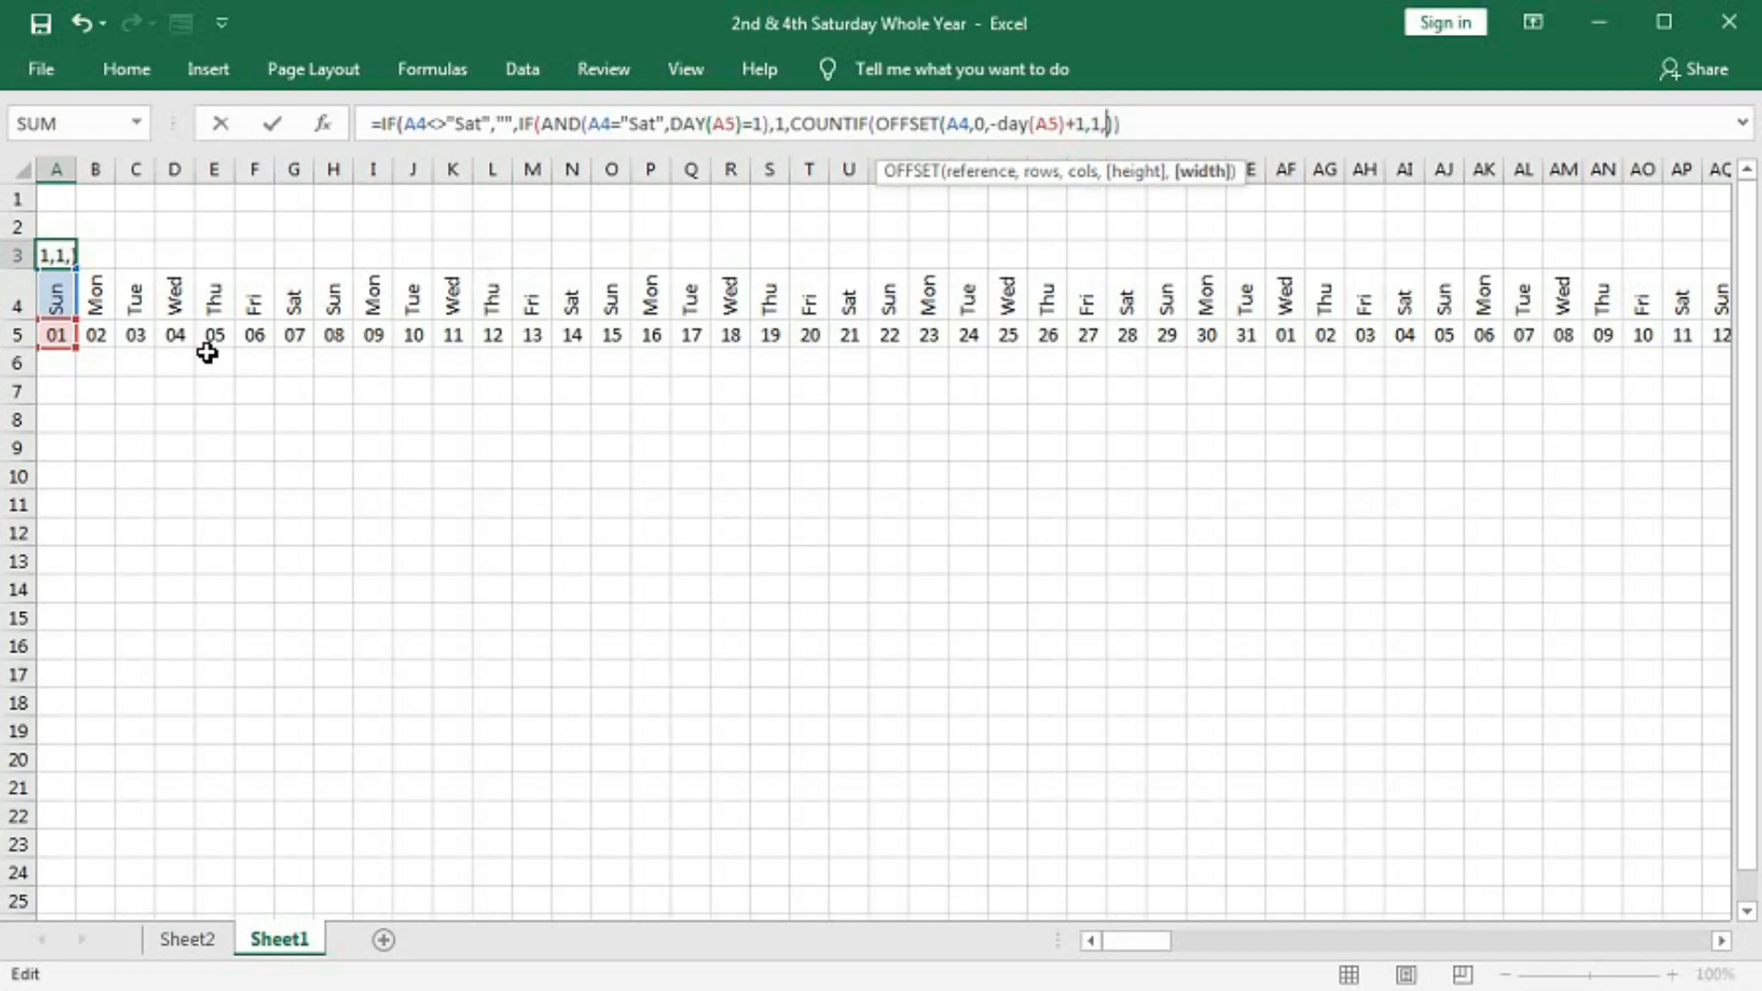
mouse_move(186, 337)
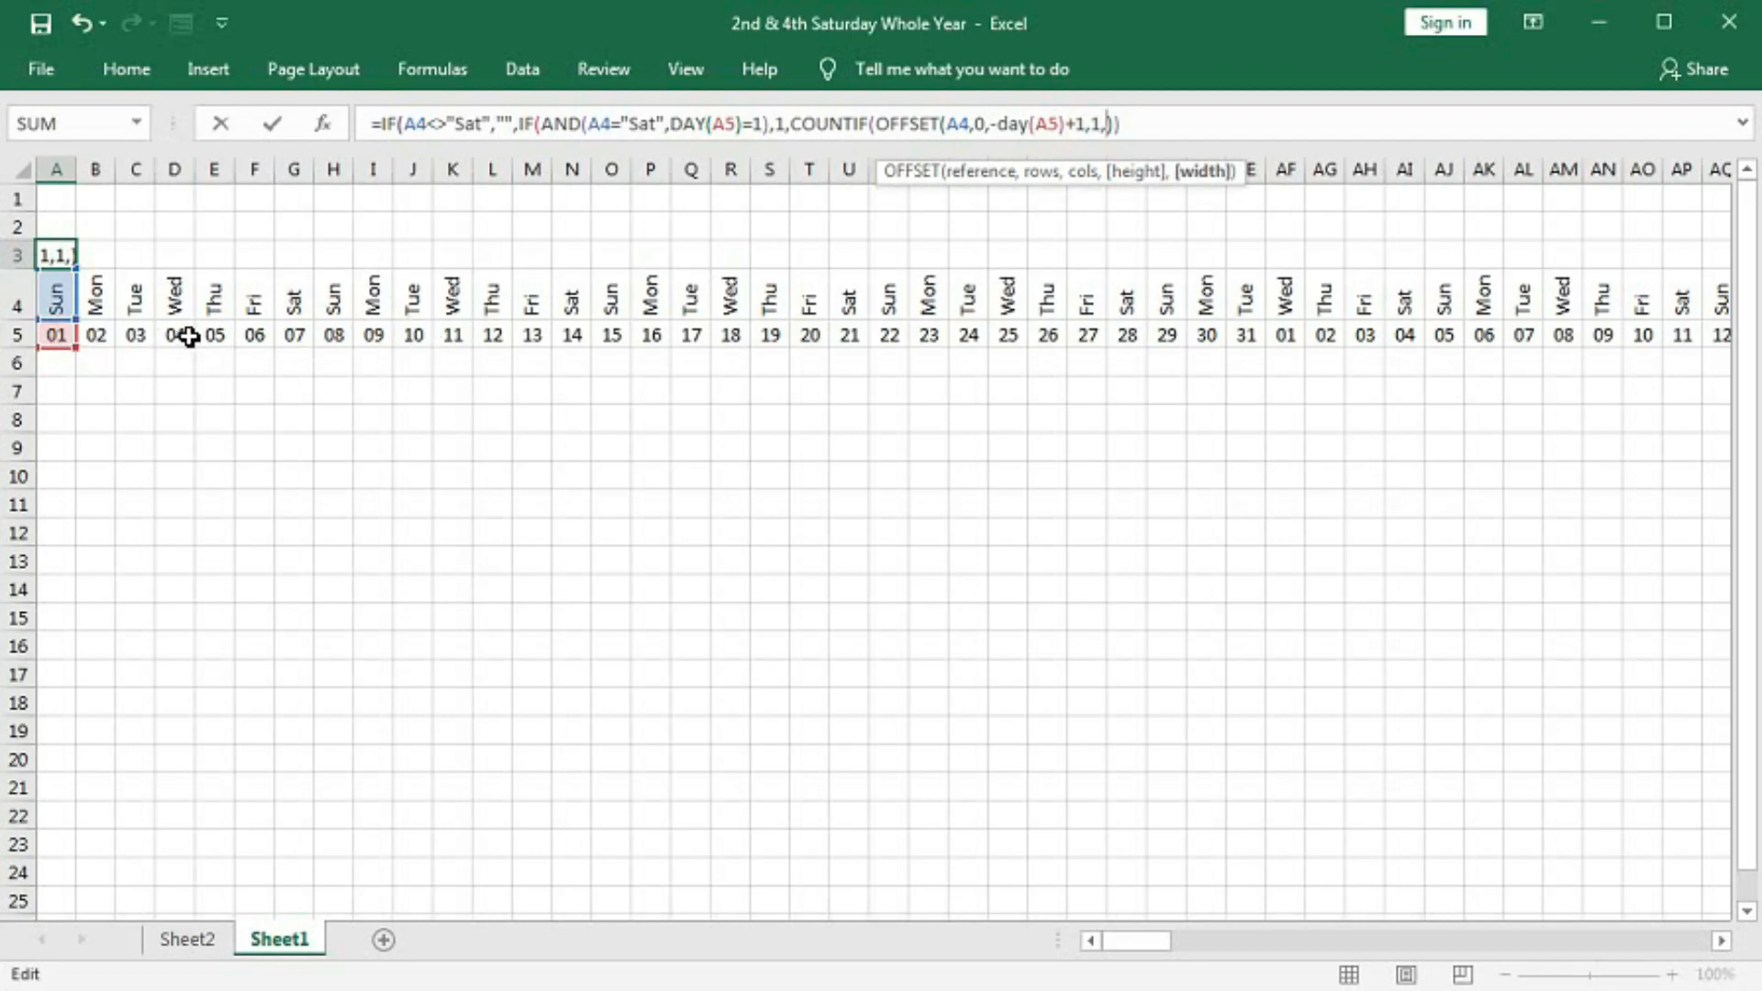
mouse_move(751, 291)
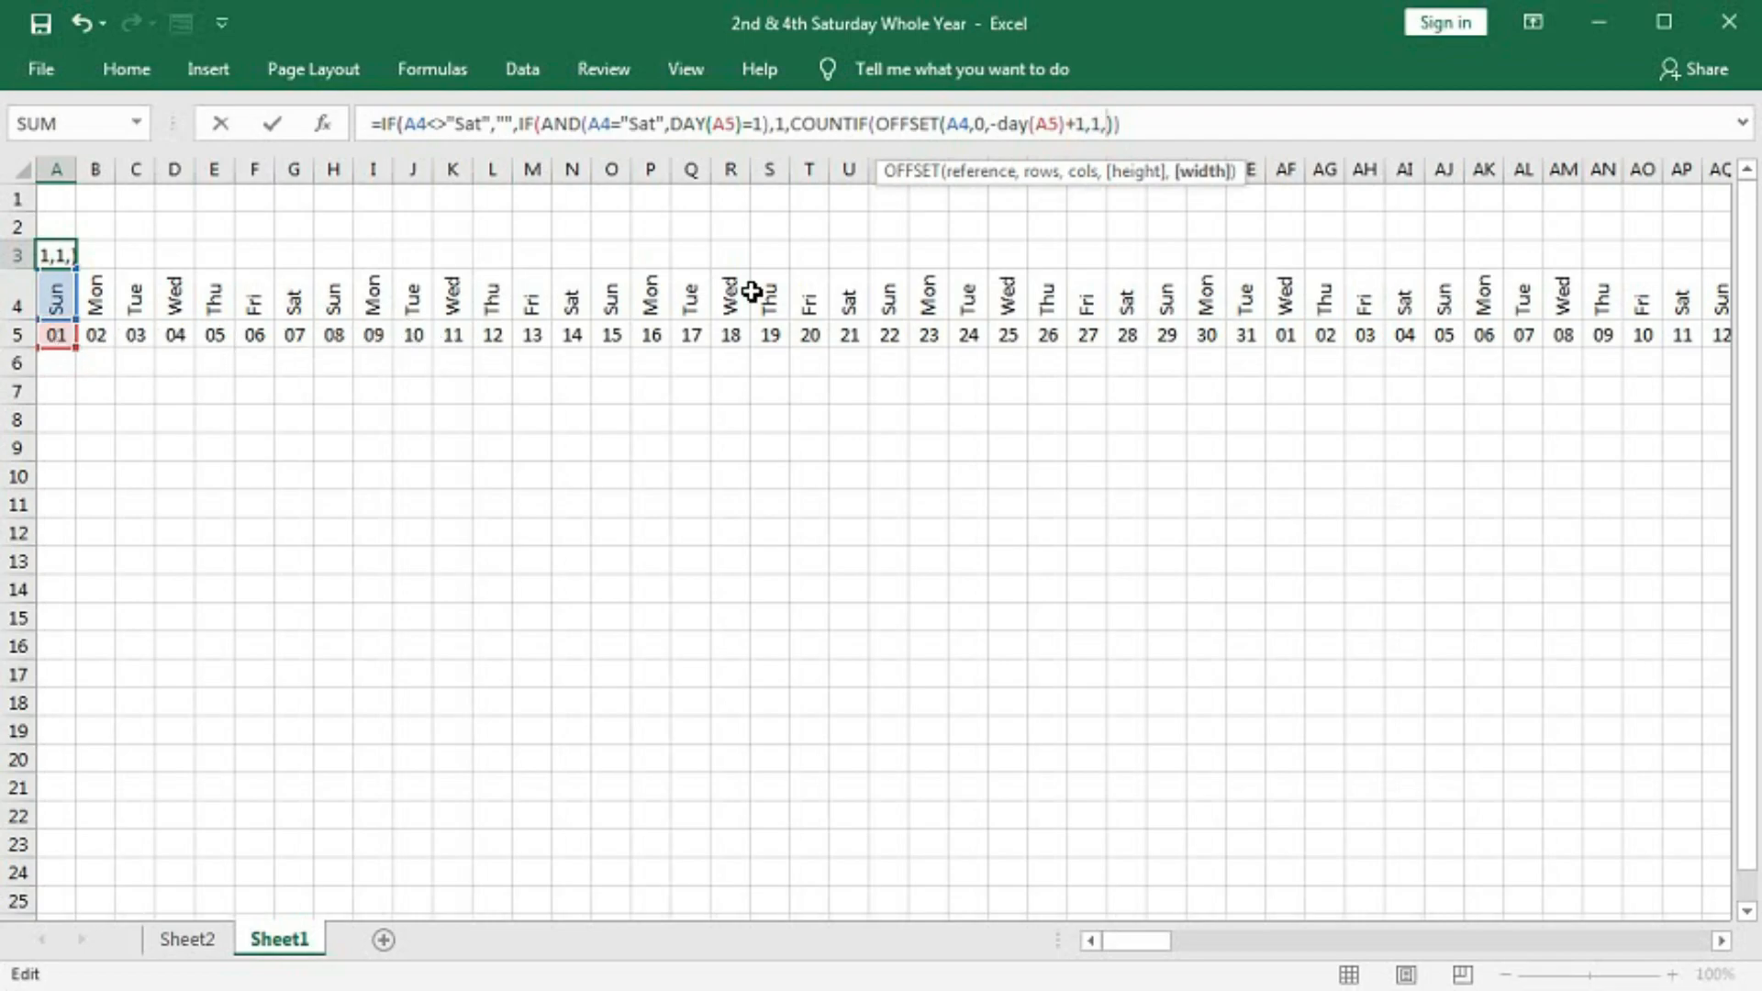
text(day)
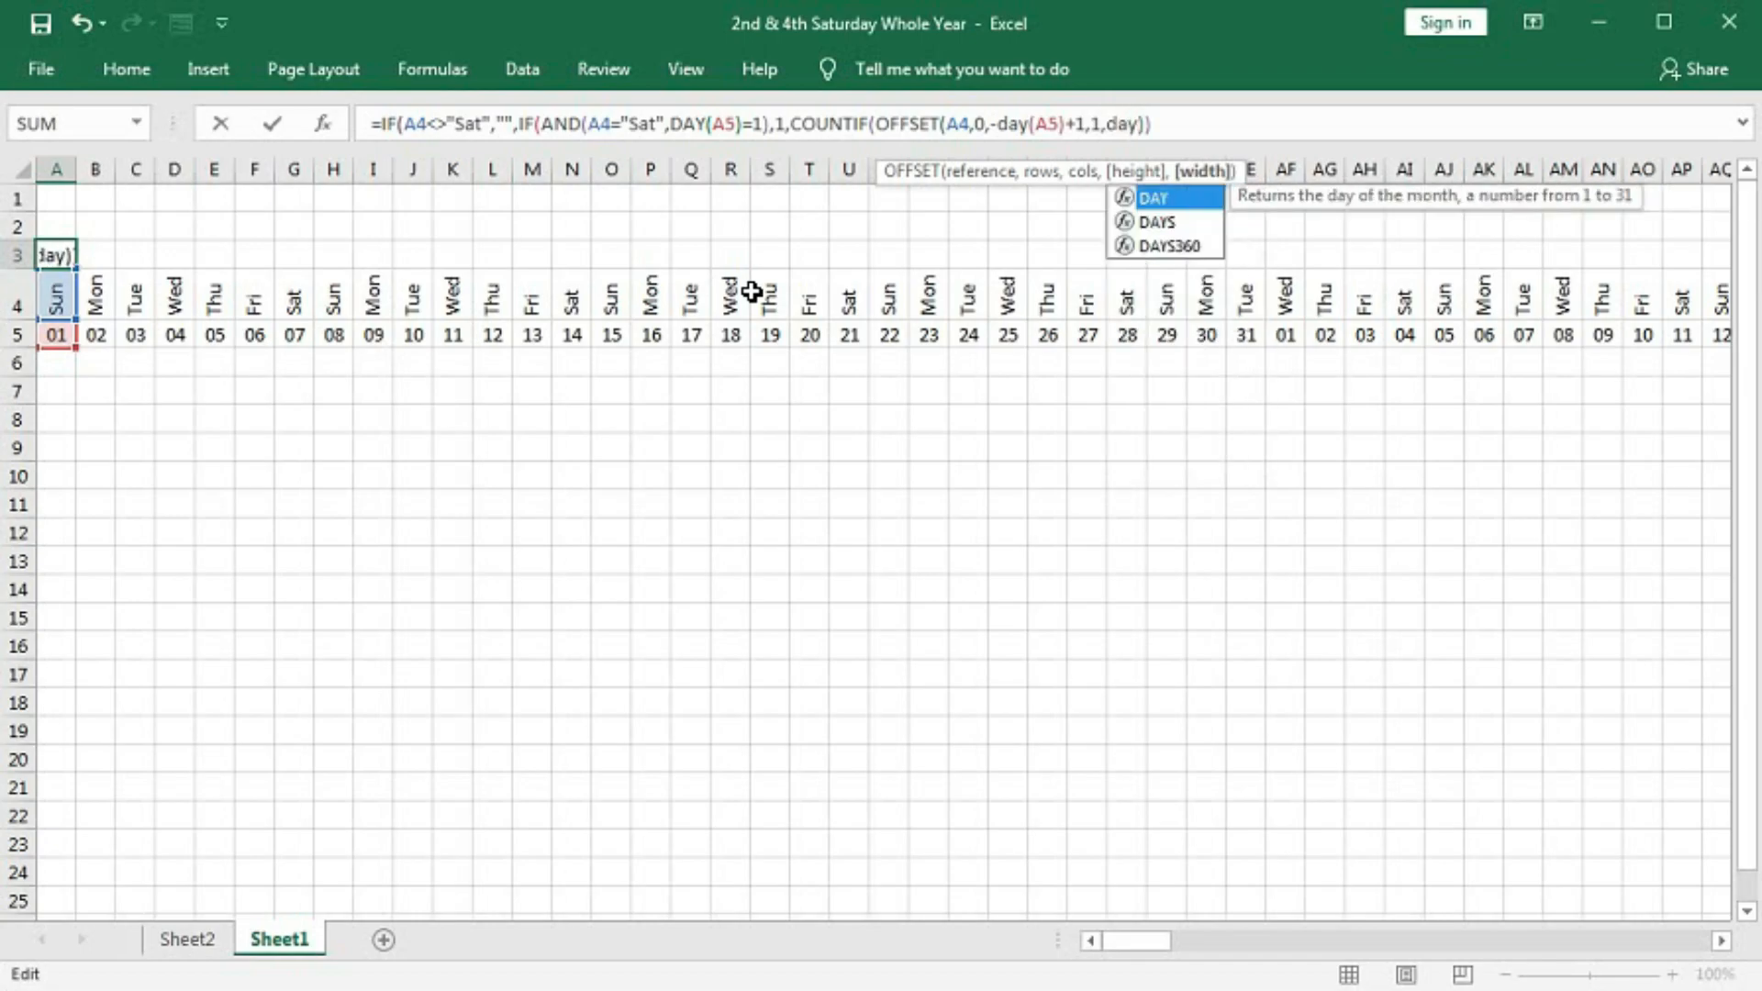
click(55, 335)
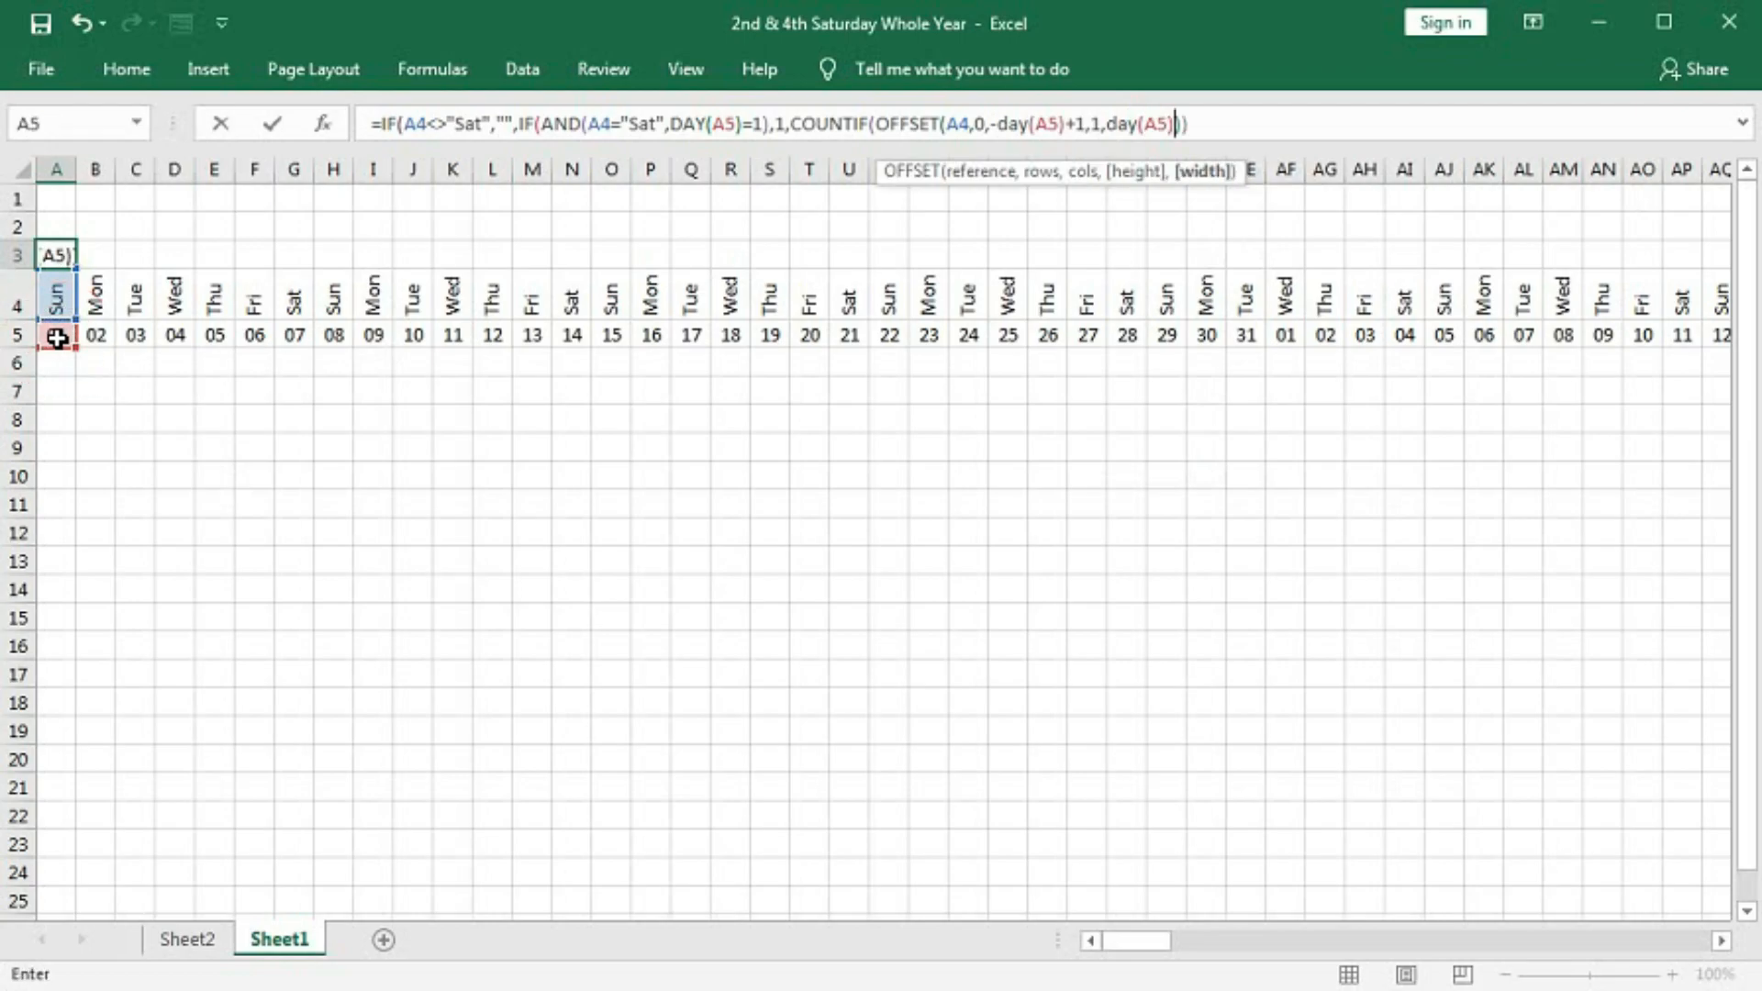
text()))
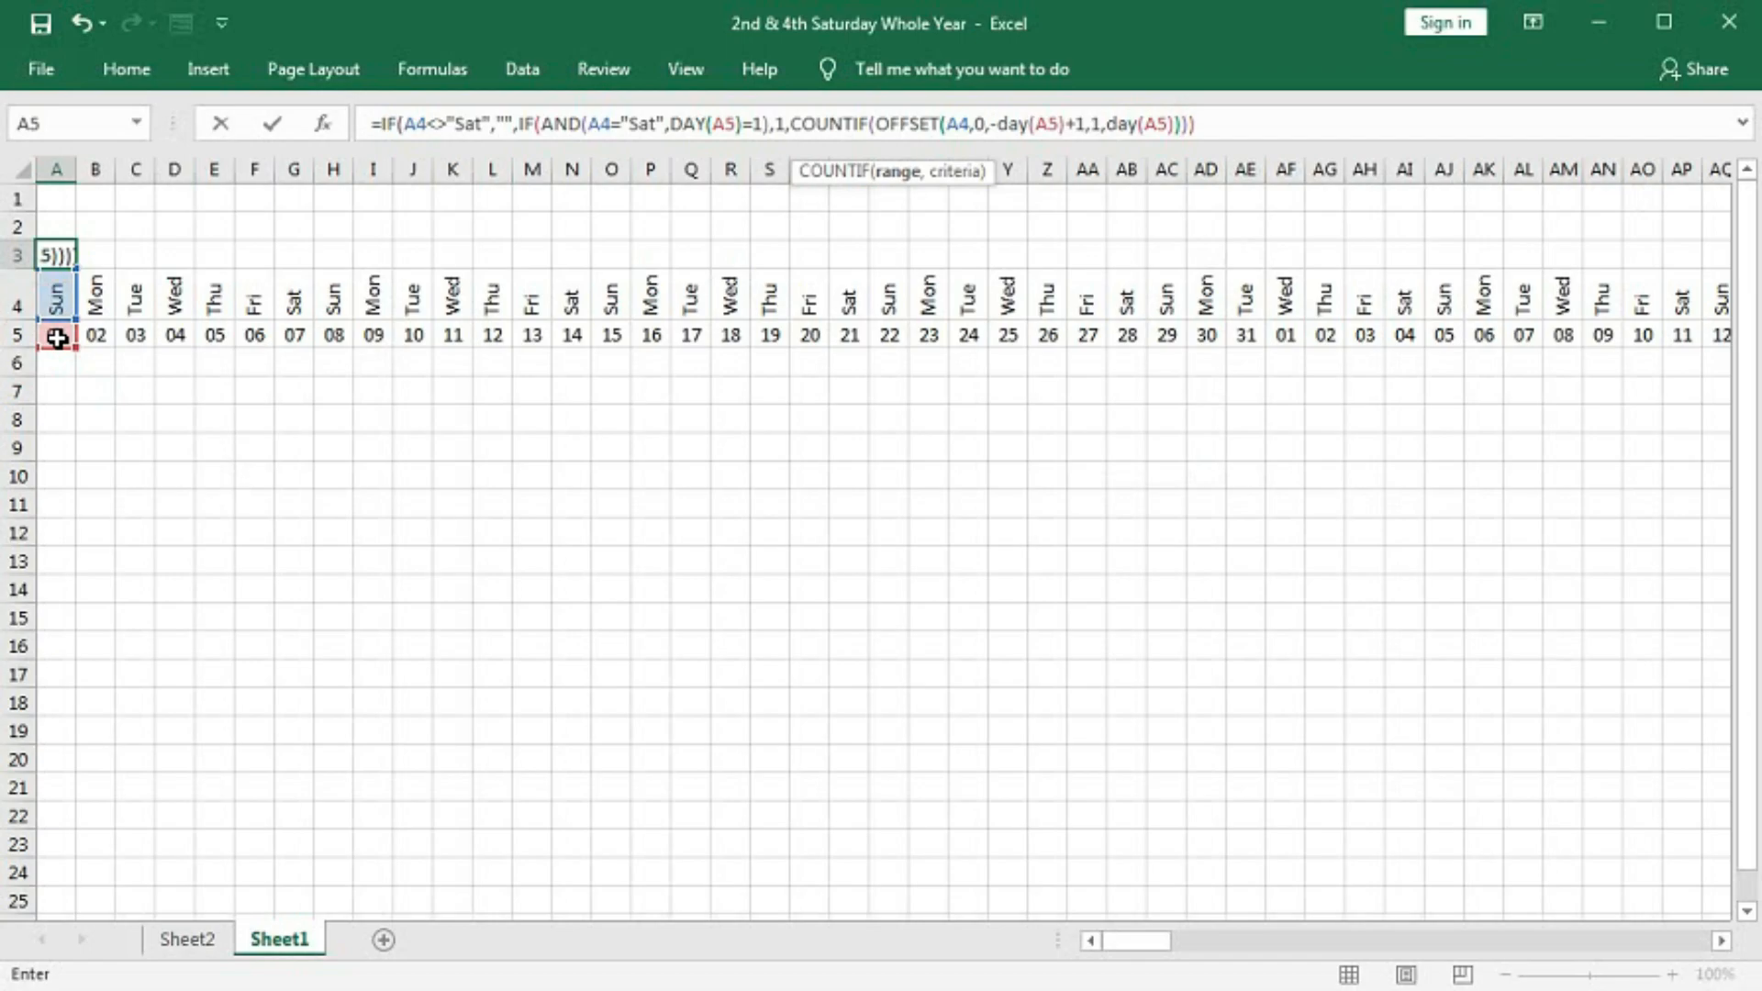
text(,"Sat)
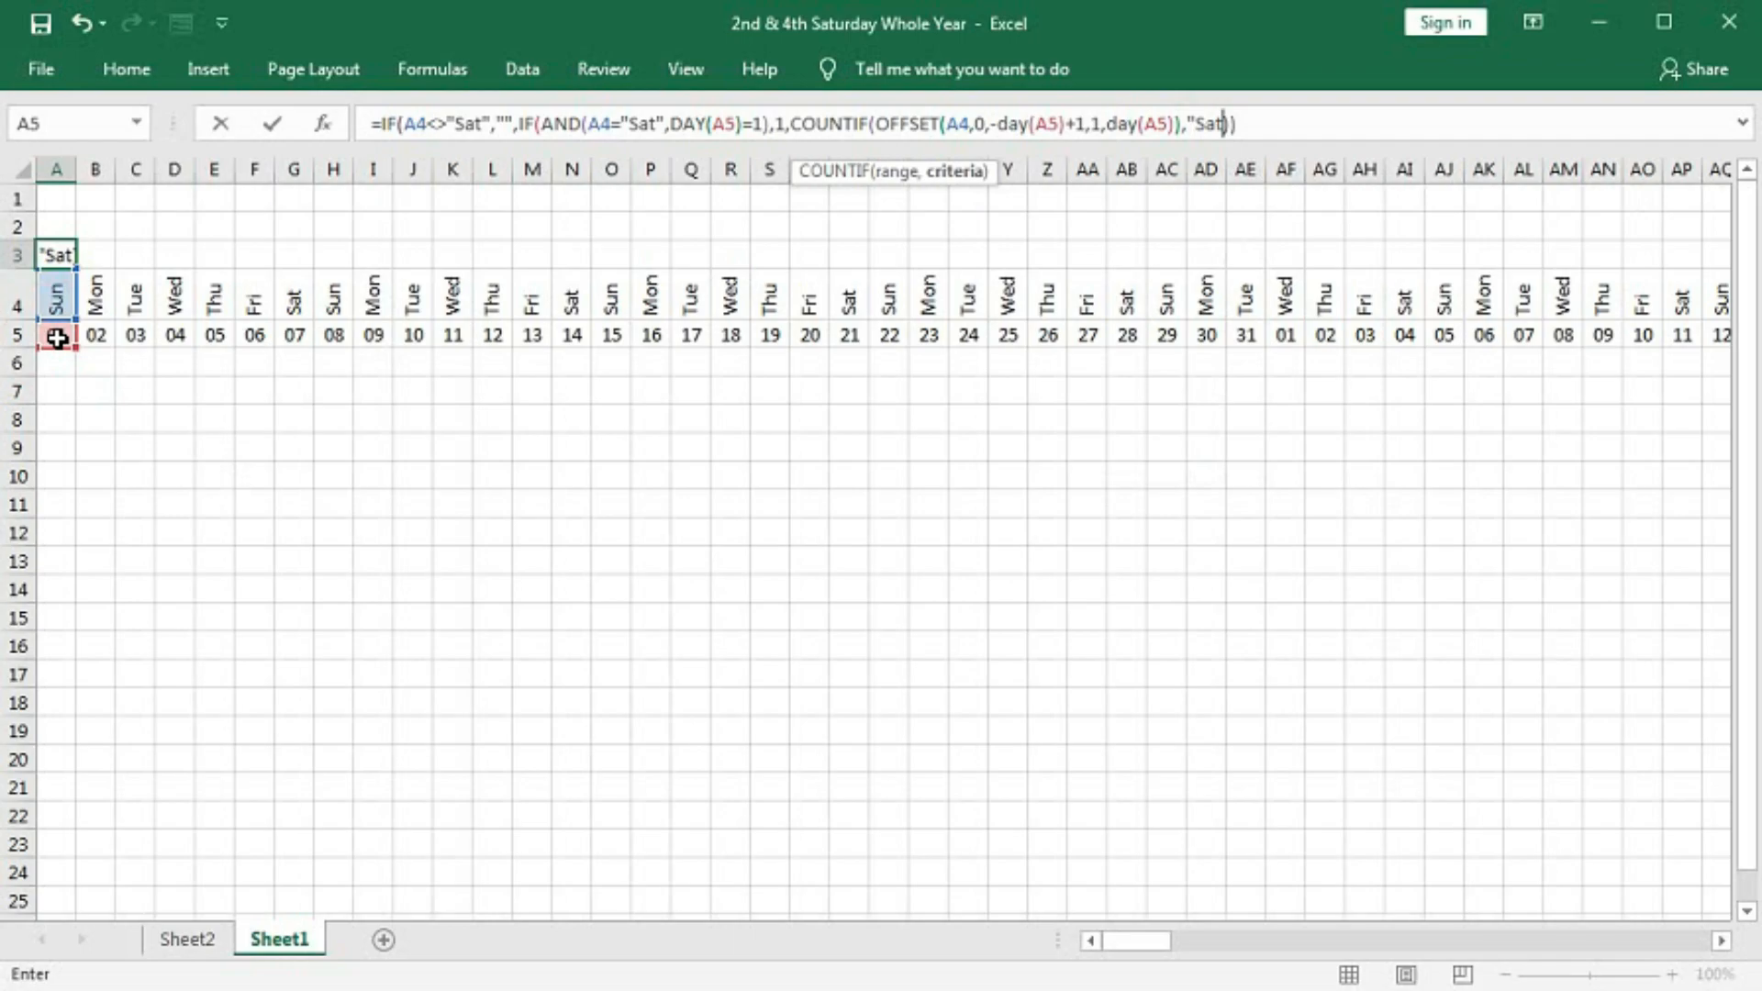
text(")
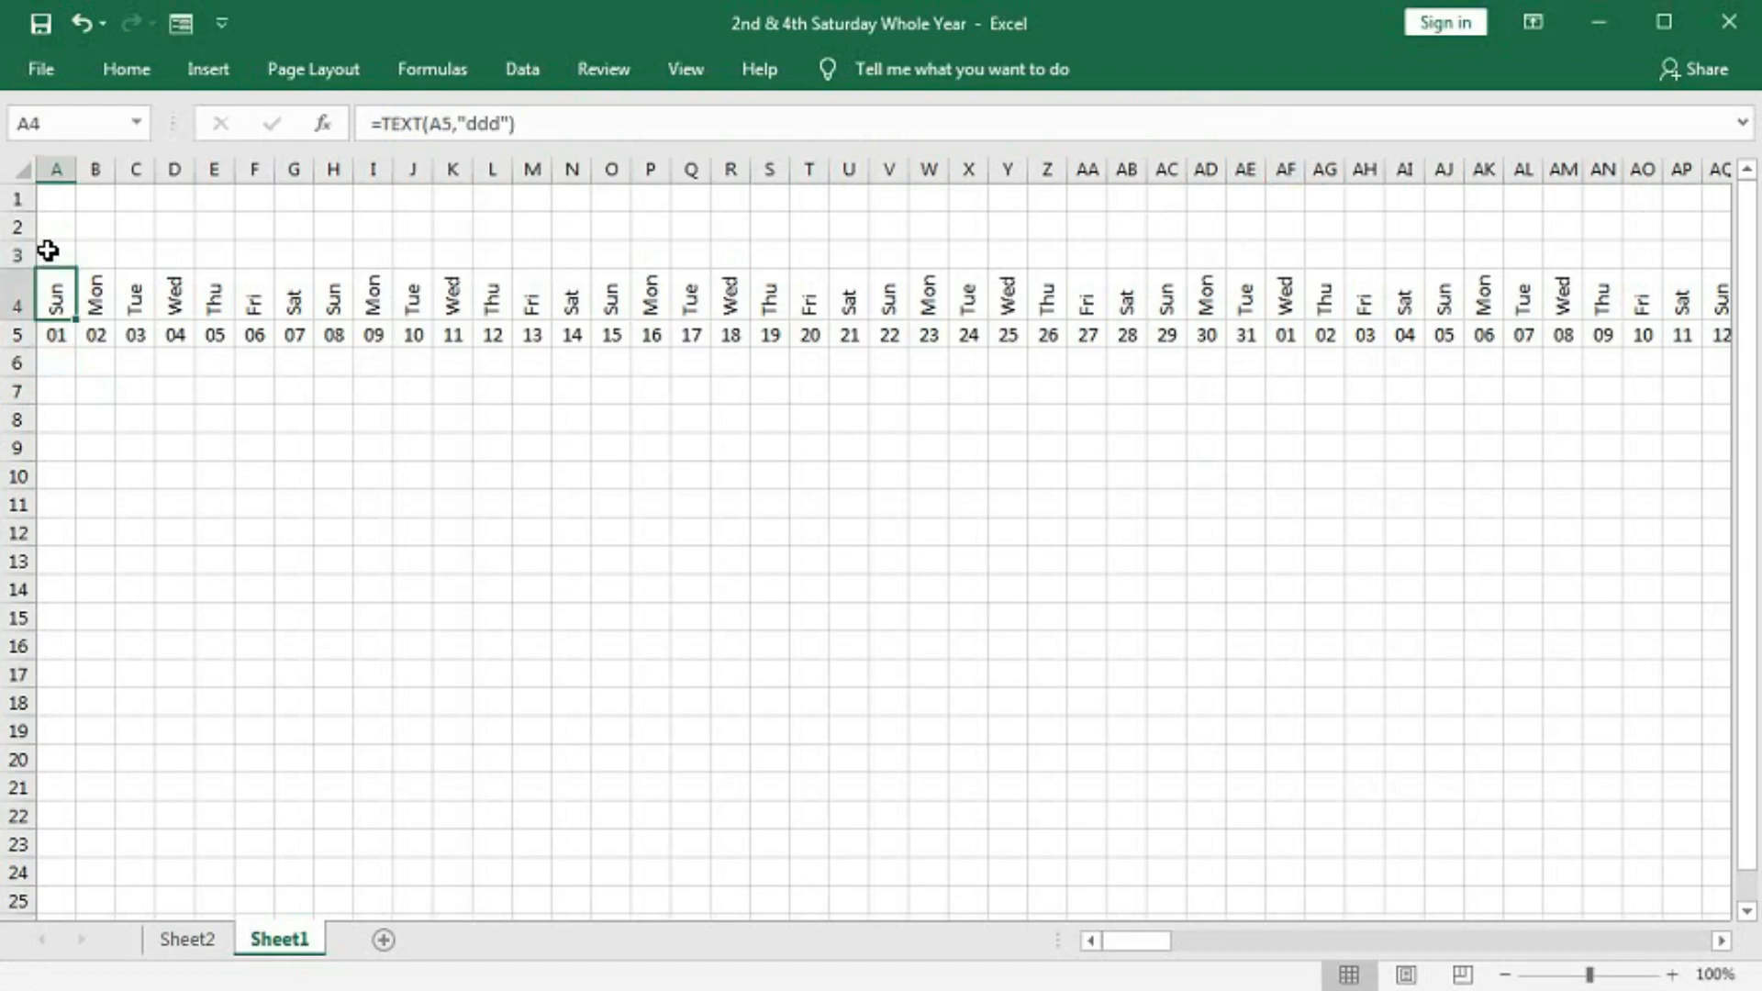
Fill the A3 count formula across row 3 to December 31, checking M3, AA3 and CM3
click(55, 255)
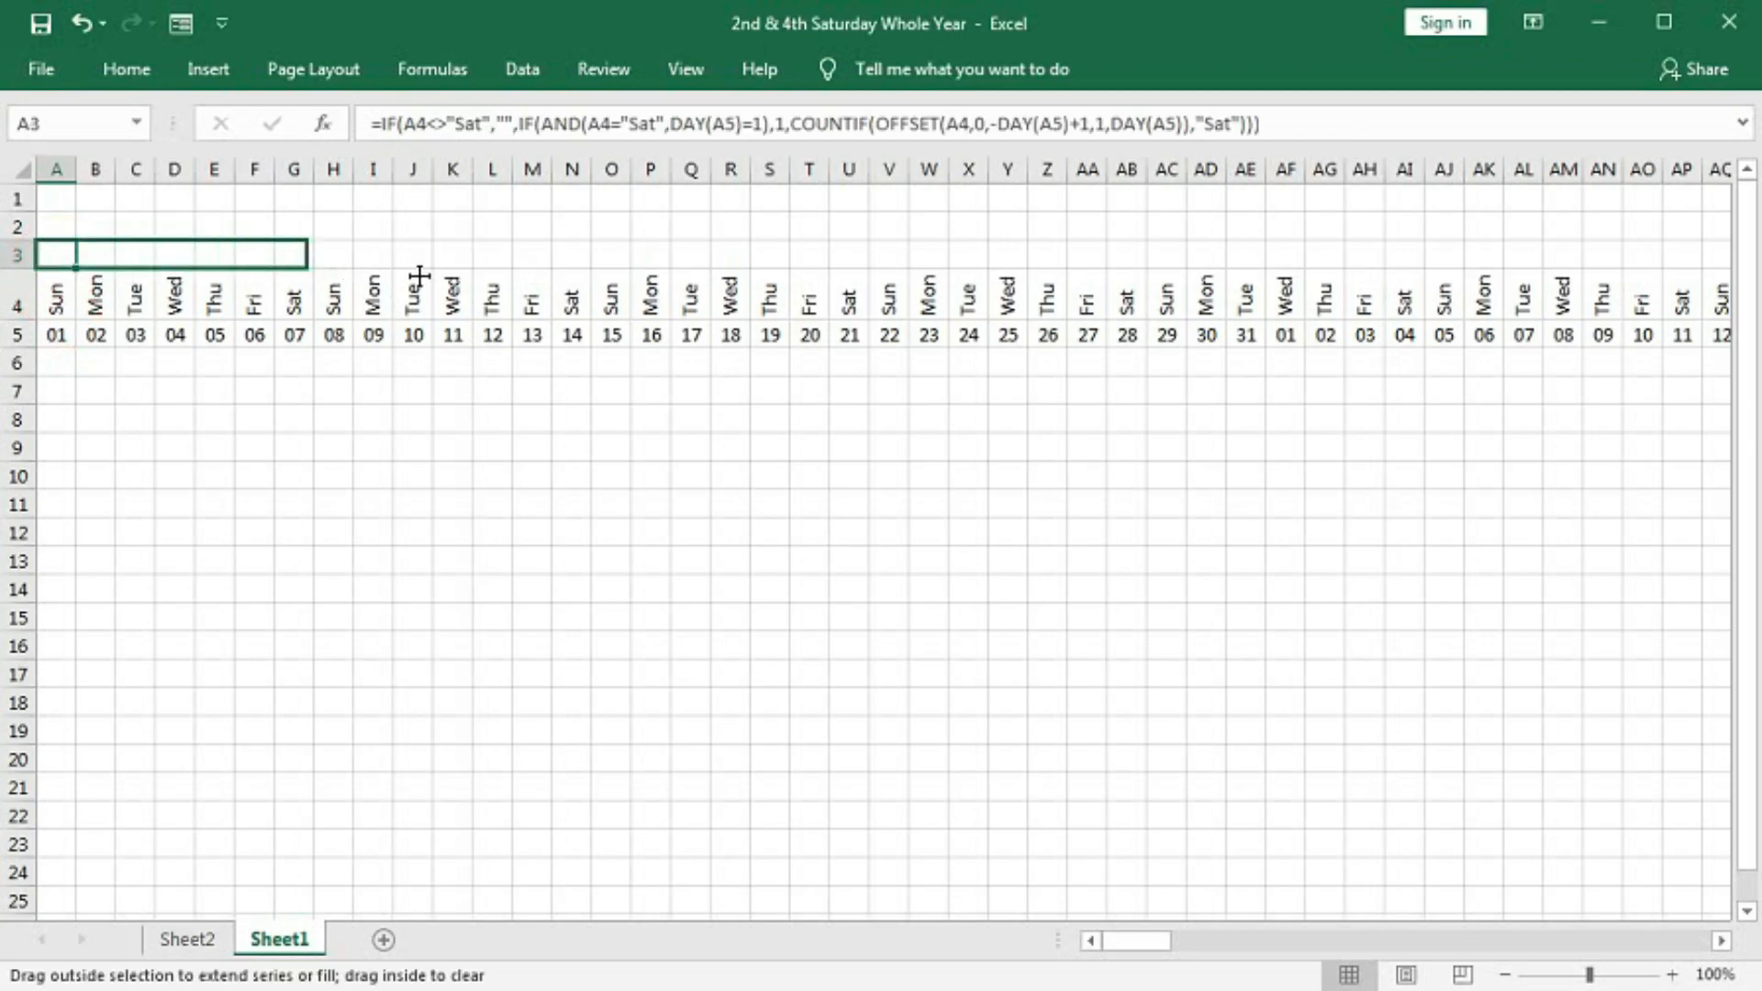
drag(95, 254, 1402, 254)
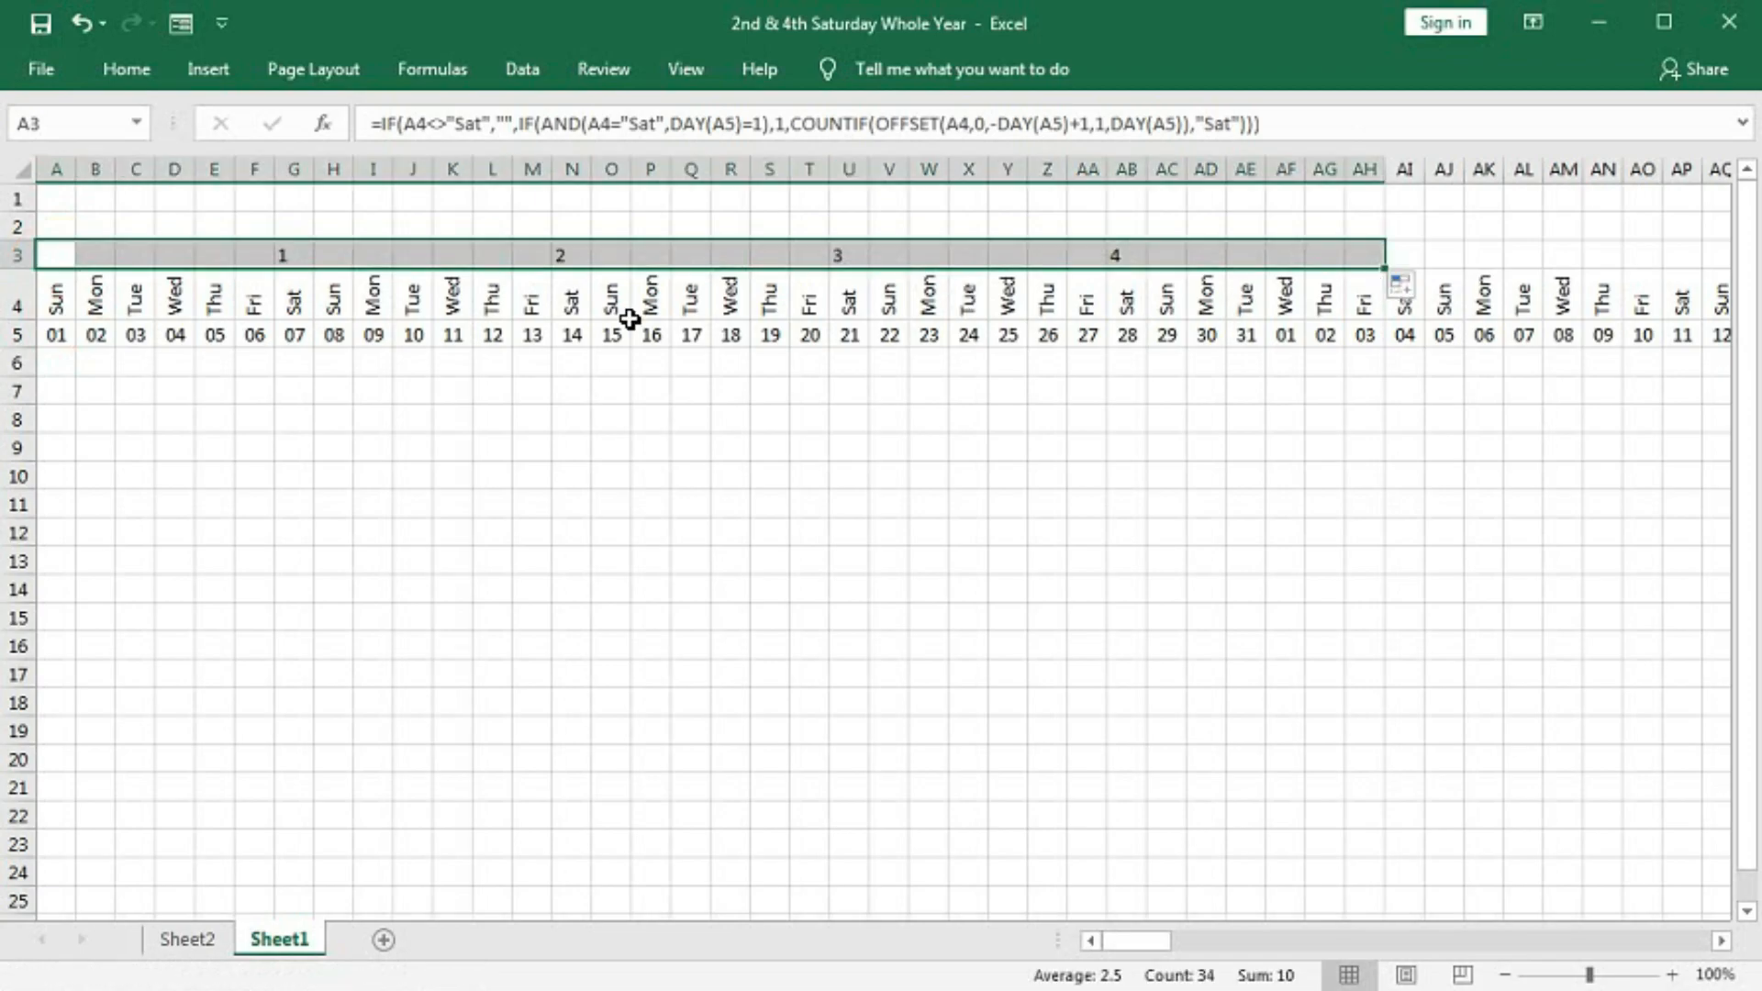
mouse_move(295, 299)
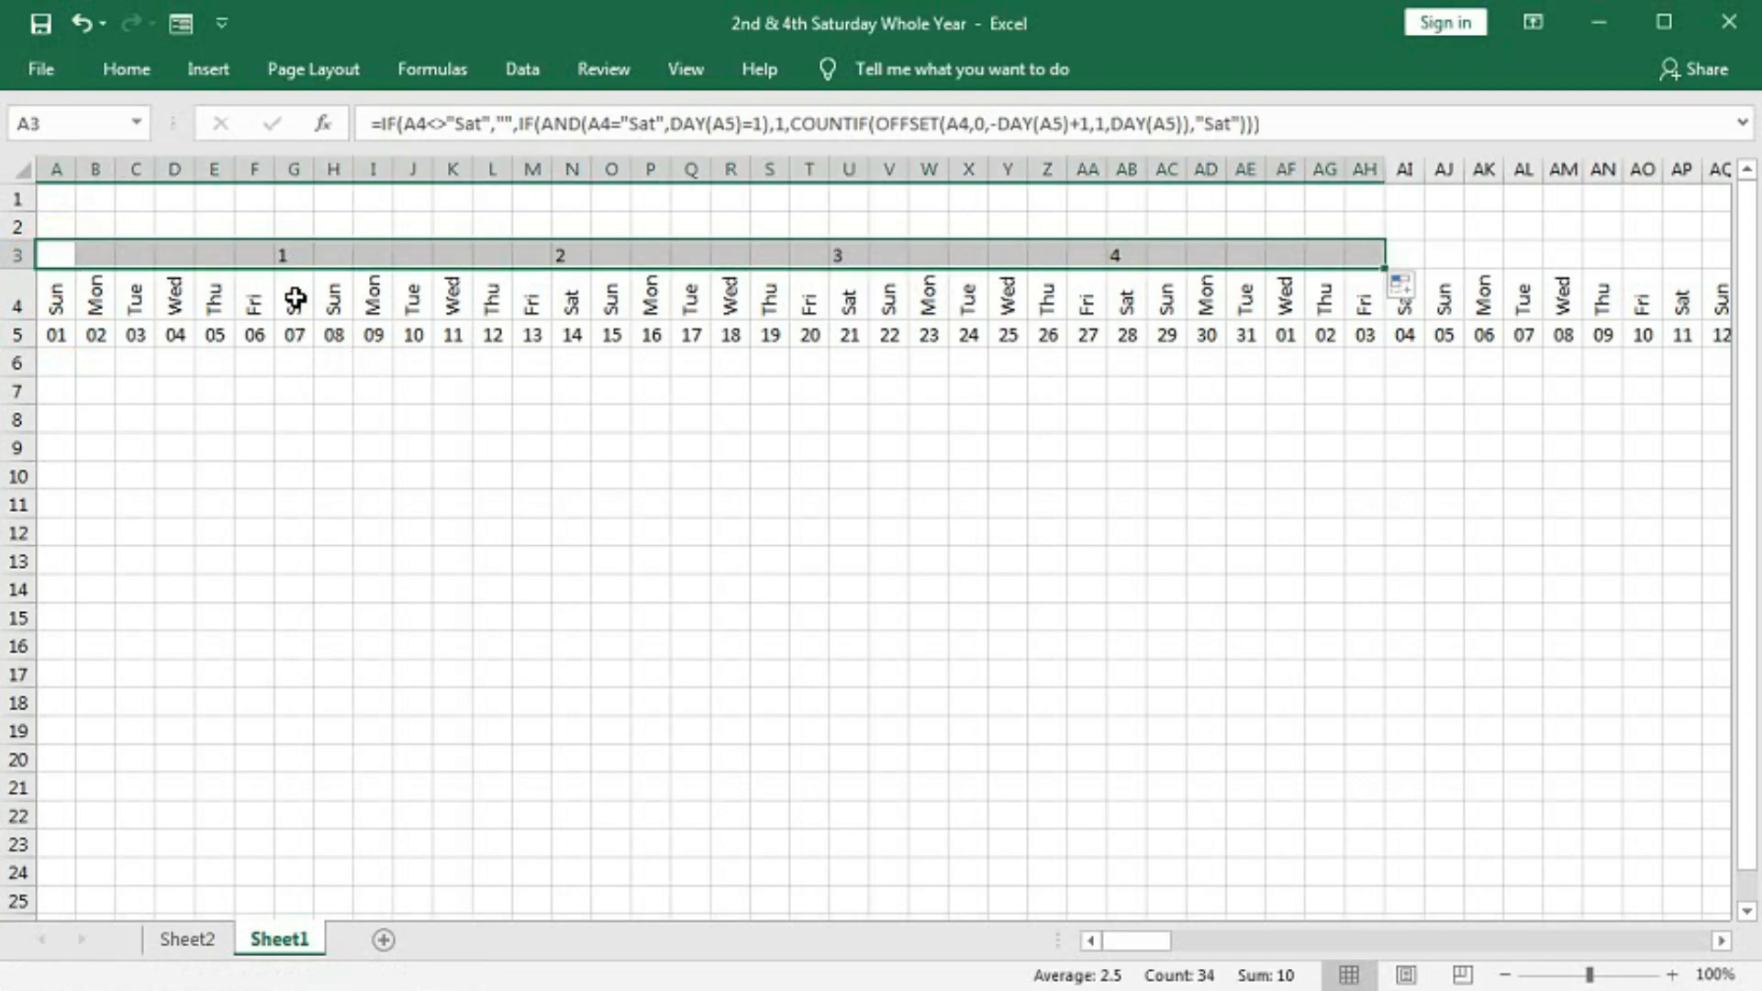
mouse_move(1413, 311)
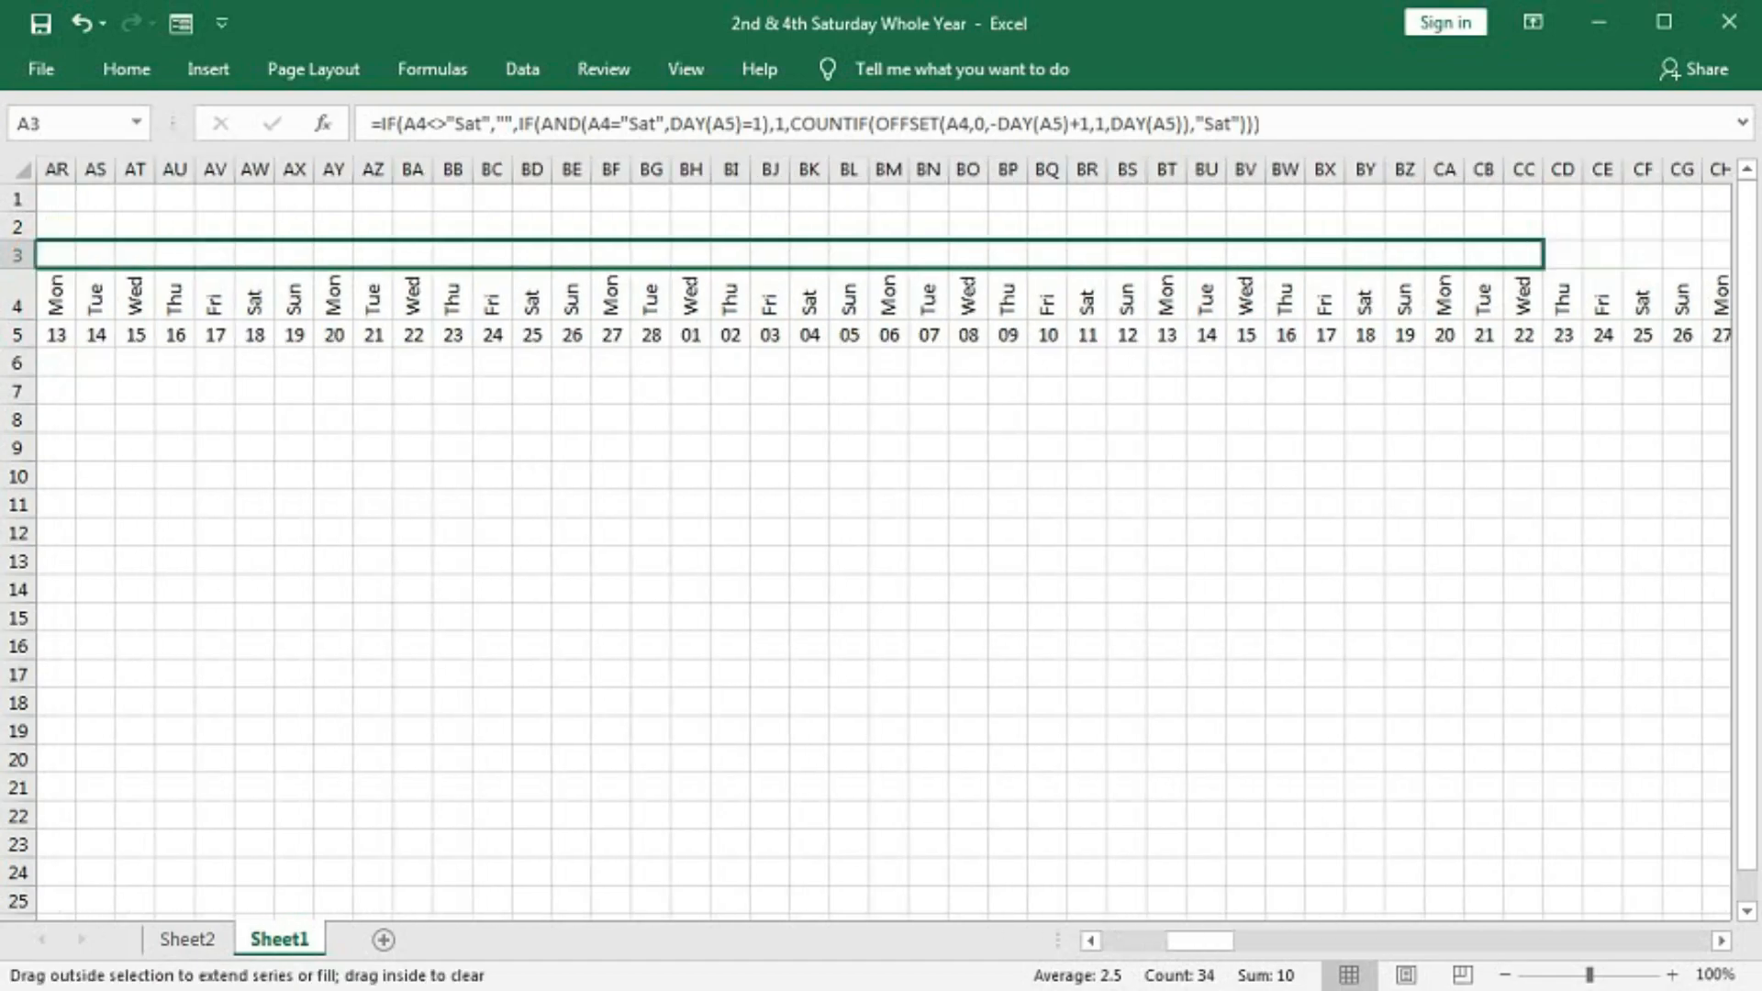
scroll(right, 3)
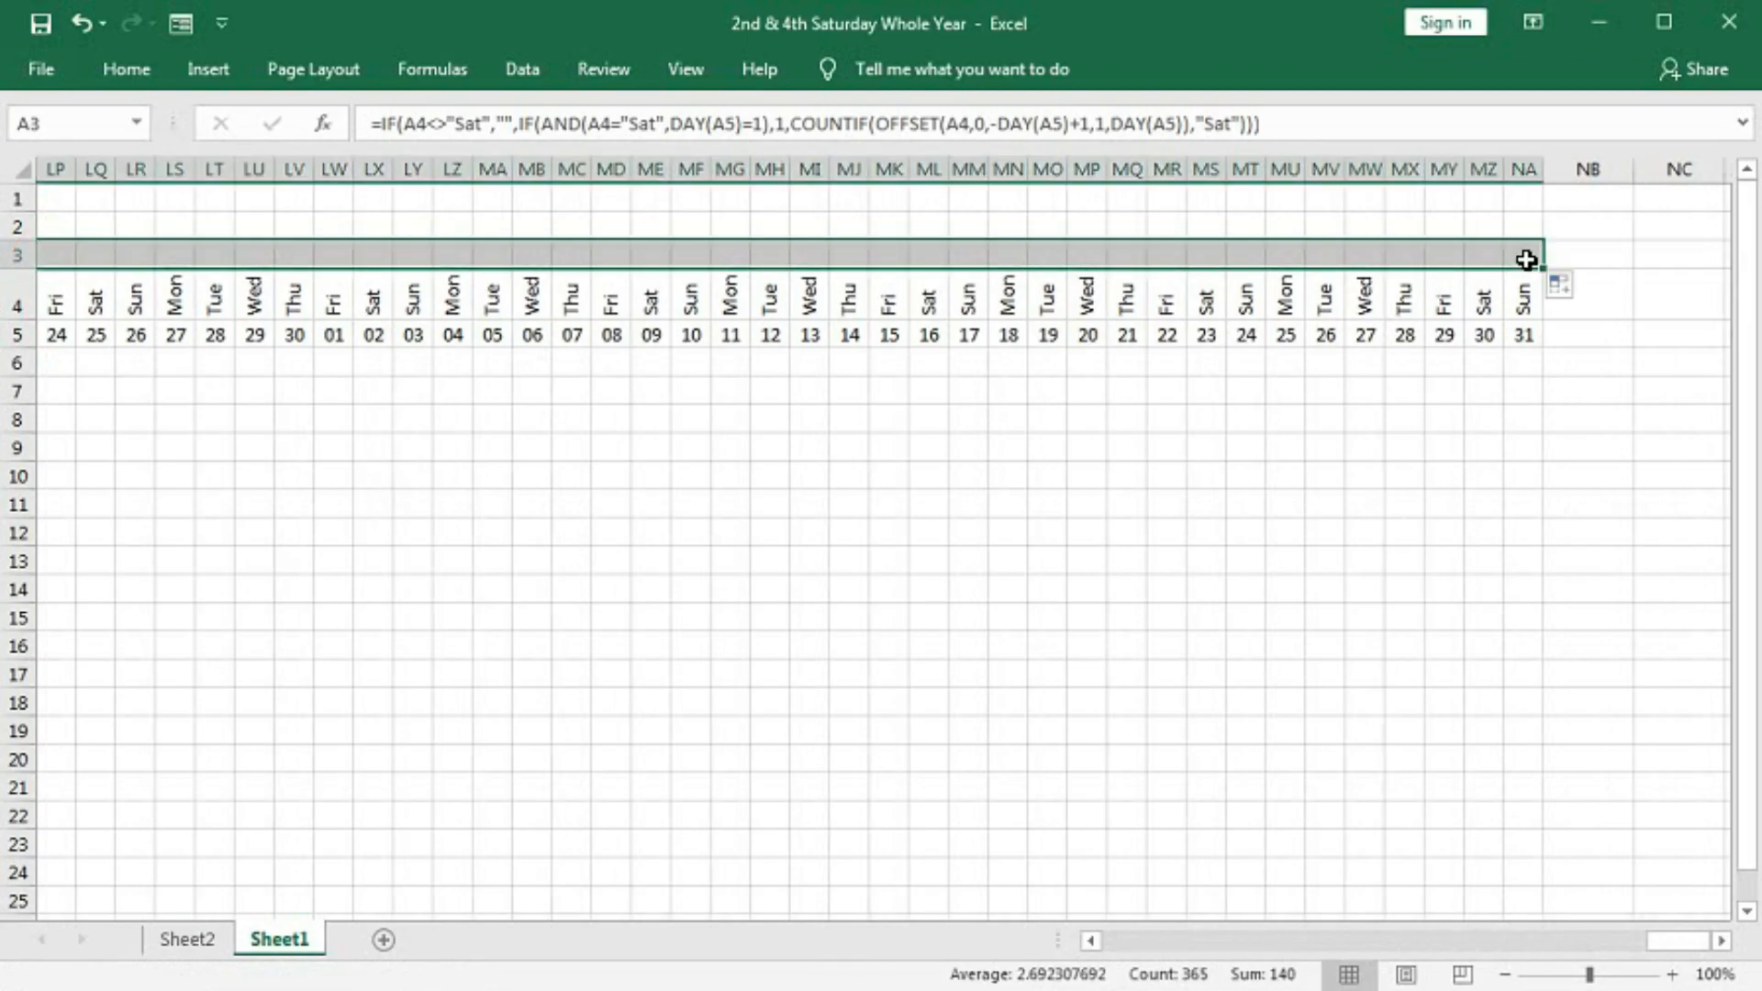
drag(1573, 940, 1123, 941)
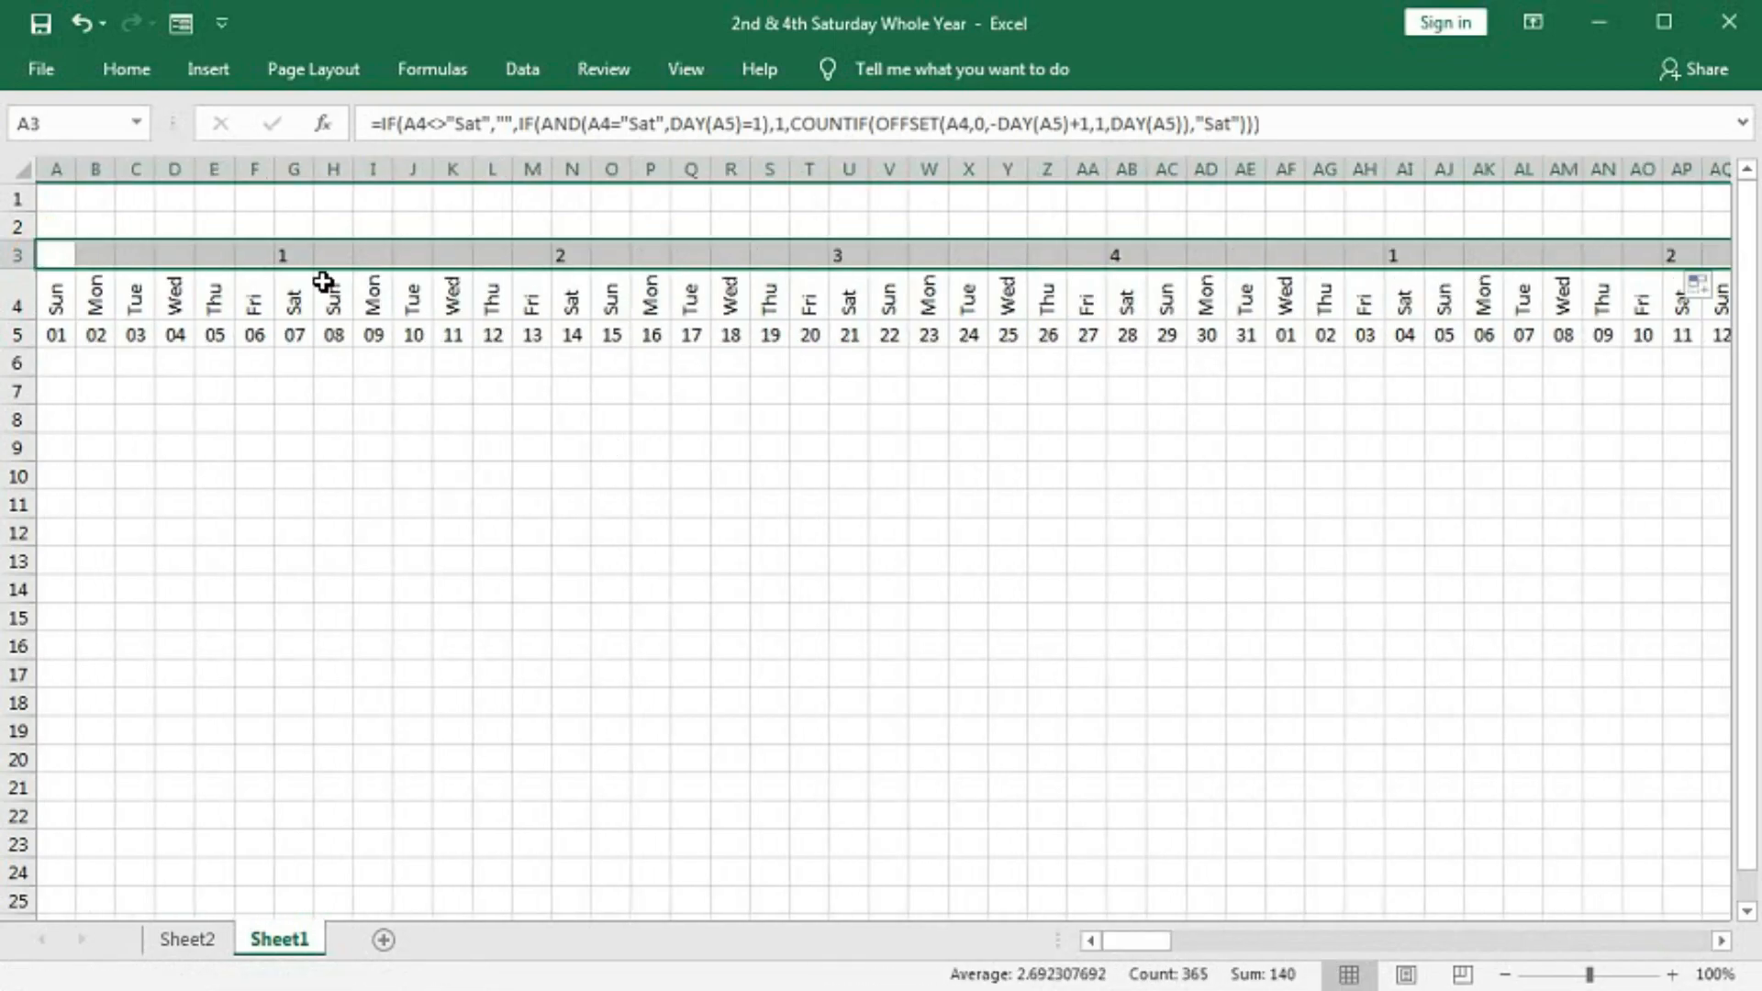
click(531, 254)
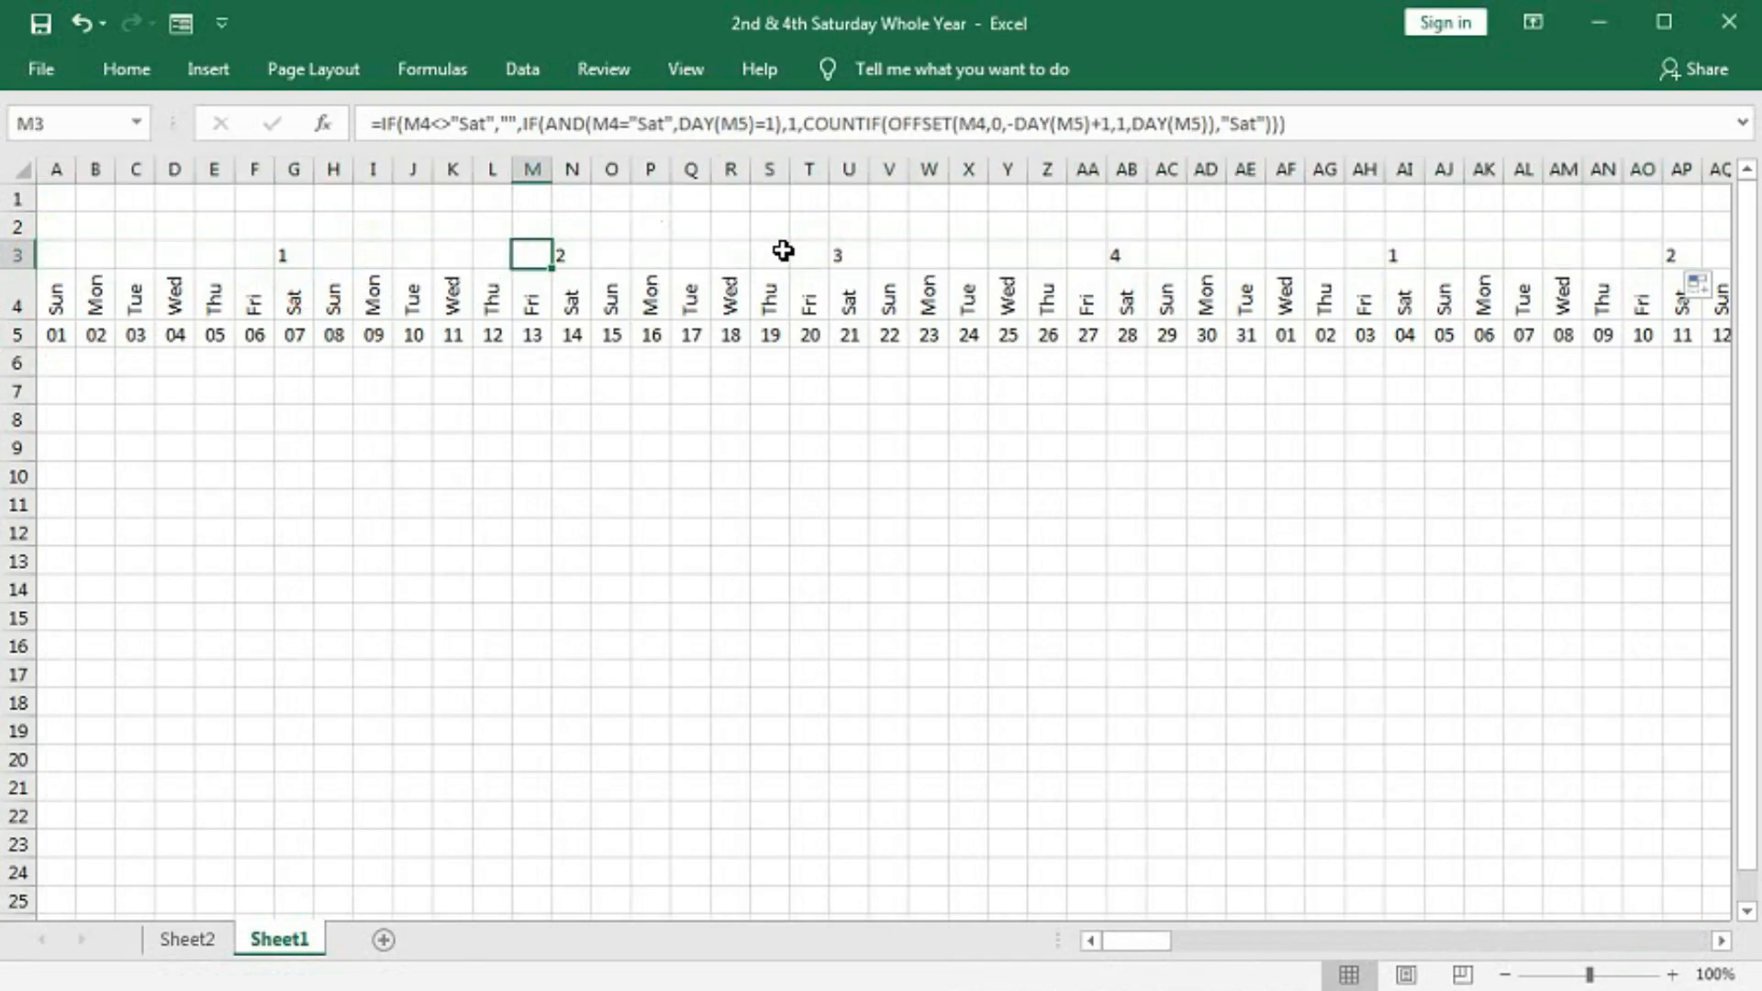
click(1086, 254)
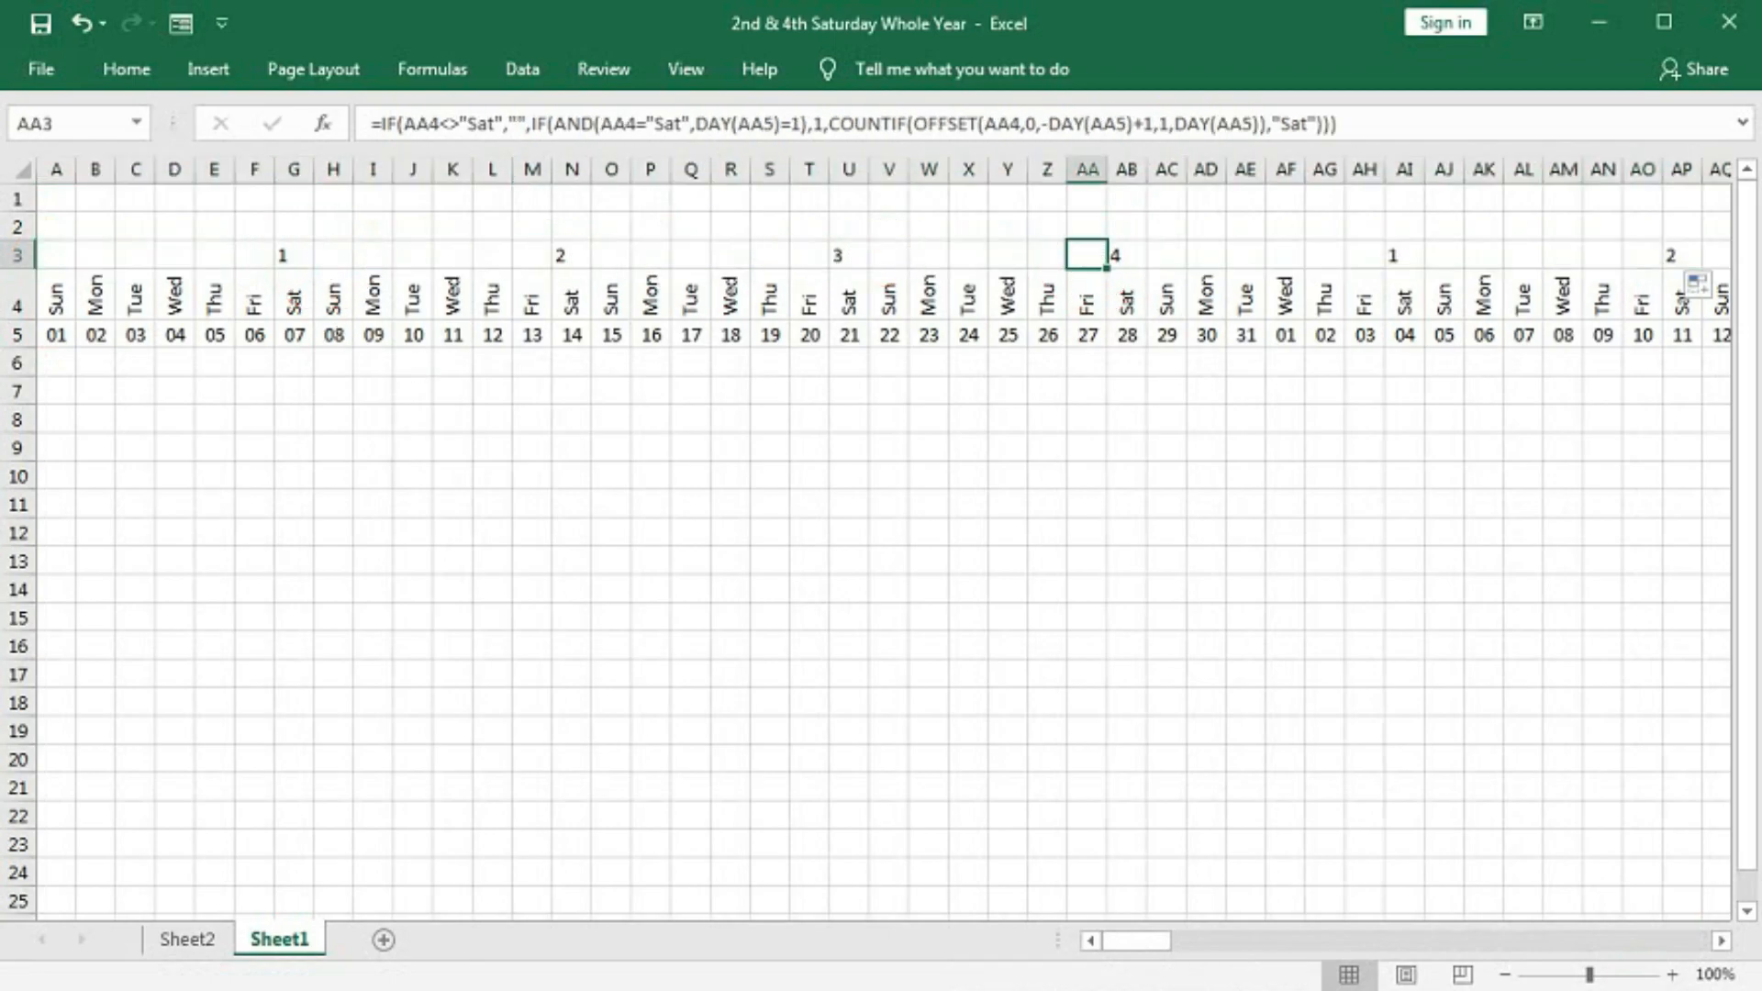
click(1718, 941)
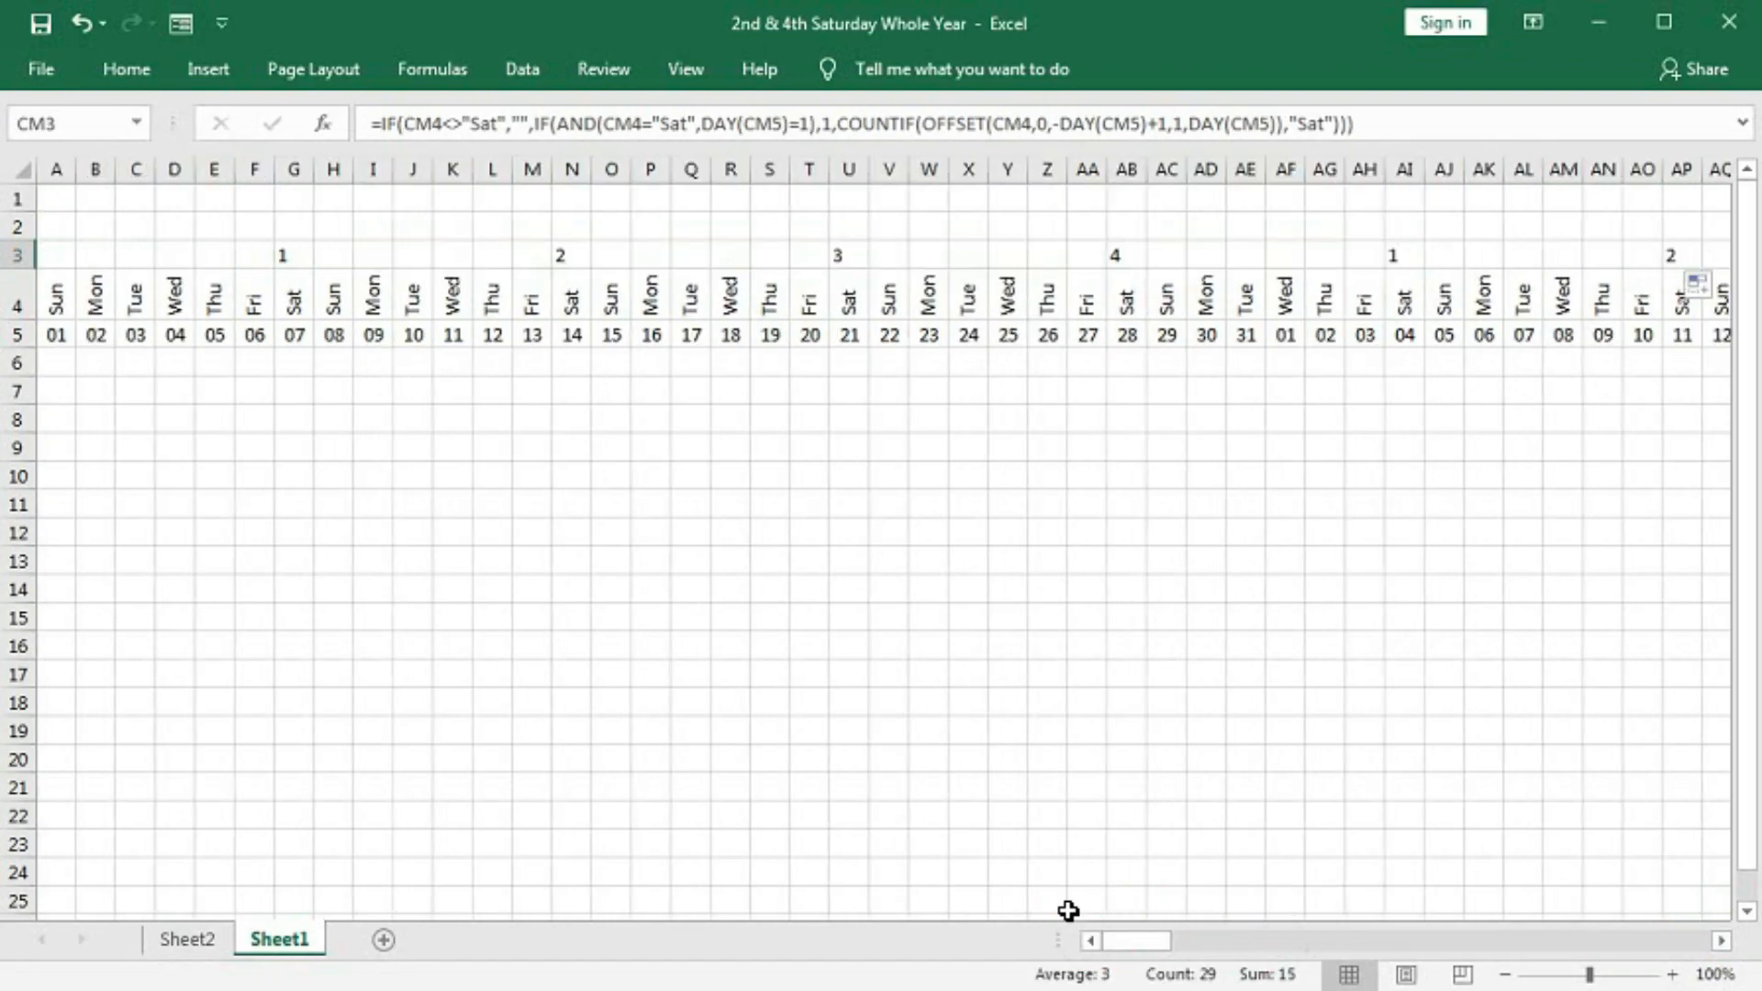
mouse_move(297, 256)
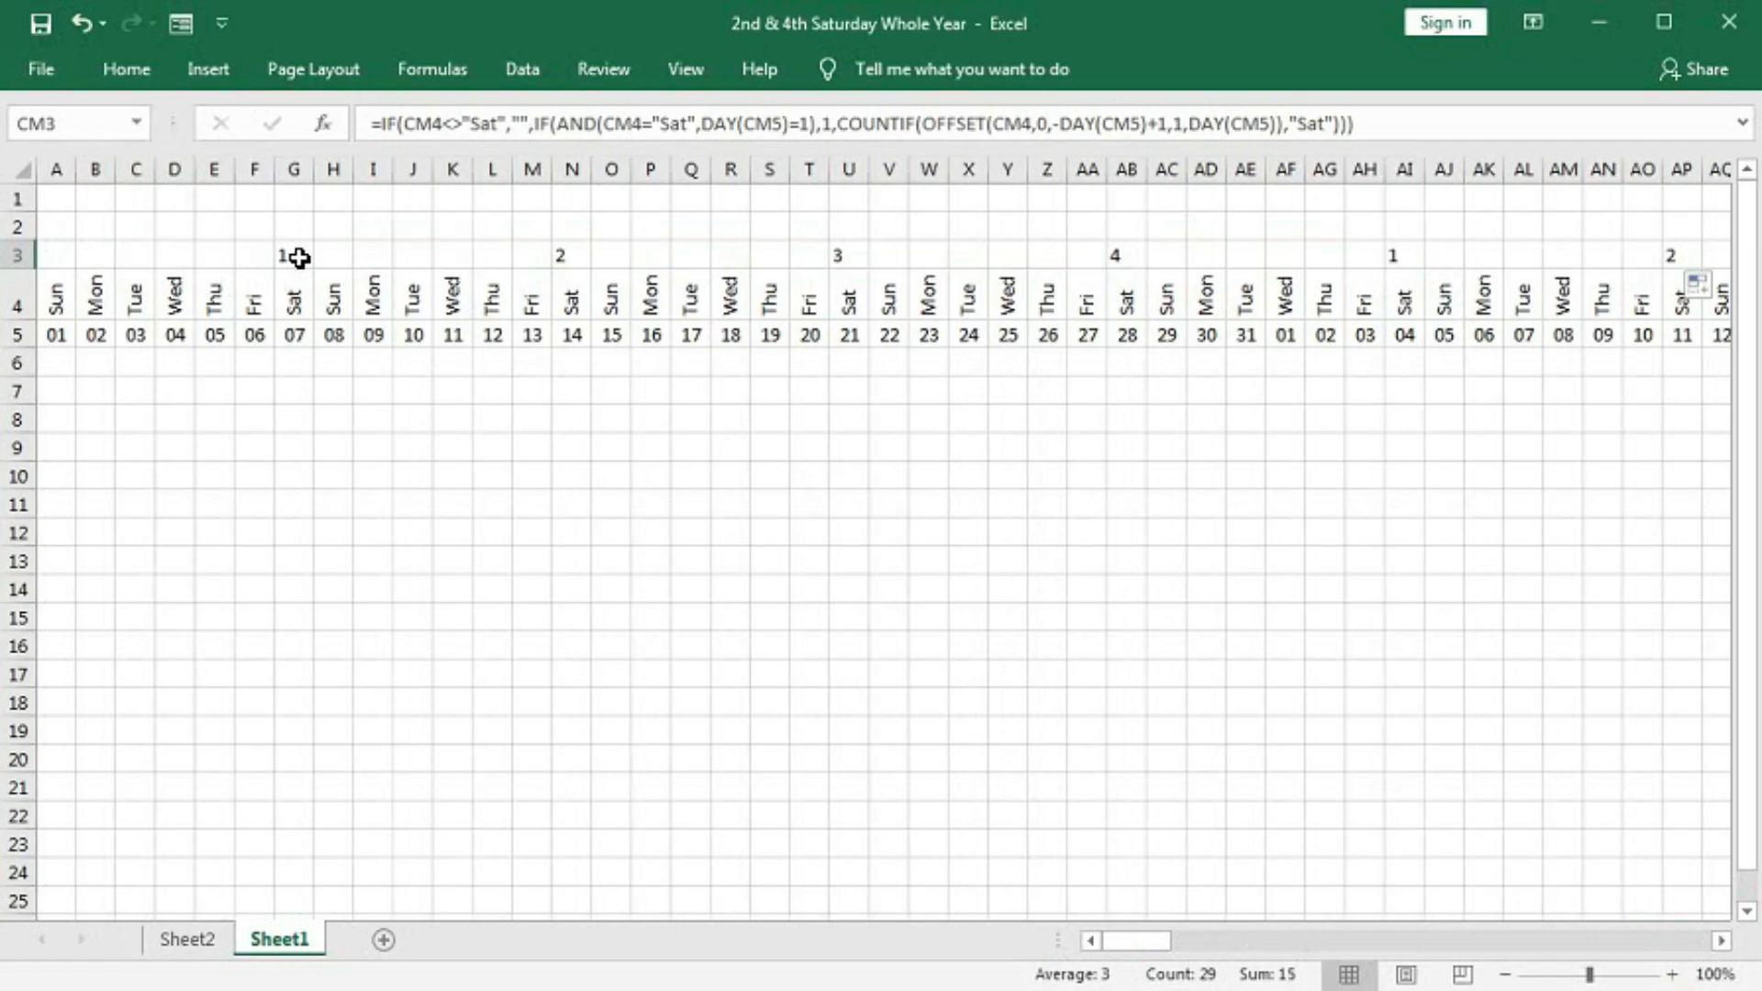
mouse_move(639, 270)
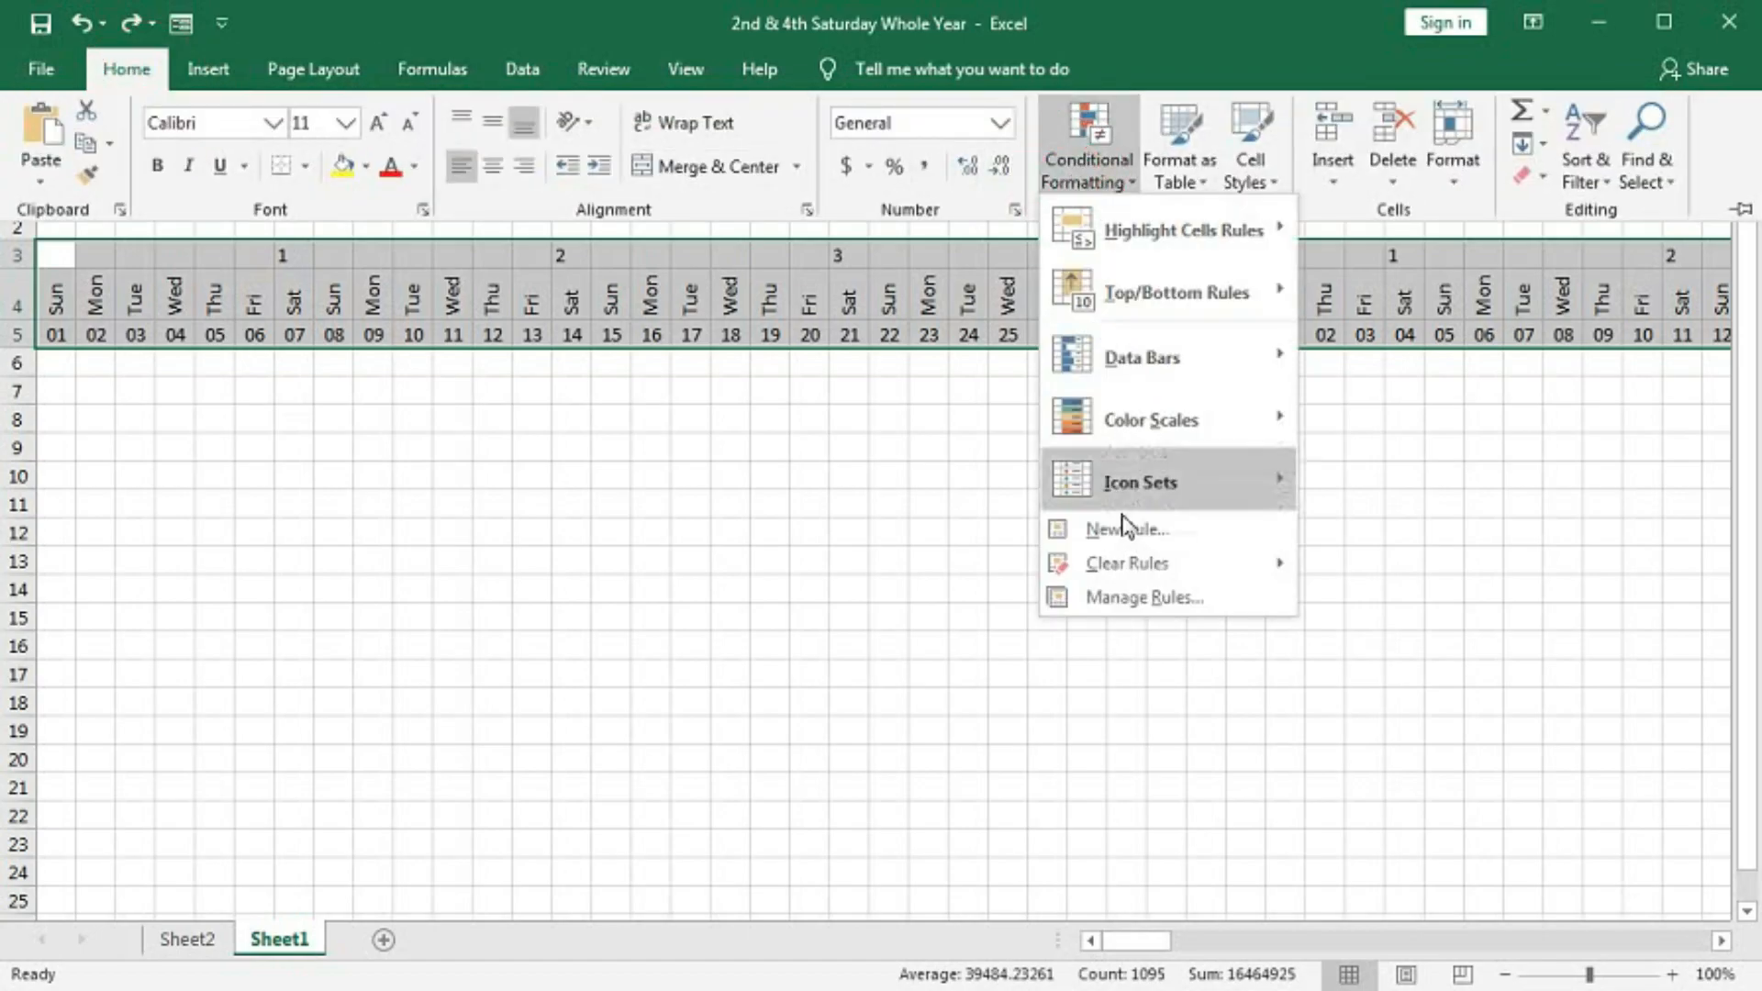
Create a new formula-based rule for rows 3–5 with =OR(A$3=2,A$3=4)
click(1125, 530)
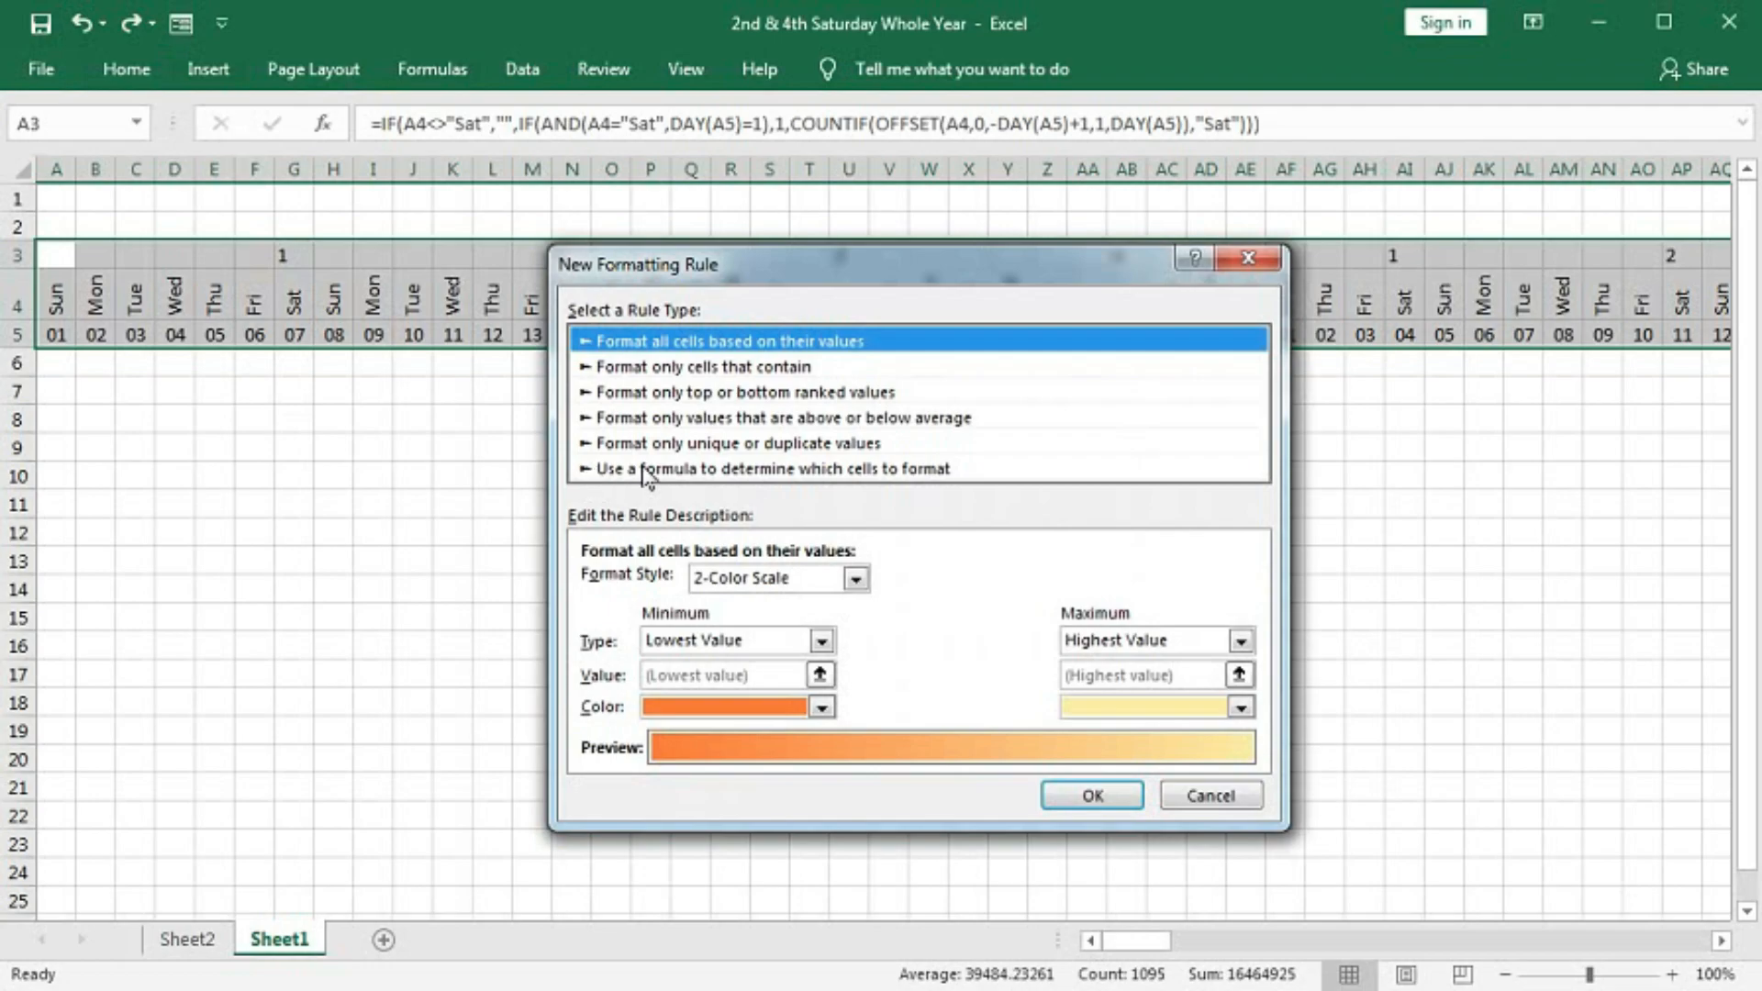
click(765, 469)
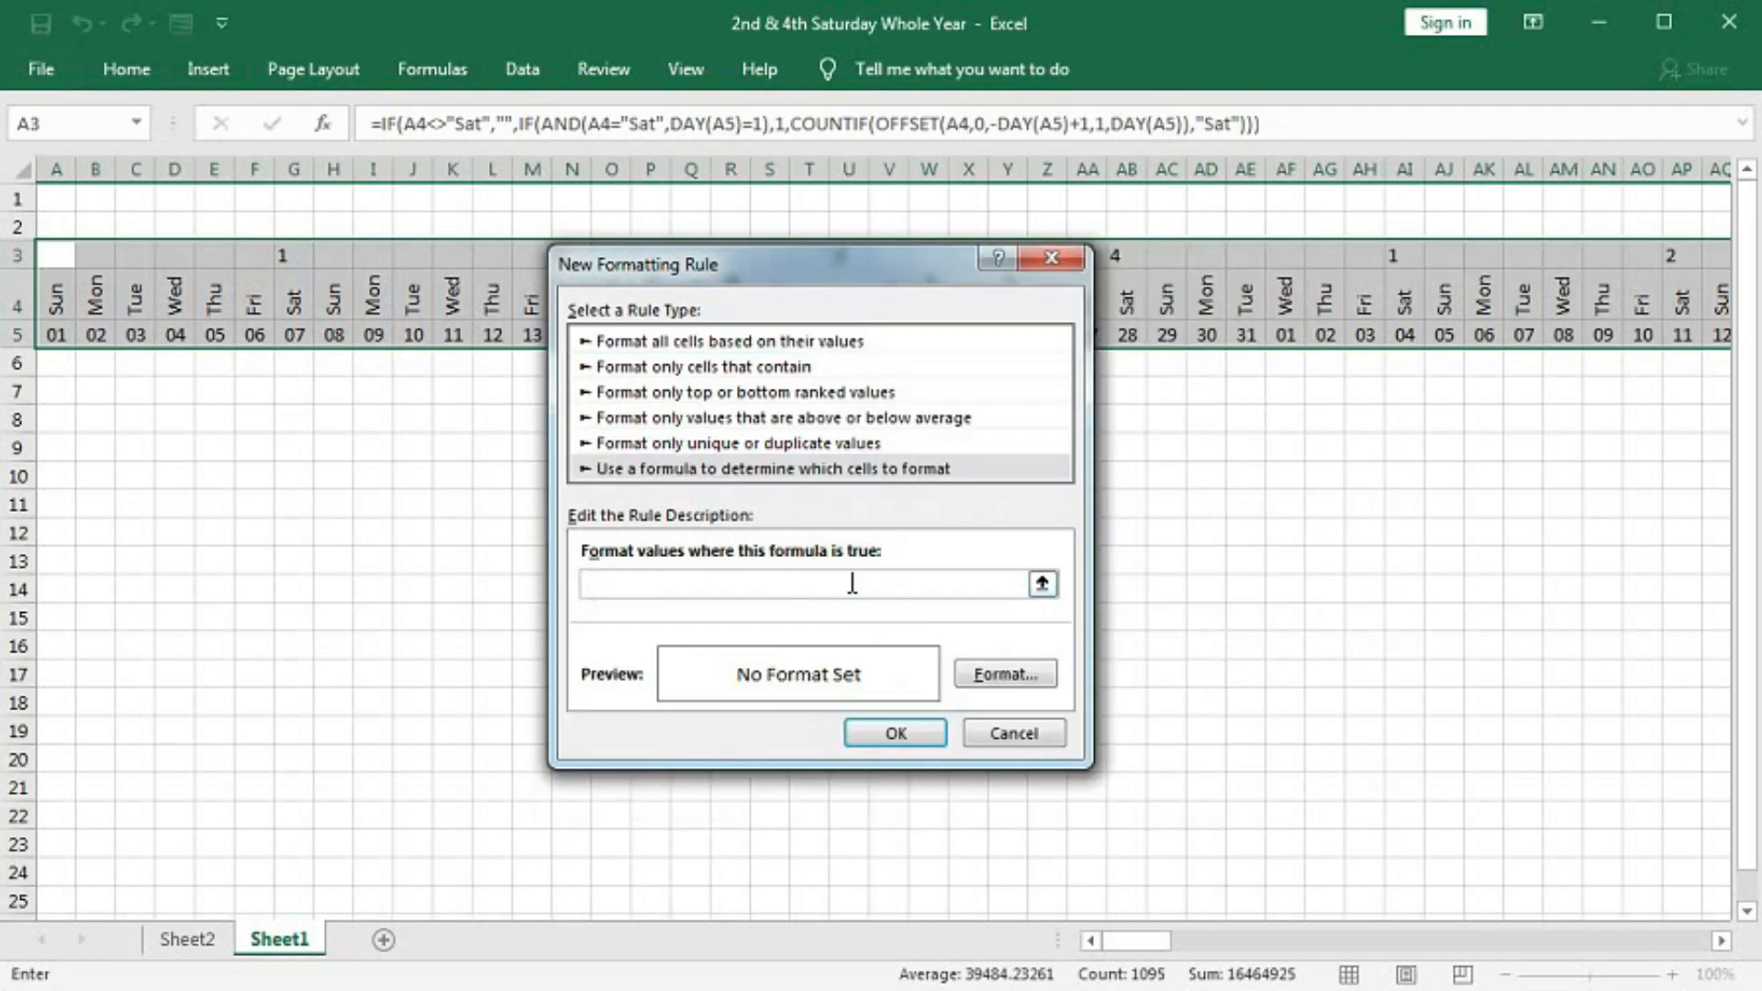
text(=)
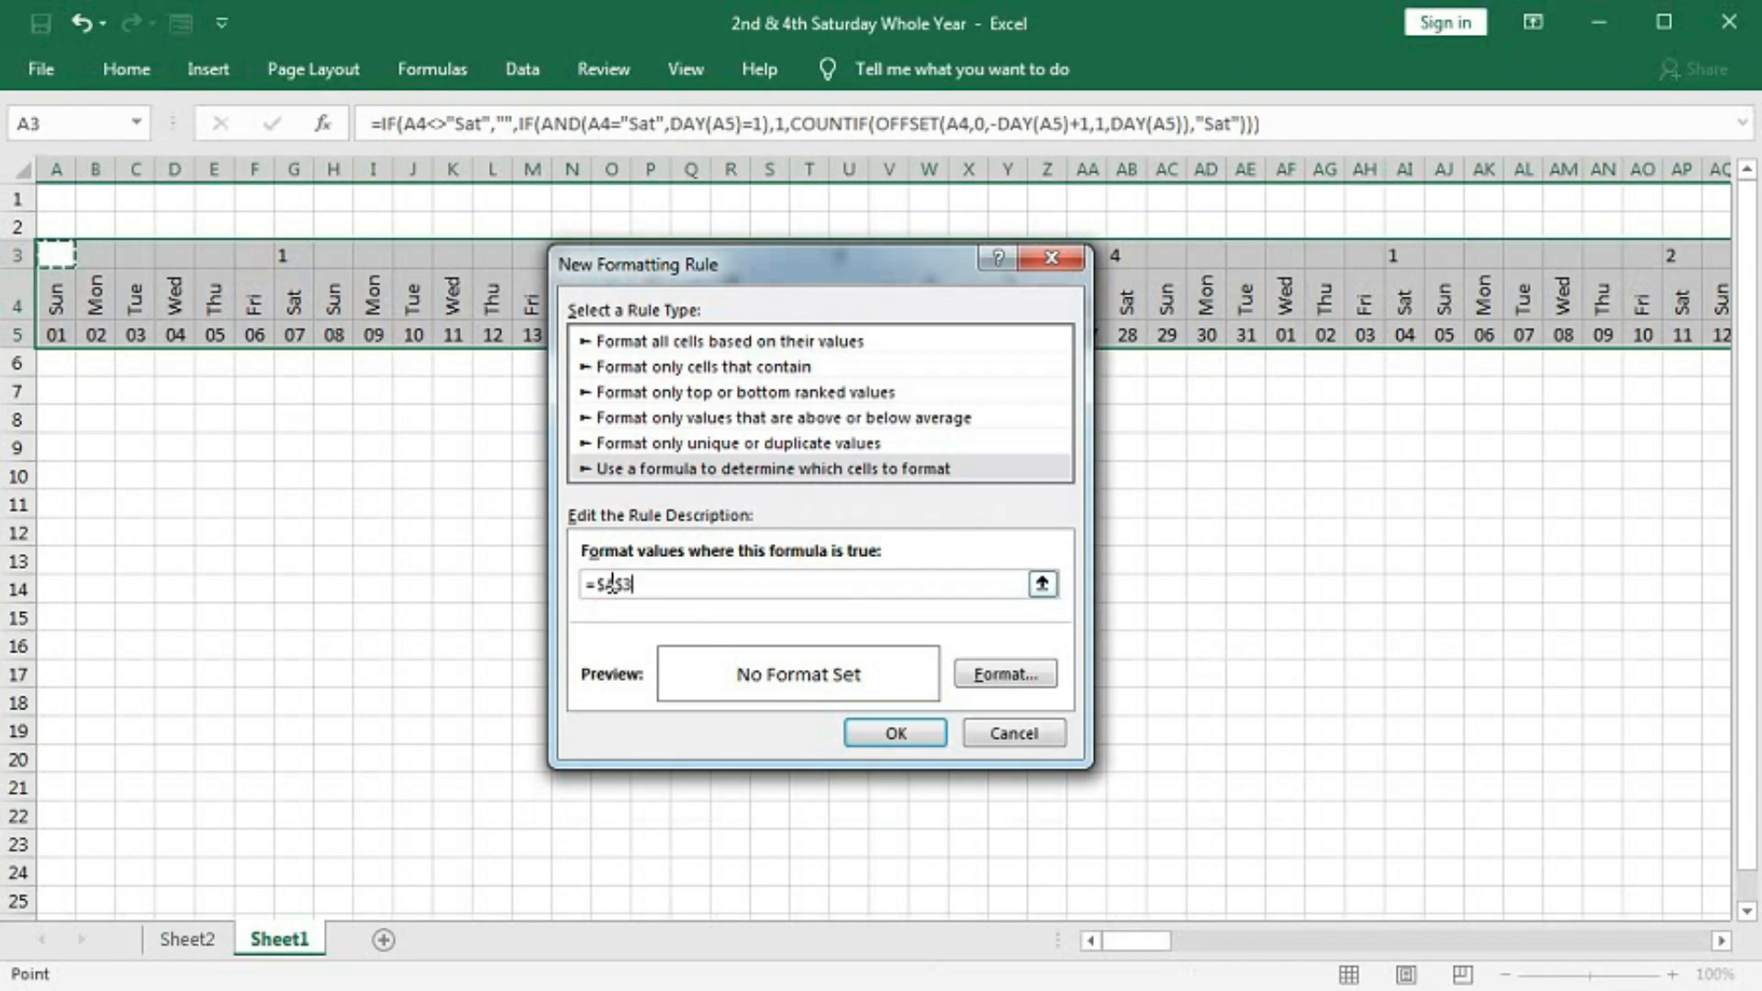
text($A$3)
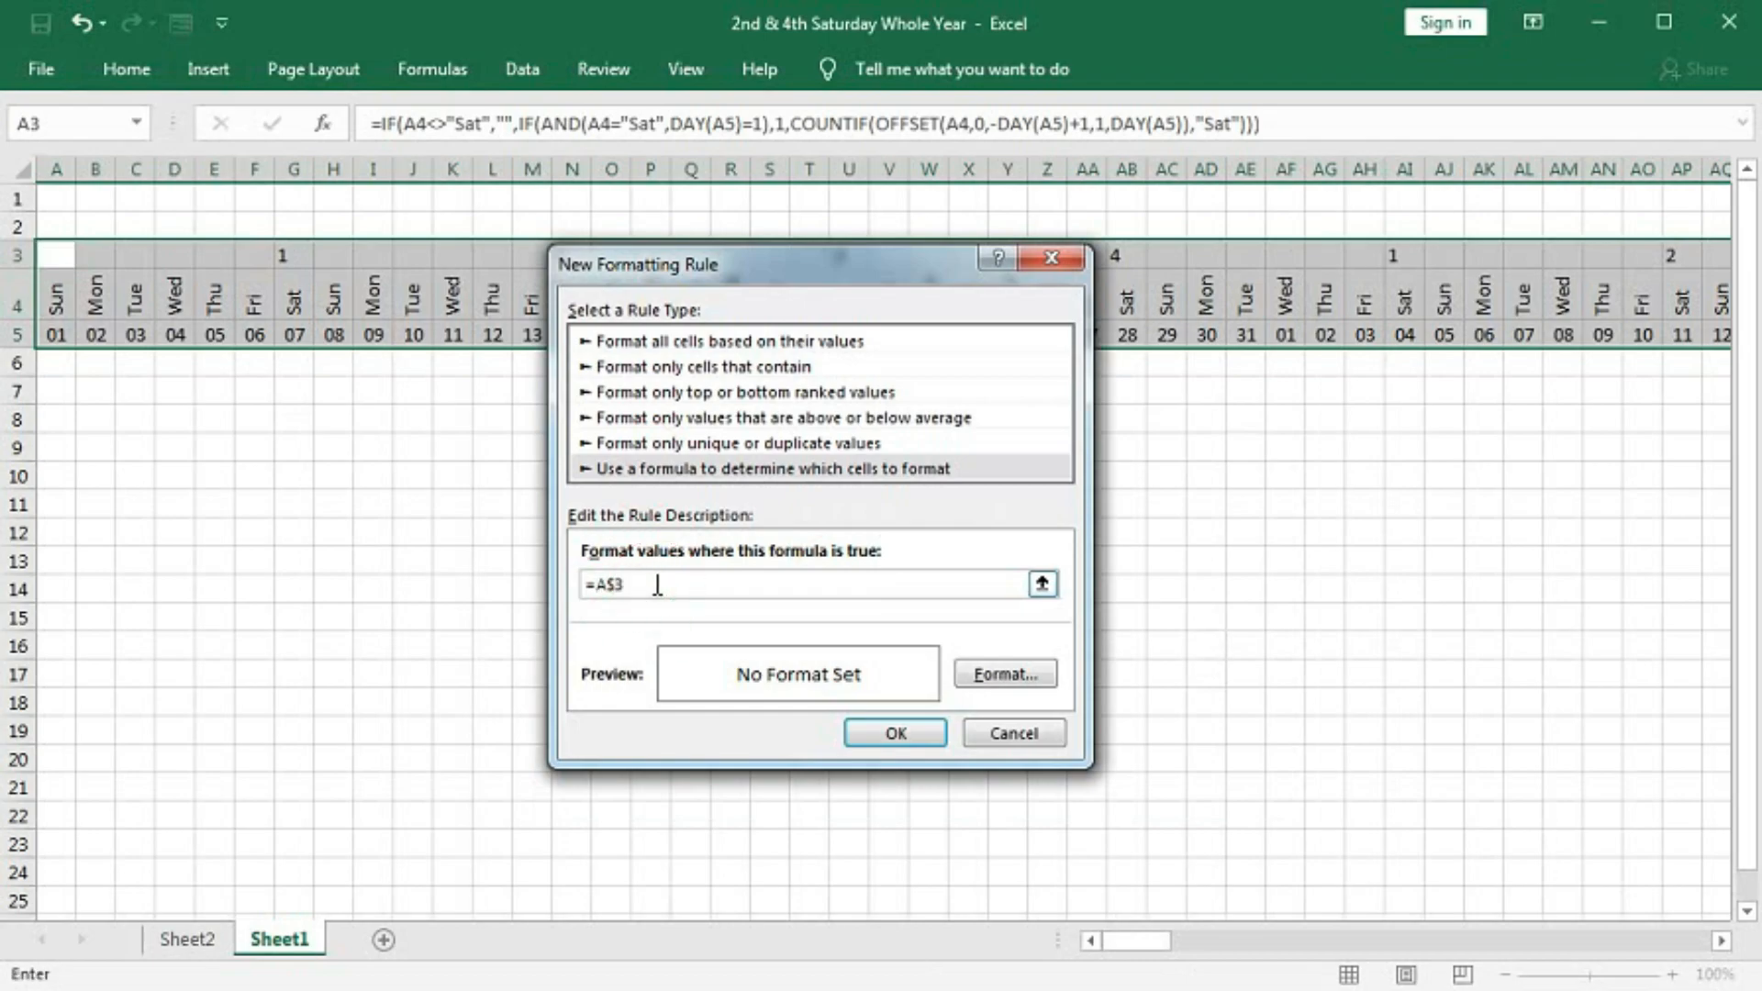
text(=)
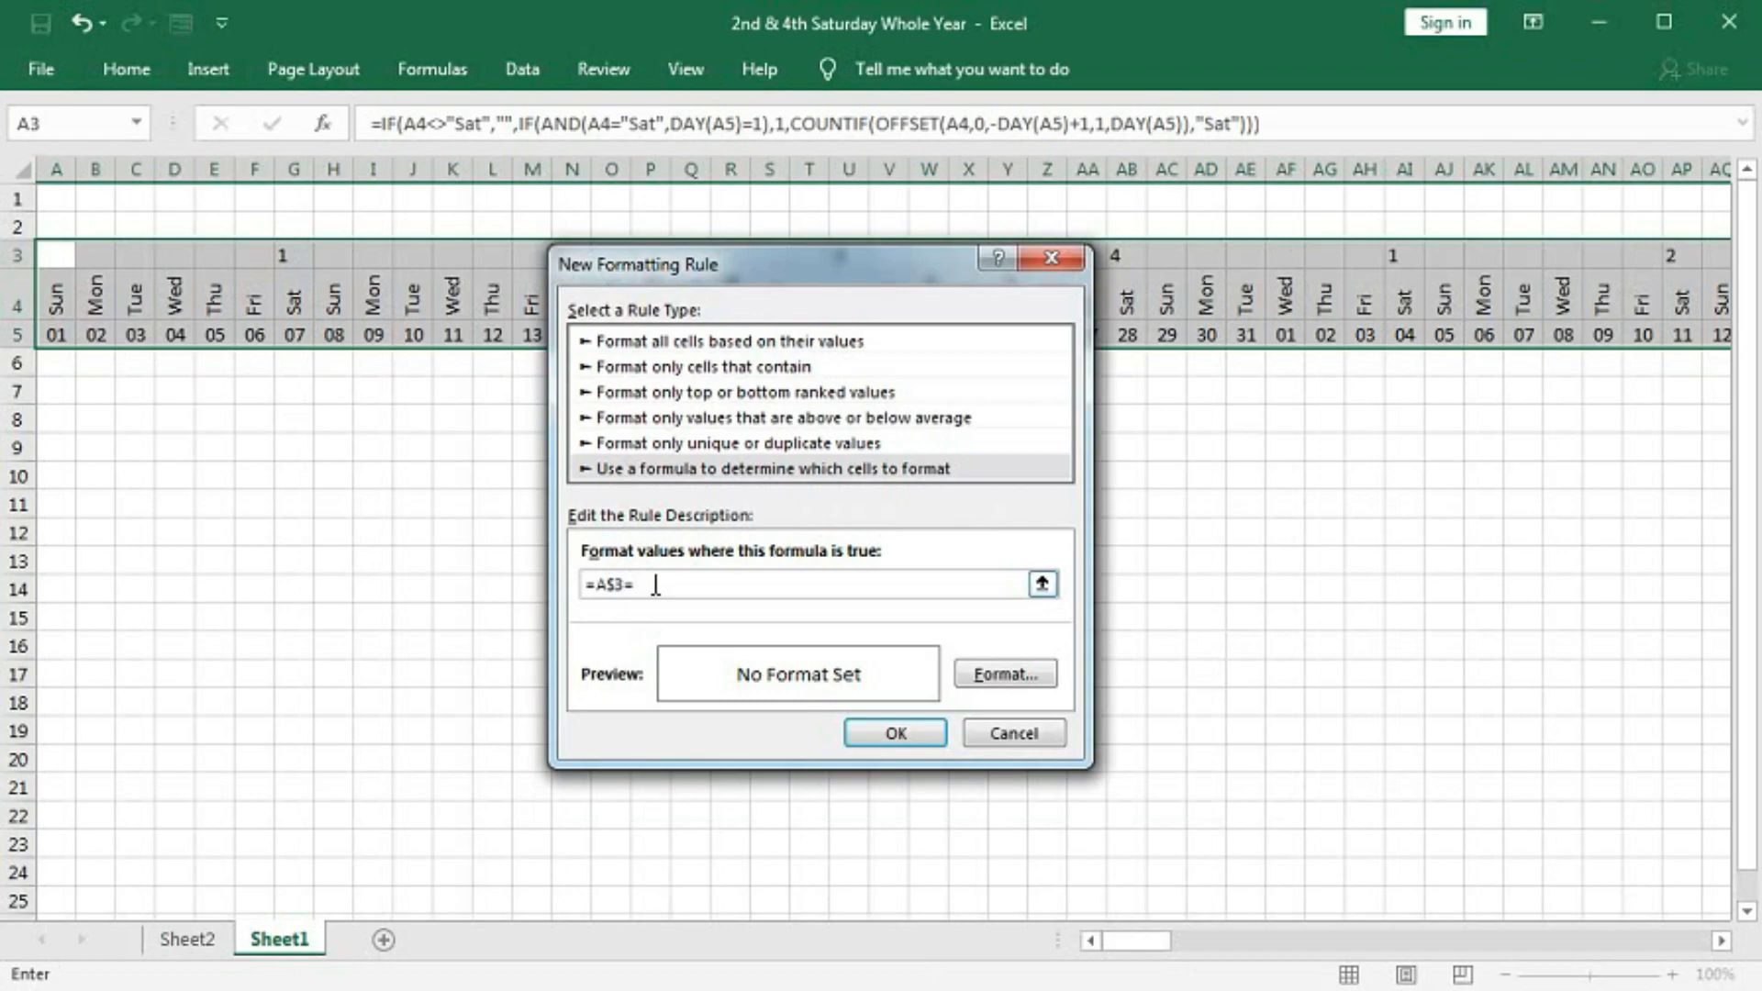
text(2)
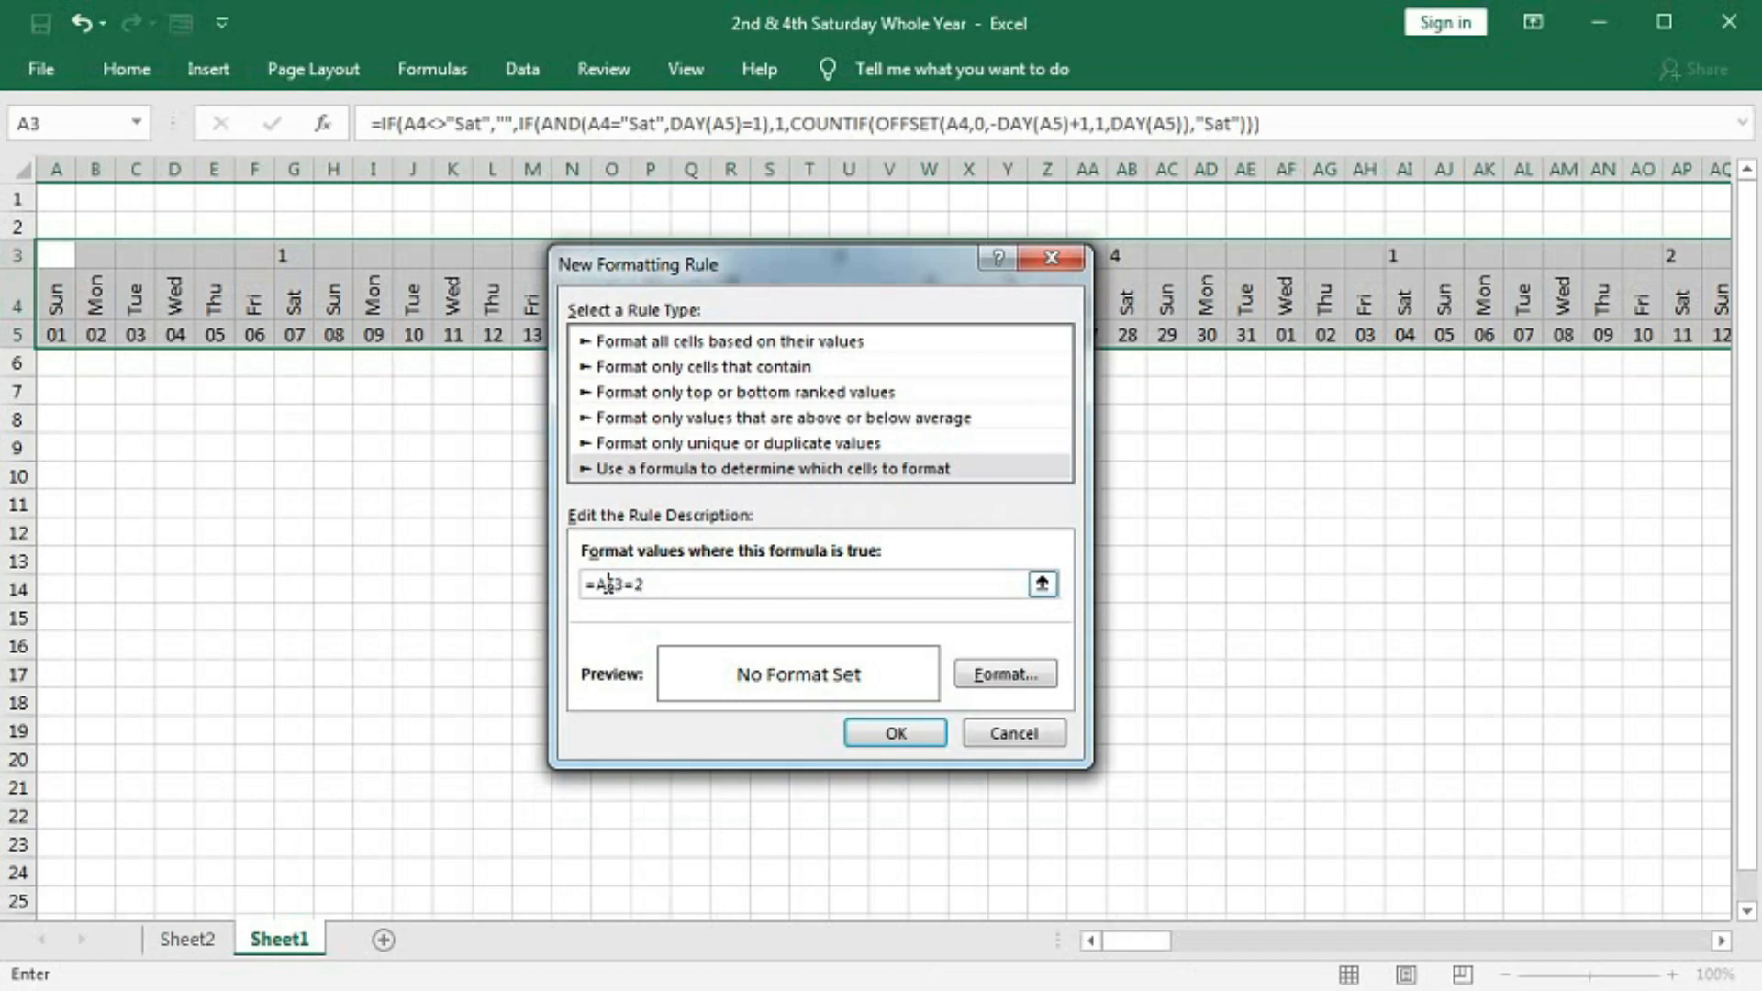
drag(638, 264, 679, 407)
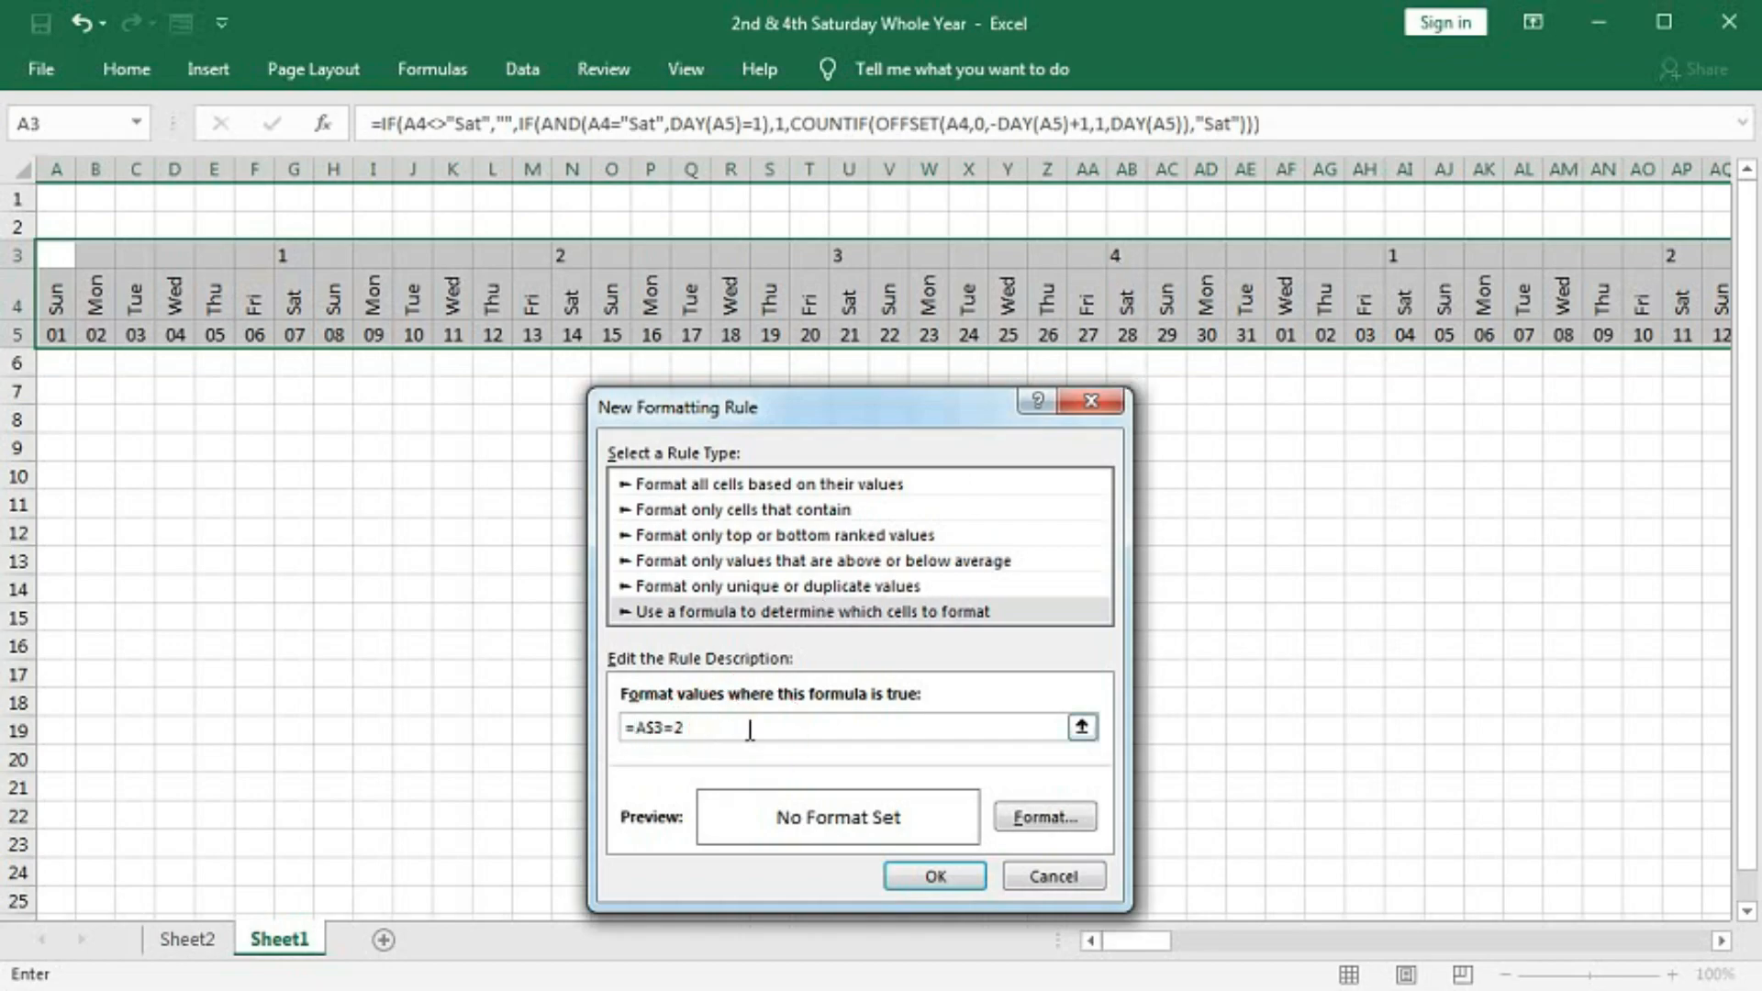
text(or()
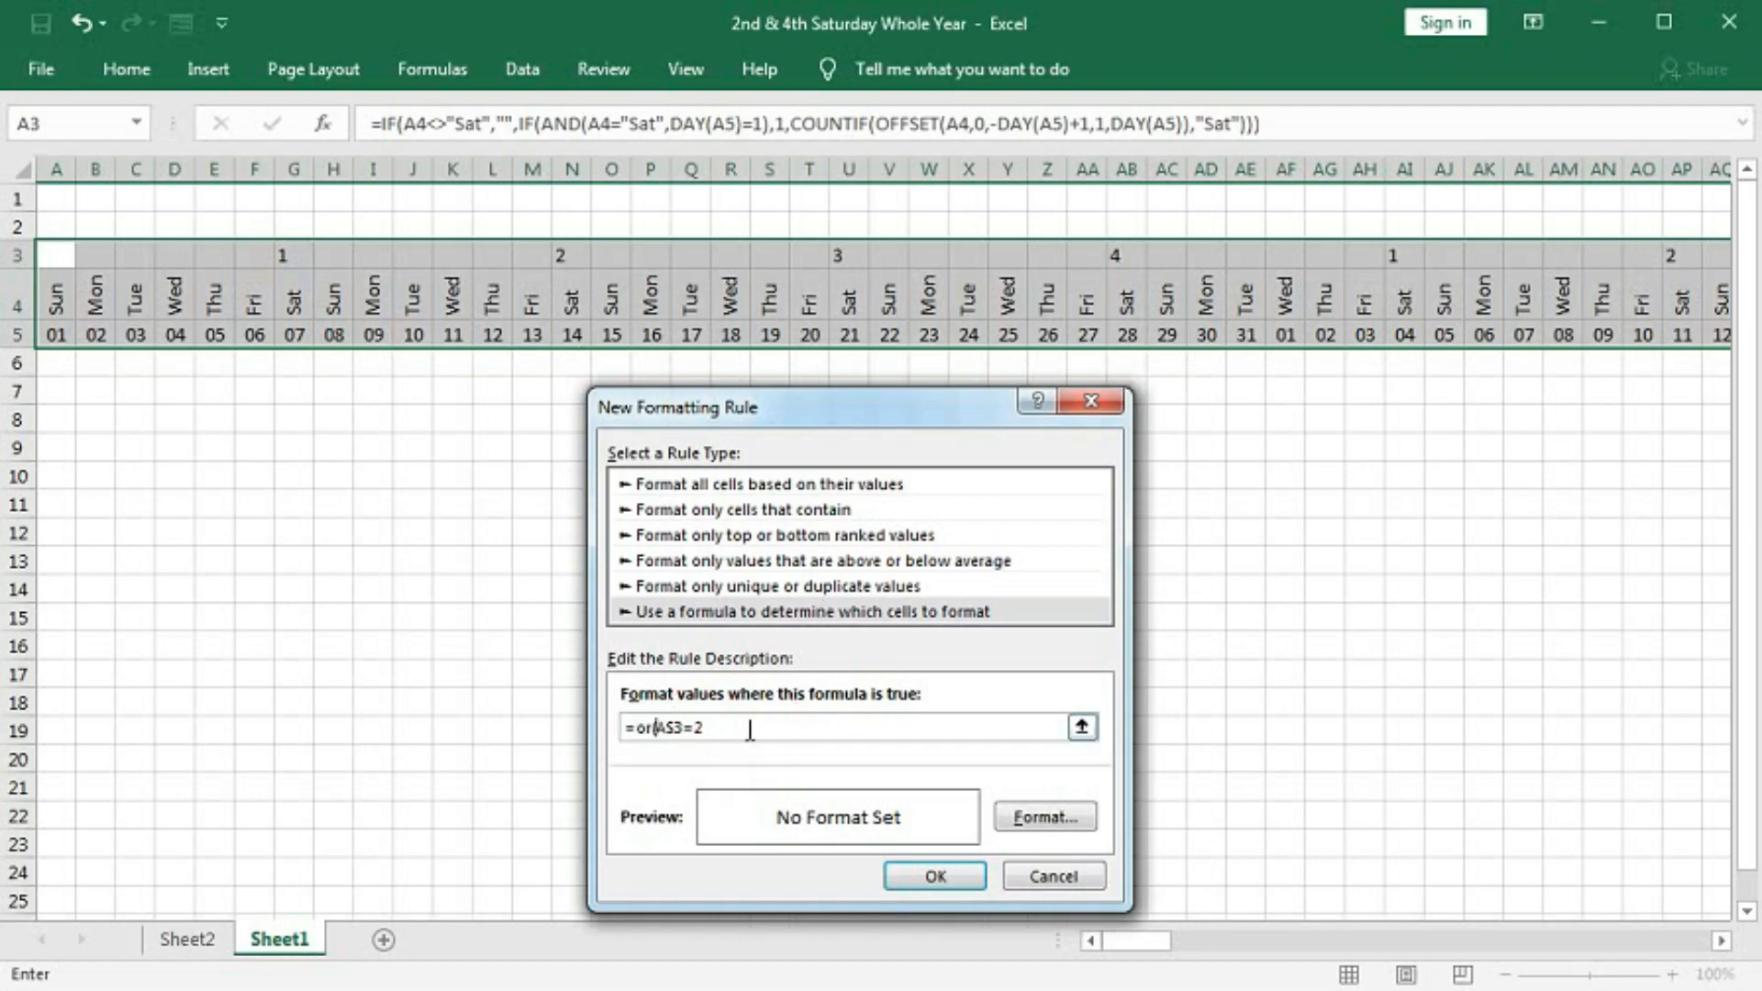
click(669, 727)
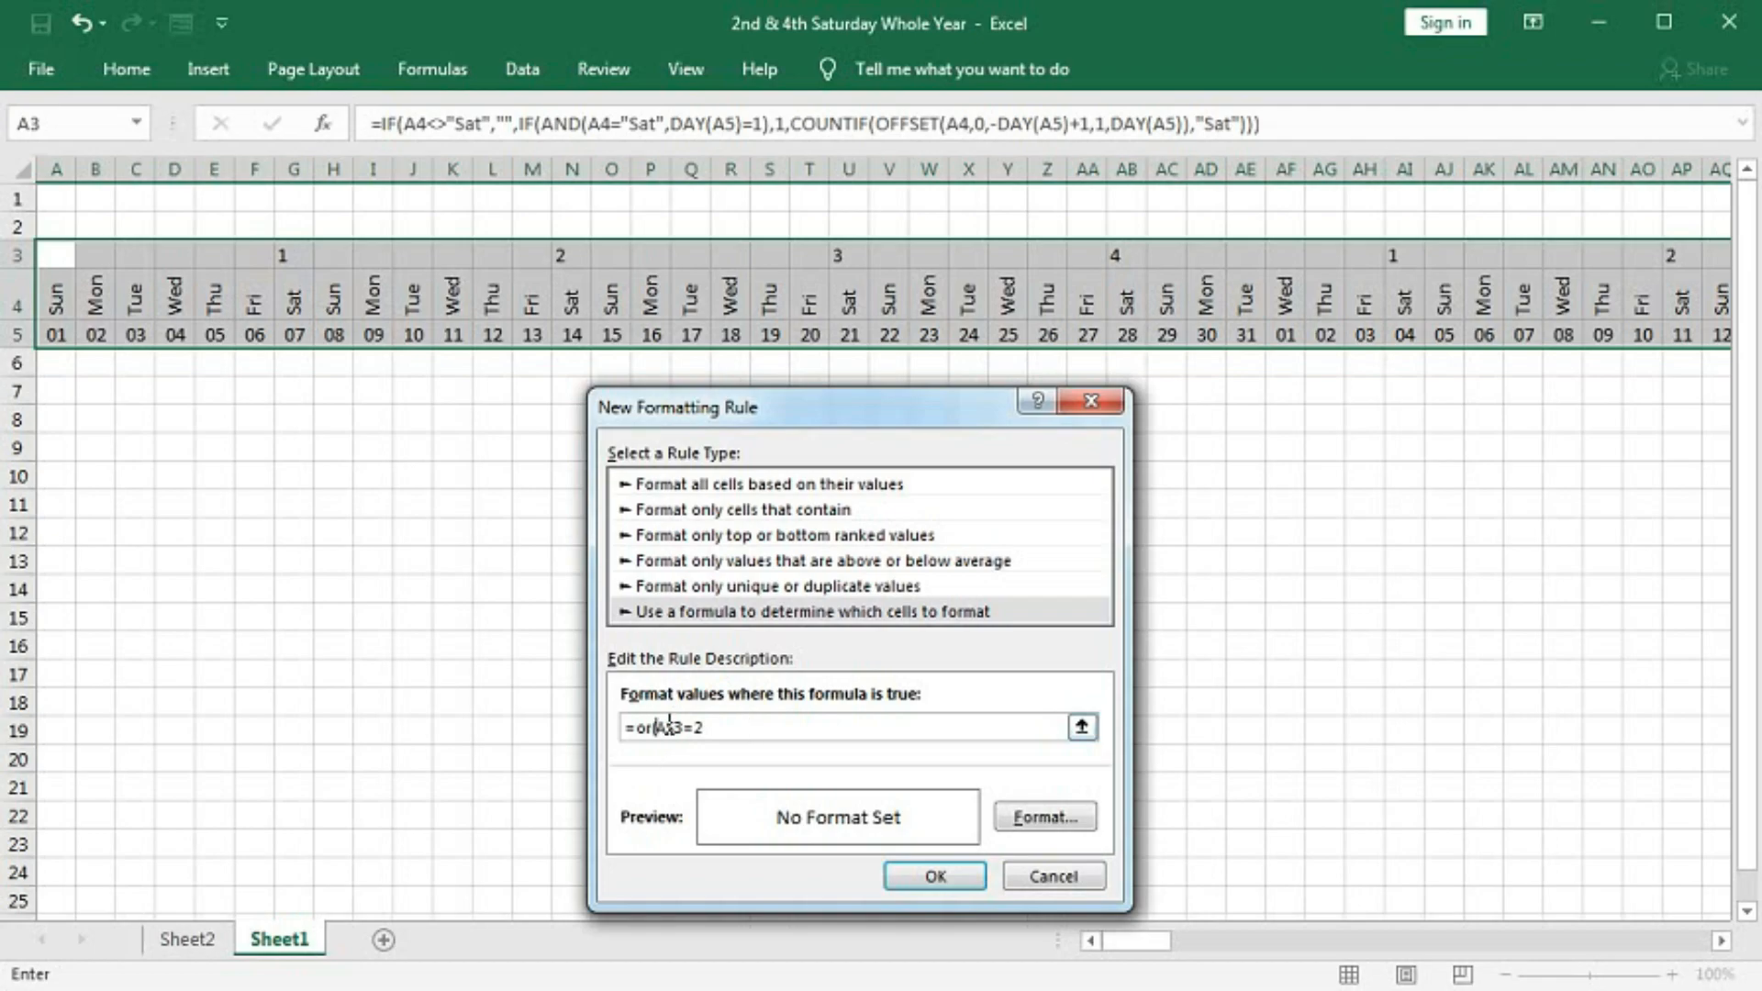
text(S)
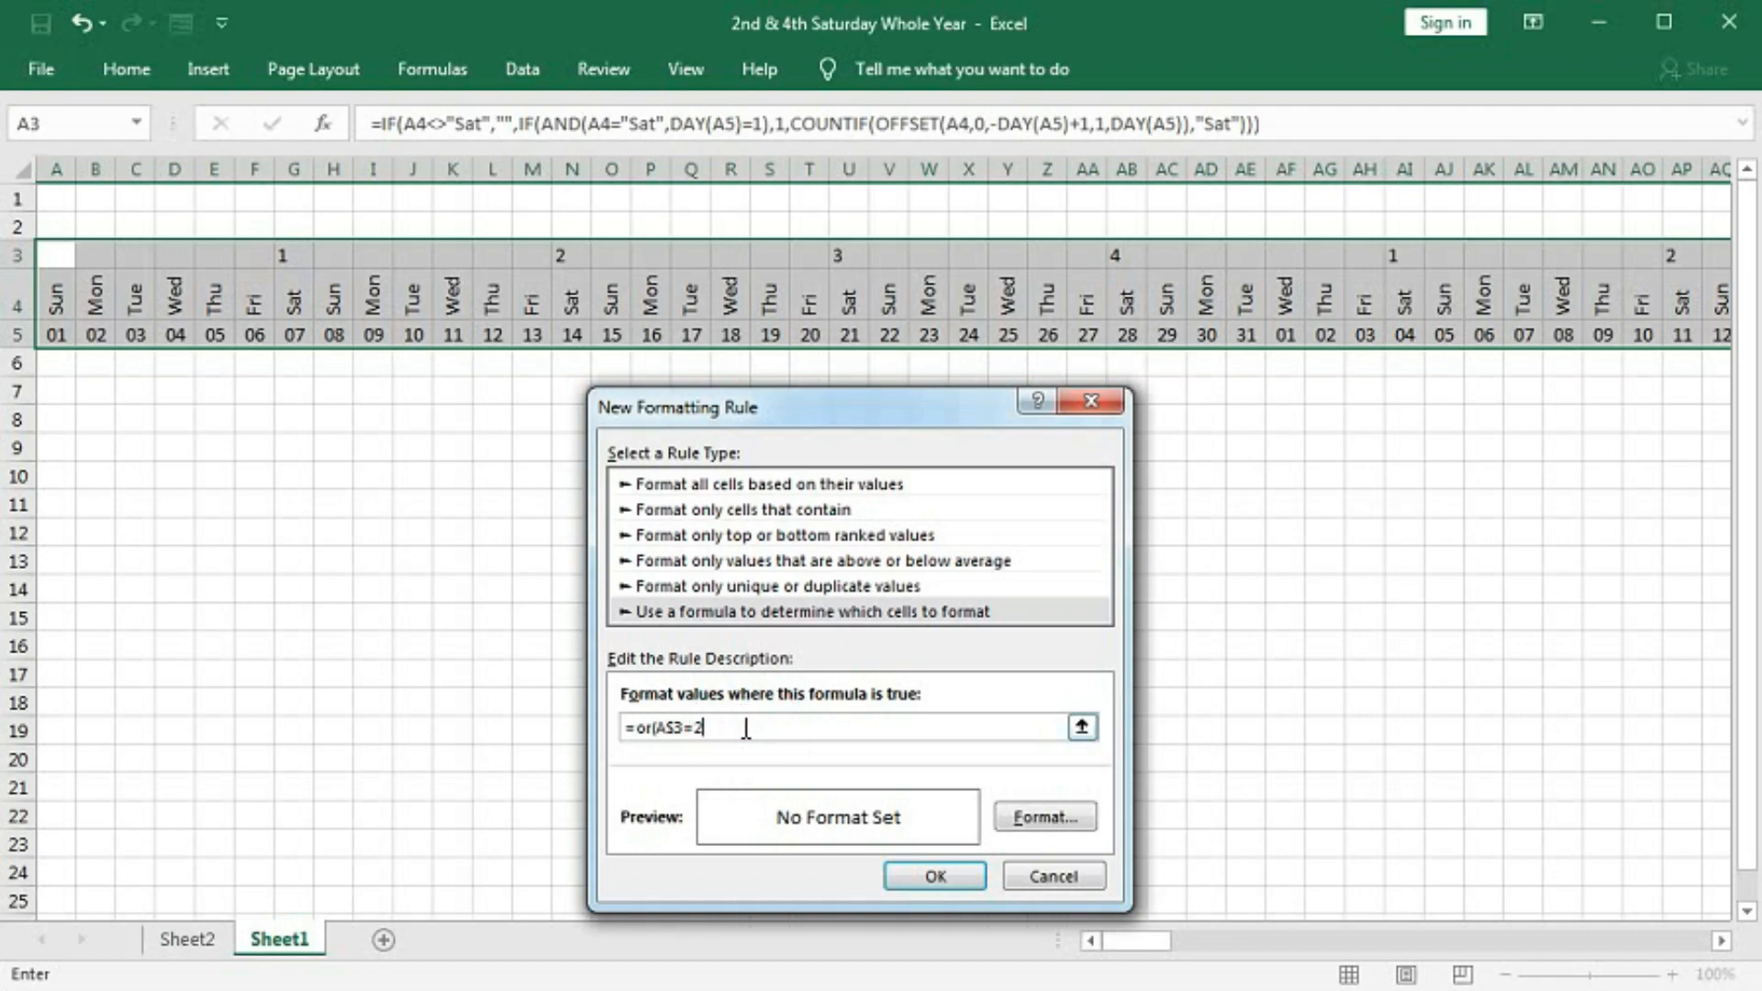
text(,A$3=2)
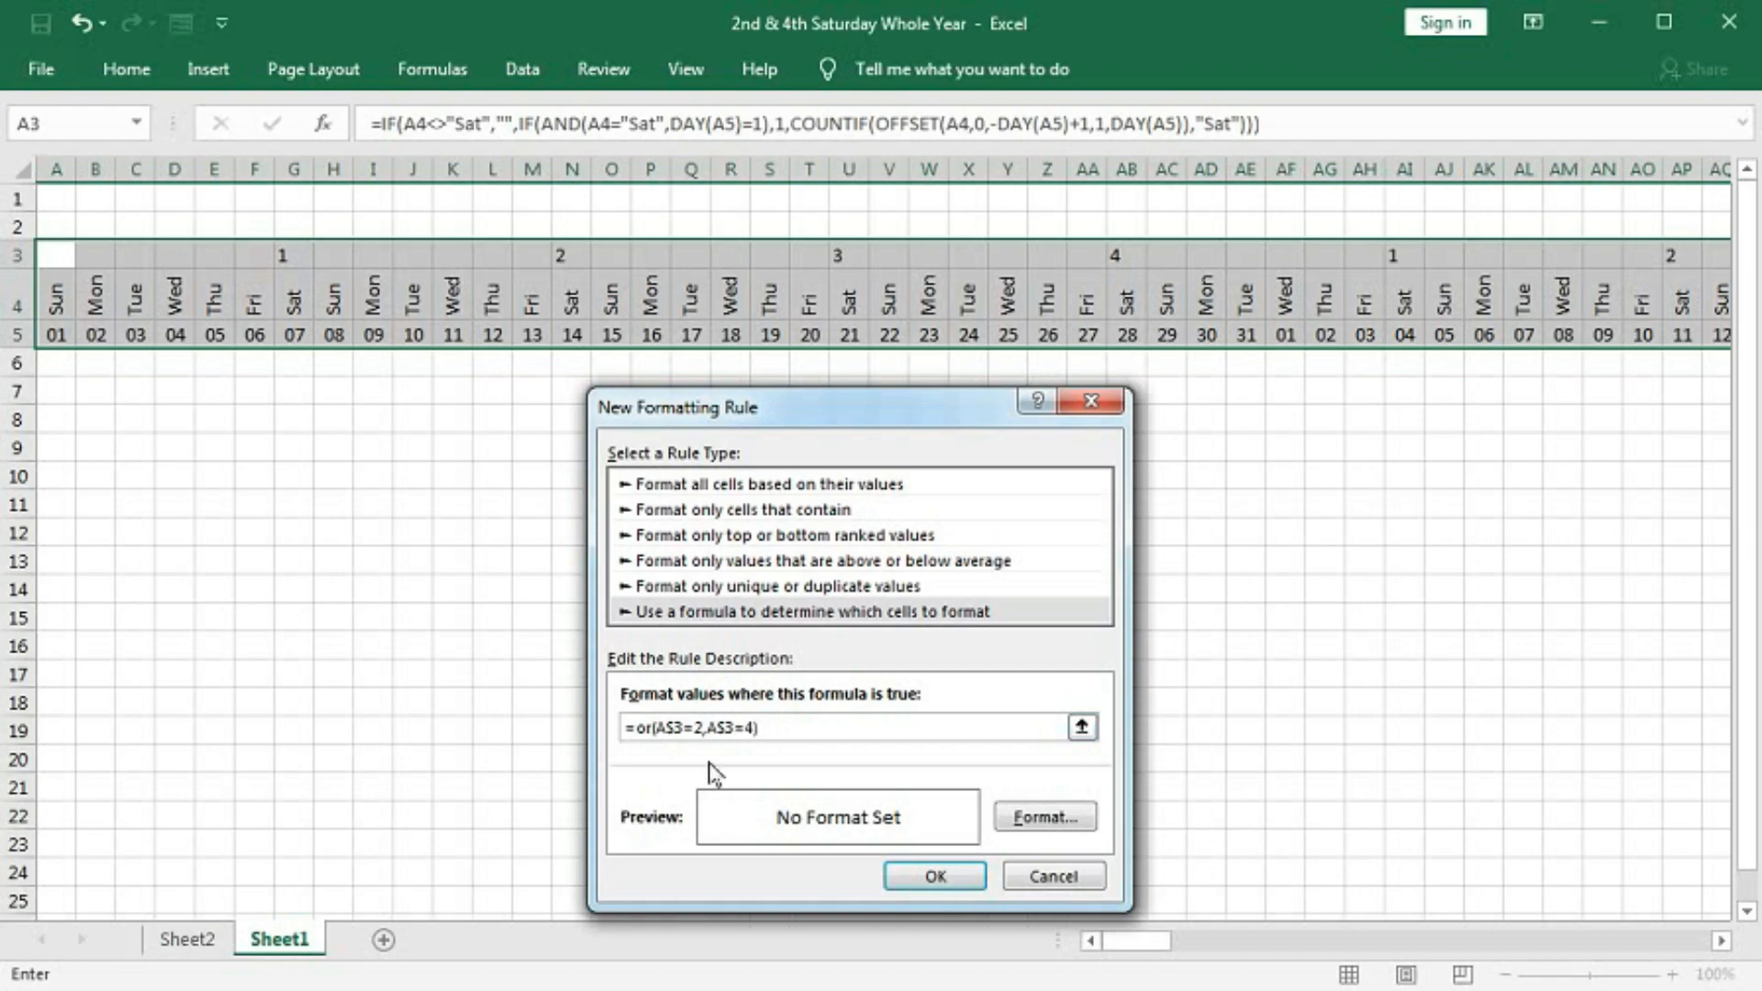
mouse_move(606, 300)
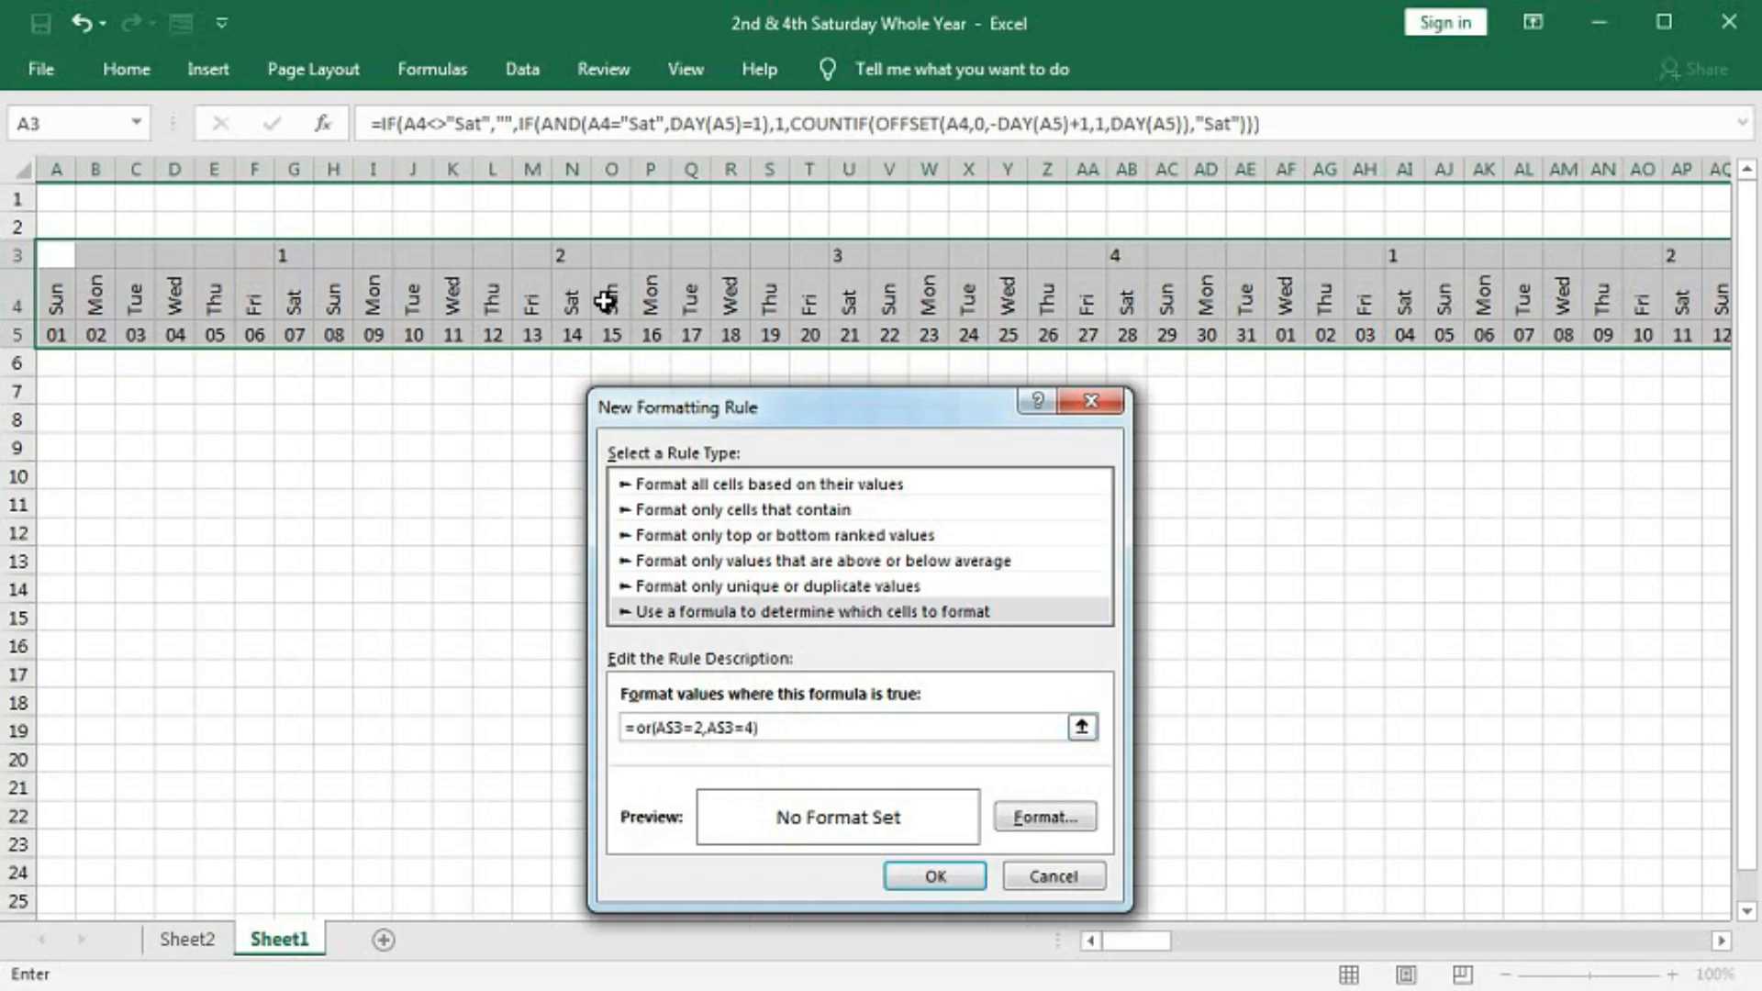
mouse_move(1117, 287)
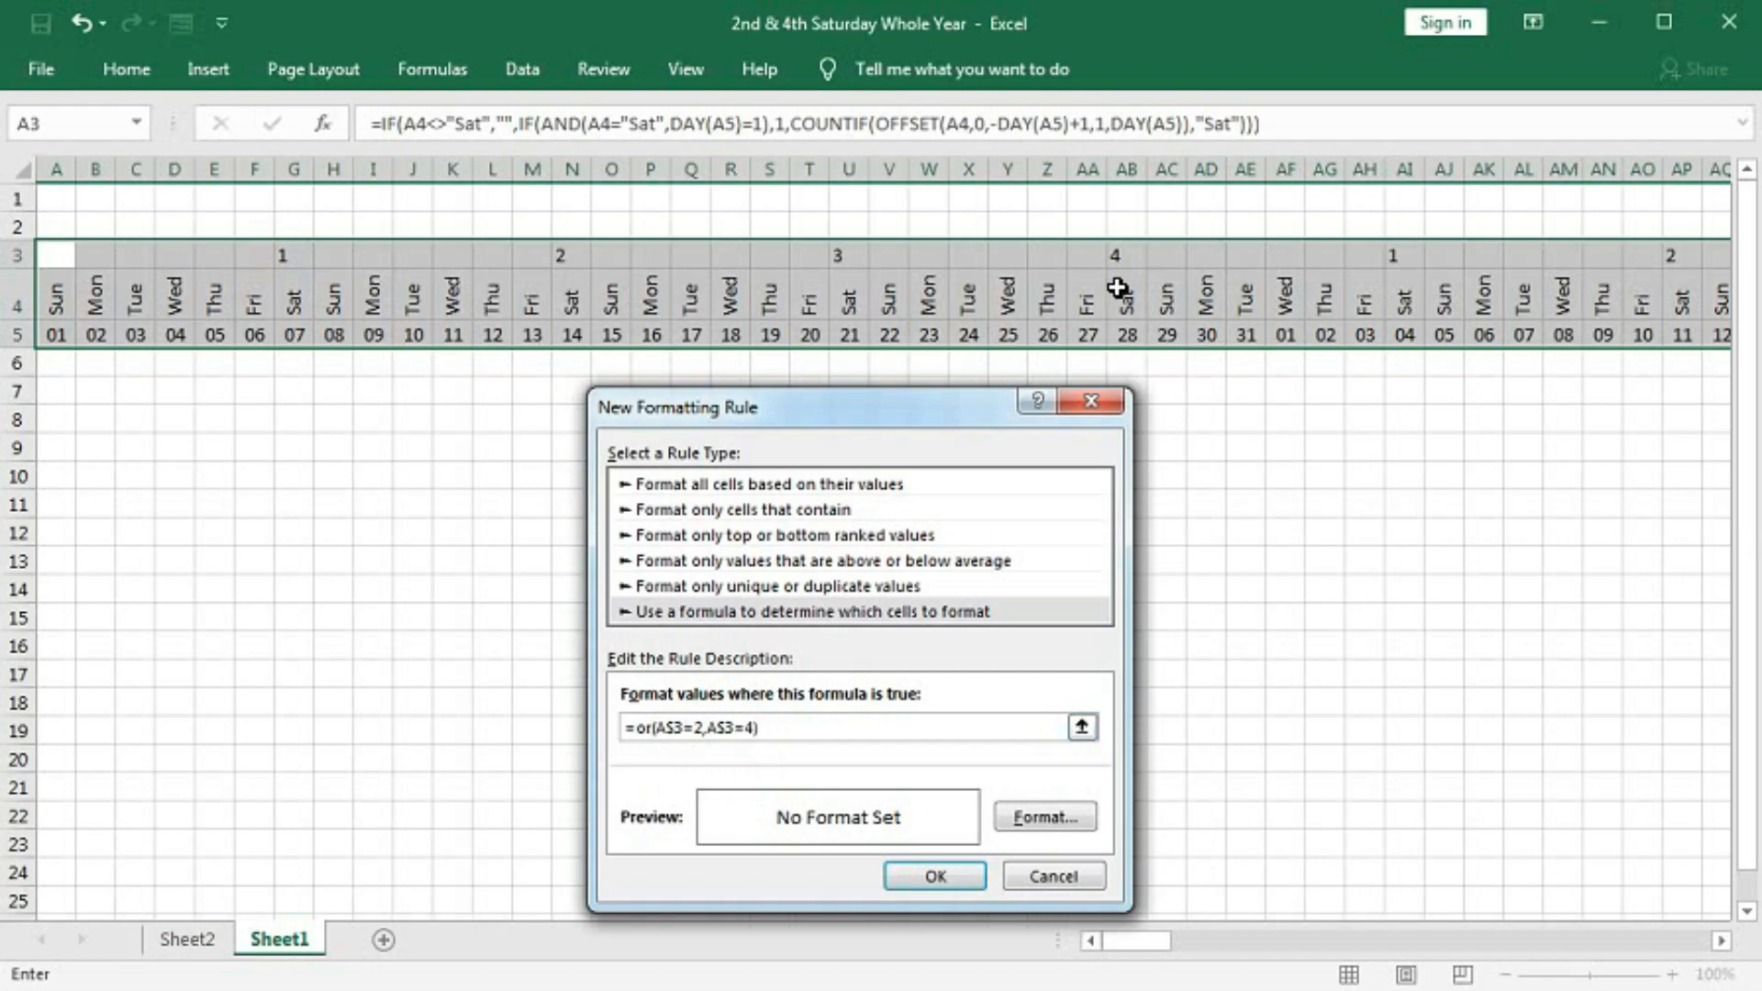
Give the OR(A$3=2,A$3=4) rule a green fill and apply it
click(1042, 817)
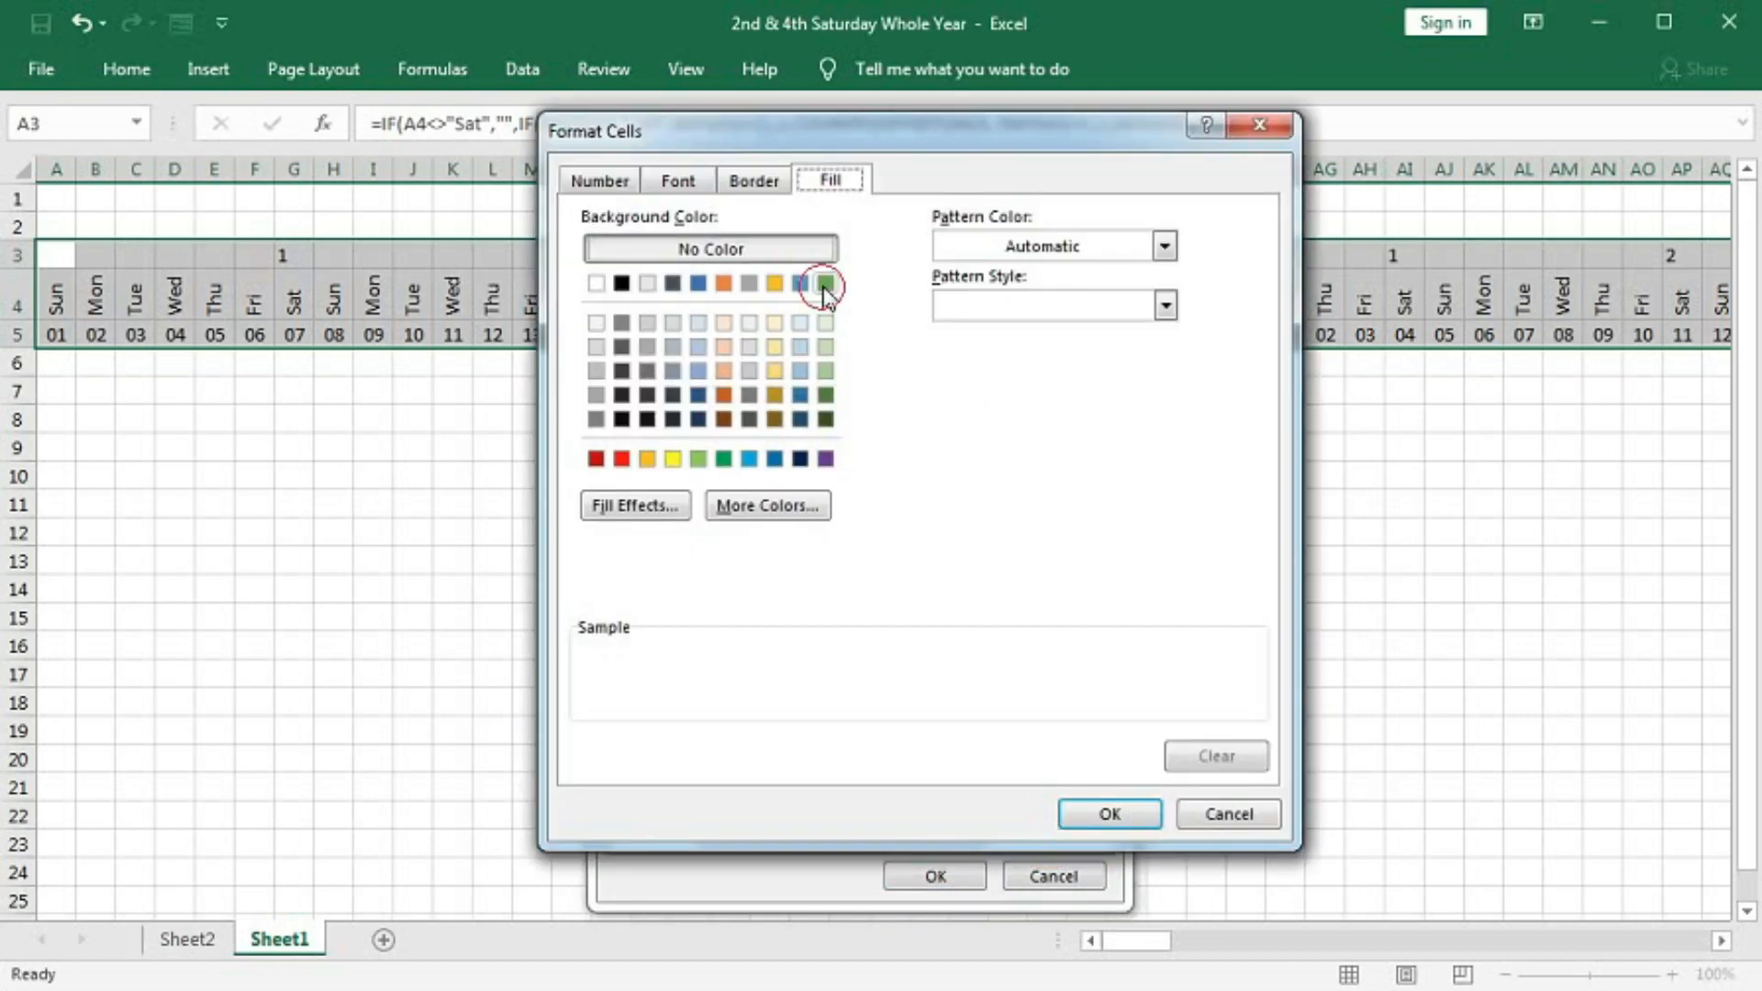
click(1107, 814)
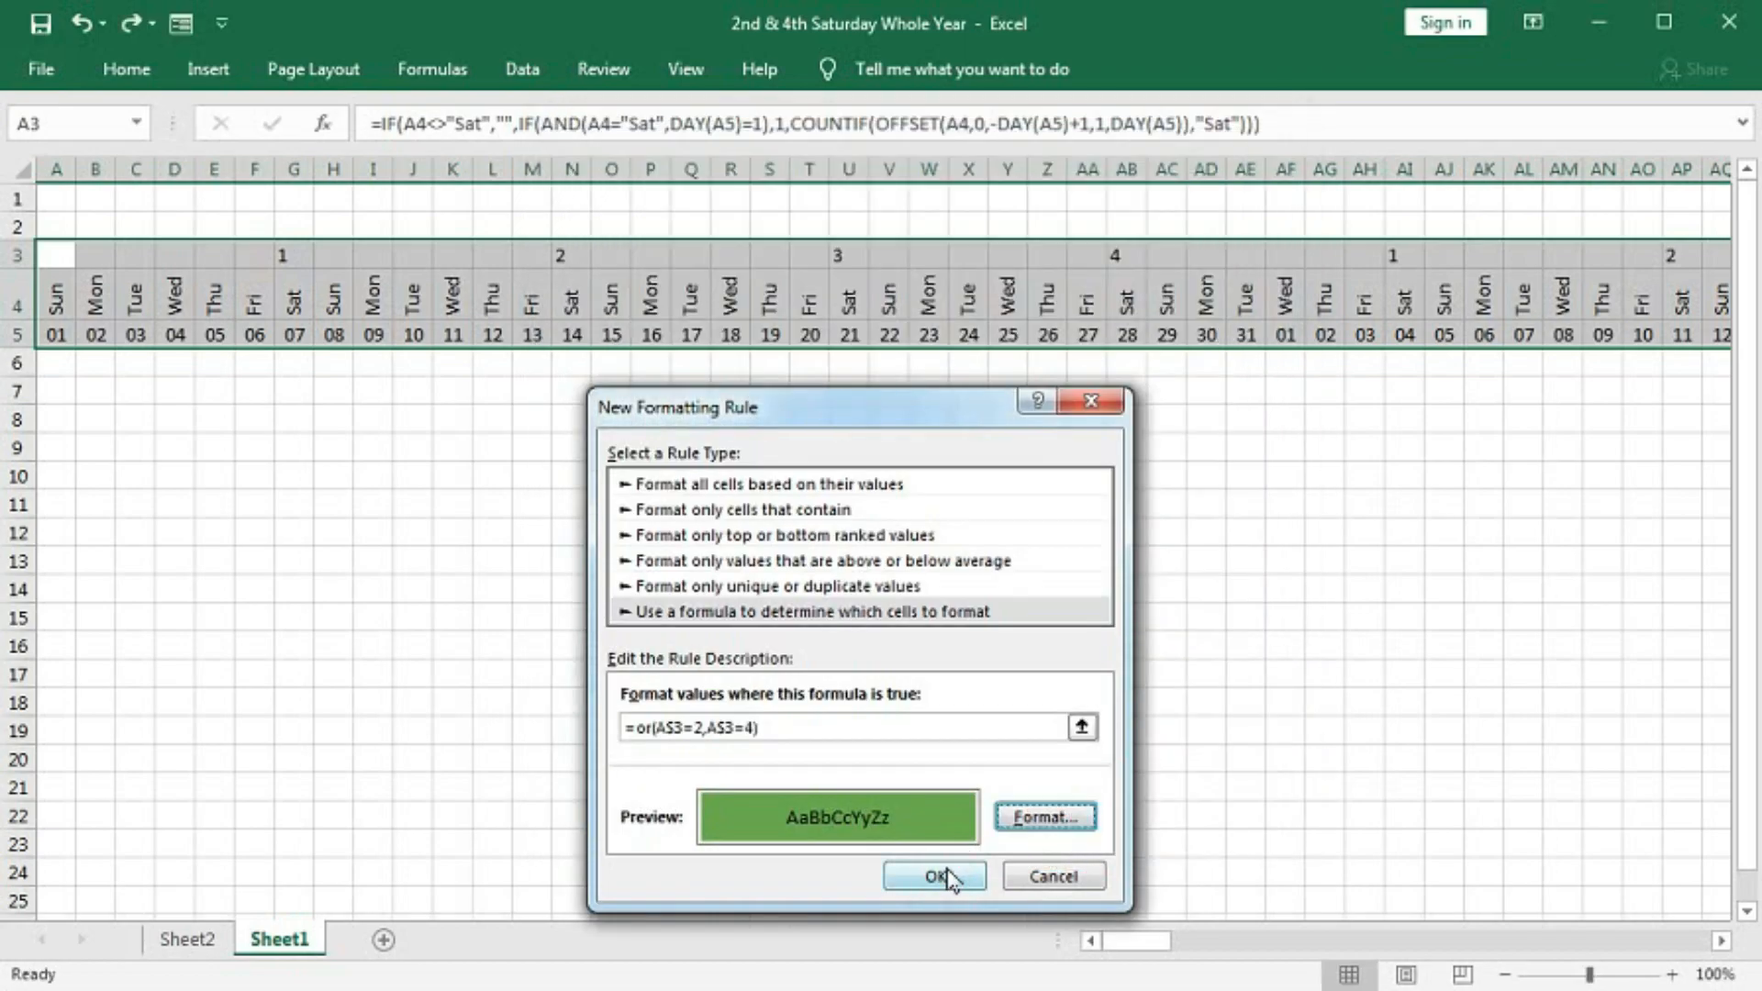
click(936, 875)
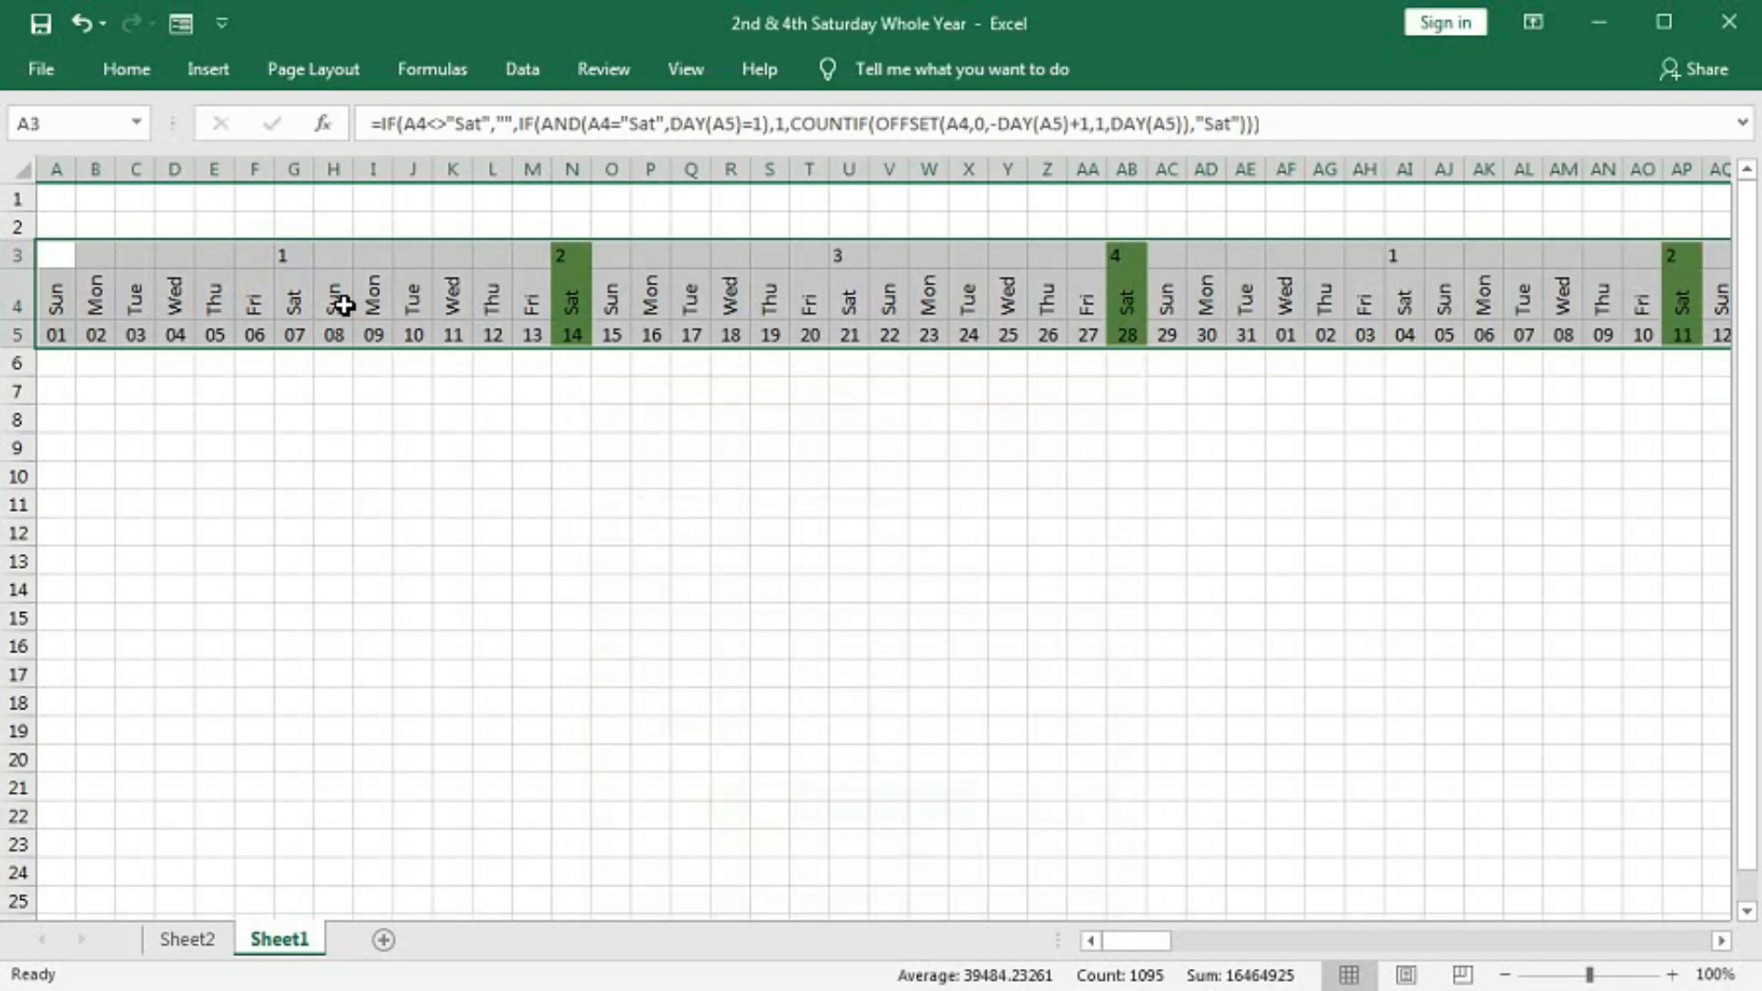
mouse_move(850, 322)
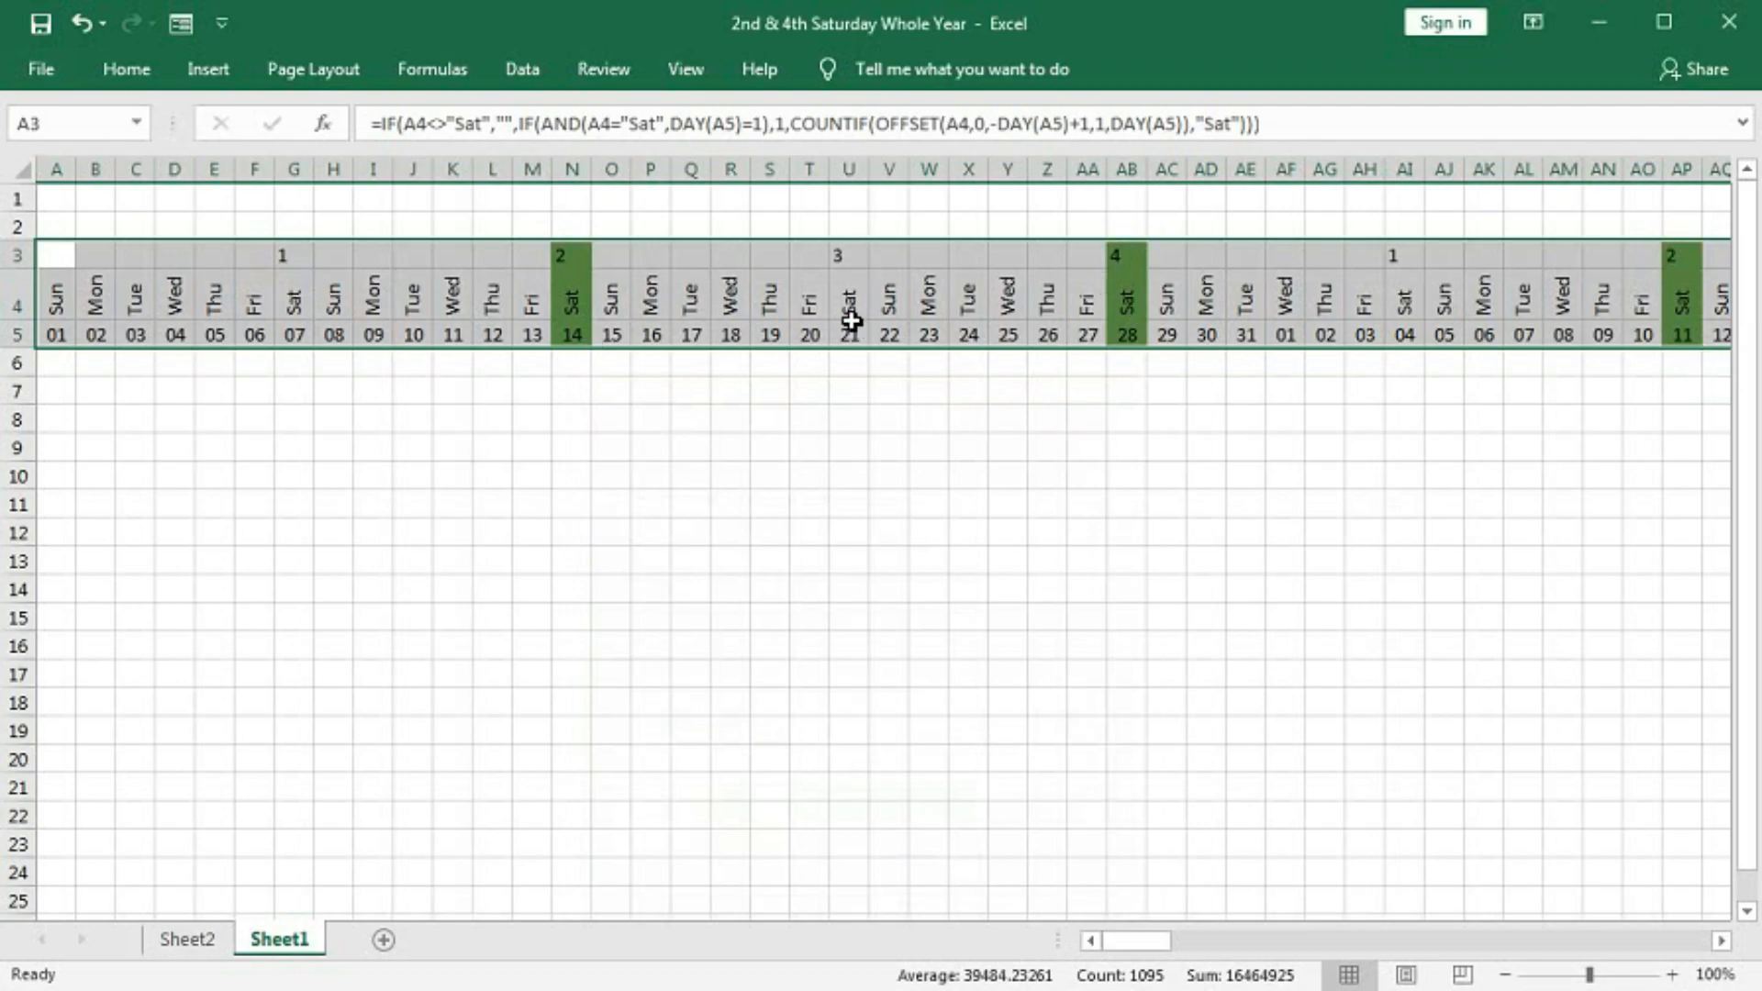
Review the green rule in Manage Rules, then add =OR(A$3=1,A$3=3) with blue fill
click(126, 69)
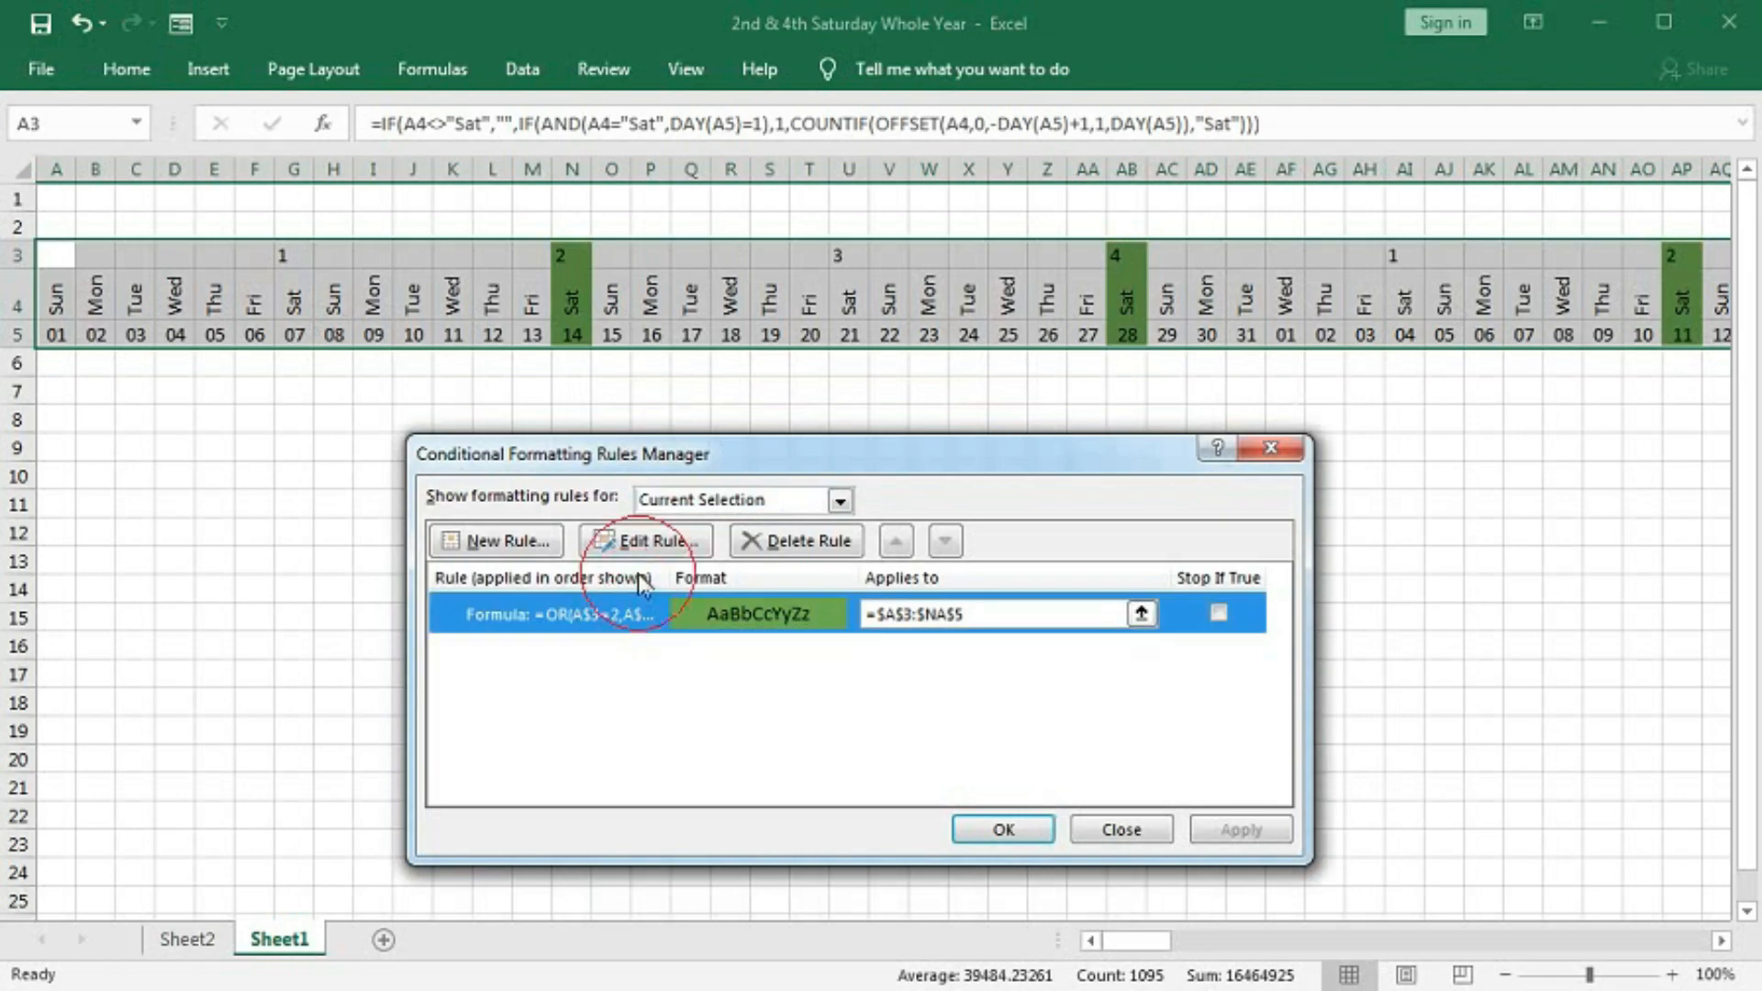
click(646, 540)
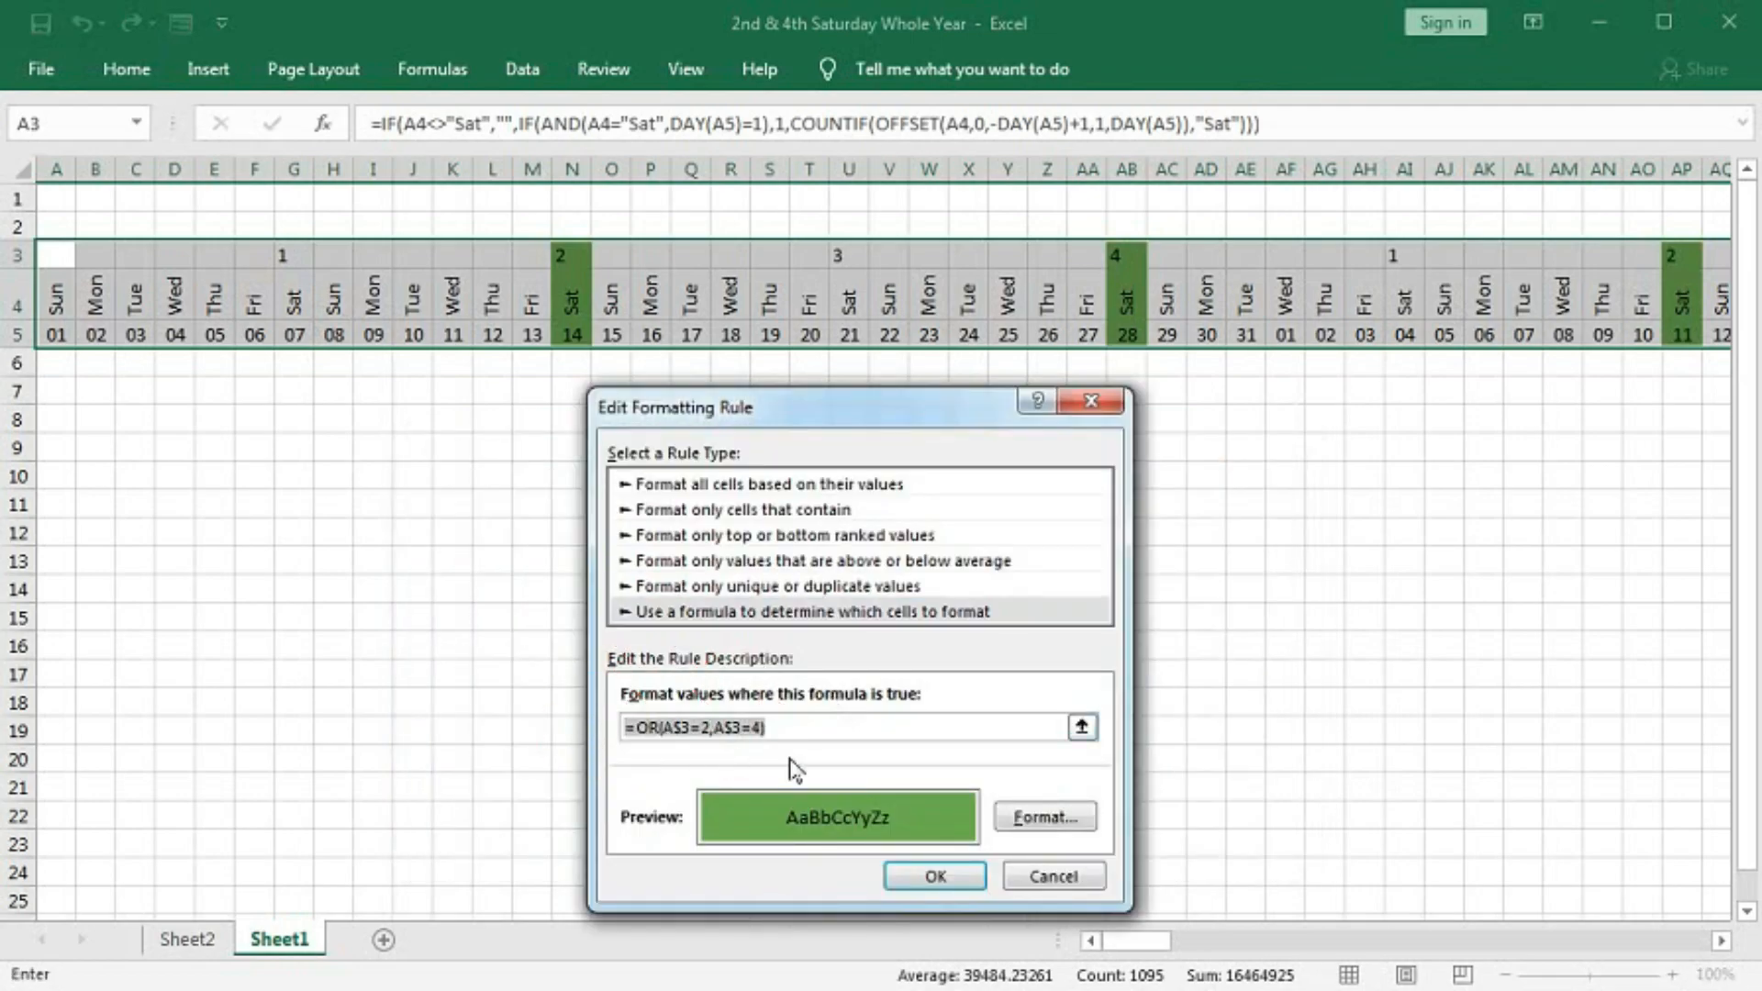
click(935, 876)
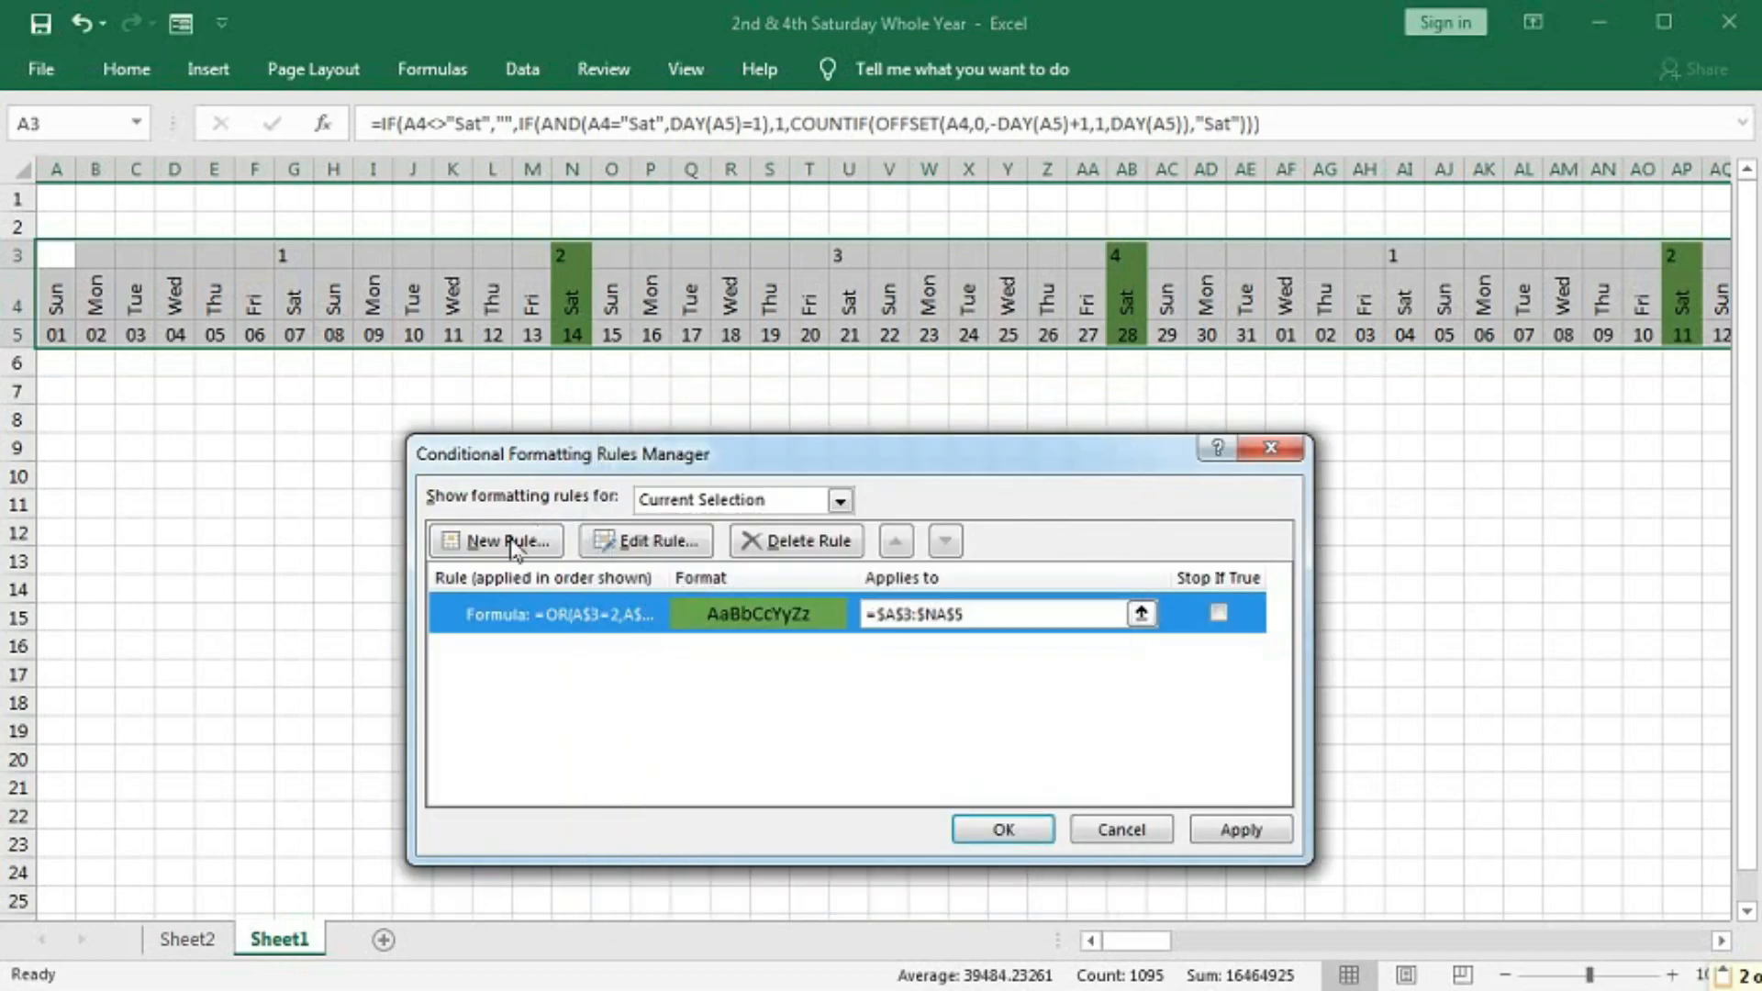
click(495, 540)
text(=OR(A$3=1,A$3=4)
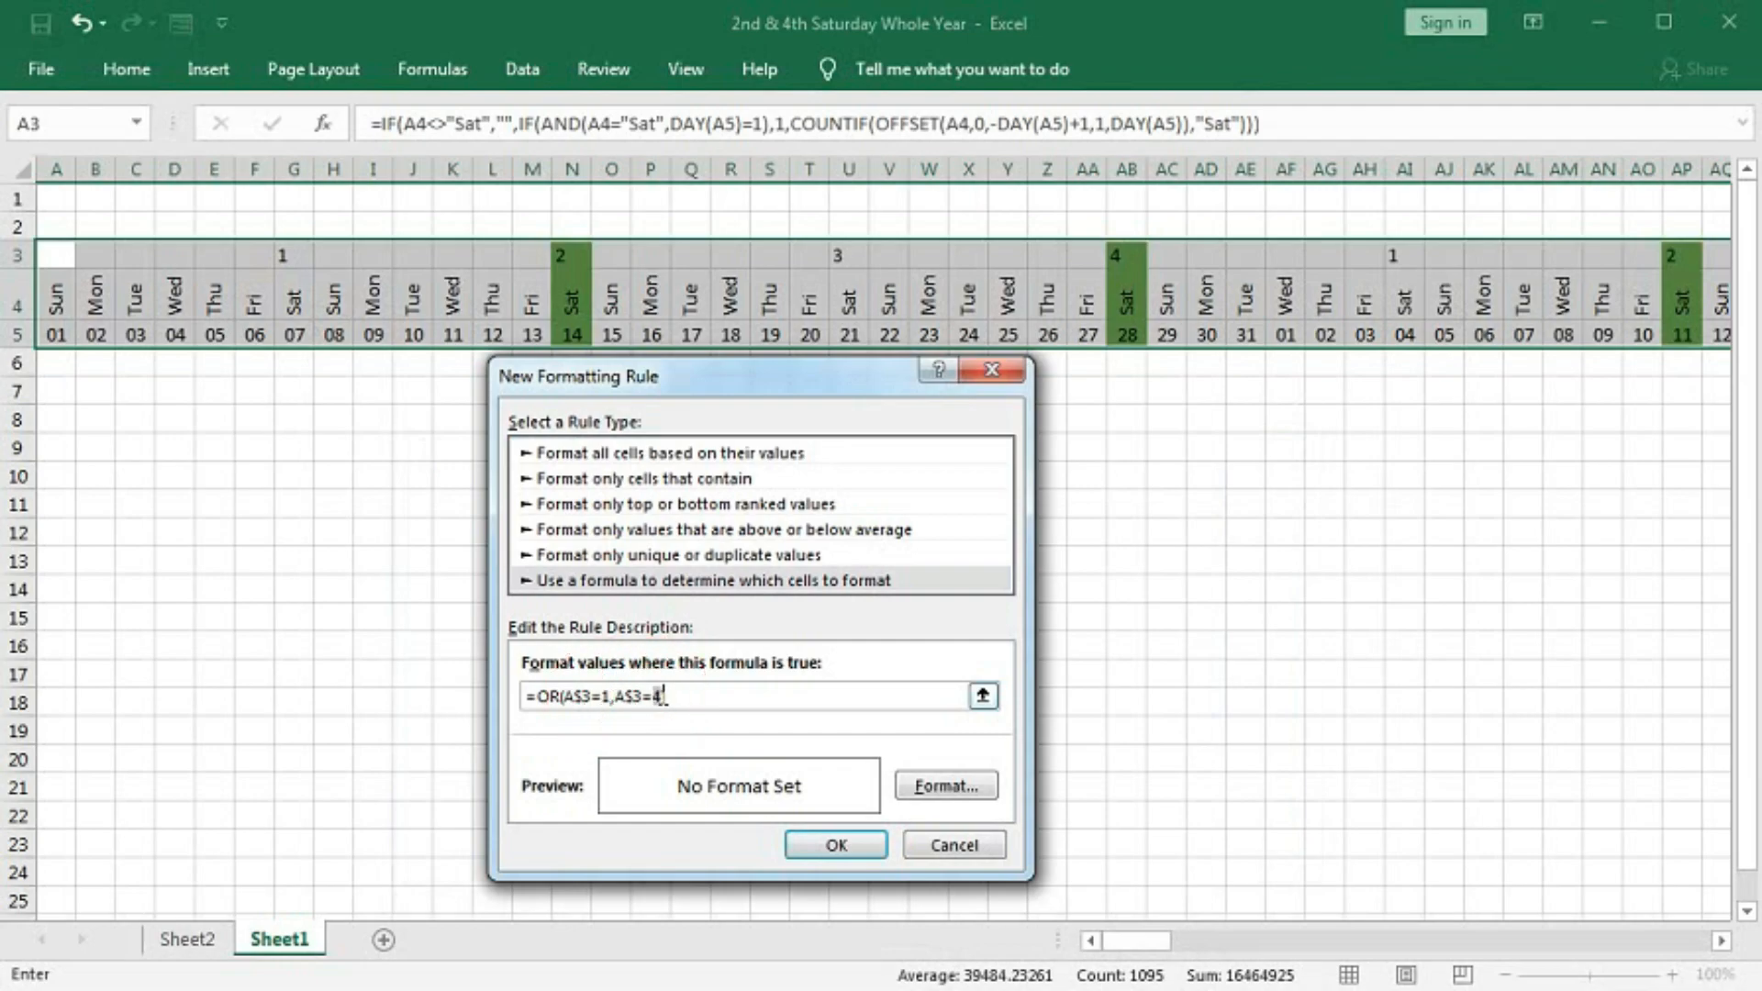
click(946, 784)
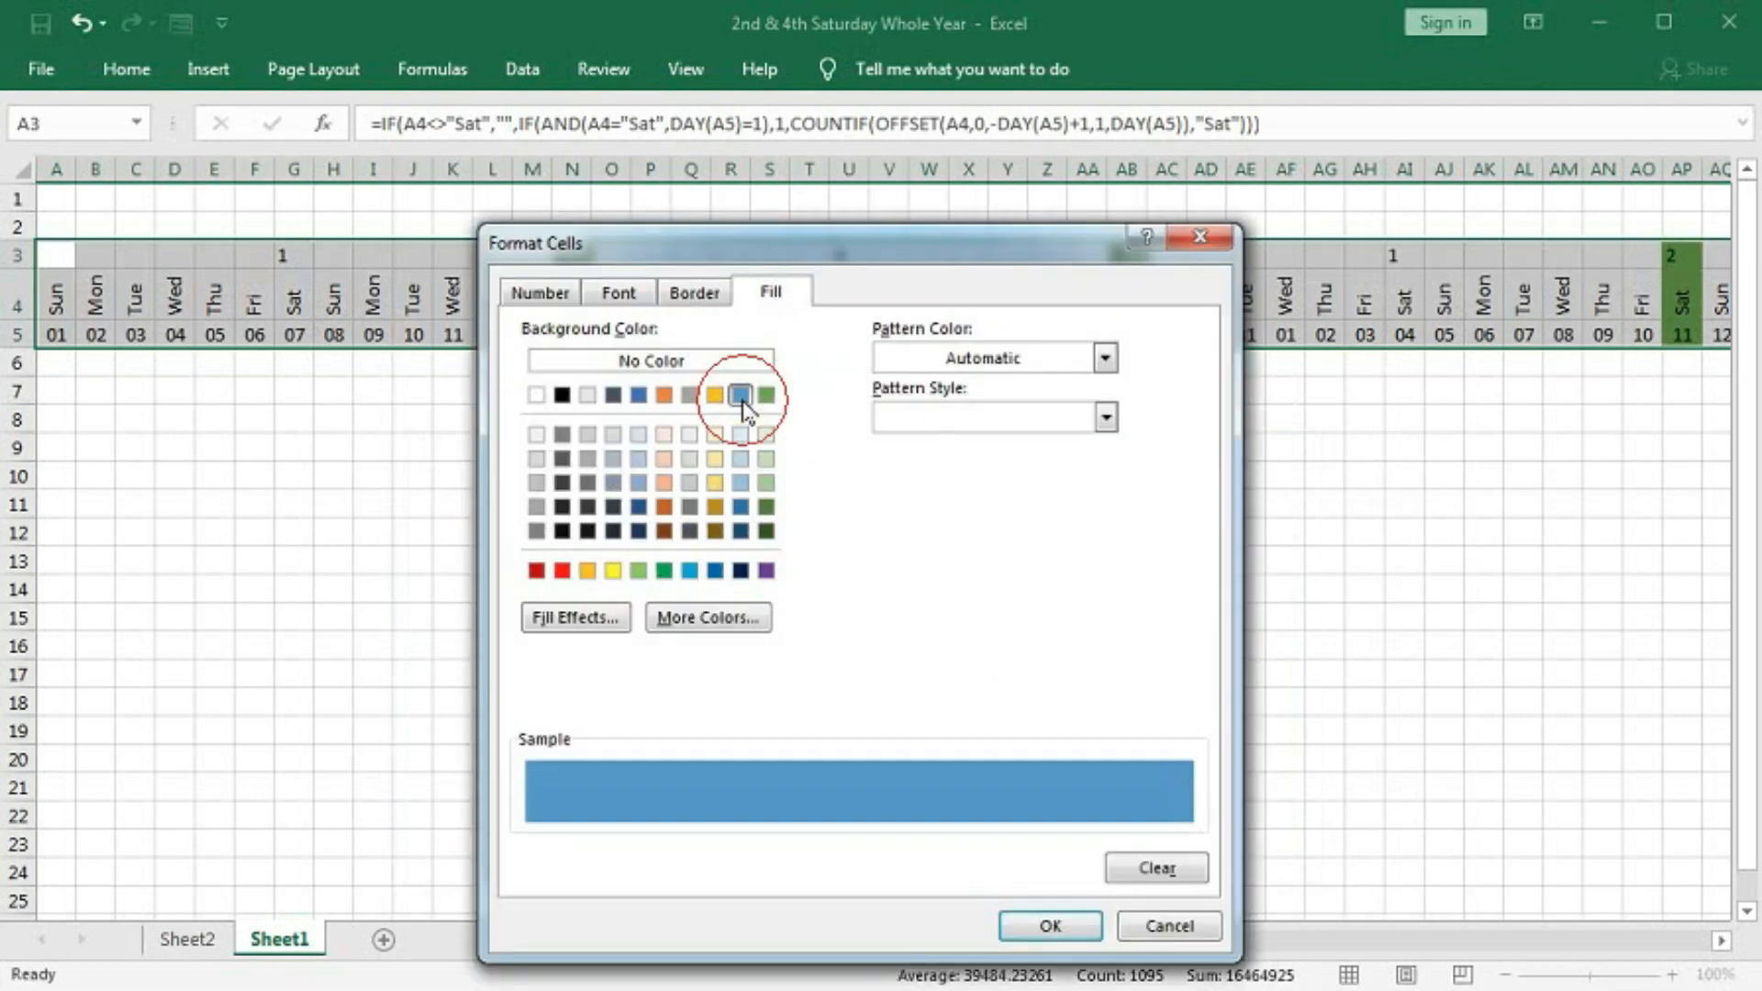
click(1047, 925)
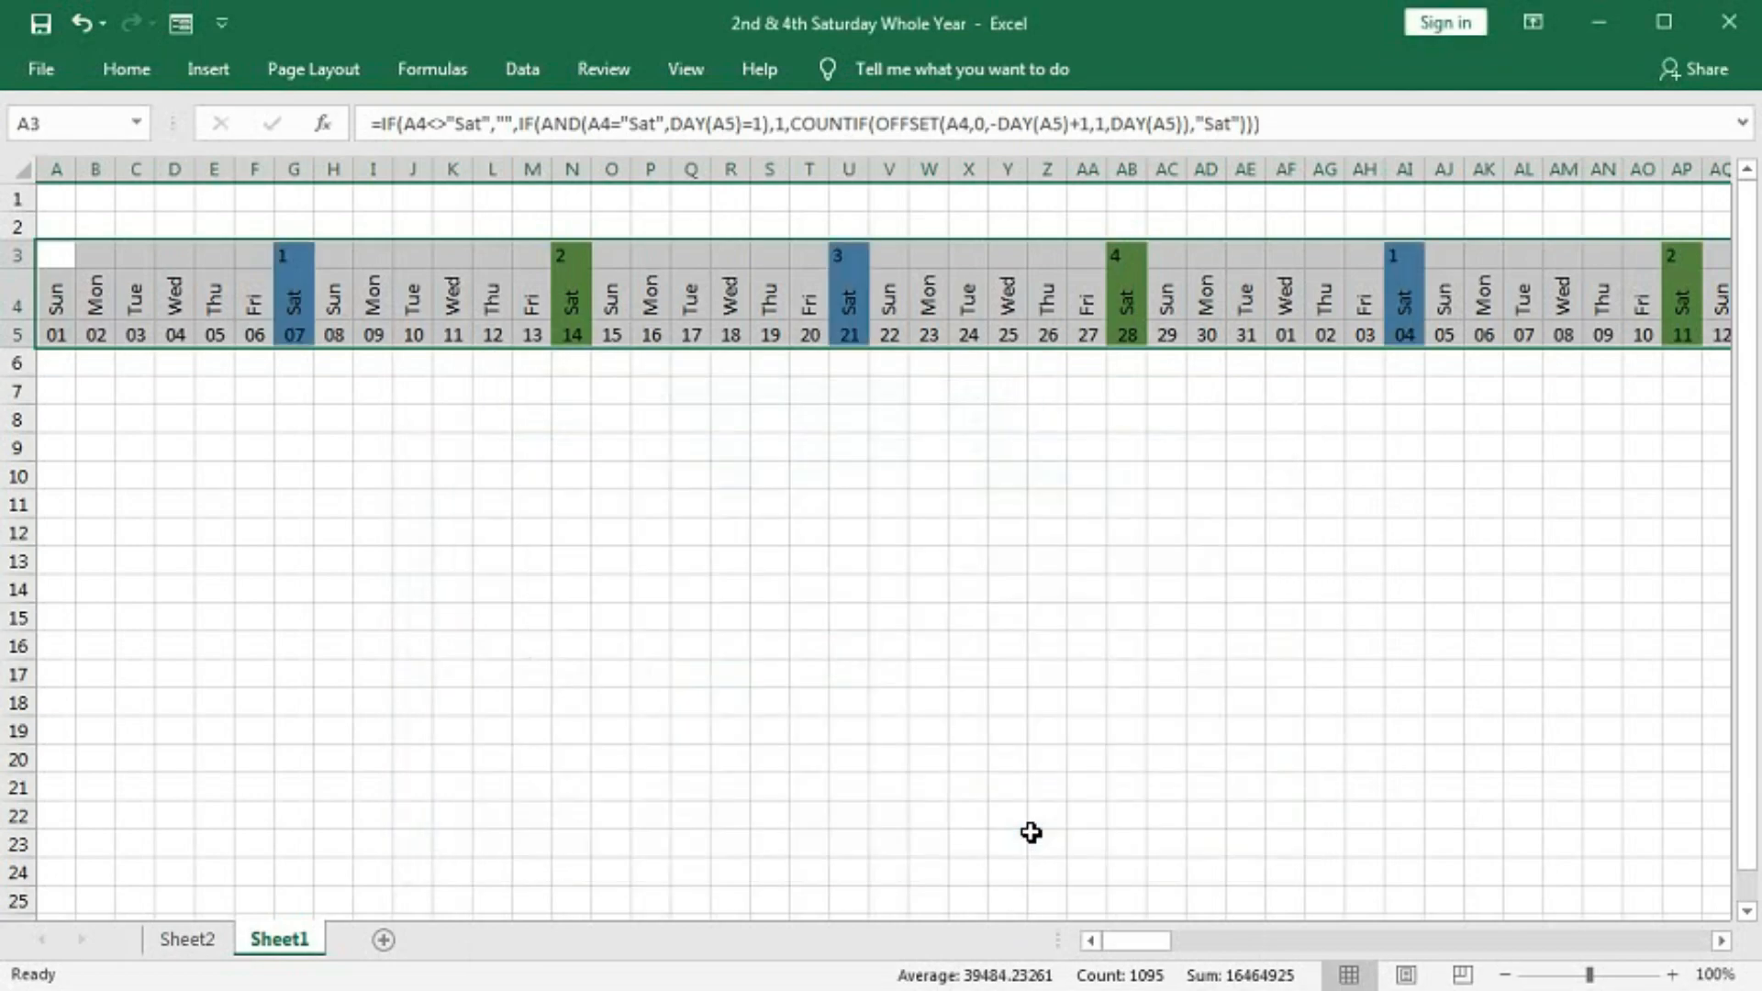
mouse_move(844, 262)
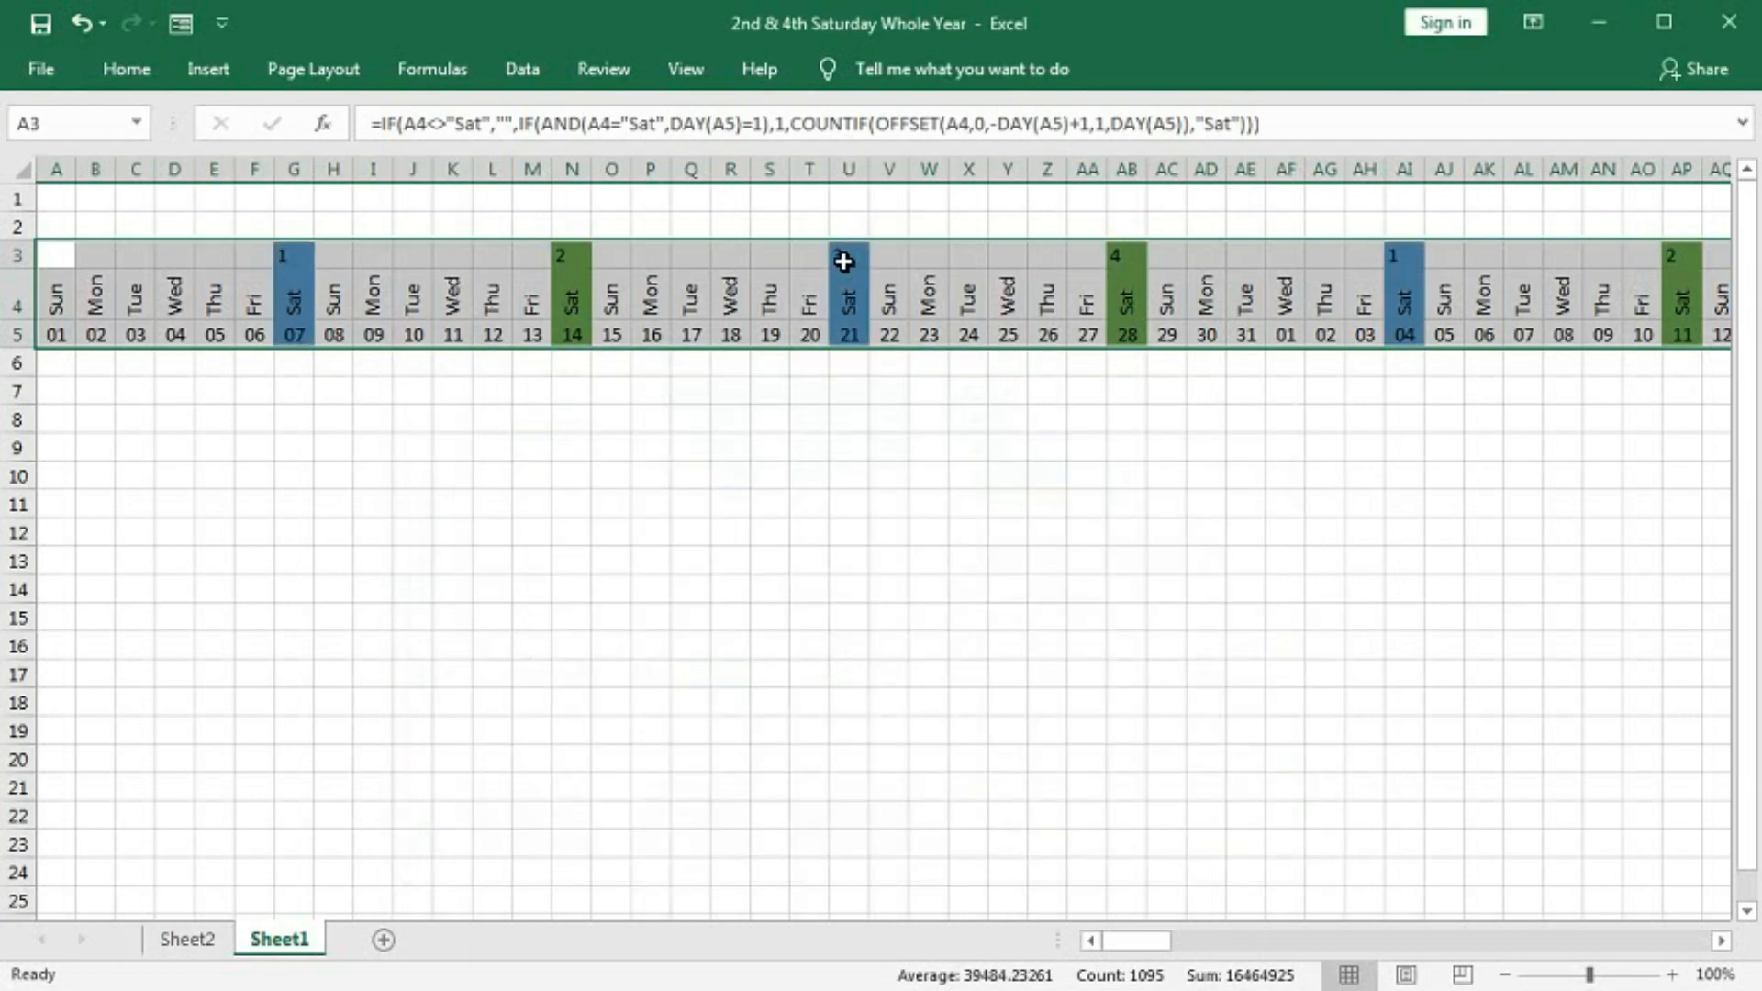